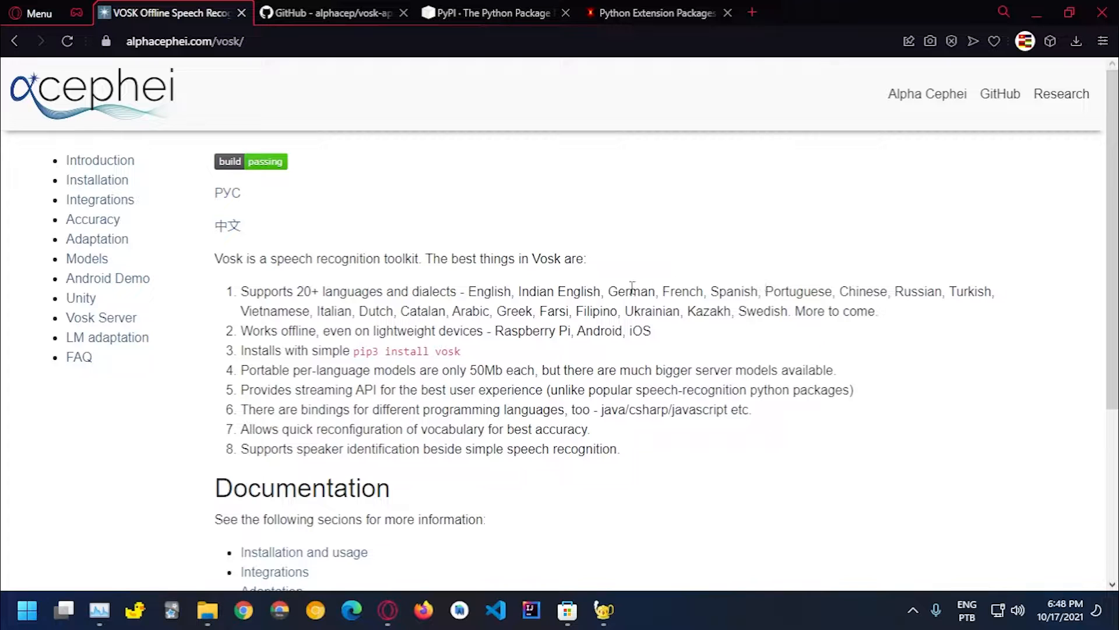
mouse_move(689, 289)
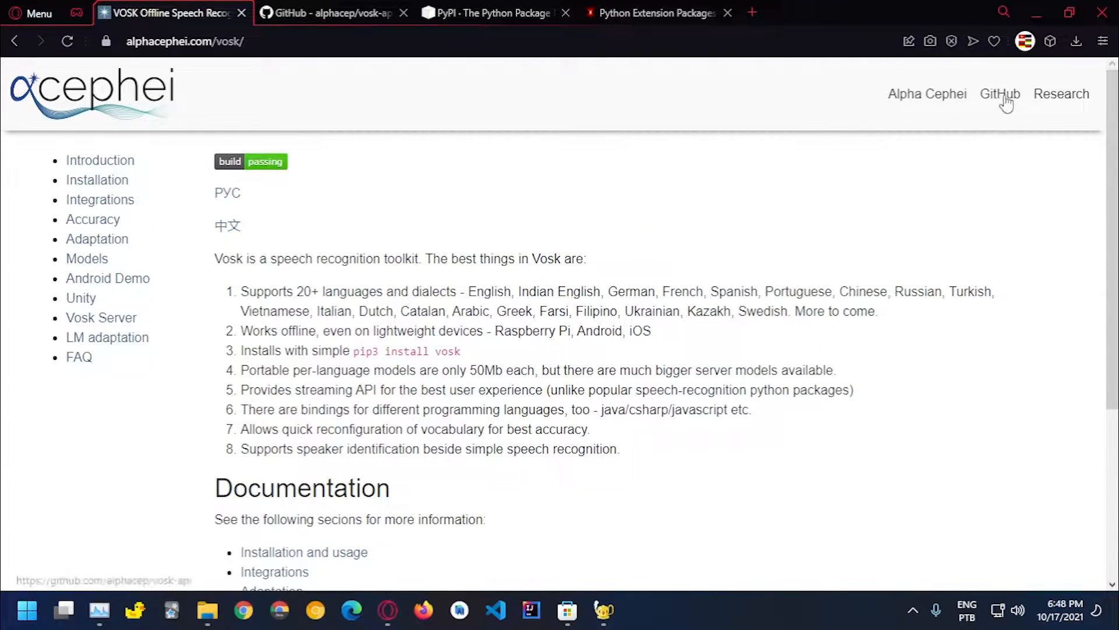
Review the Vosk site's supported languages, highlighting Portuguese in the list
scroll(down, 3)
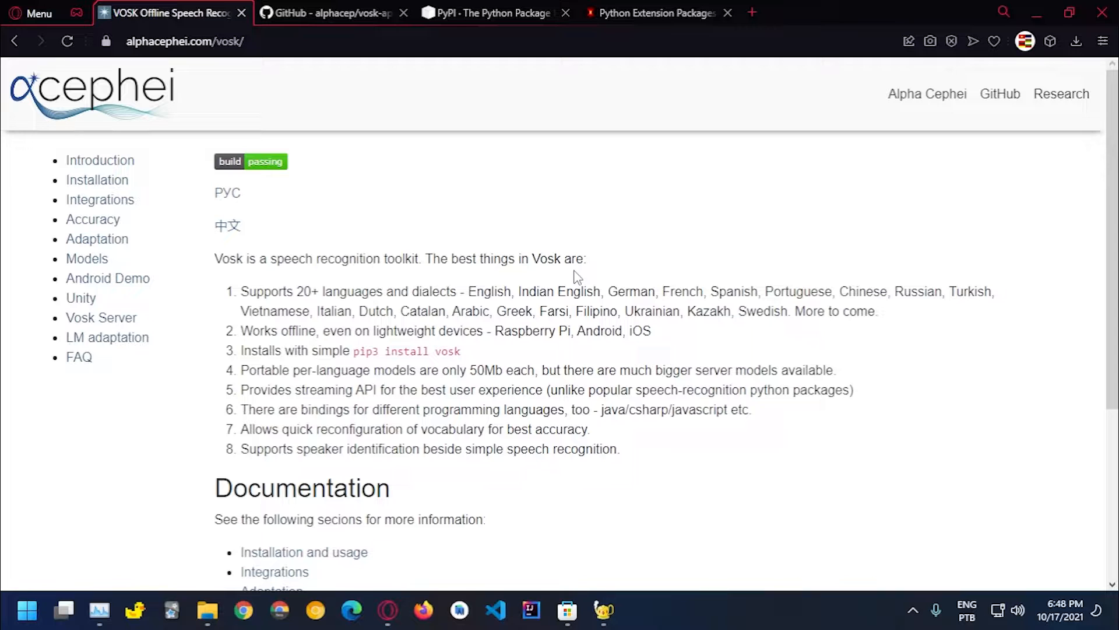
scroll(down, 3)
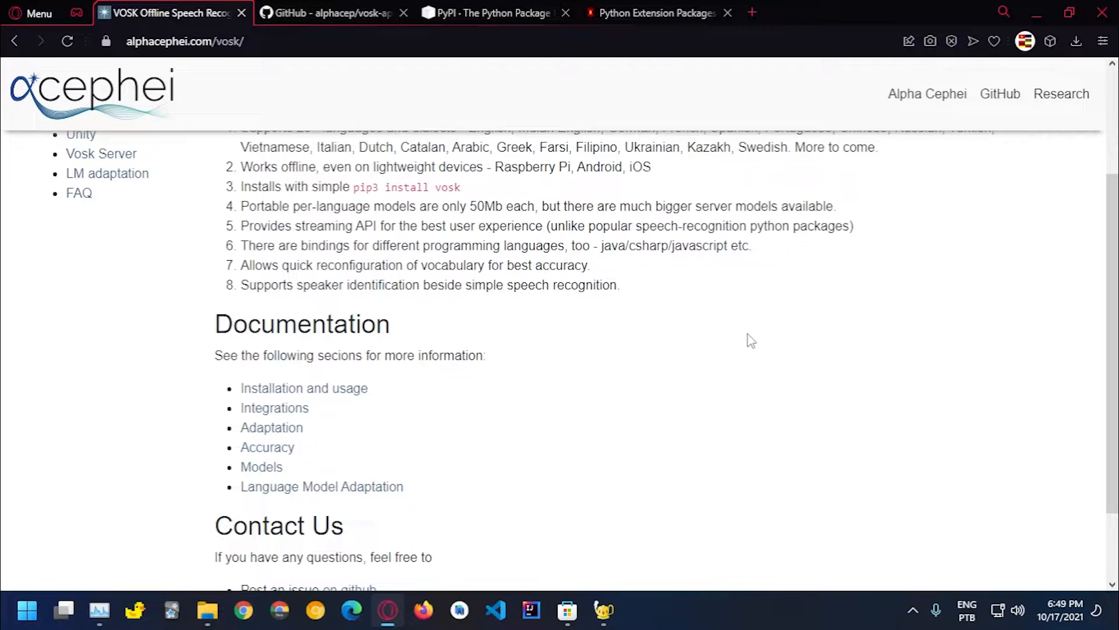
scroll(up, 3)
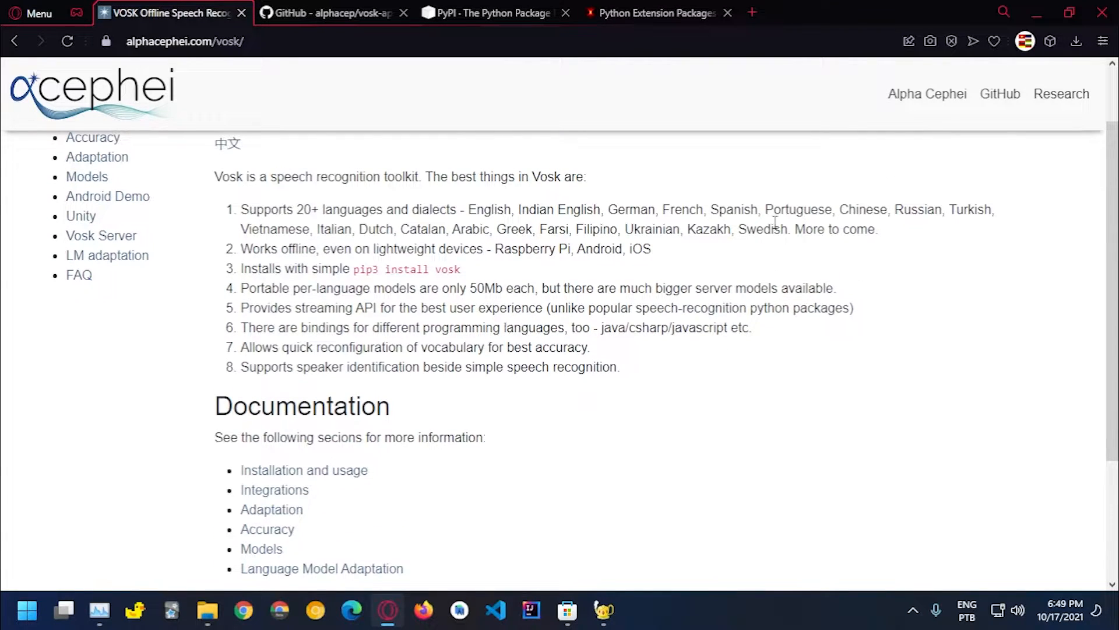
double_click(798, 209)
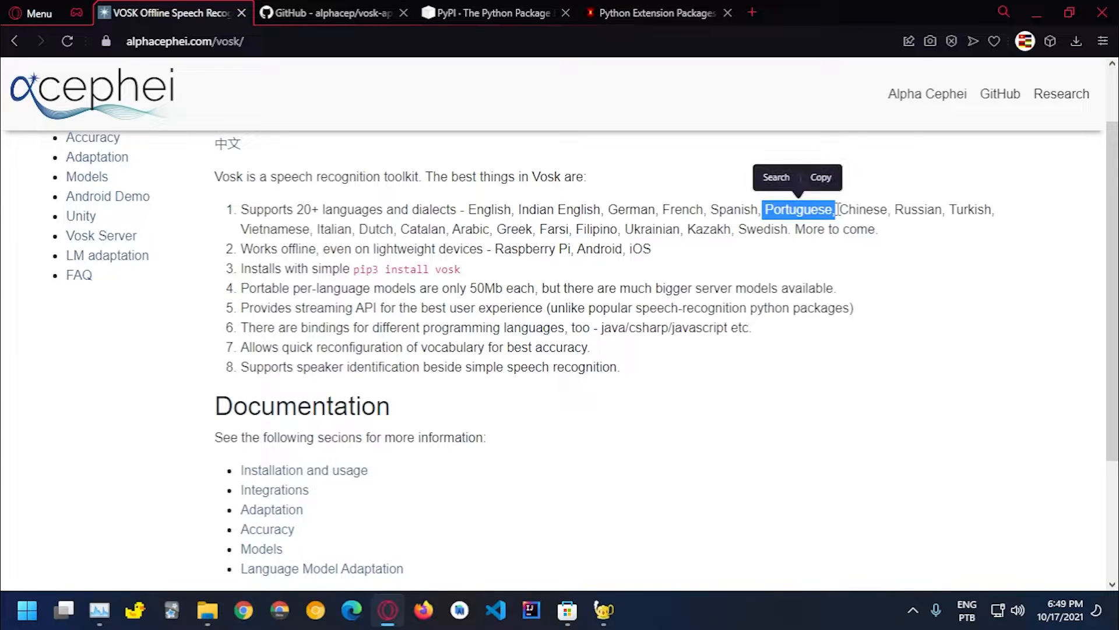
mouse_move(766, 358)
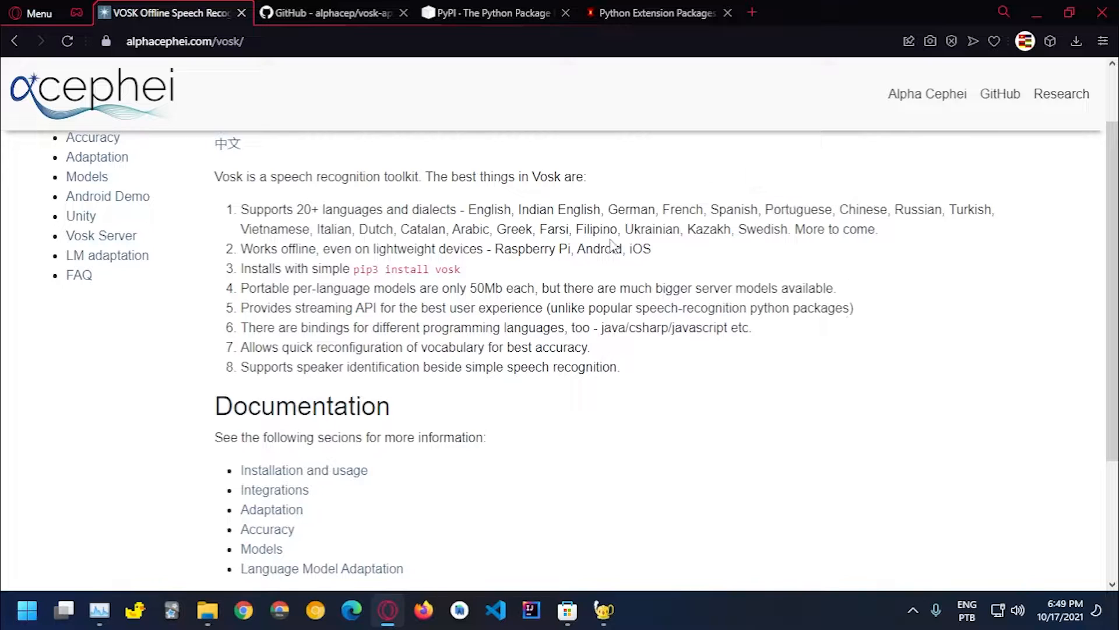
mouse_move(863, 356)
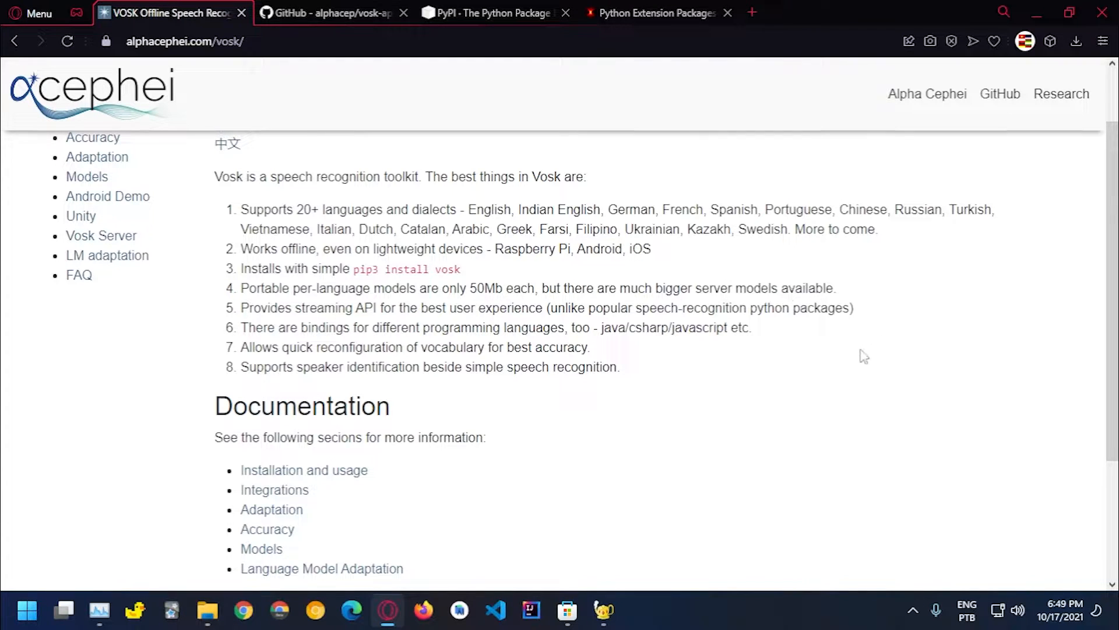
scroll(down, 3)
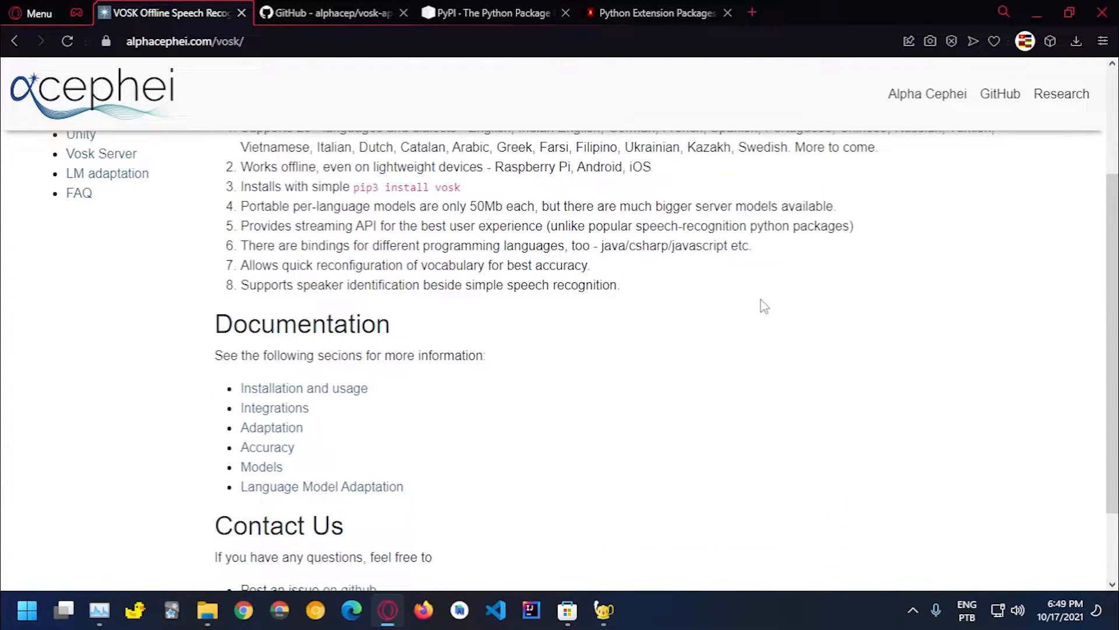
scroll(down, 3)
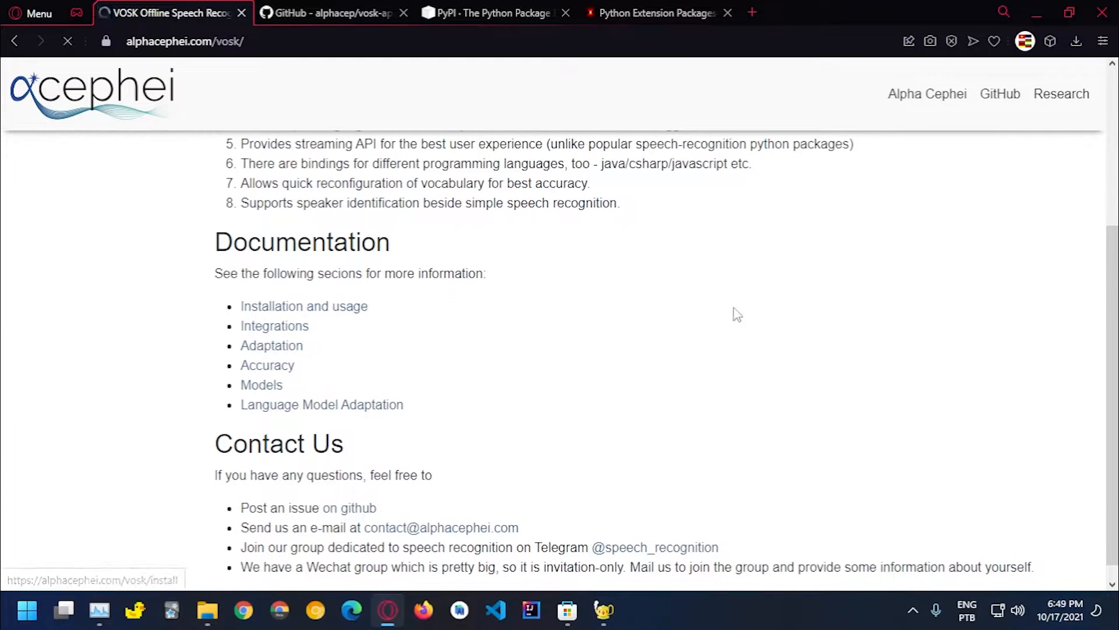
Open the Vosk installation and usage guide and move on to the Windows binaries page
click(303, 307)
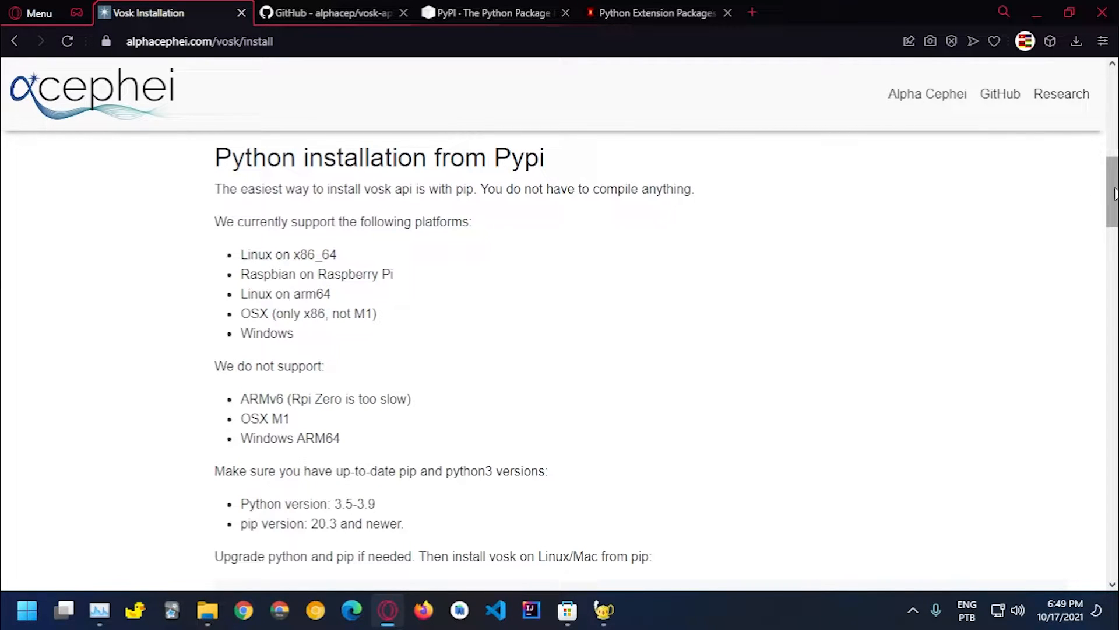
scroll(down, 3)
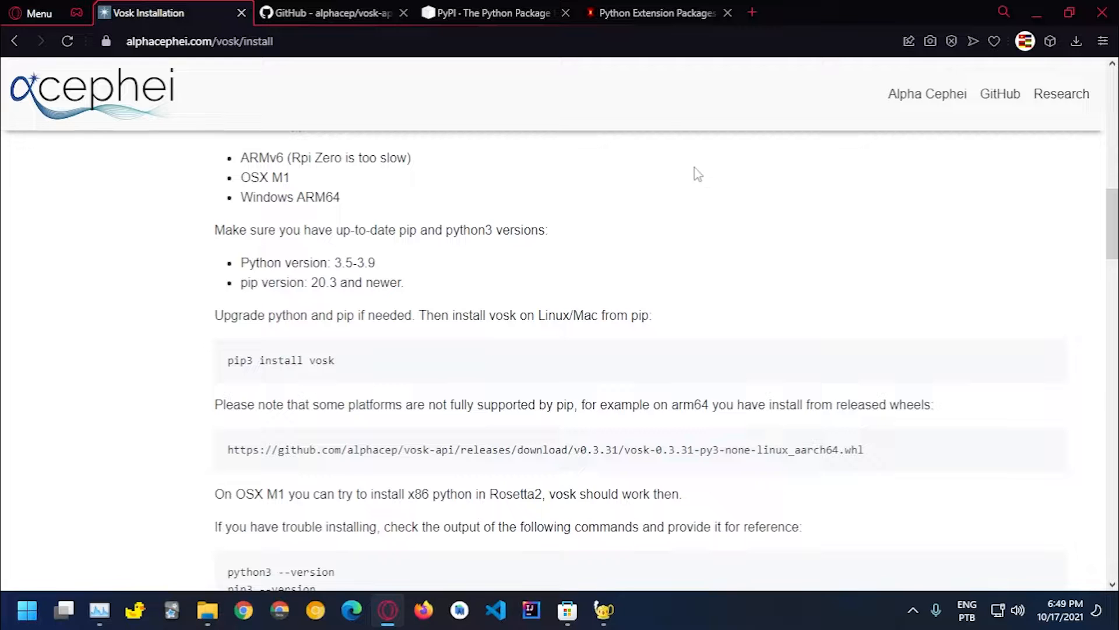
click(655, 13)
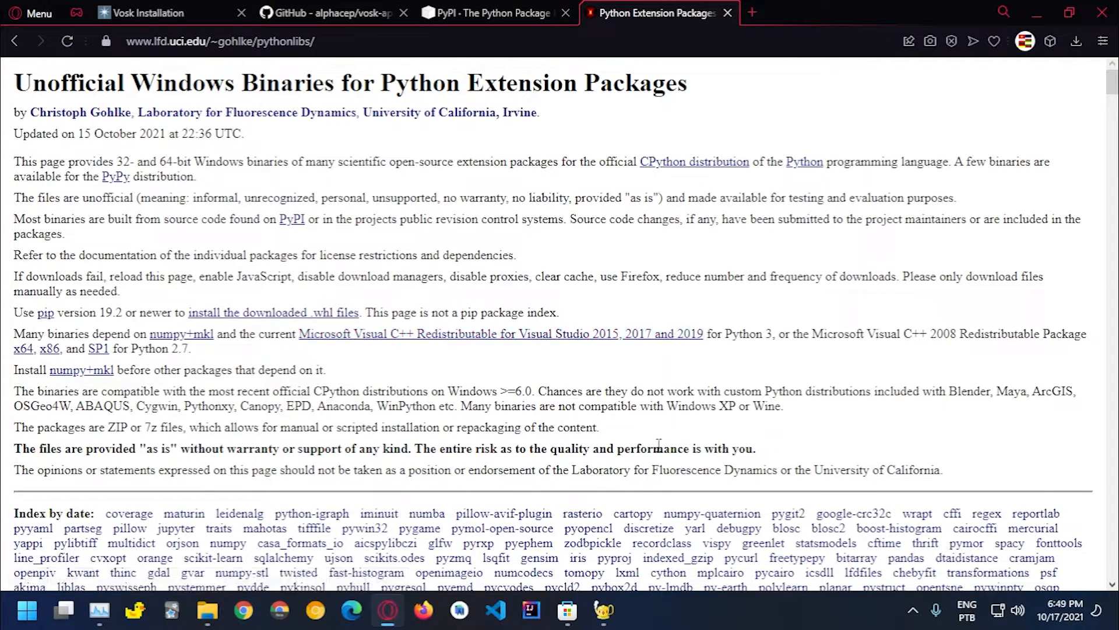
mouse_move(643, 253)
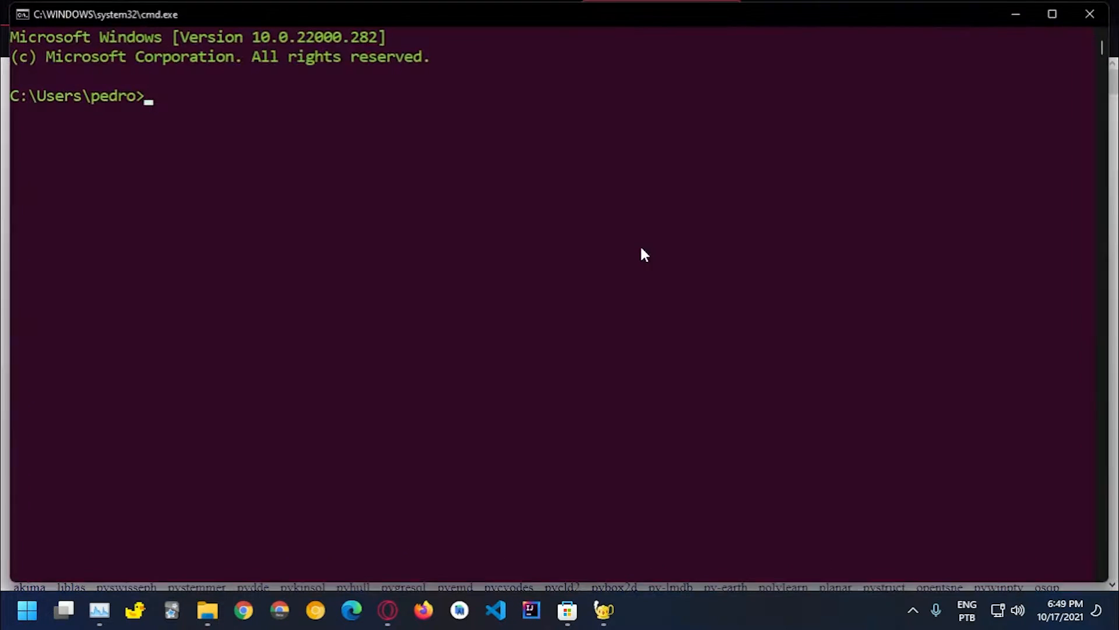
Enter 'pip3 install pyaudio' at the prompt and clear it without running
text(pip i)
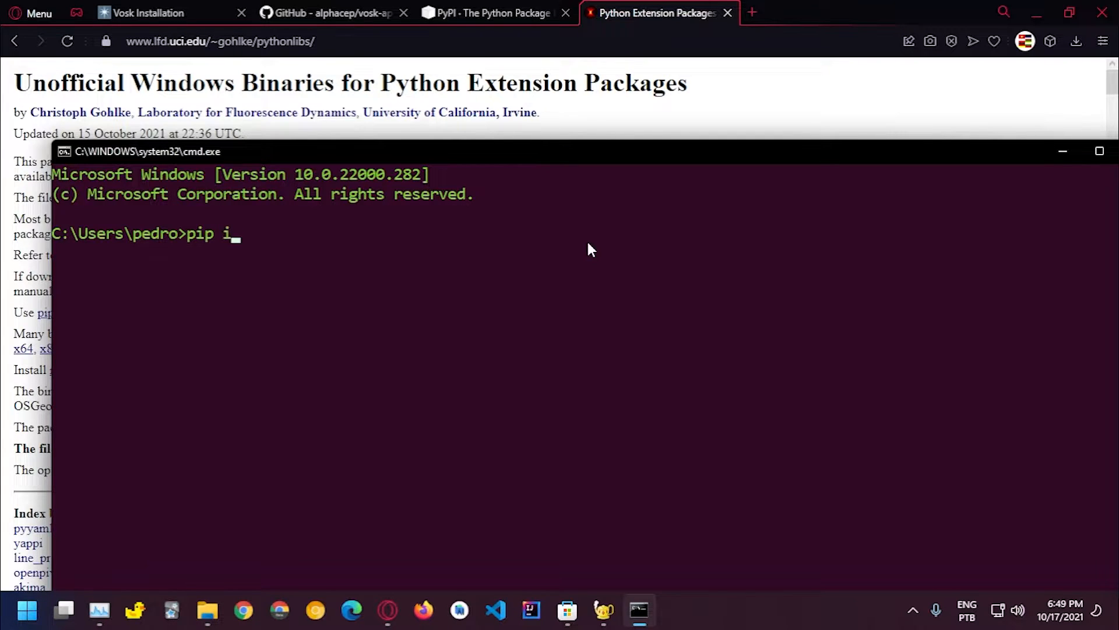
text(nstall p)
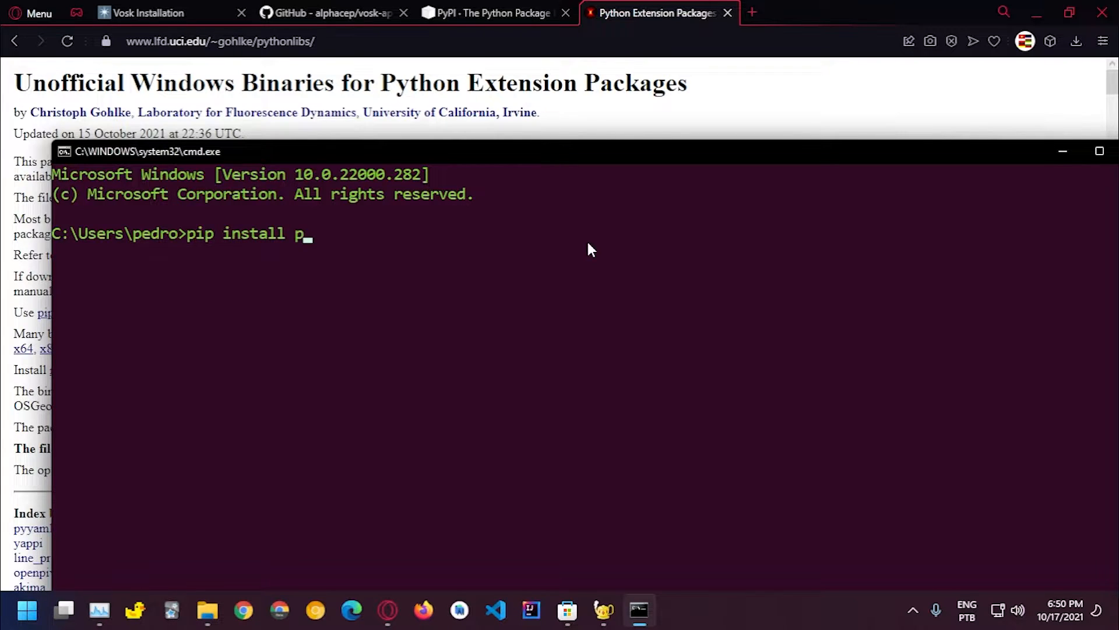
text(yaudio)
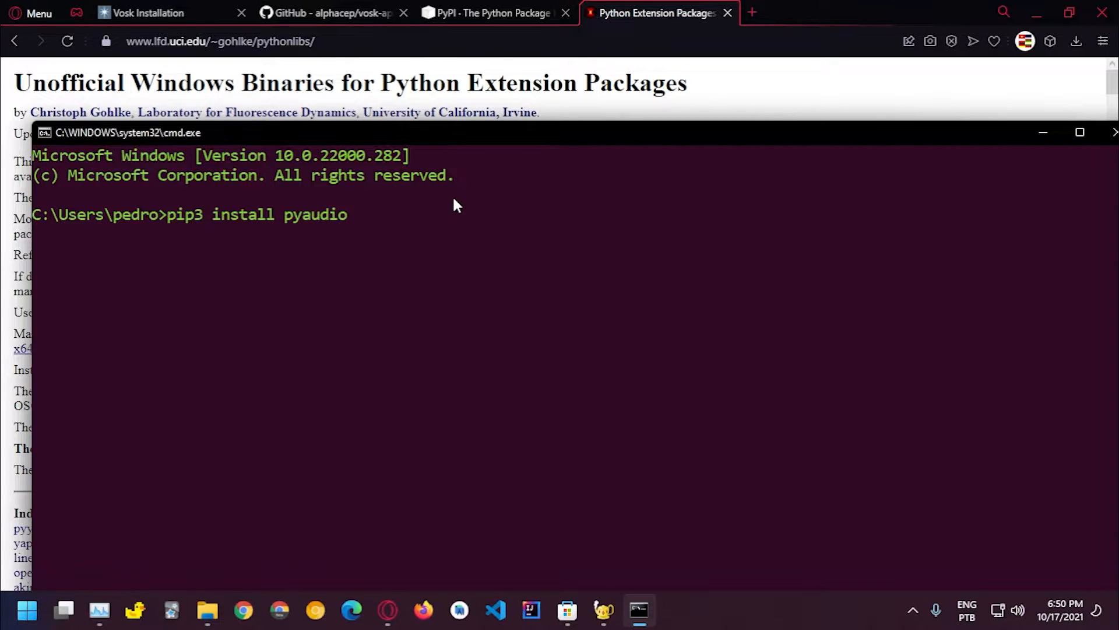
key(Backspace)
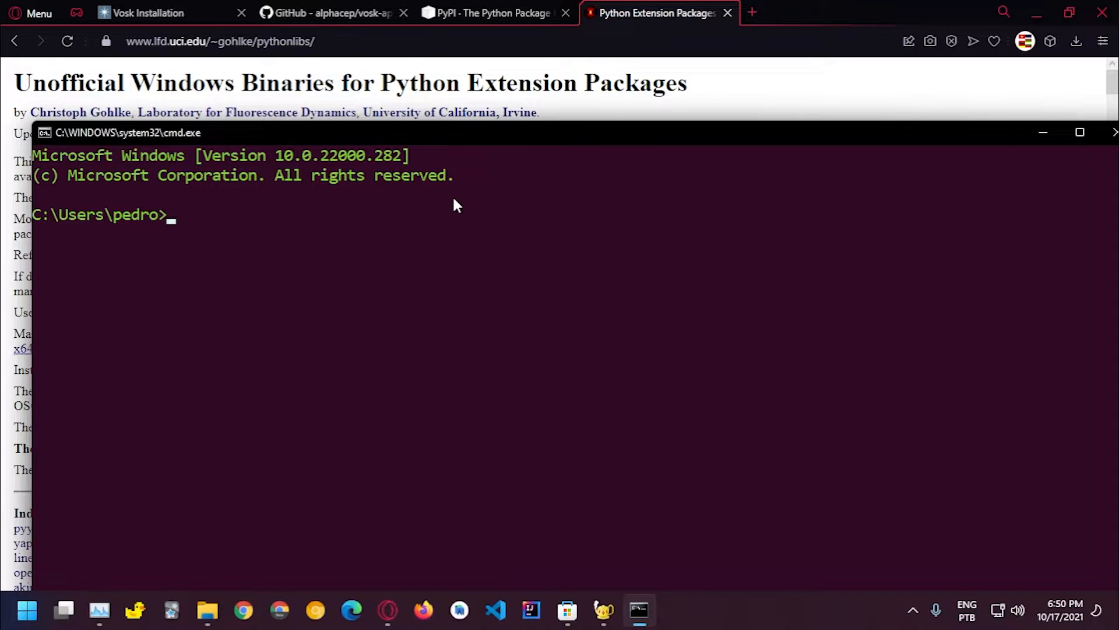
mouse_move(1076, 147)
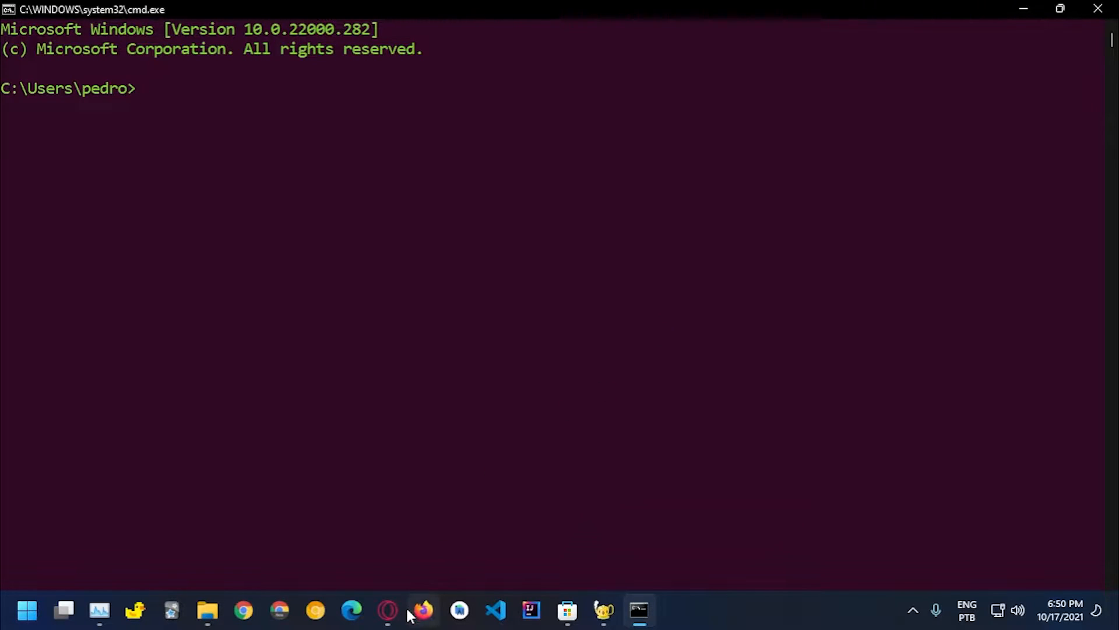
Search PyPI for pyaudio and list the PyAudio 0.2.11 download files
click(388, 609)
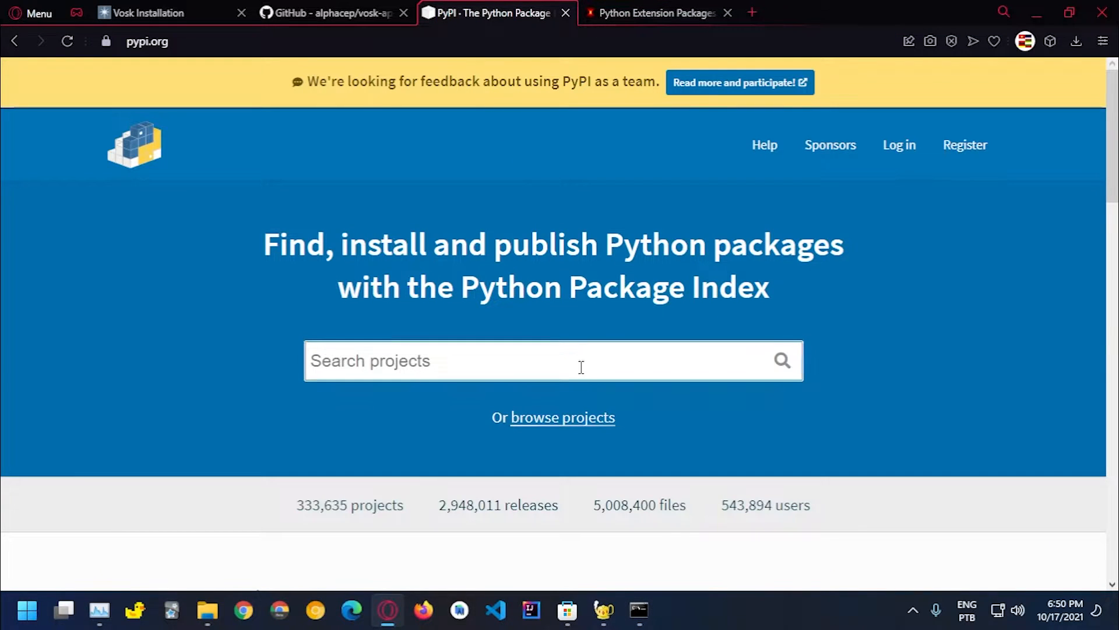
text(pyaudiop)
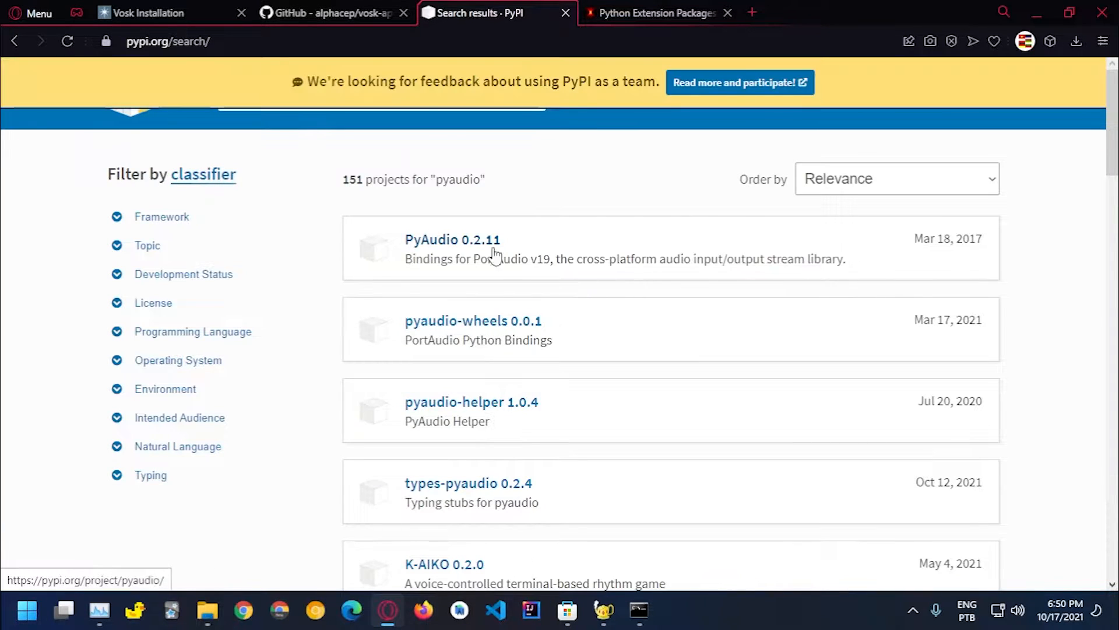
click(453, 239)
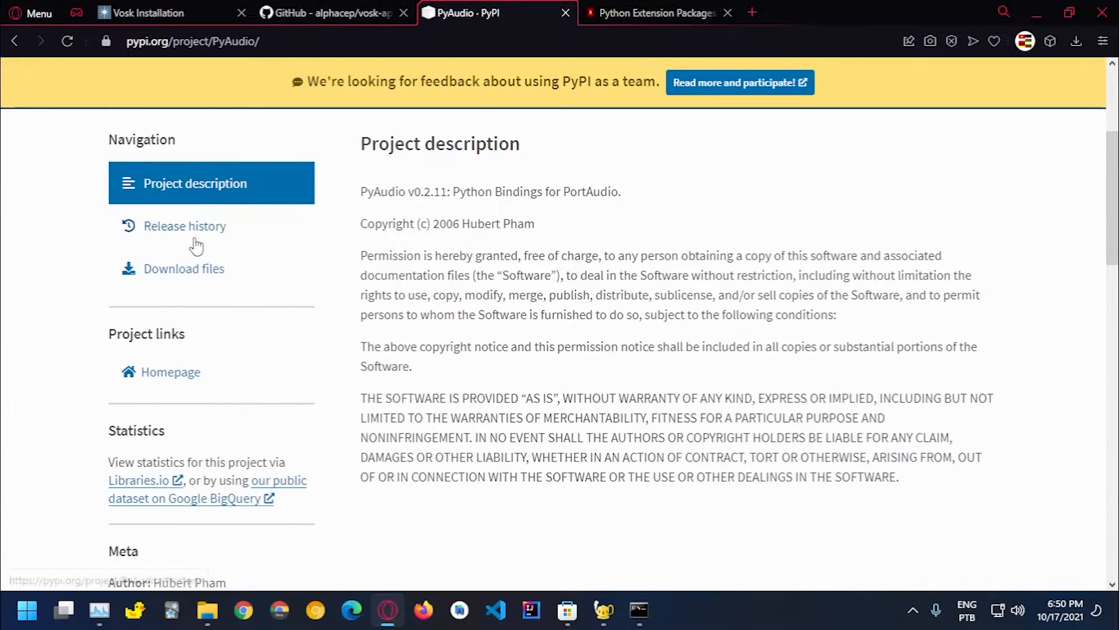
click(186, 268)
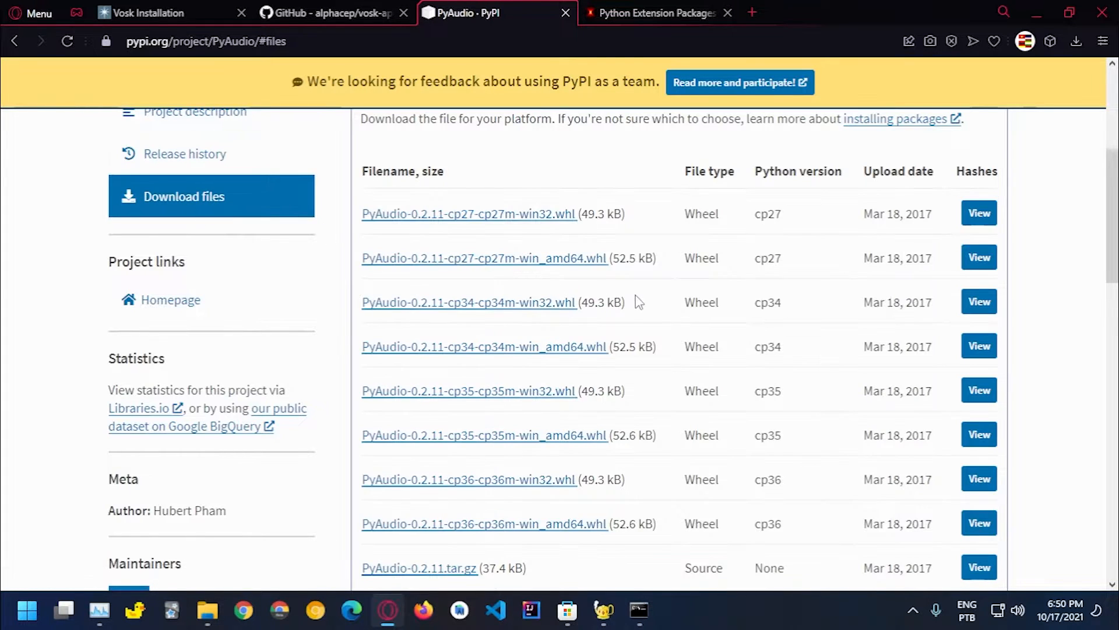
scroll(down, 3)
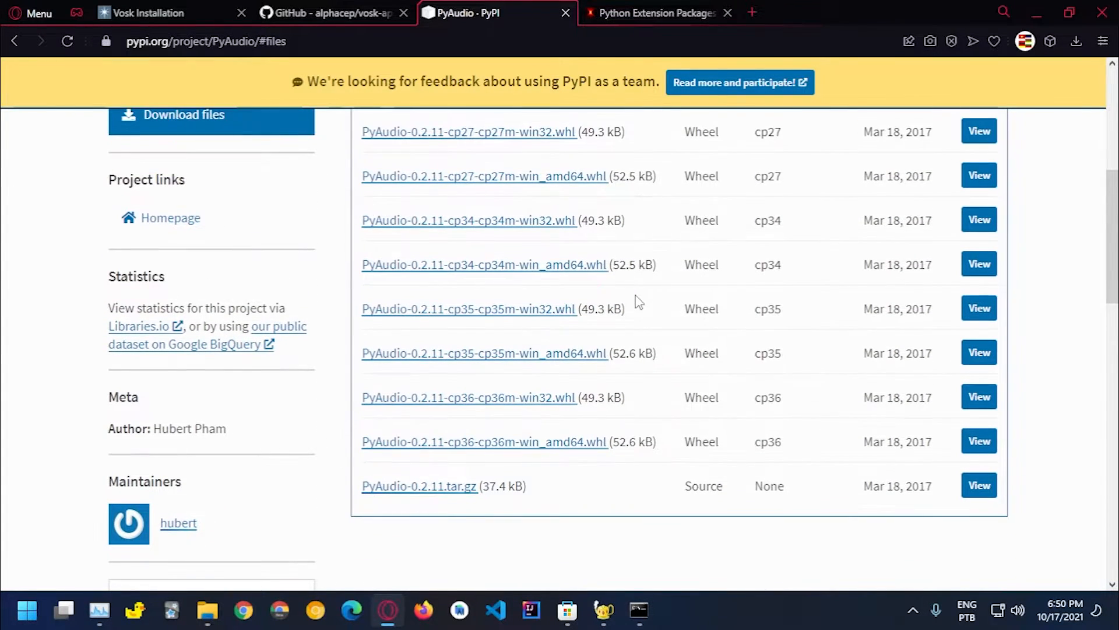
mouse_move(583, 377)
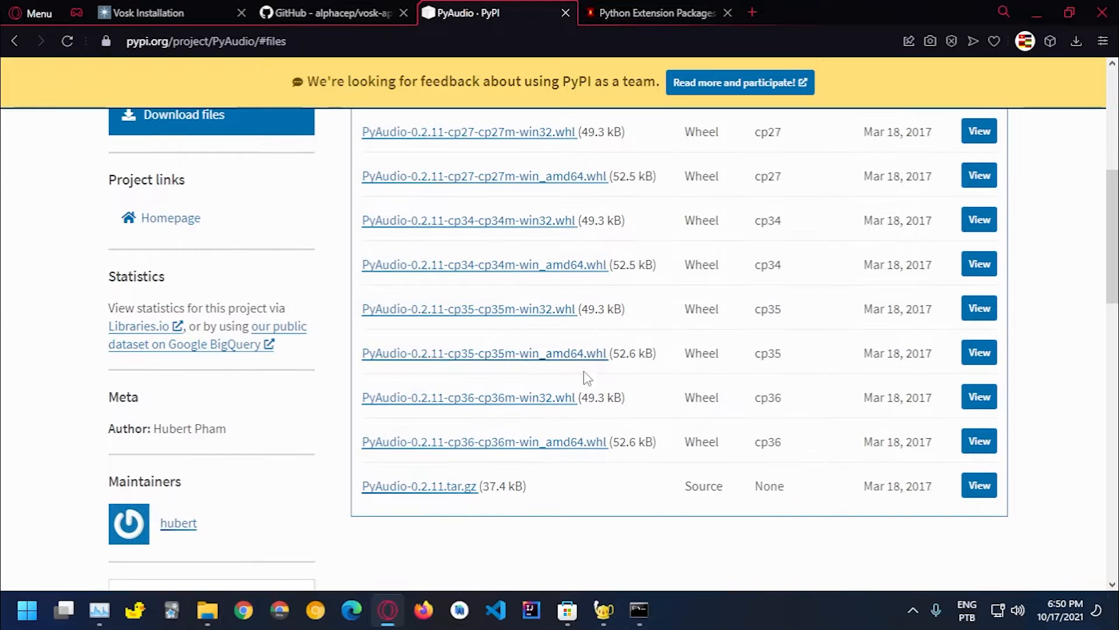
mouse_move(469, 398)
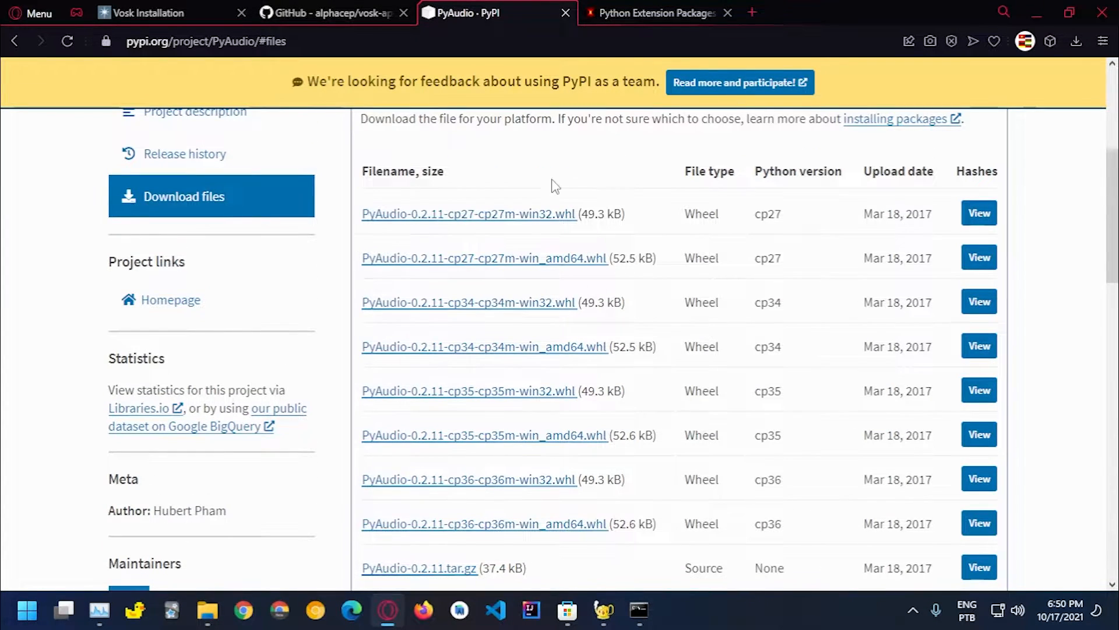
scroll(down, 3)
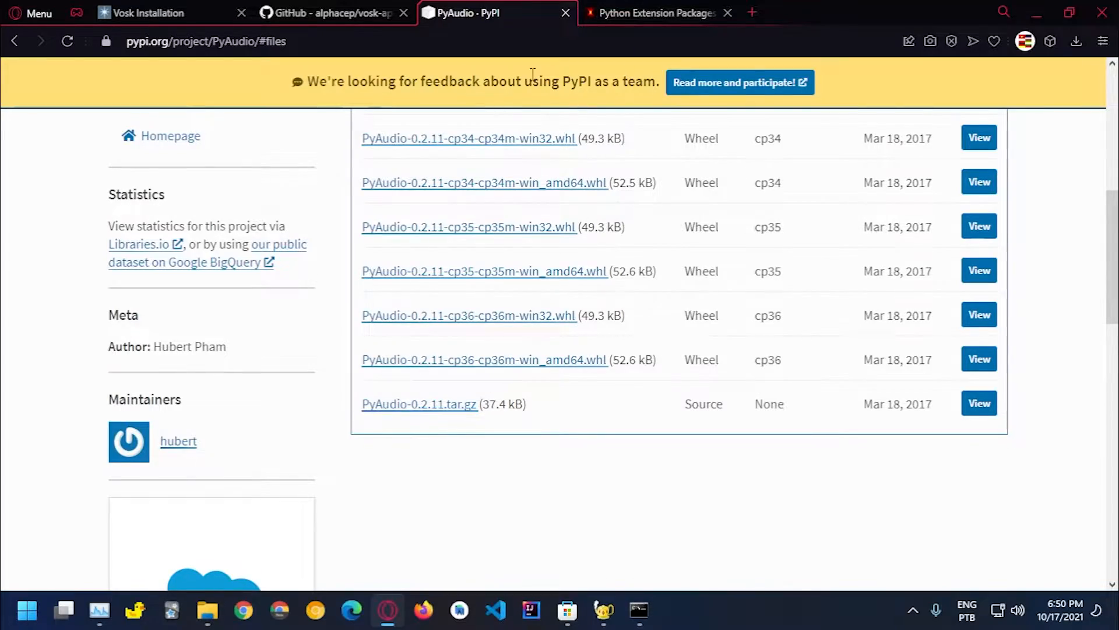
Find 'pyaudio' on the unofficial Windows binaries page to reach its wheel list
click(654, 13)
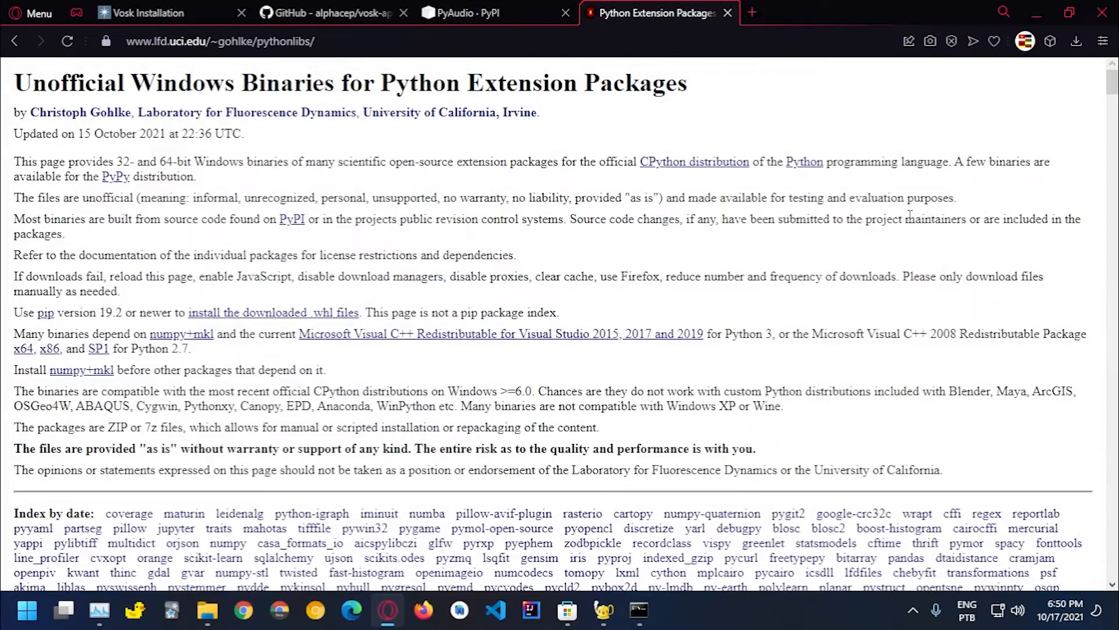
scroll(down, 3)
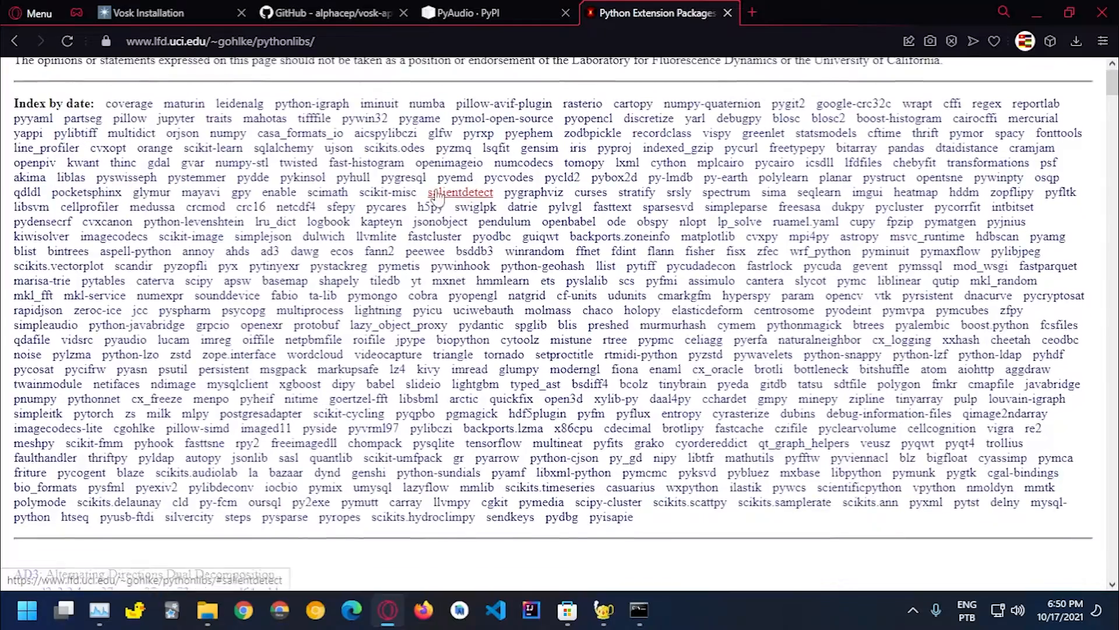
mouse_move(826, 133)
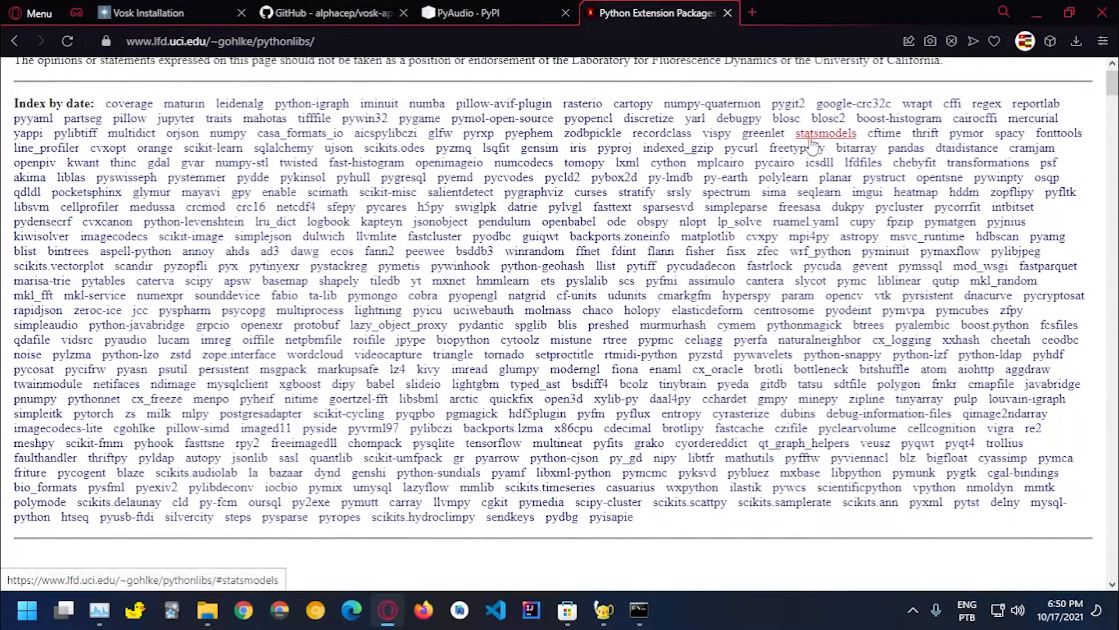
scroll(up, 3)
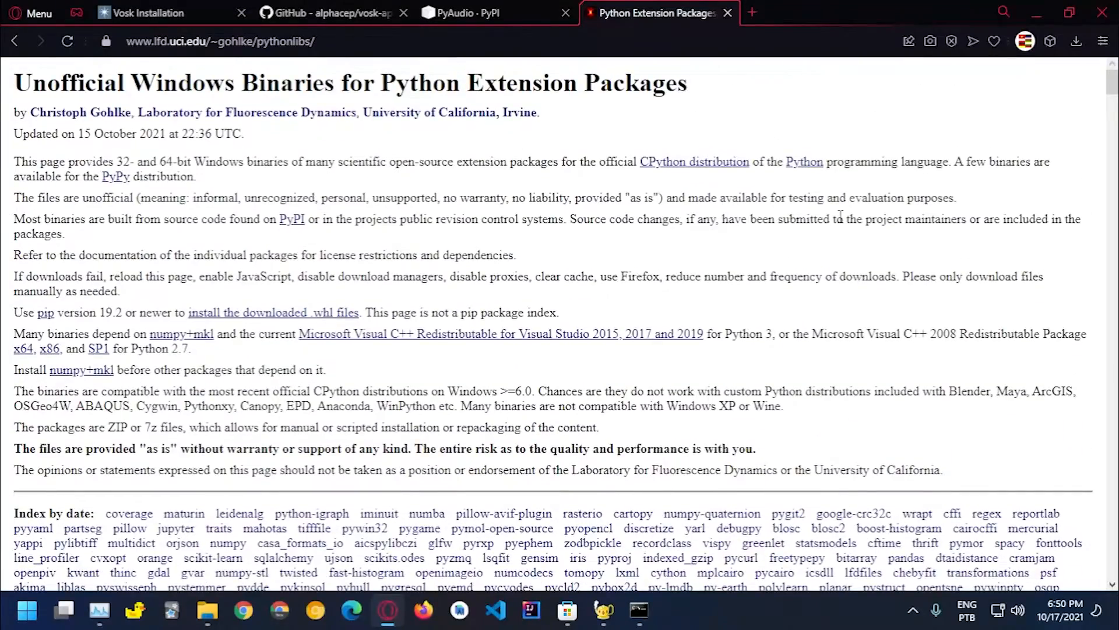
text(paydui)
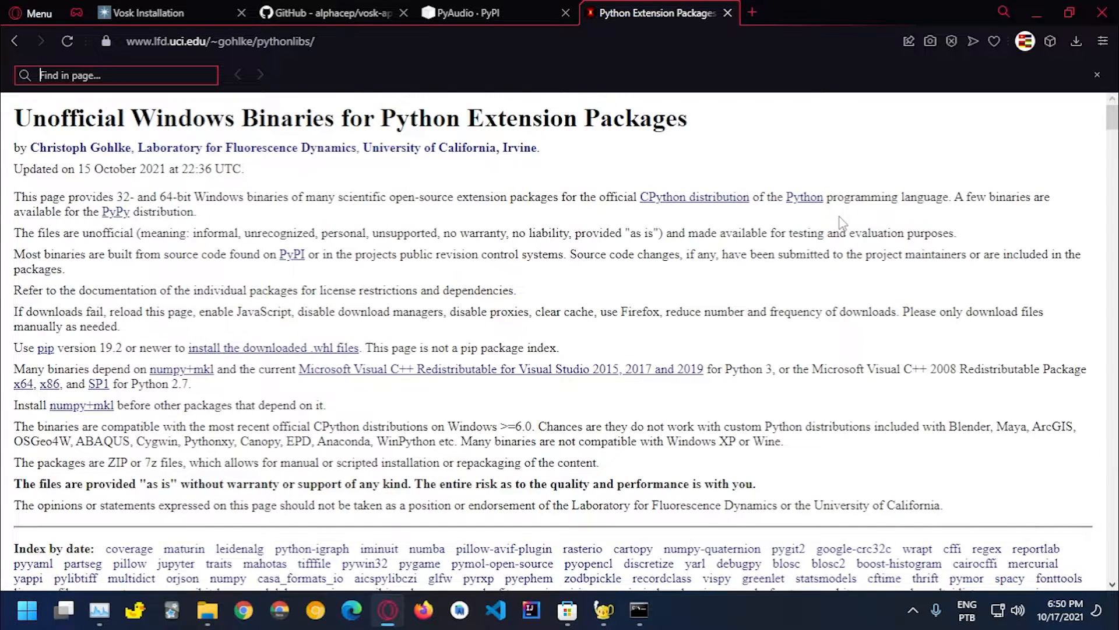
text(pyaudio)
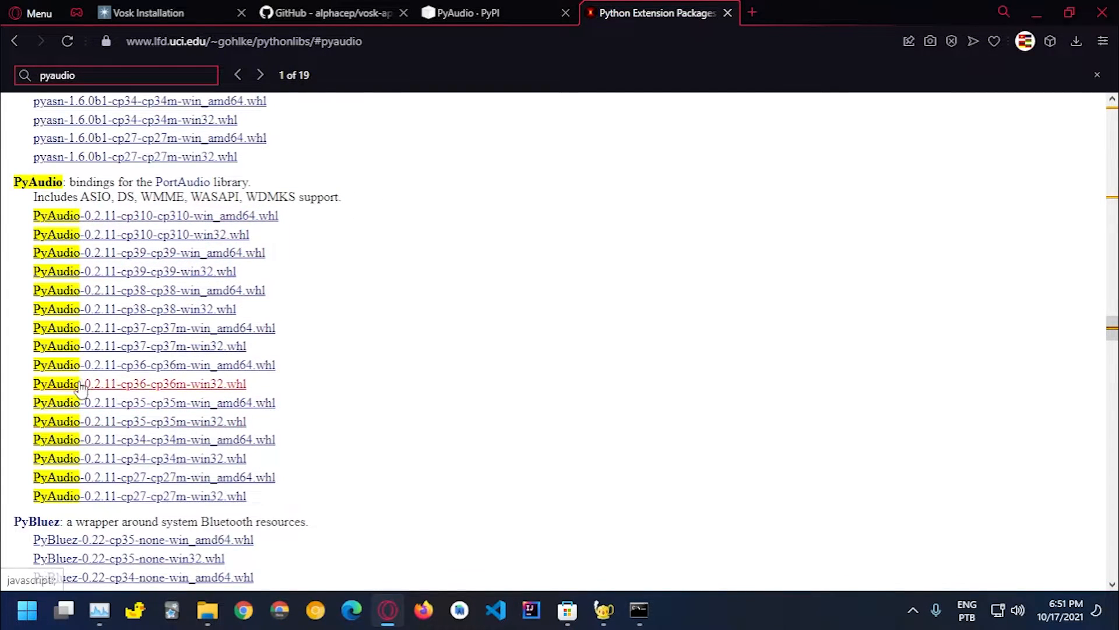
mouse_move(146, 504)
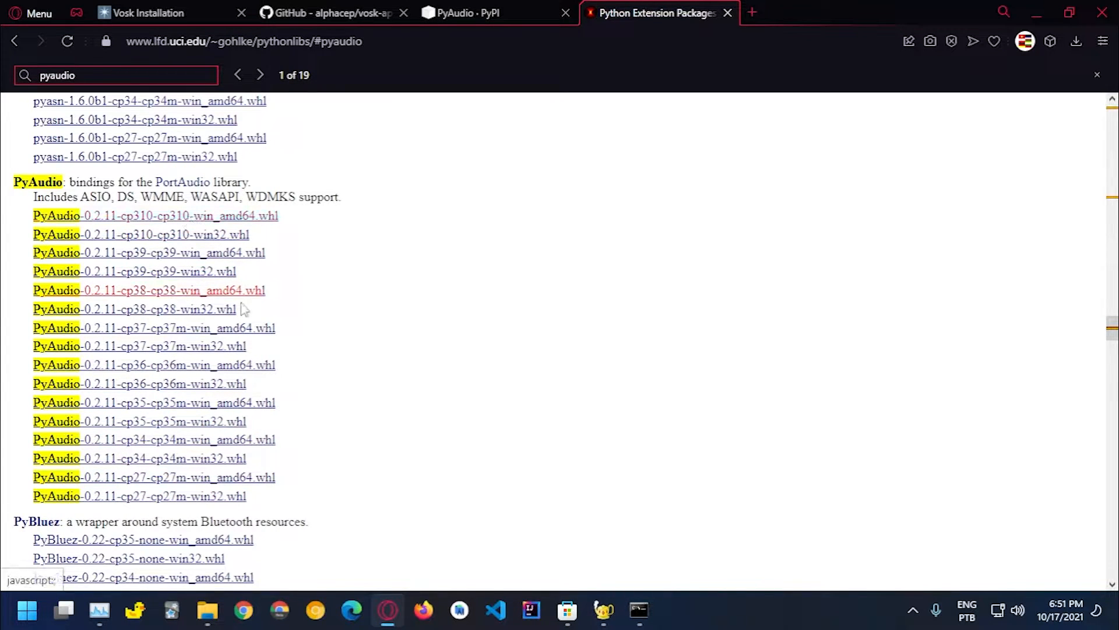
mouse_move(657, 334)
text(p)
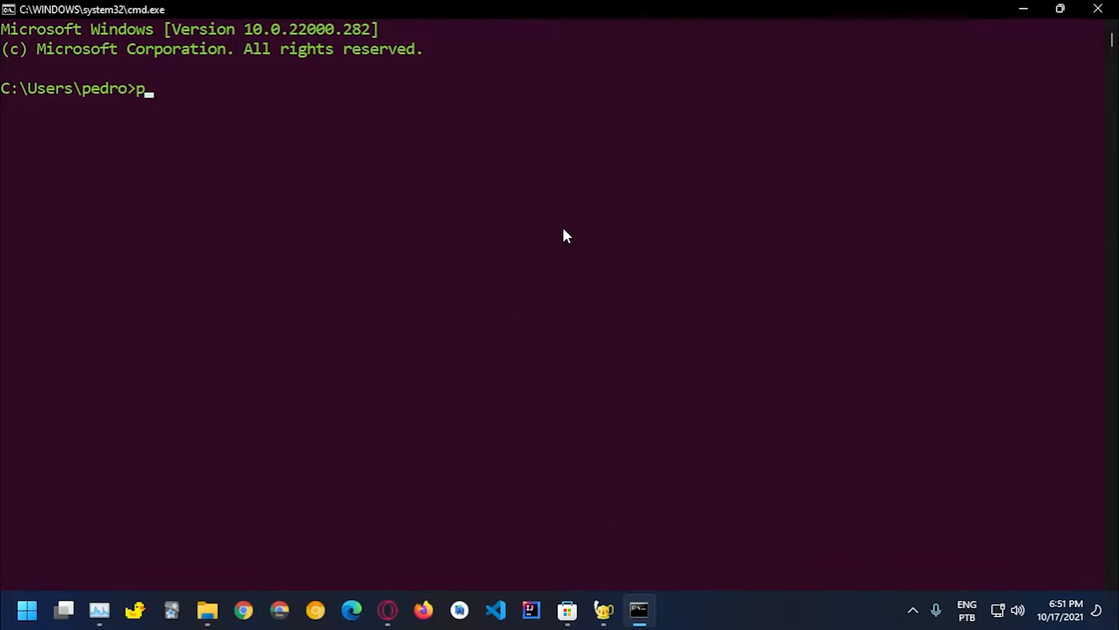
Run 'python --version' and select the reported Python 3.7.8 output
text(ython --version)
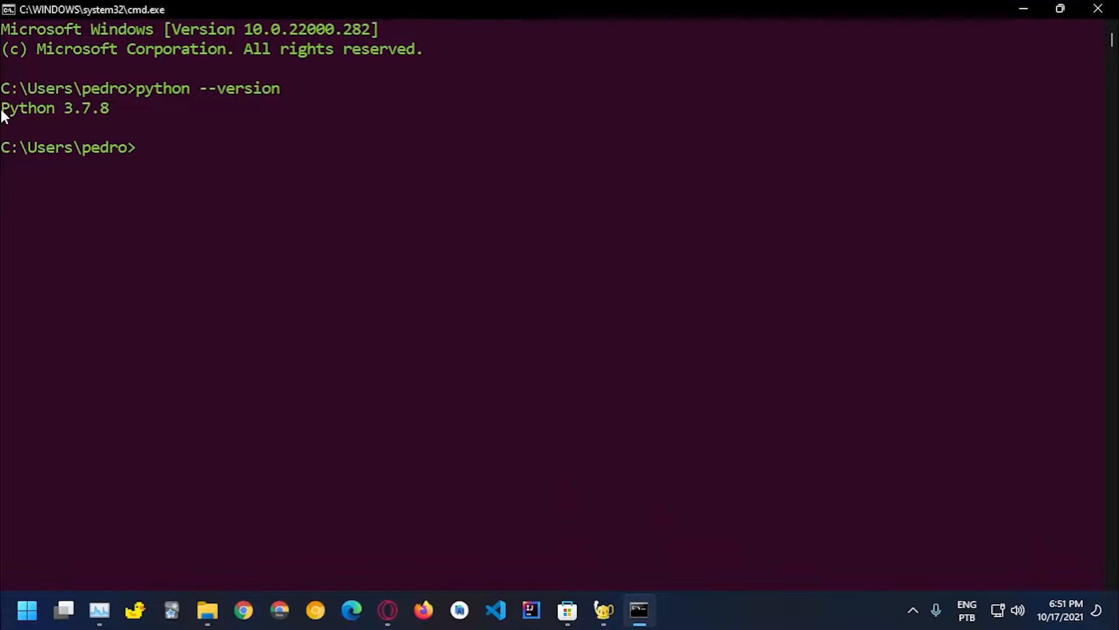
drag(0, 107, 125, 107)
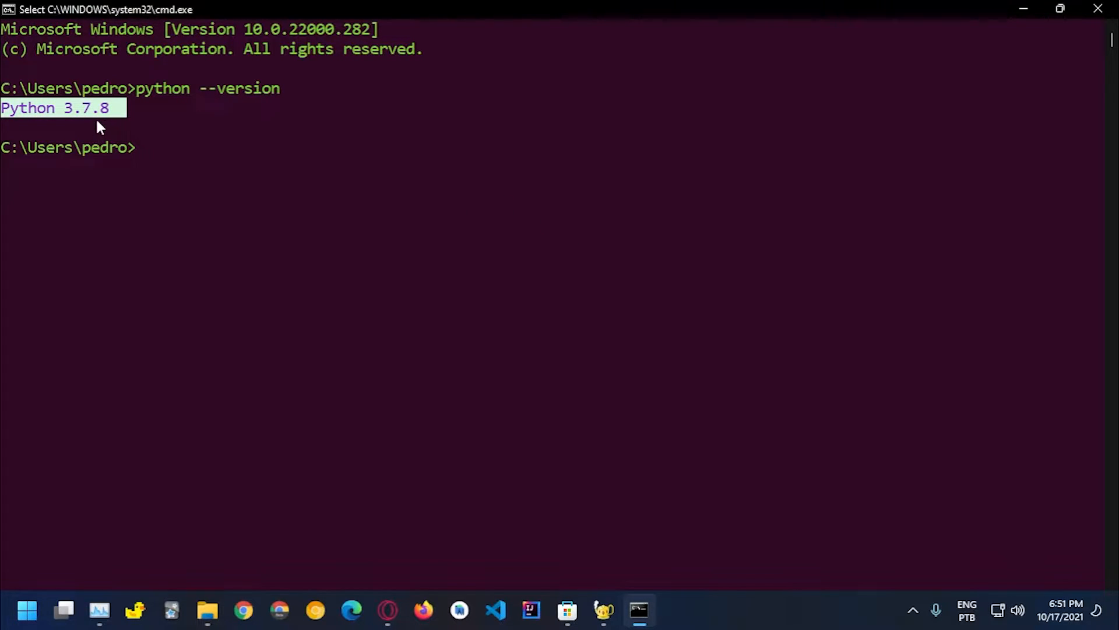
mouse_move(387, 609)
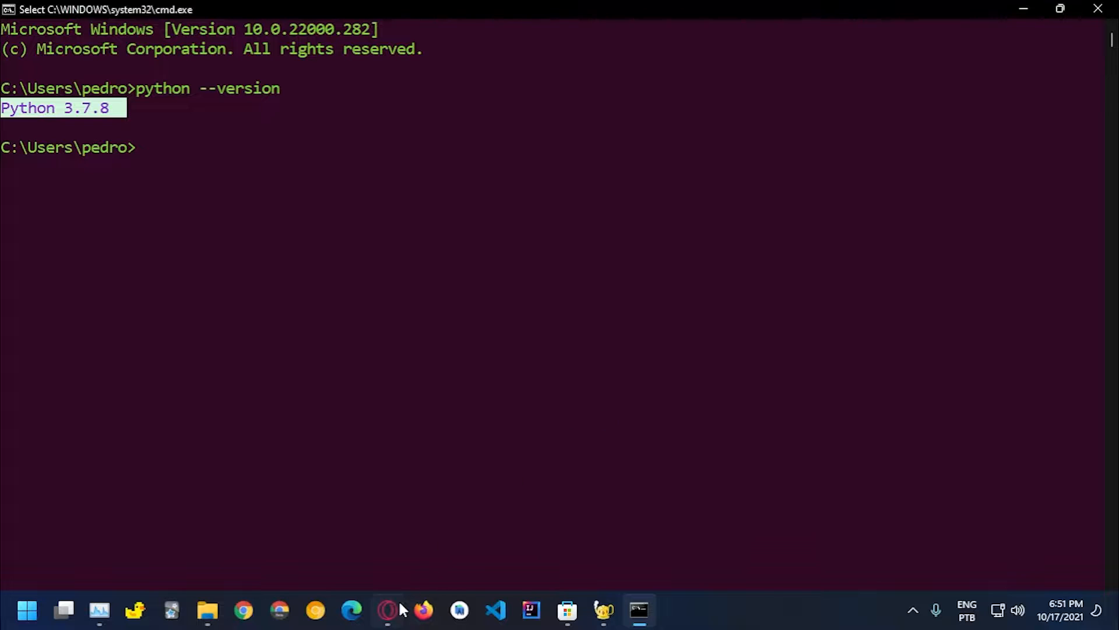
Return to the browser and switch to the PyAudio project page on PyPI
click(387, 610)
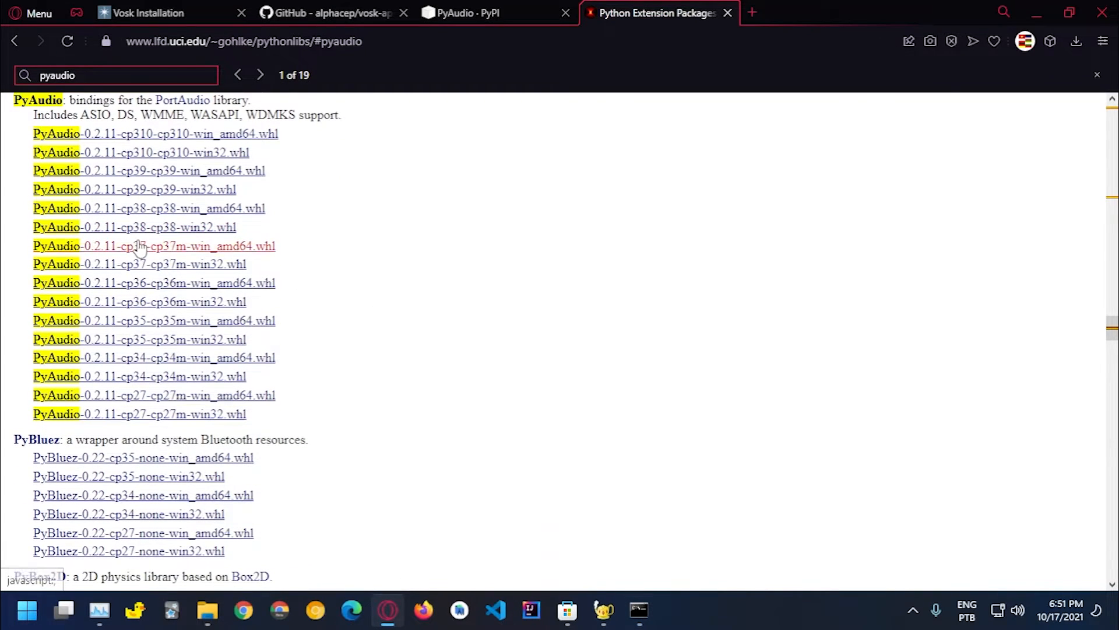
mouse_move(279, 297)
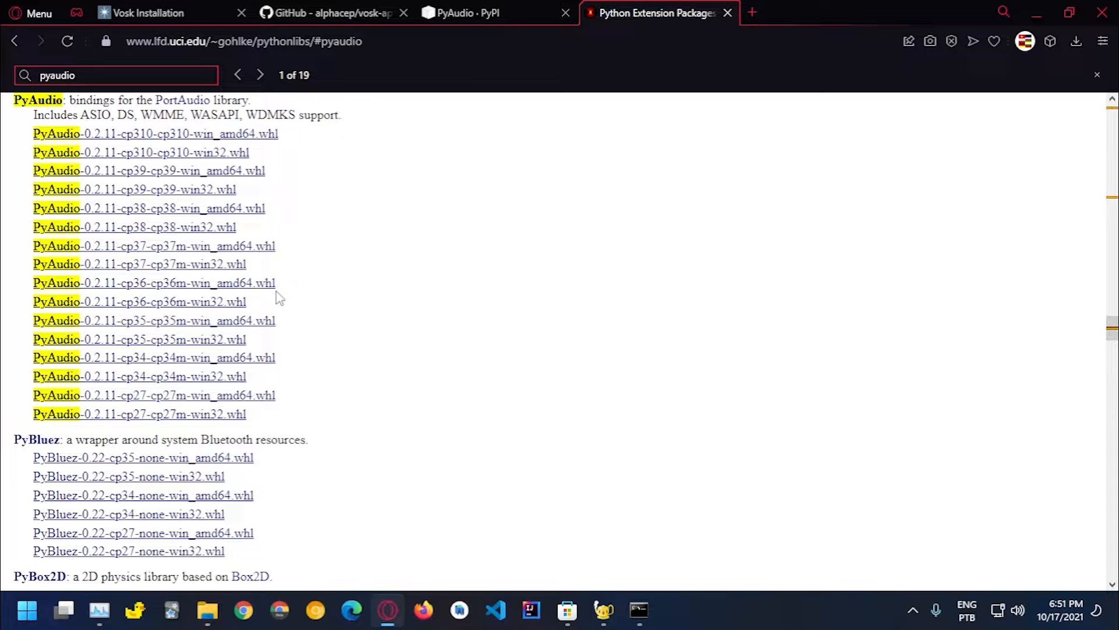
click(464, 13)
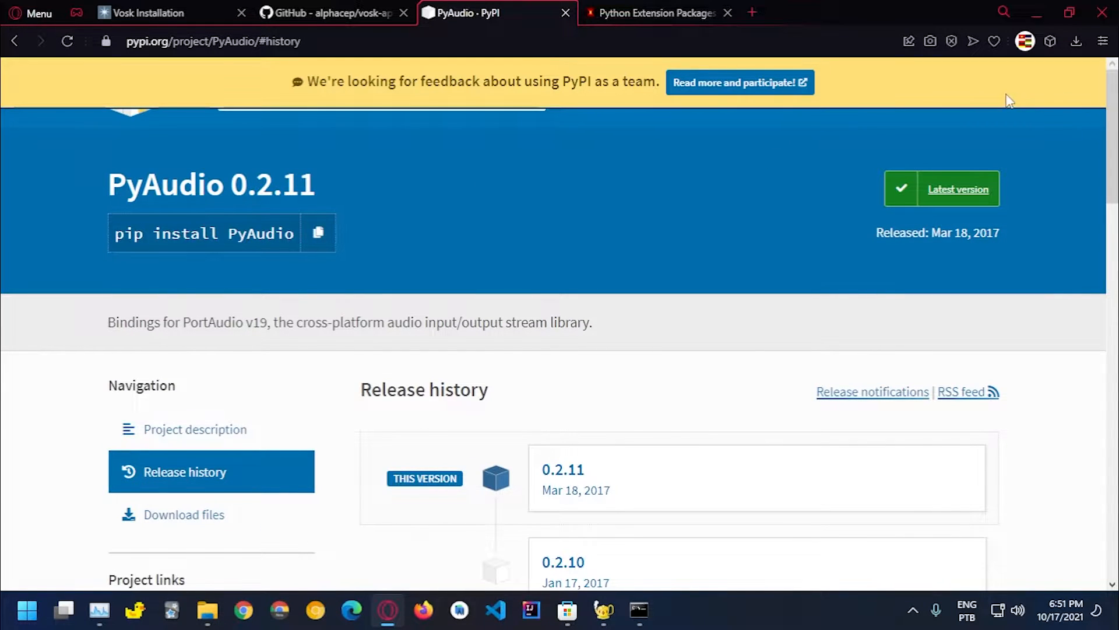
mouse_move(40, 126)
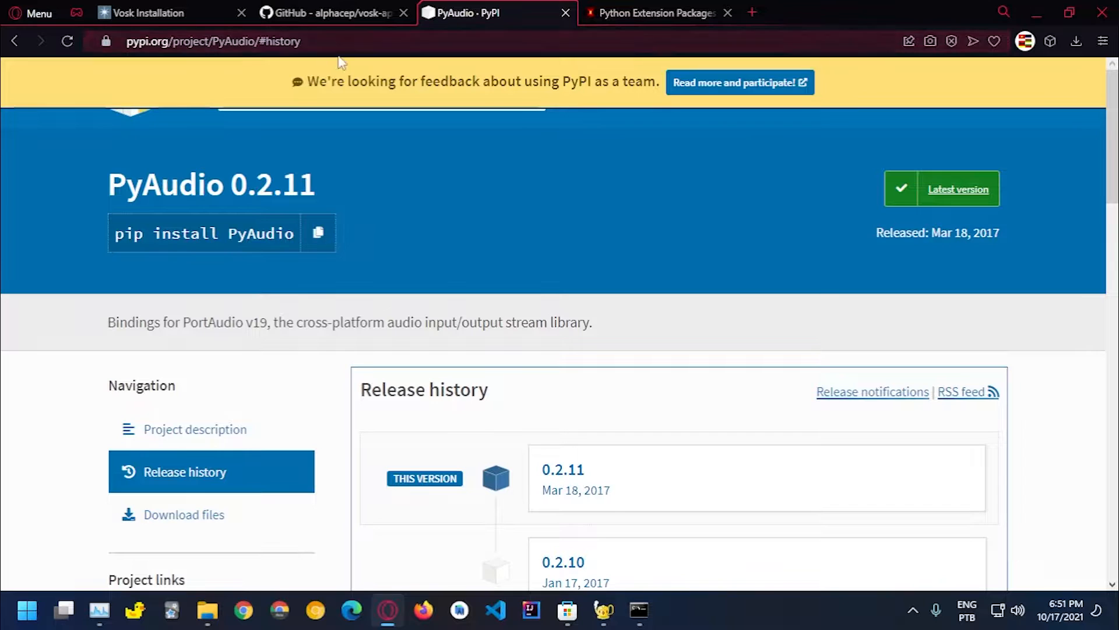
Go to the PyPI home page from the PyAudio project page
click(14, 41)
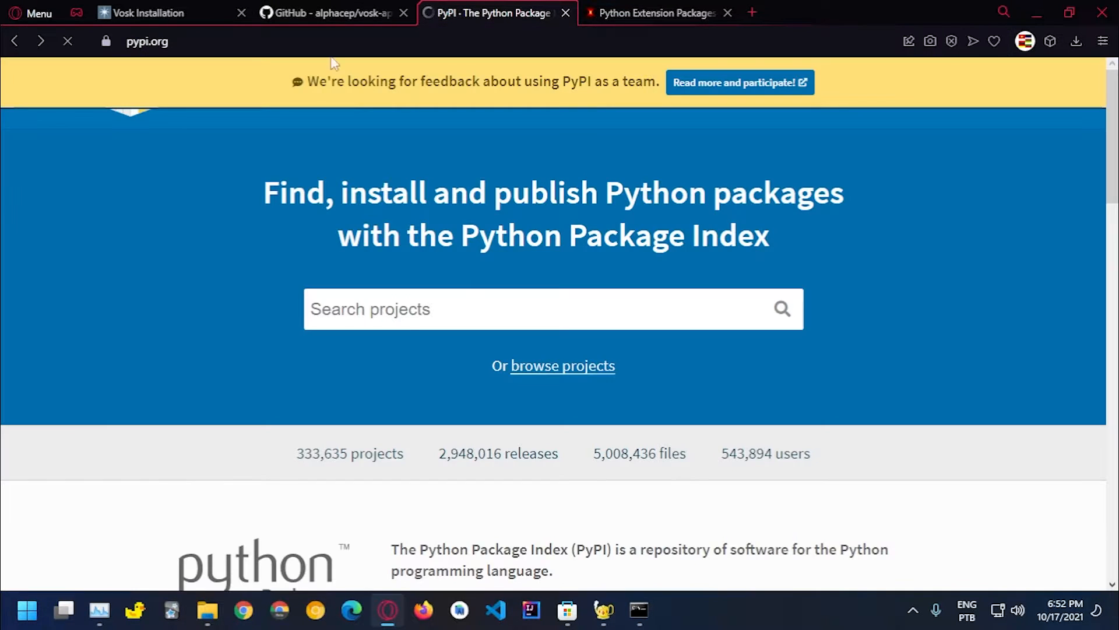
Search PyPI for vosk, open vosk 0.3.31, check its release history and download files
click(553, 308)
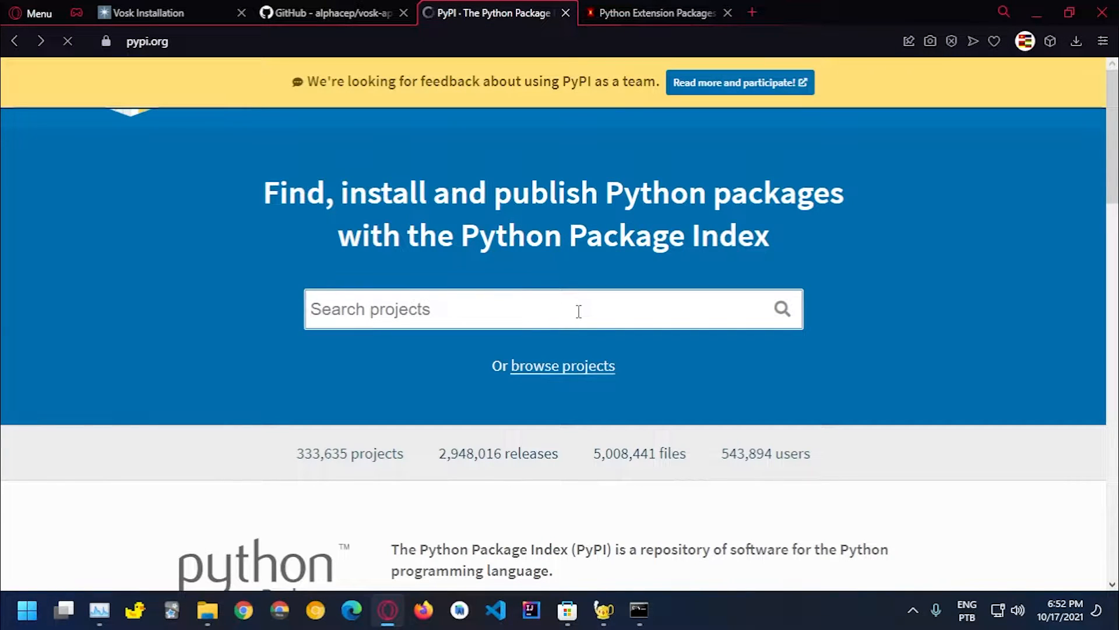
text(vosk)
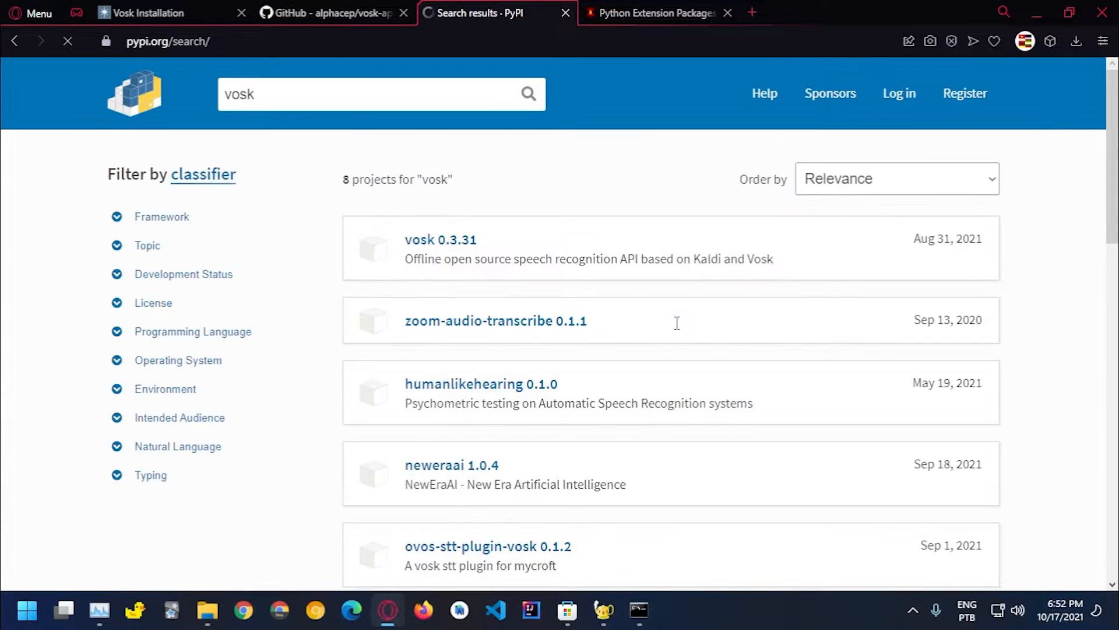
click(441, 239)
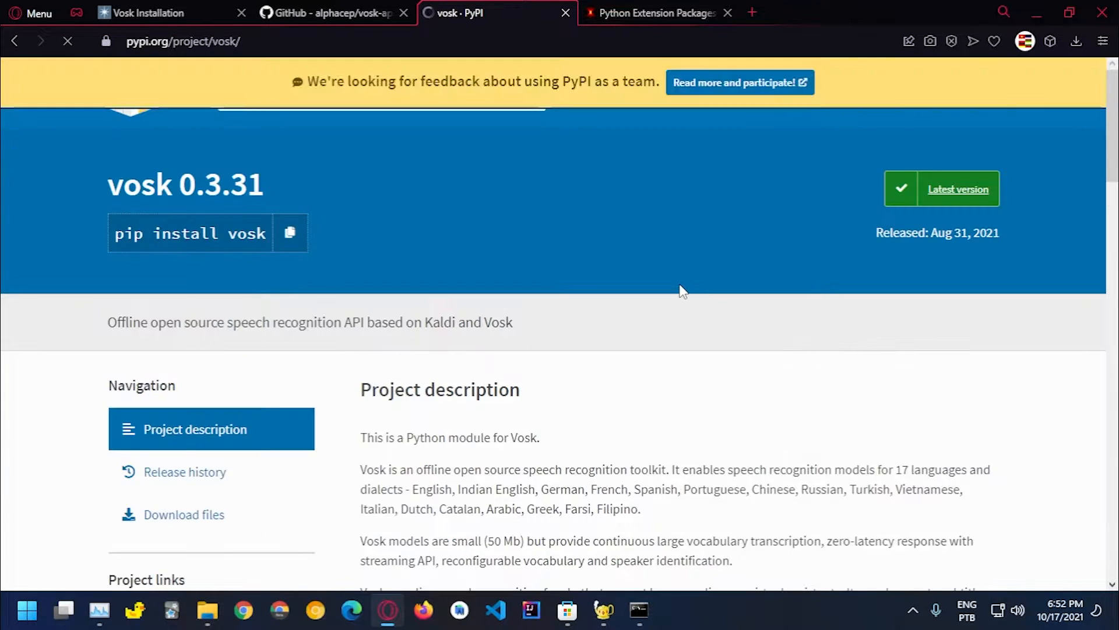
click(184, 471)
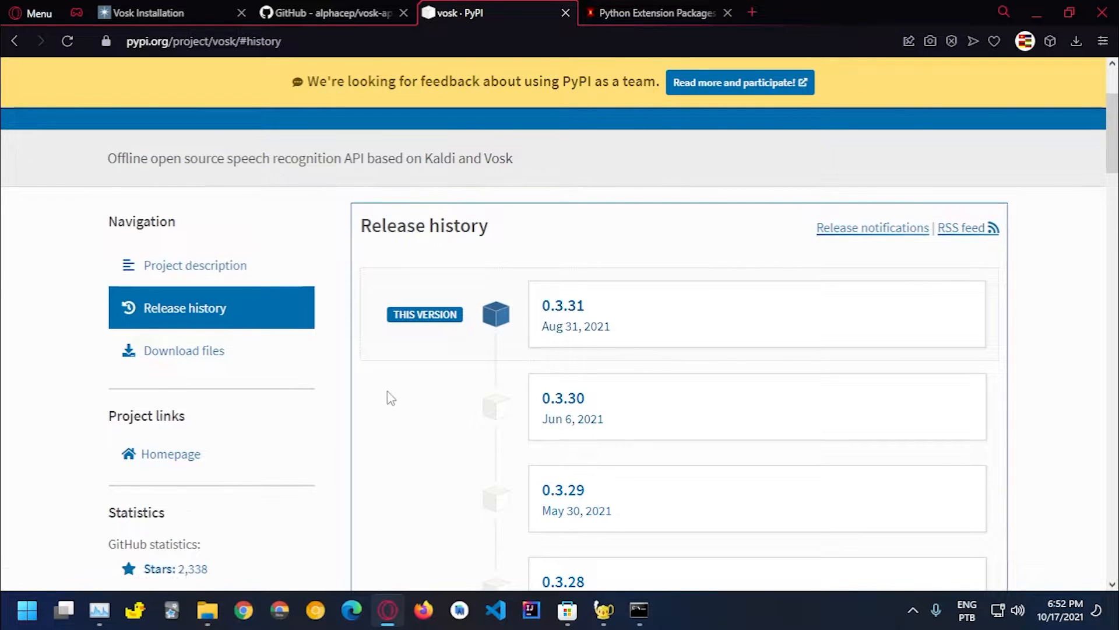
mouse_move(535, 337)
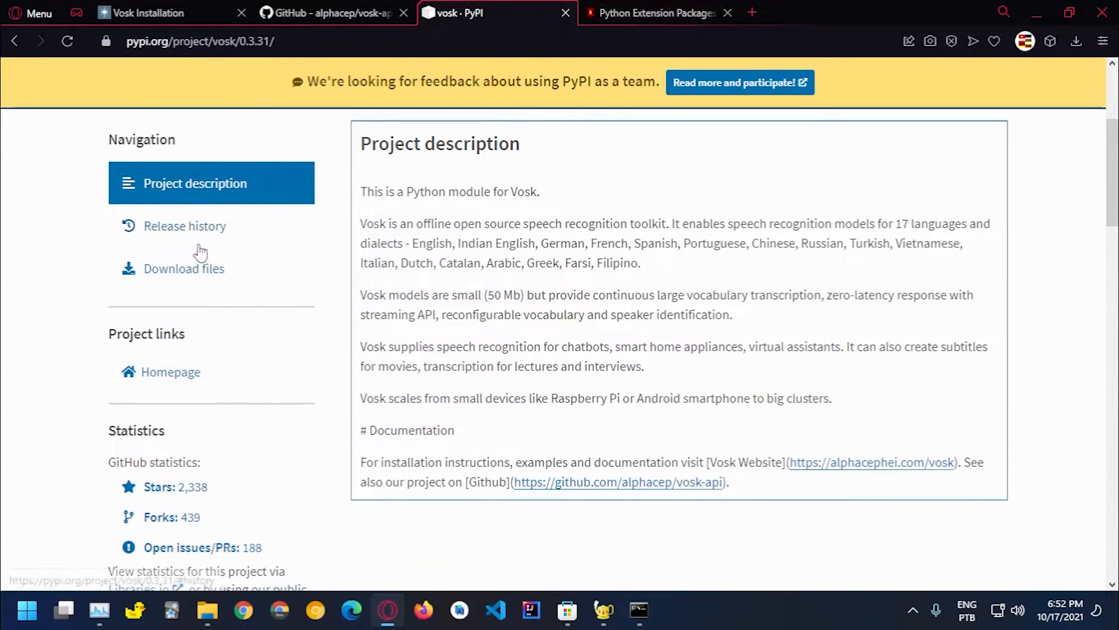
click(184, 269)
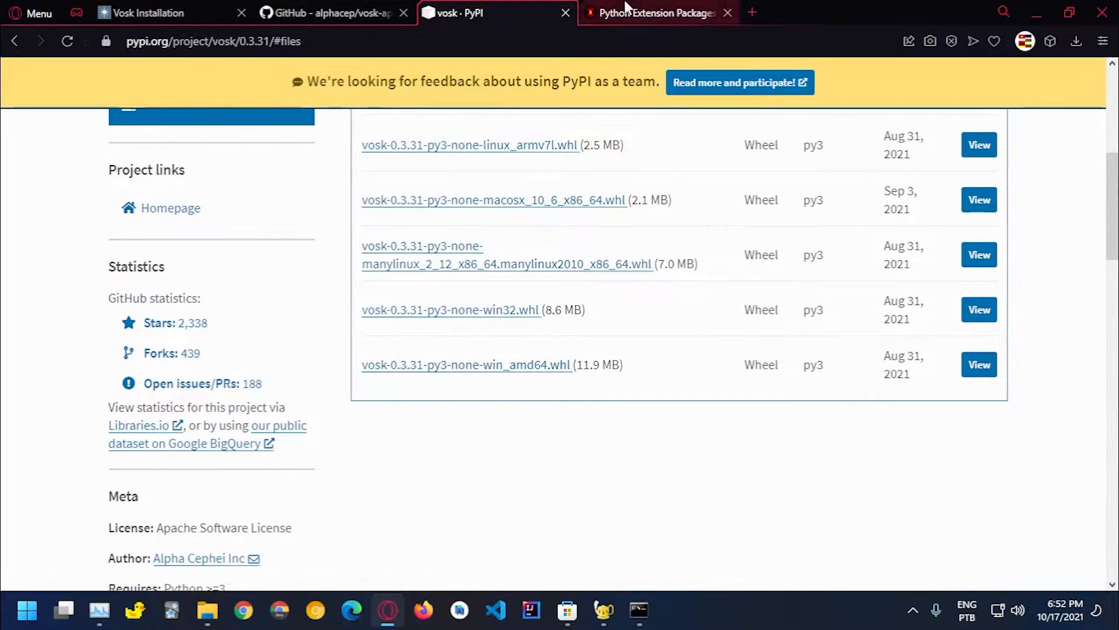
Download PyAudio-0.2.11-cp37-cp37m-win_amd64.whl and show it in the Downloads folder
click(656, 13)
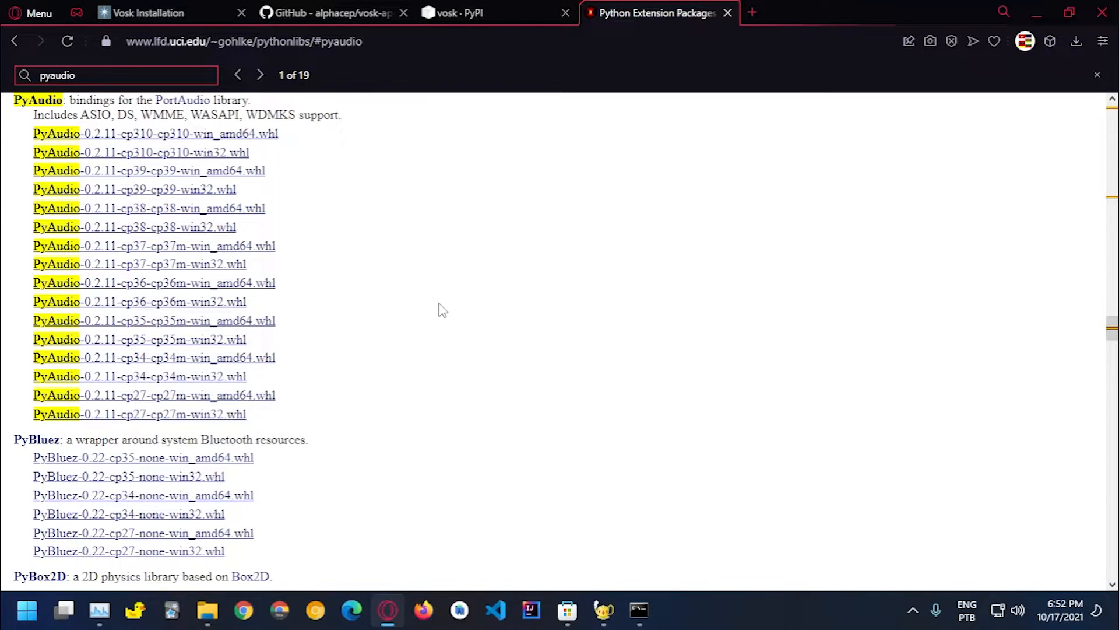
mouse_move(338, 264)
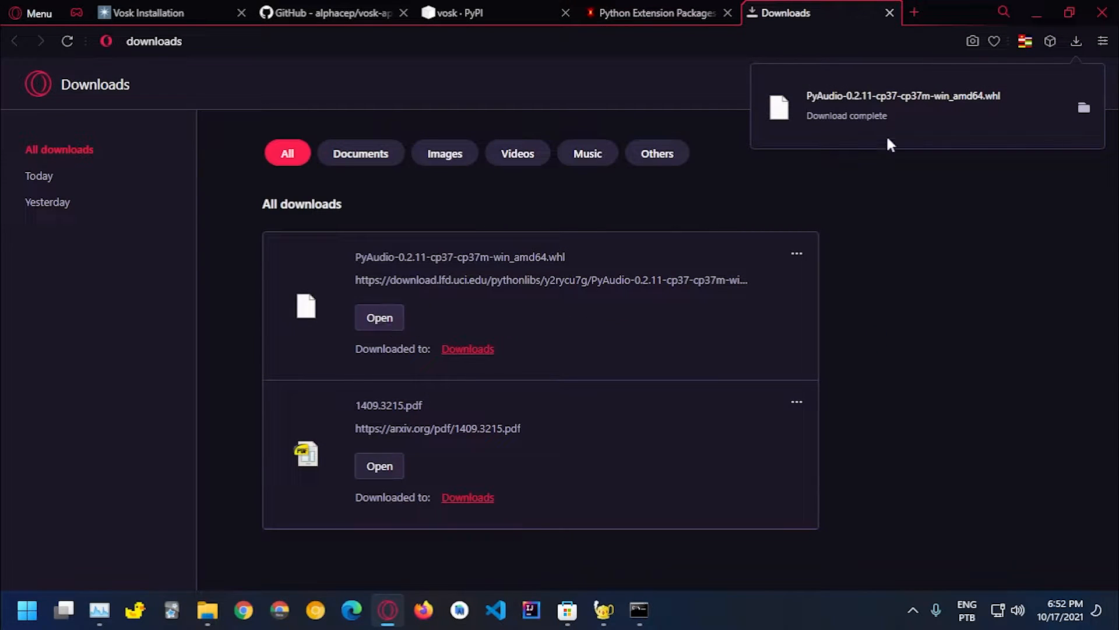
click(1083, 107)
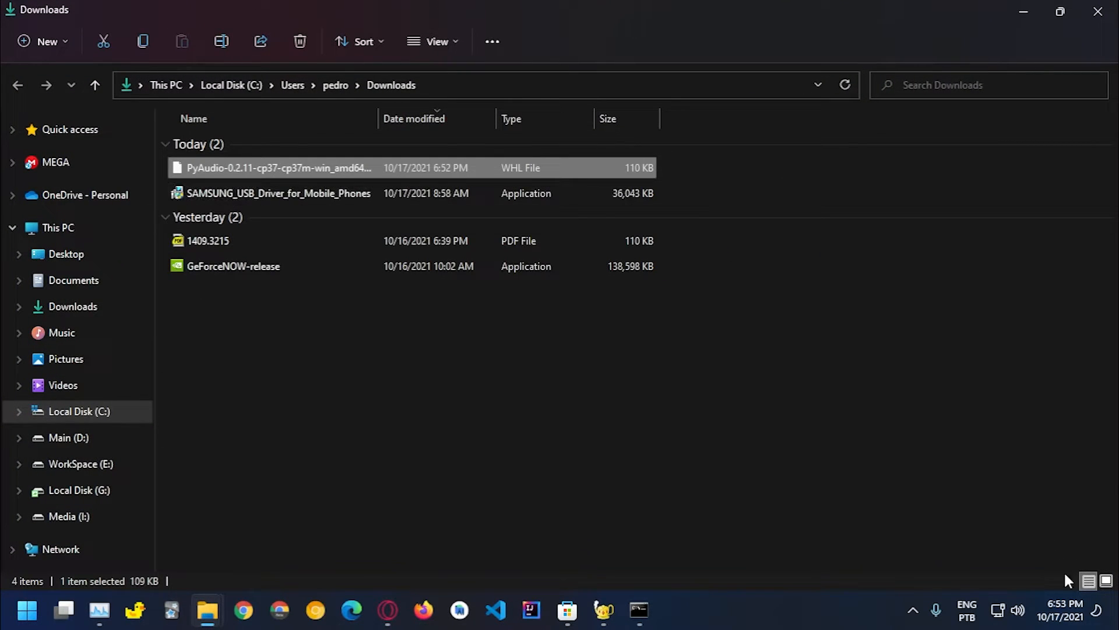
View downloads as large icons and open the PyAudio wheel's Properties
click(436, 41)
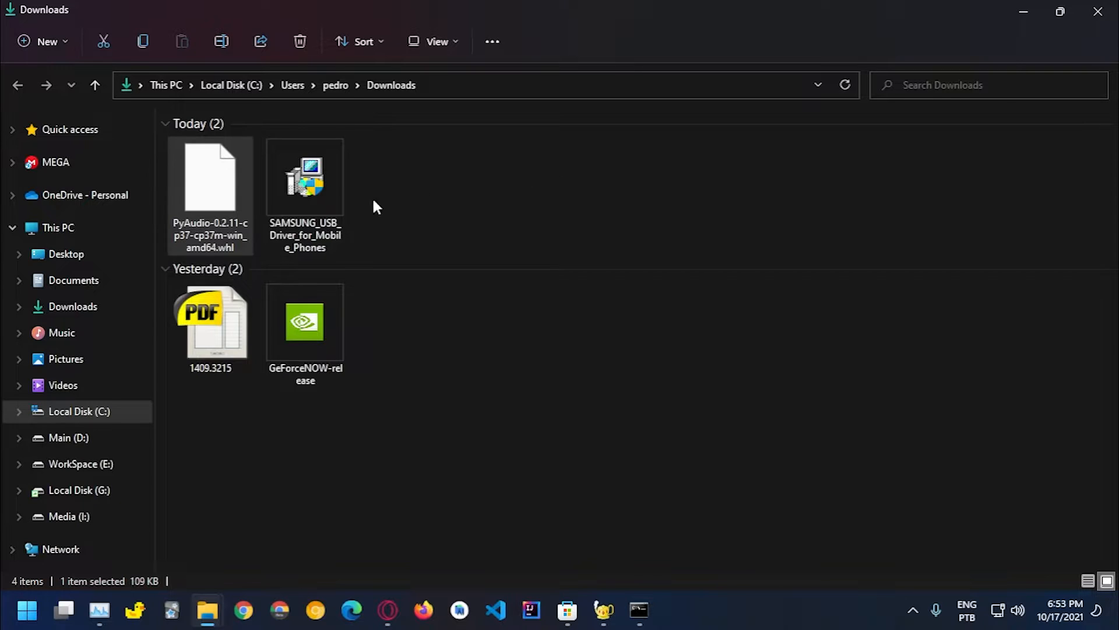
click(210, 178)
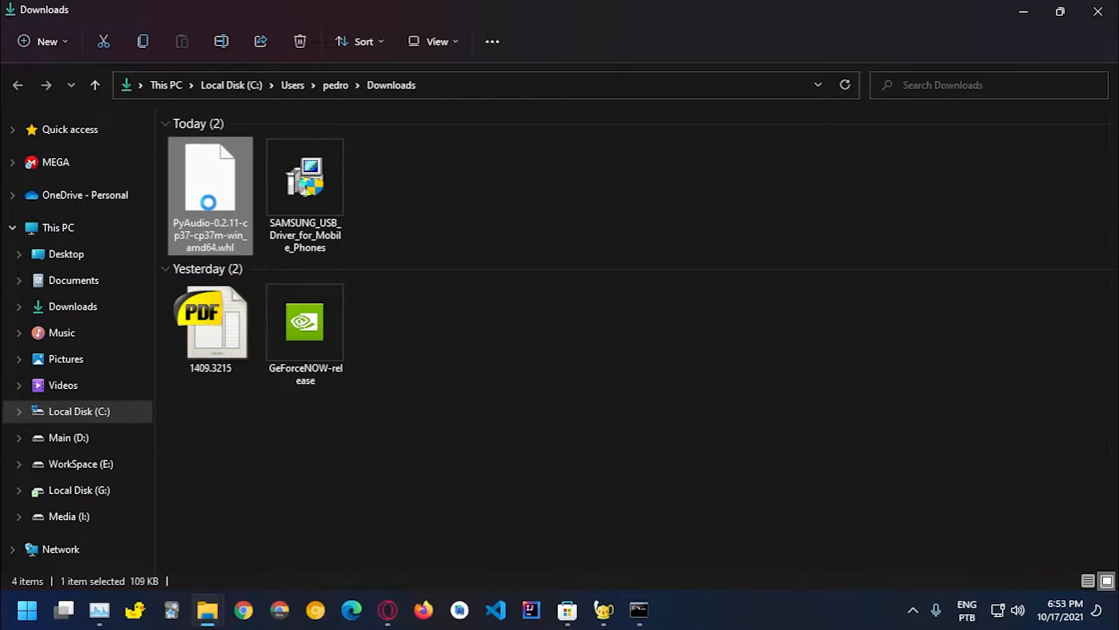
right_click(210, 192)
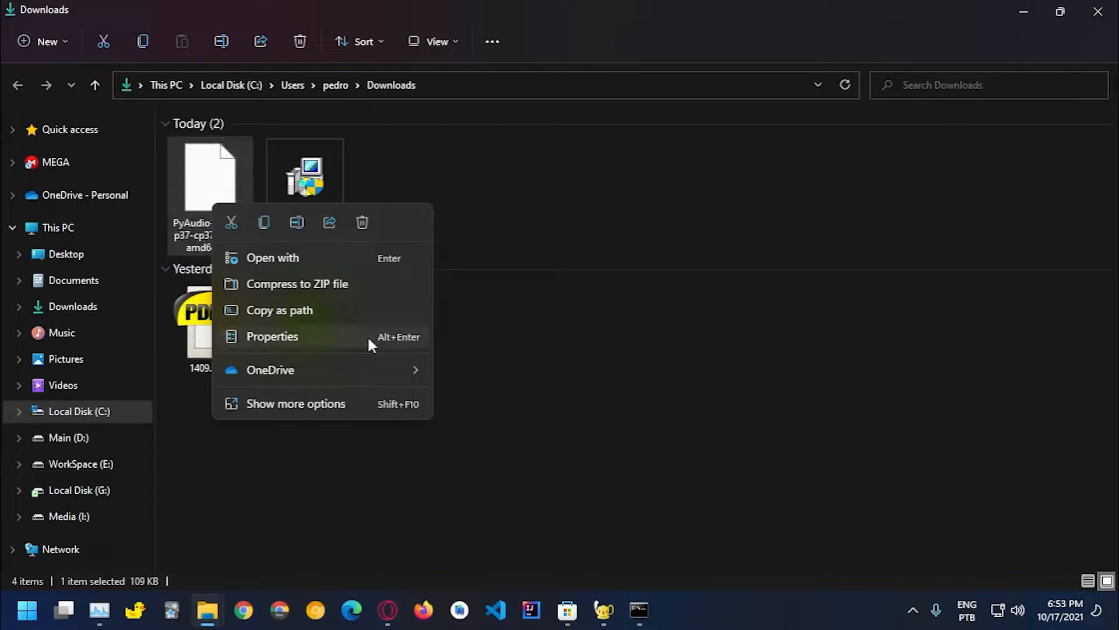
click(272, 336)
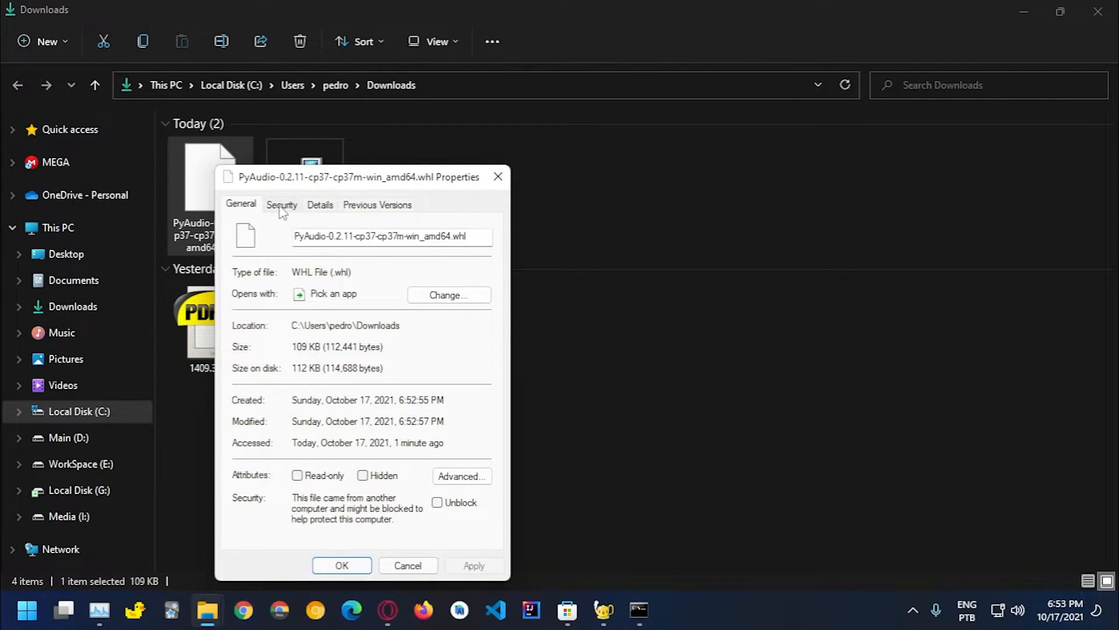
Copy the wheel file's full path from the Security tab's Object name
click(281, 205)
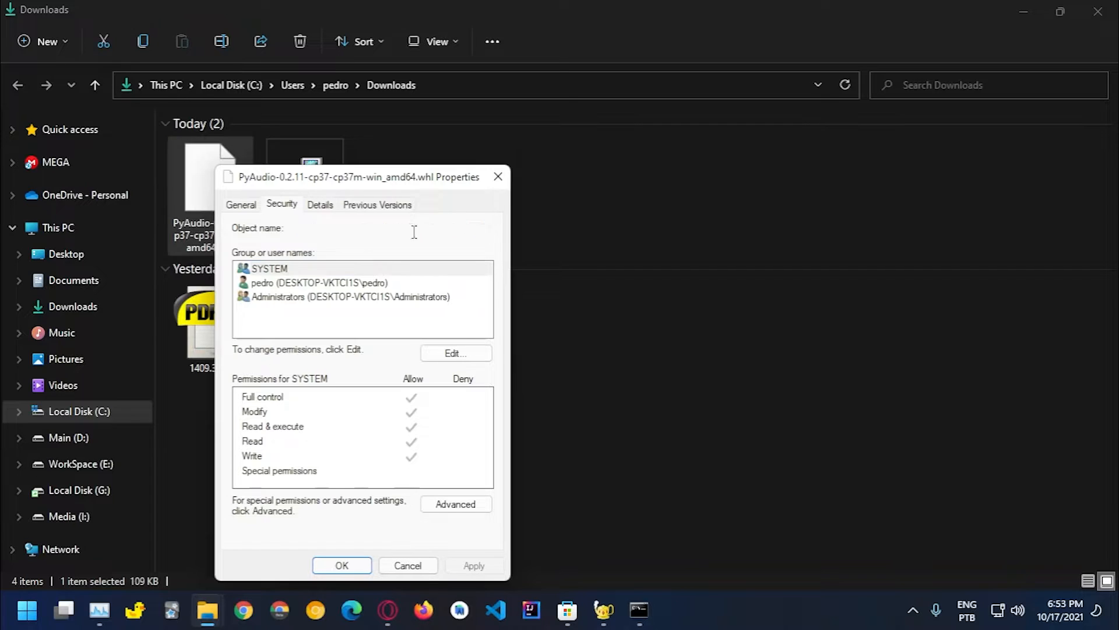
click(393, 228)
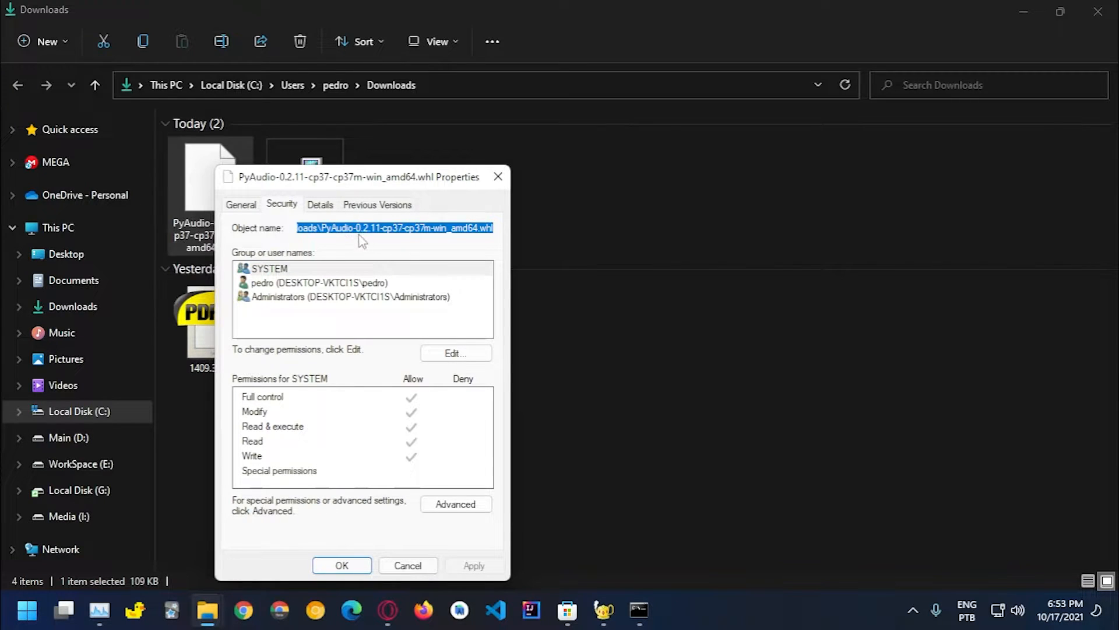
right_click(360, 239)
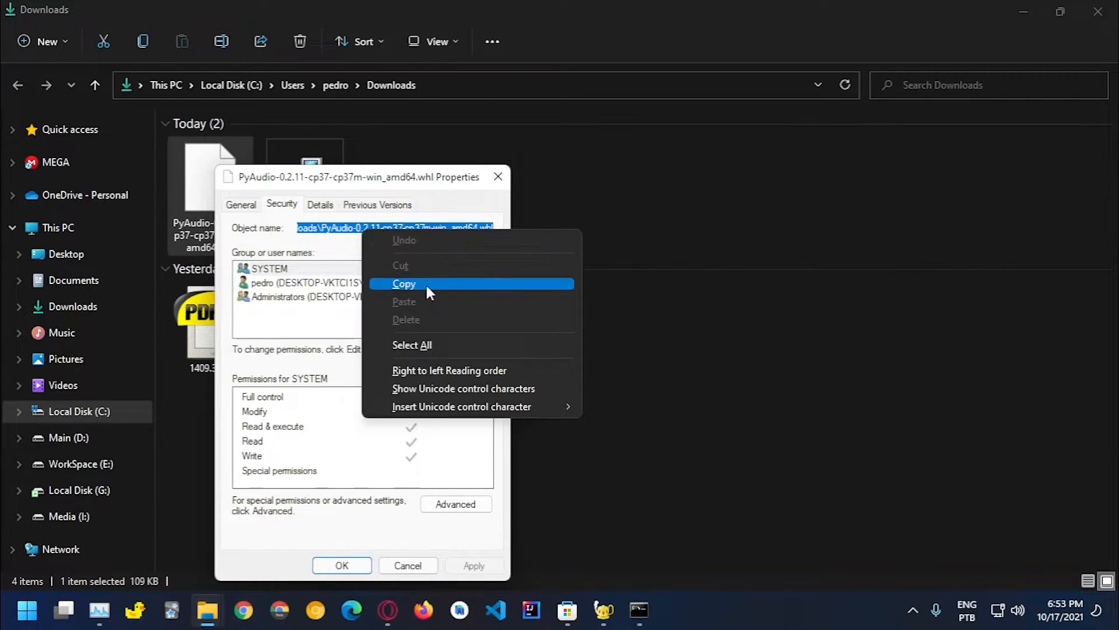
click(405, 283)
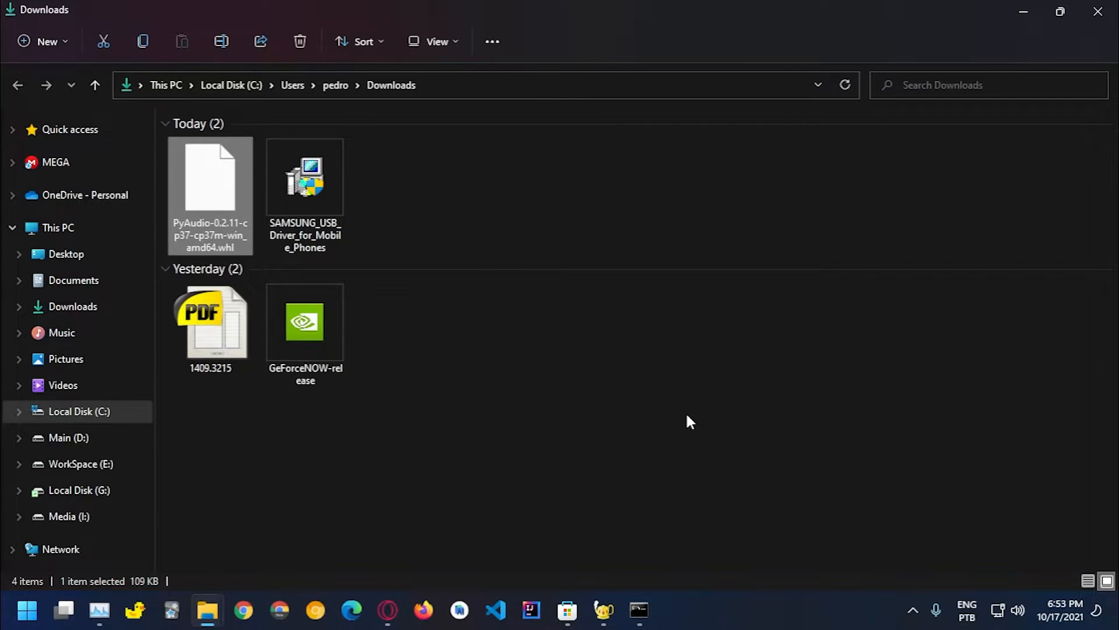
Run pip install on the PyAudio-0.2.11-cp37 wheel in Downloads; pip reports it already installed
key(win+r)
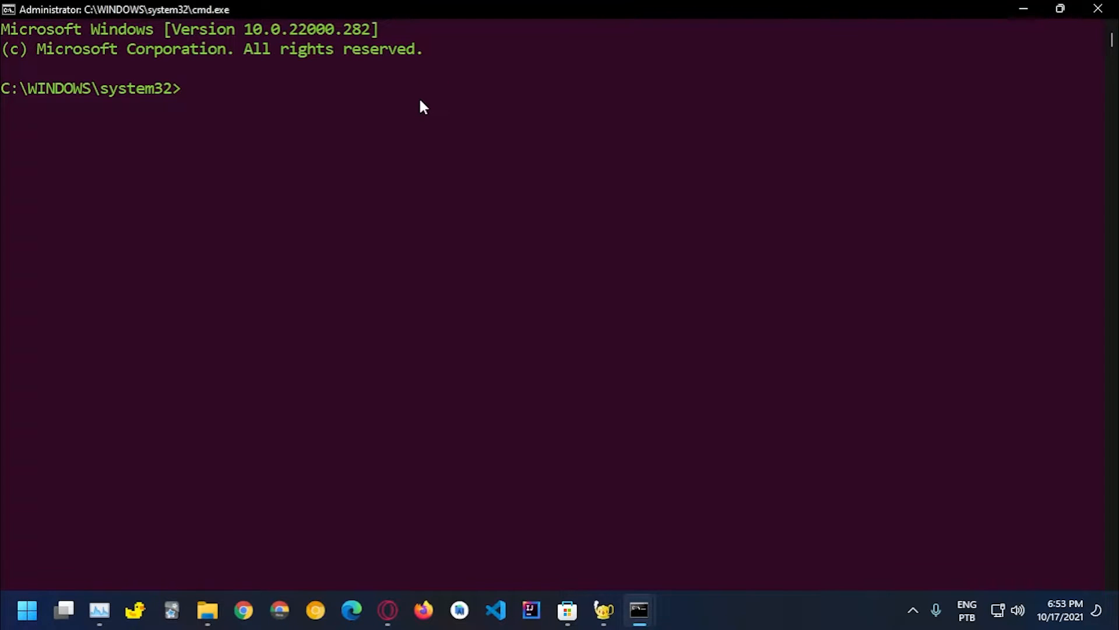
text(pip install)
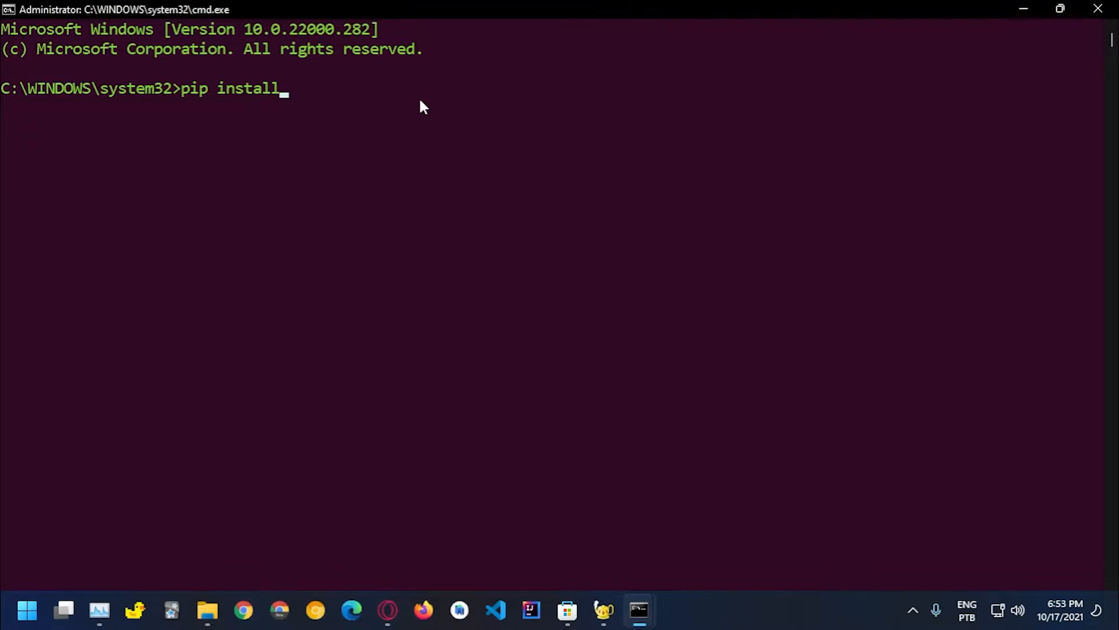
text(C:\Users\pedro\Downloads\PyAudio-0.2.11-cp37-cp37m-win_amd64.whl)
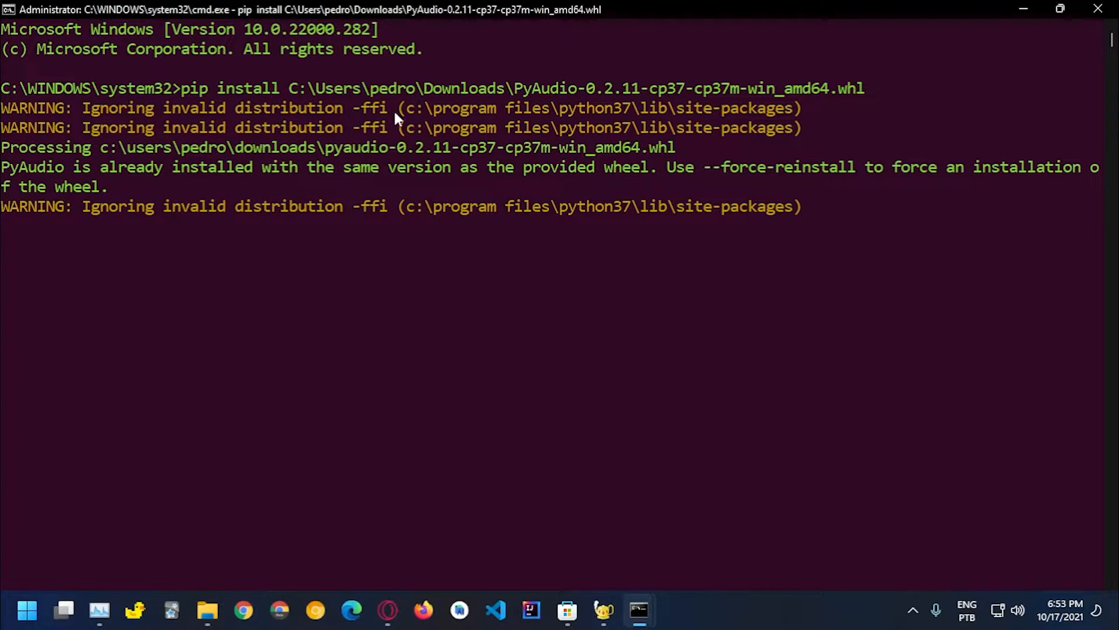
mouse_move(91, 180)
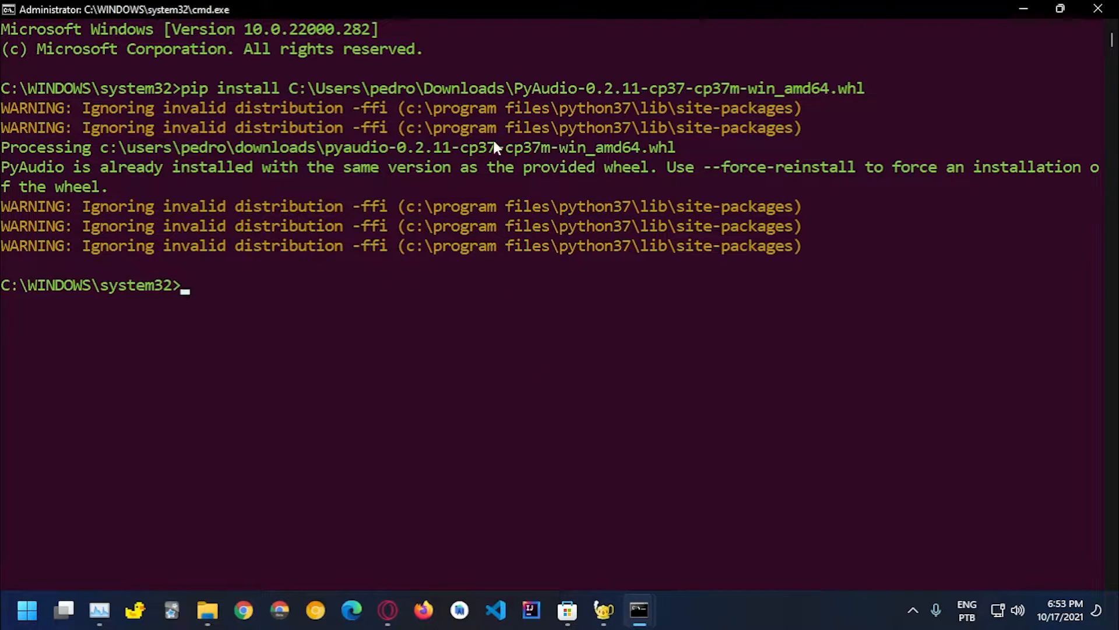
Run pip install vosk and mark the line reporting vosk 0.3.31 already satisfied
text(p)
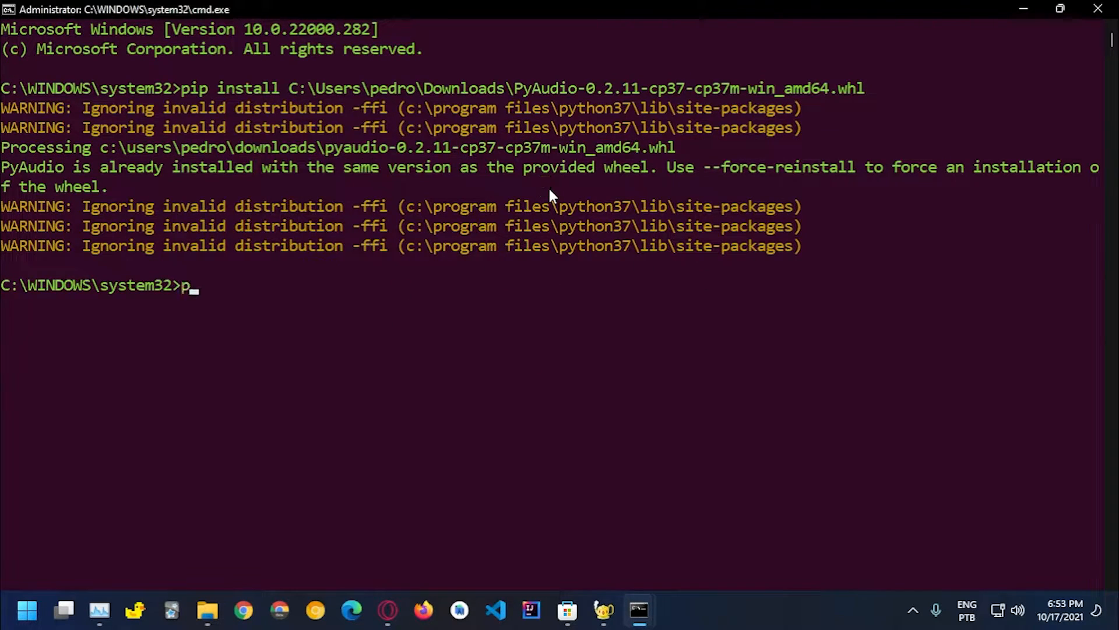
text(ip install vosk)
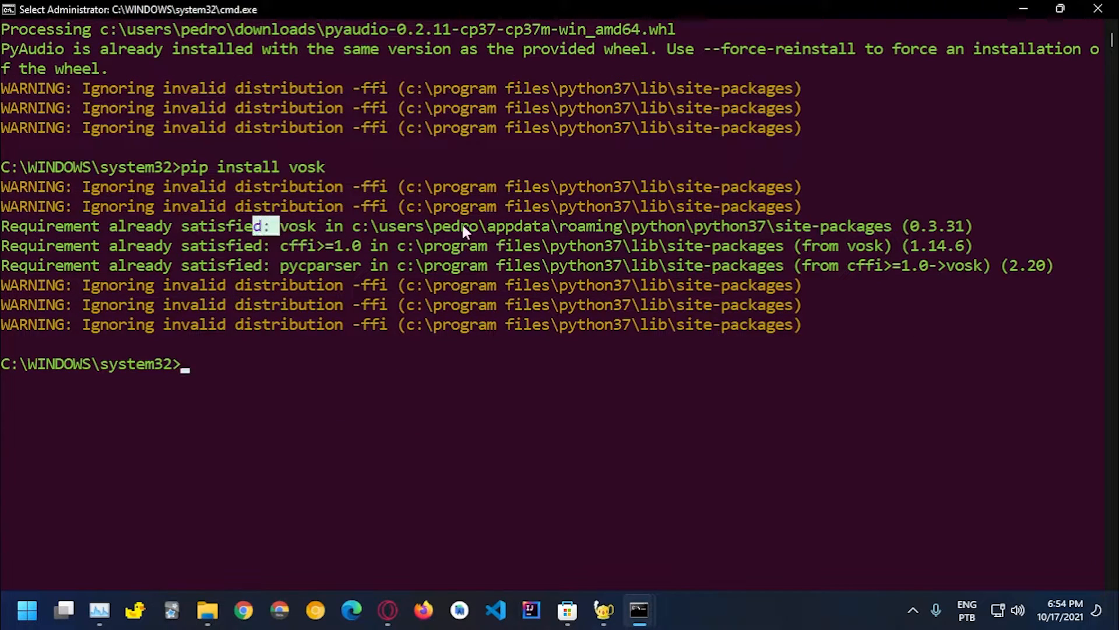
drag(279, 225, 1036, 225)
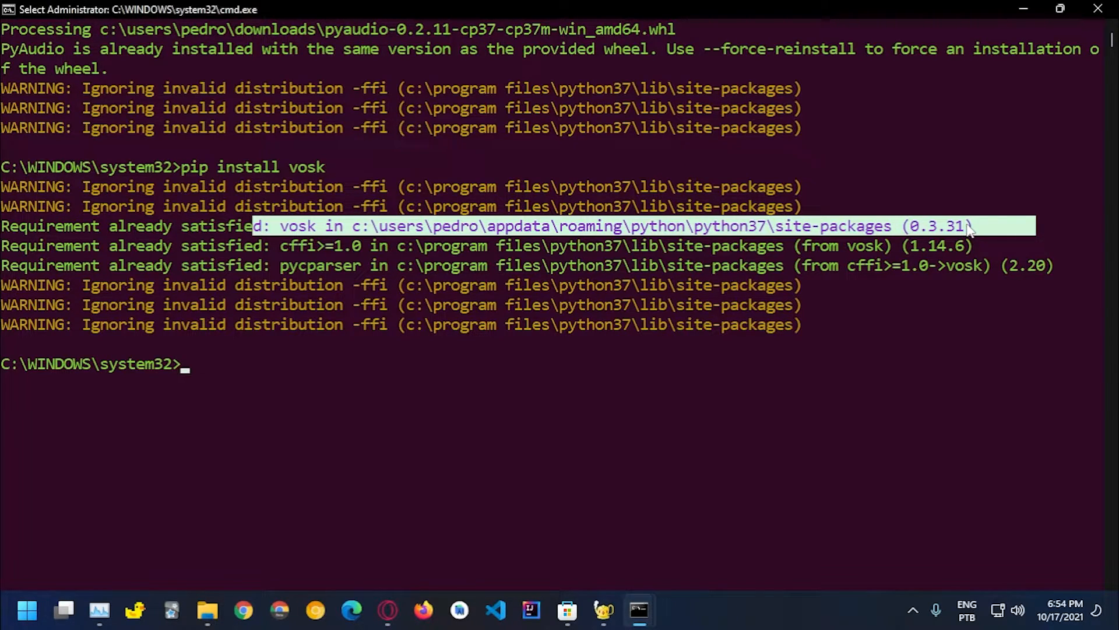
mouse_move(672, 357)
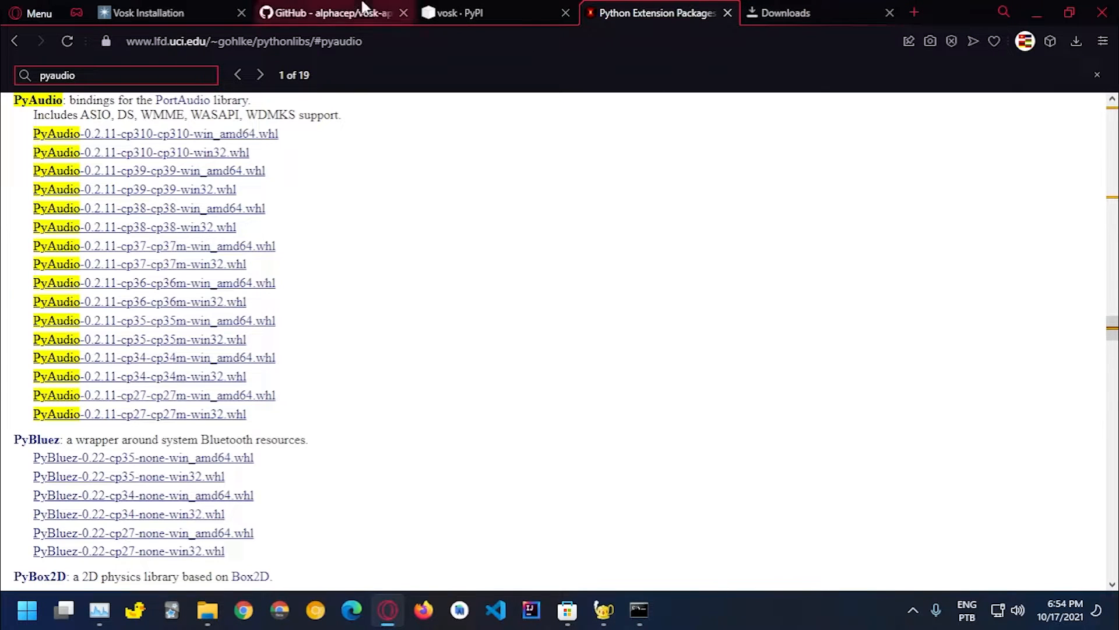
Go to the Vosk site's Models page and bring the English model table into view
click(150, 13)
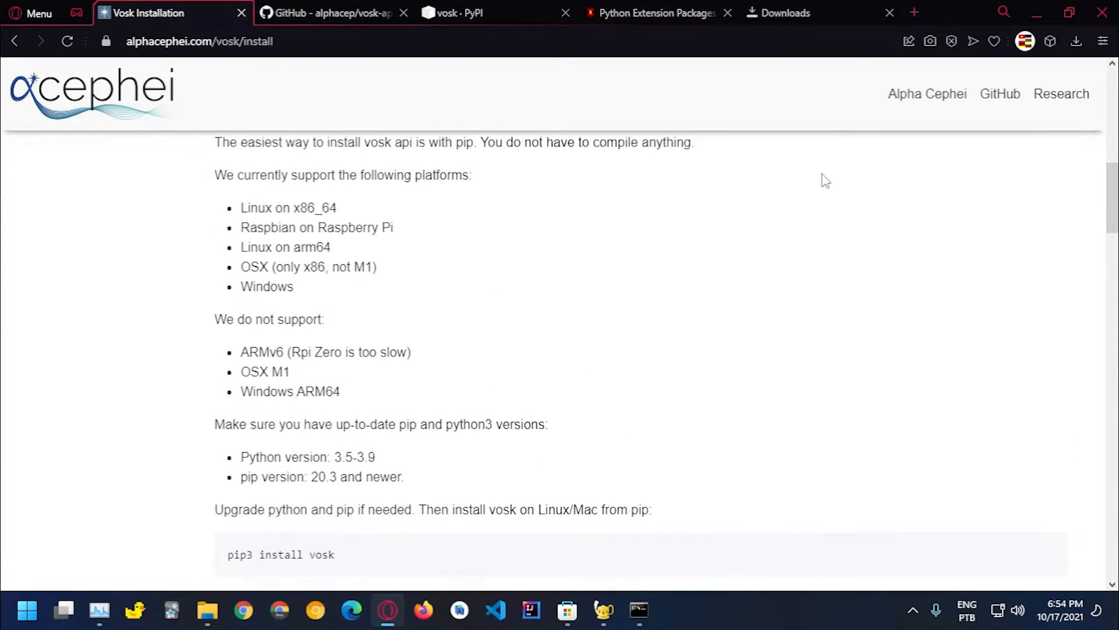
scroll(up, 3)
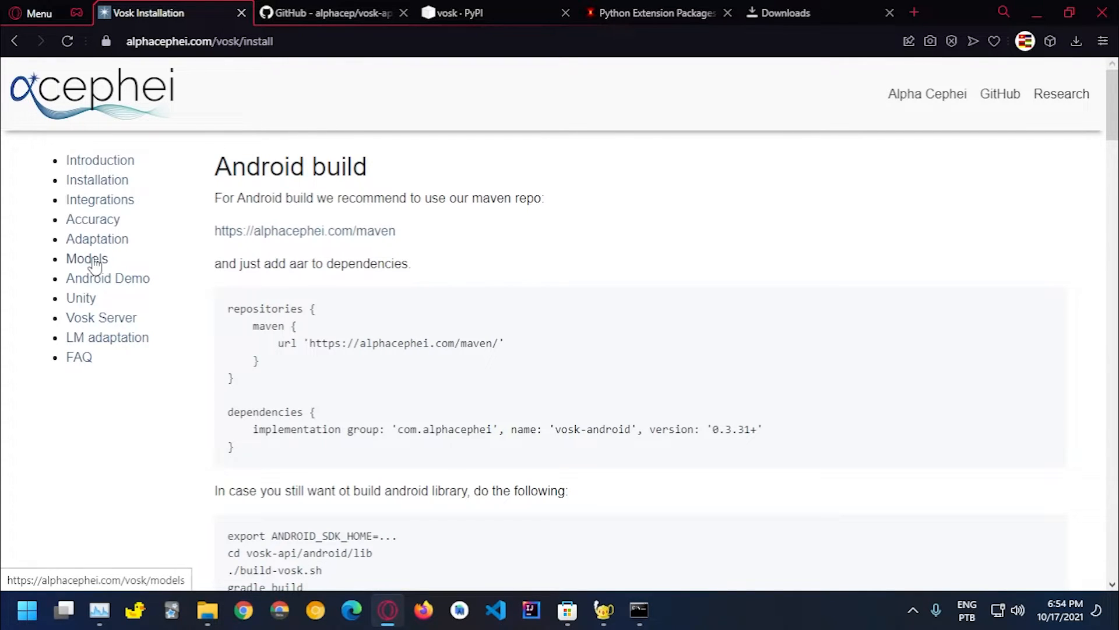
click(86, 258)
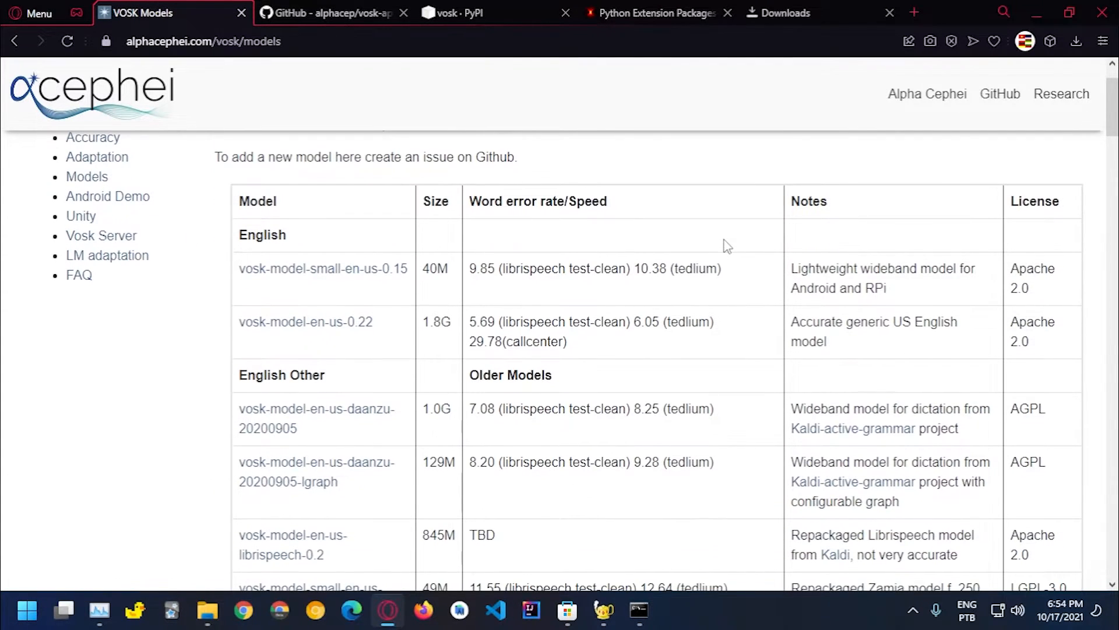
scroll(down, 3)
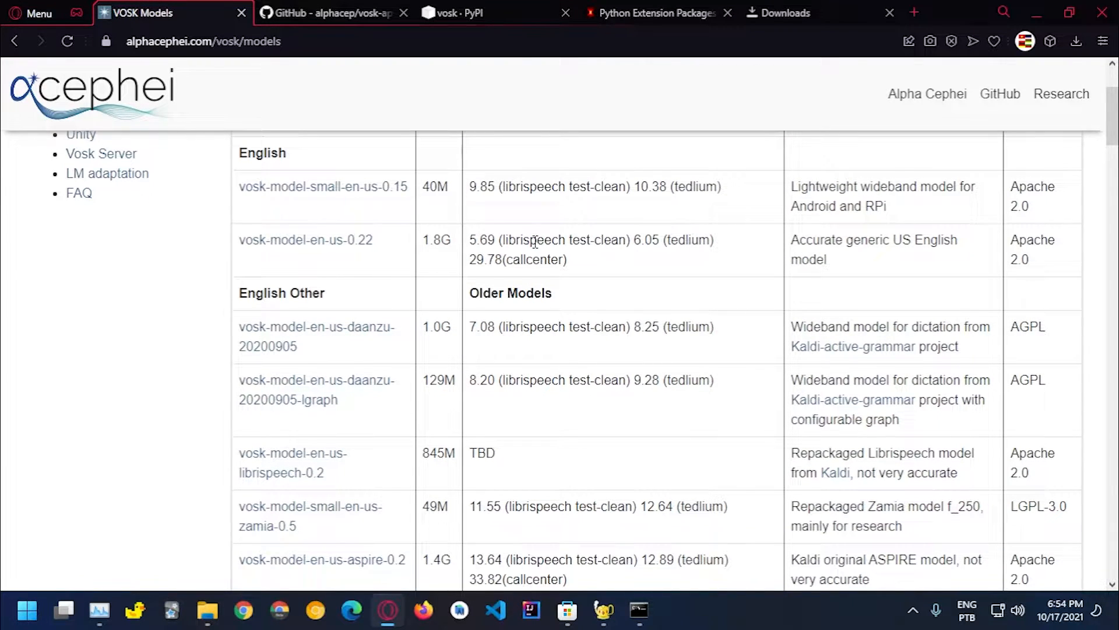
scroll(down, 3)
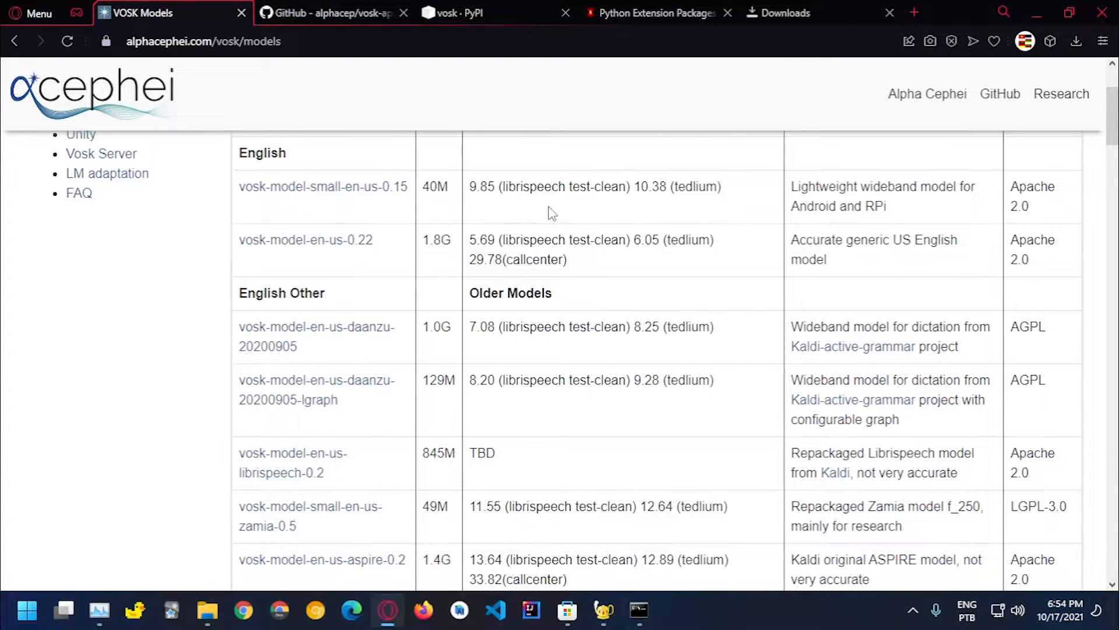
mouse_move(371, 187)
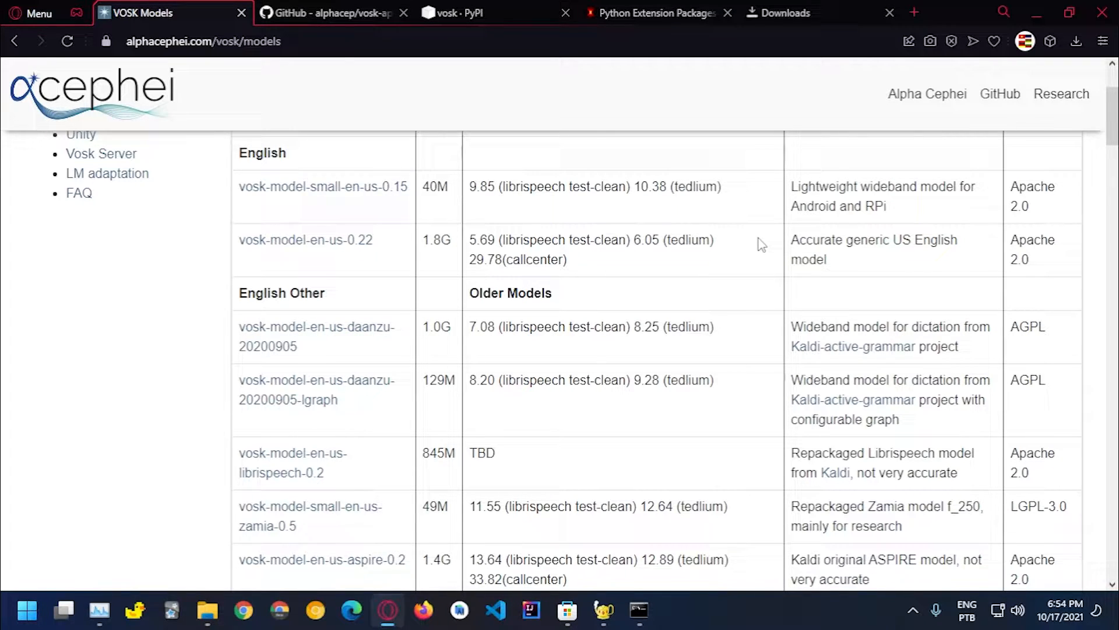
mouse_move(371, 189)
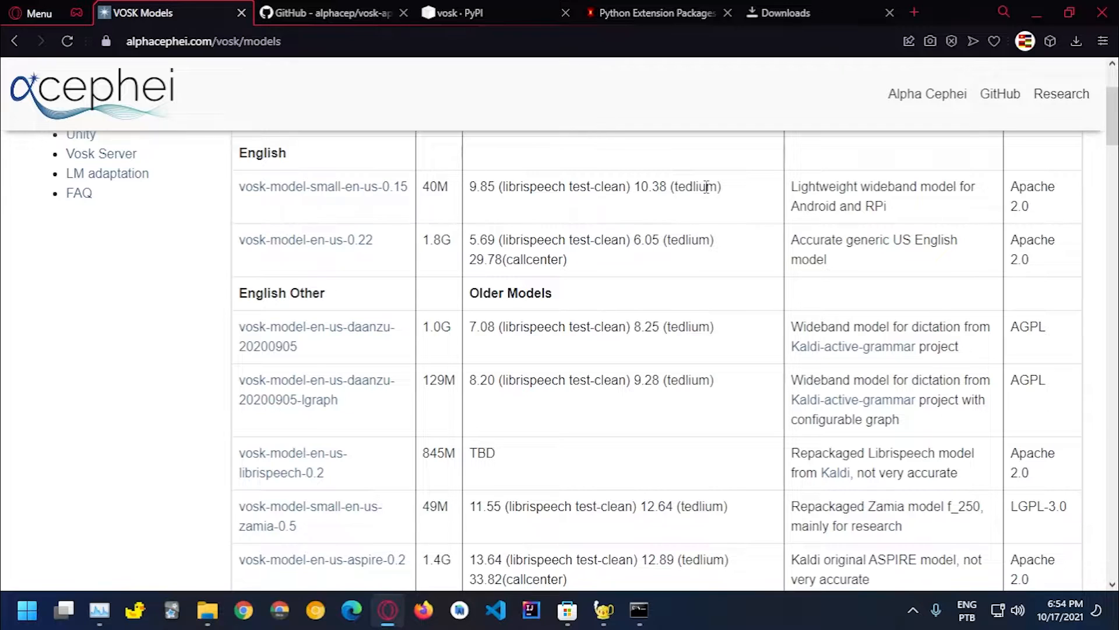
mouse_move(784, 13)
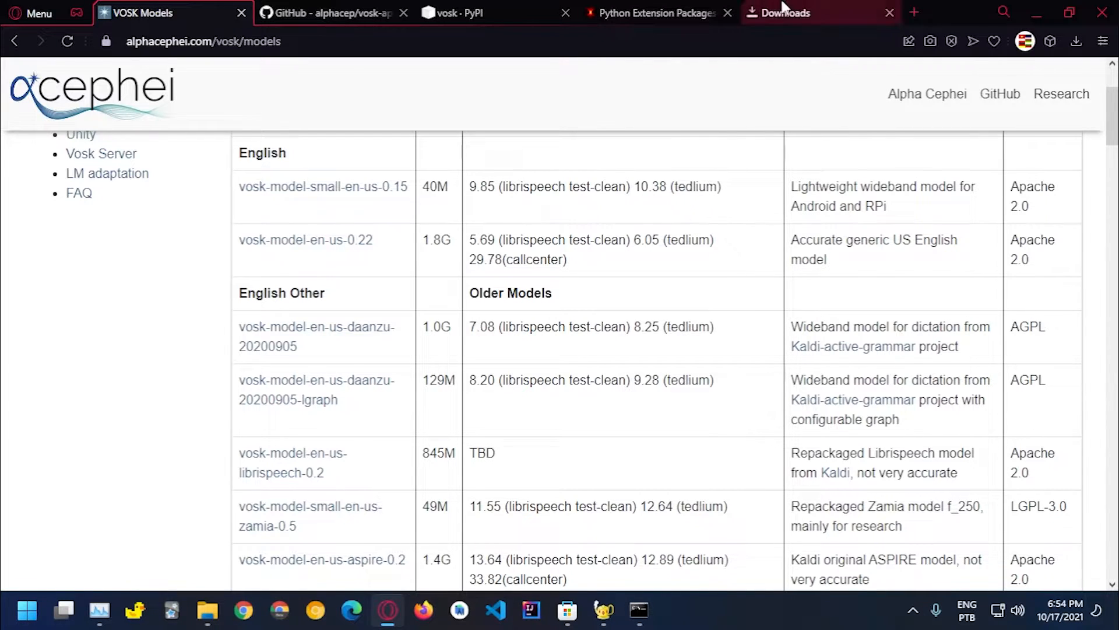
Check Opera's downloads list for the PyAudio wheel, then switch to the vosk_test folder in File Explorer
click(781, 13)
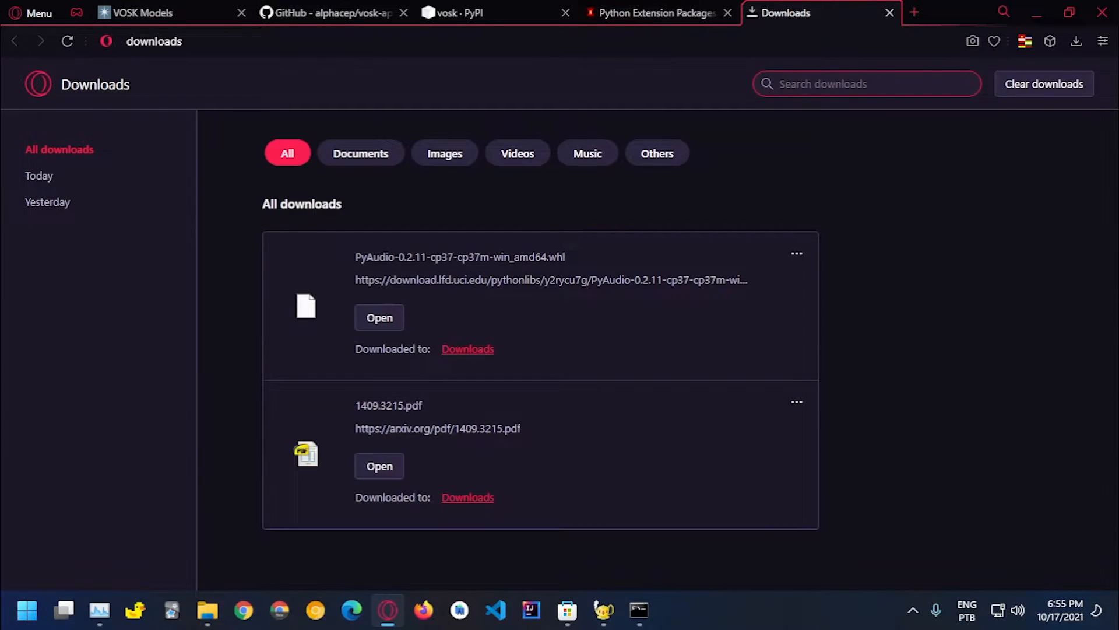
click(866, 84)
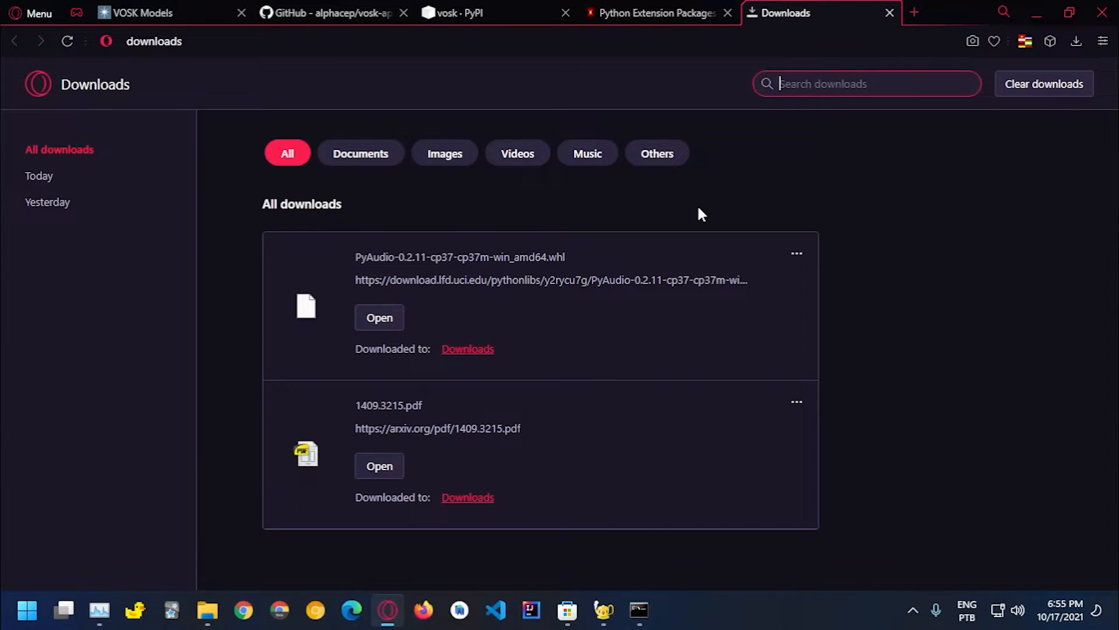
click(142, 13)
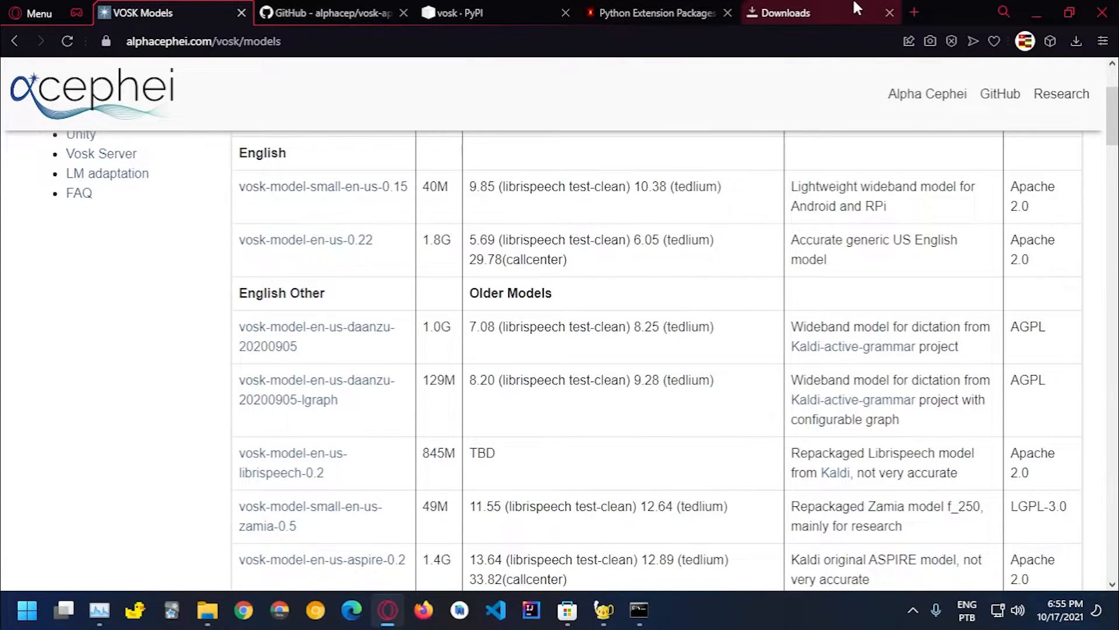
mouse_move(350, 190)
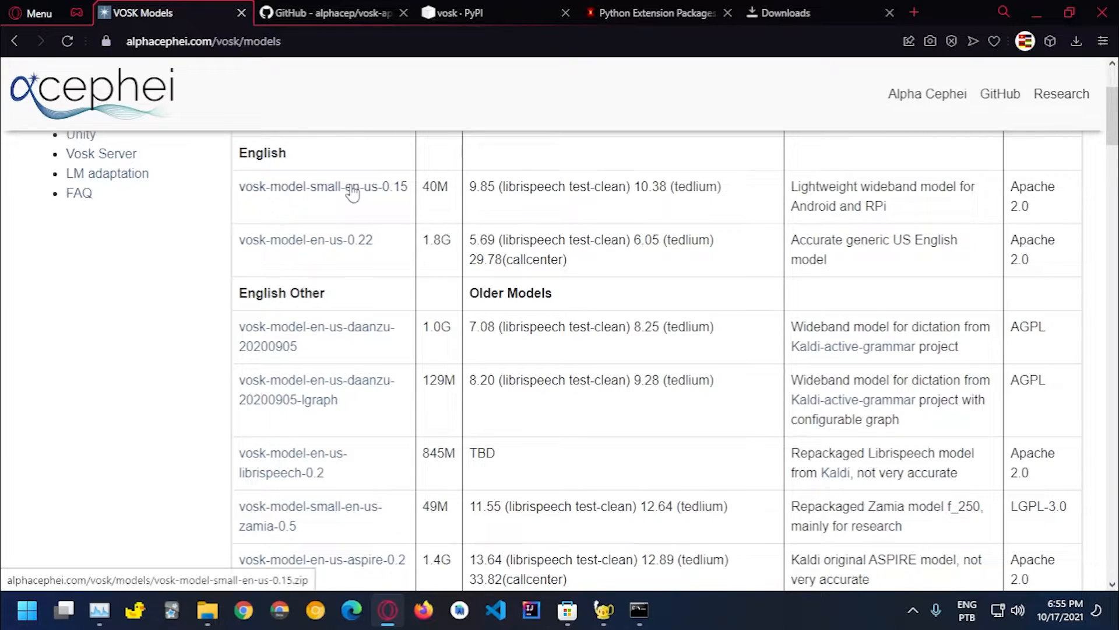
click(784, 13)
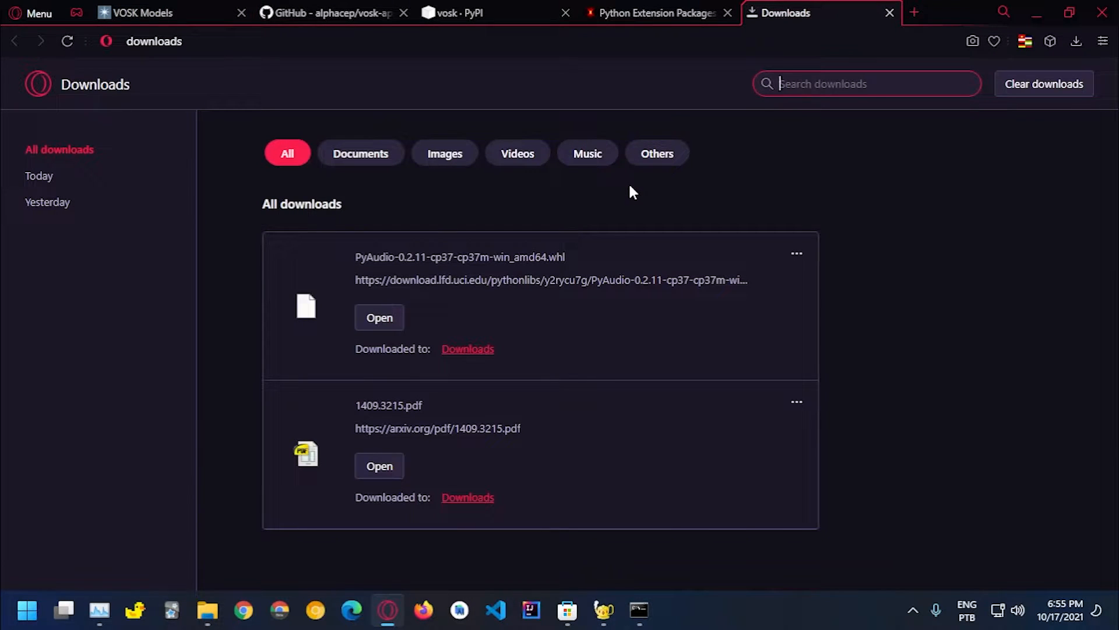
mouse_move(802, 250)
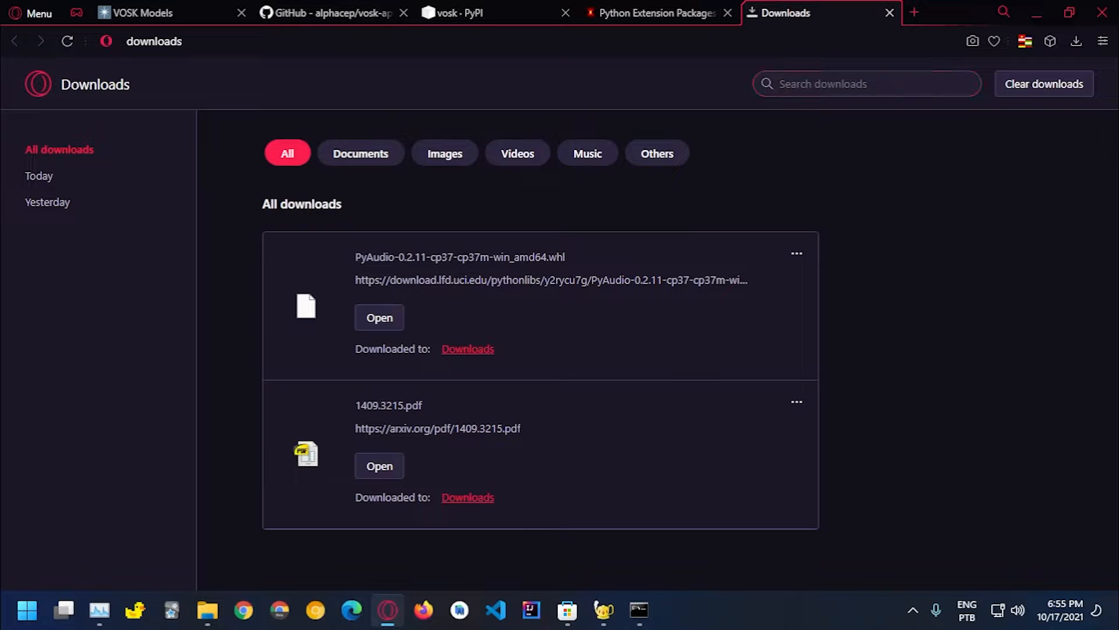
click(207, 609)
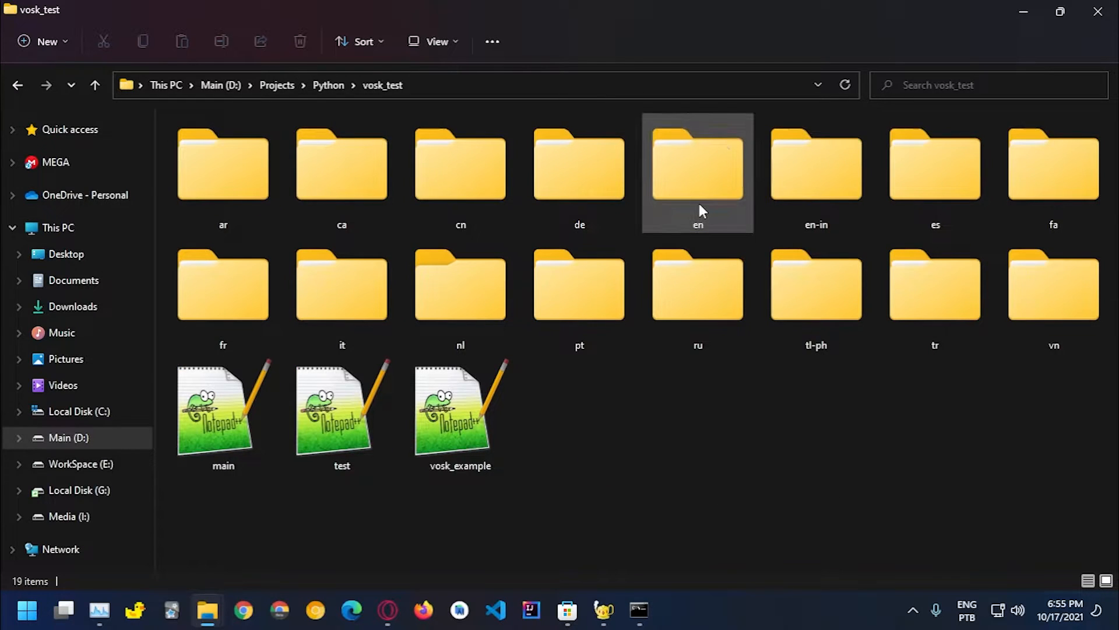
click(698, 168)
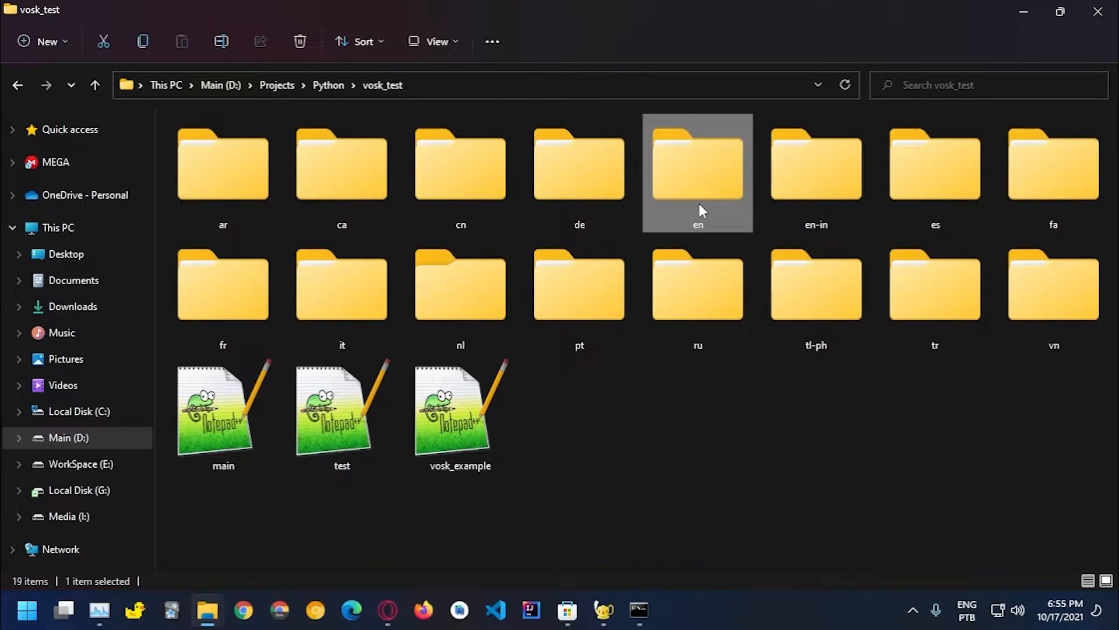
mouse_move(758, 421)
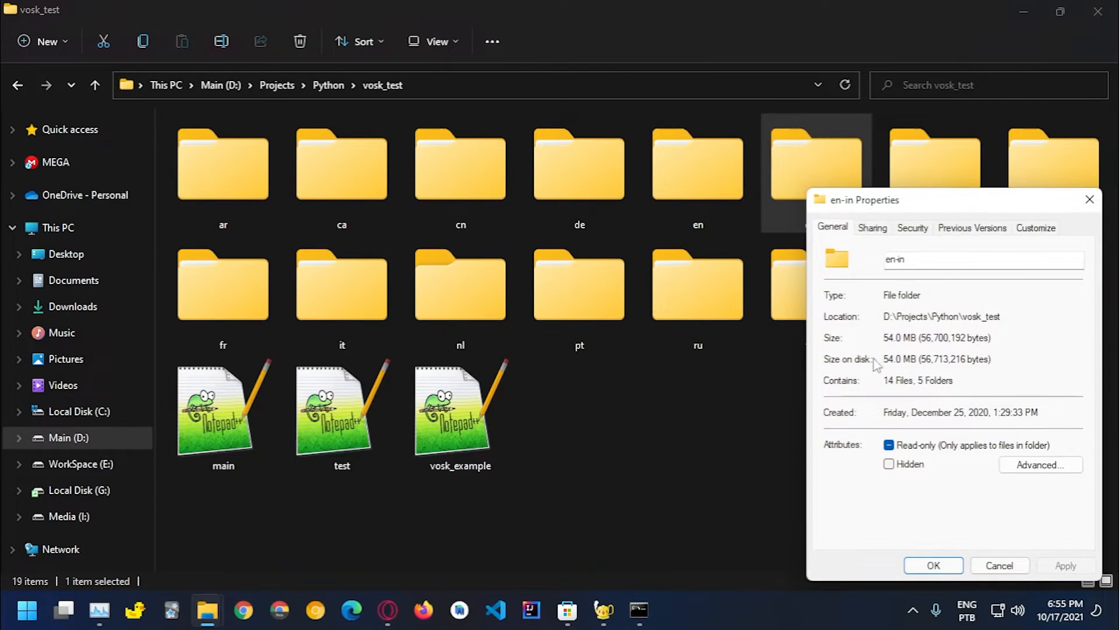
click(998, 566)
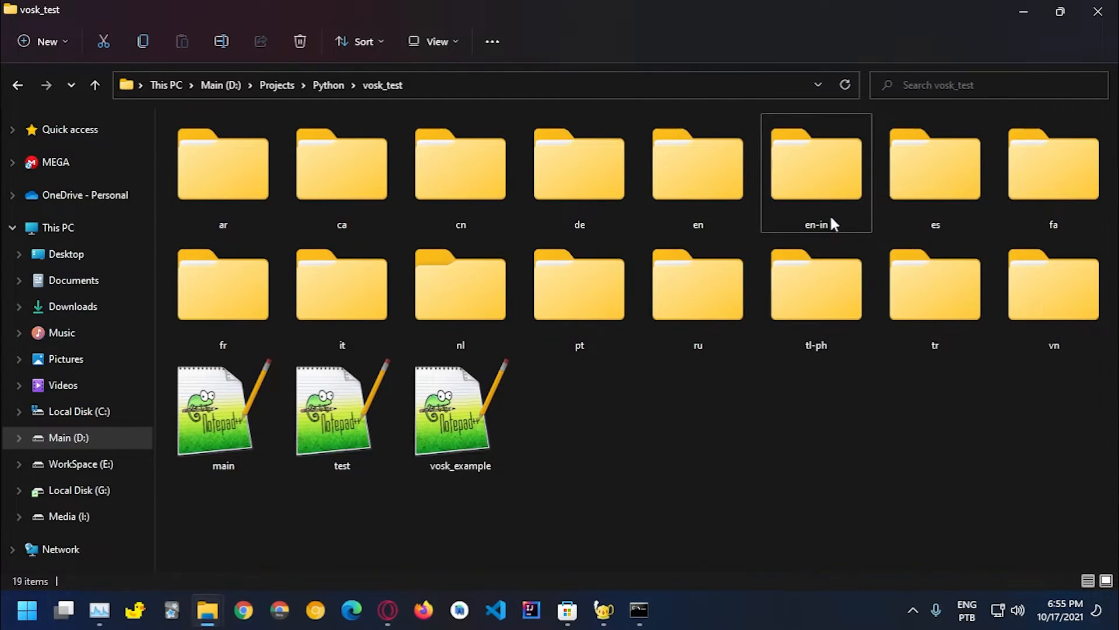
double_click(816, 164)
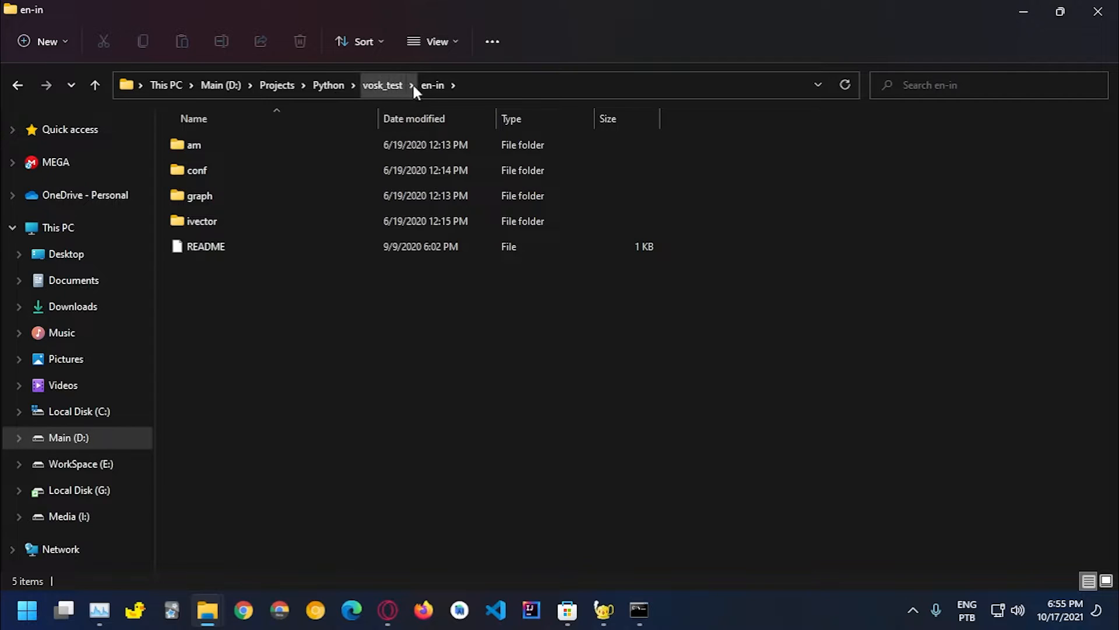
click(382, 85)
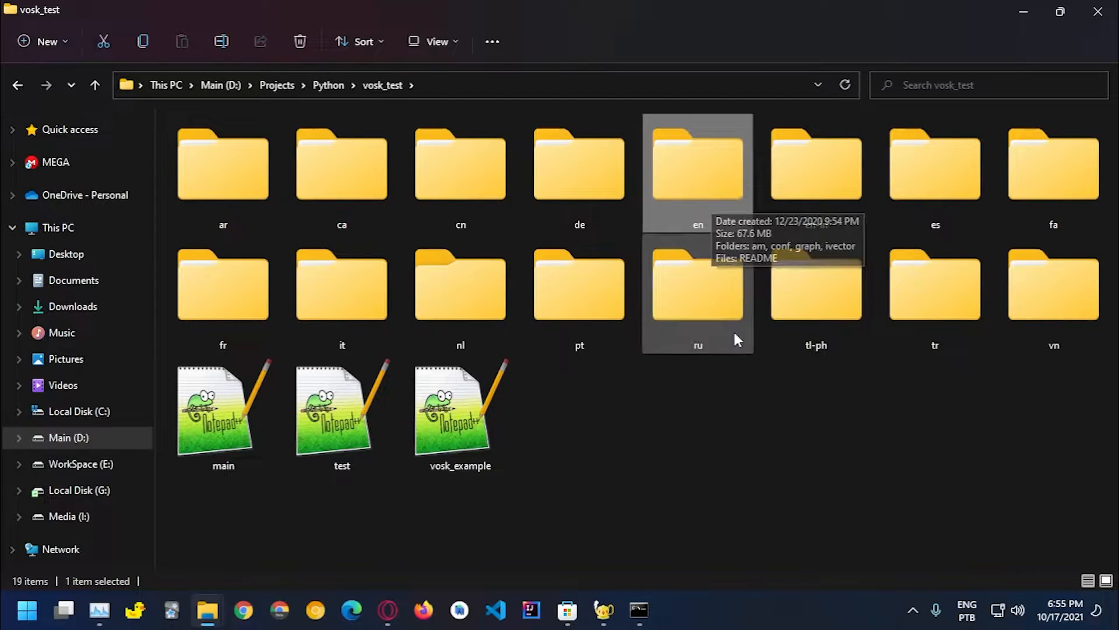
click(567, 609)
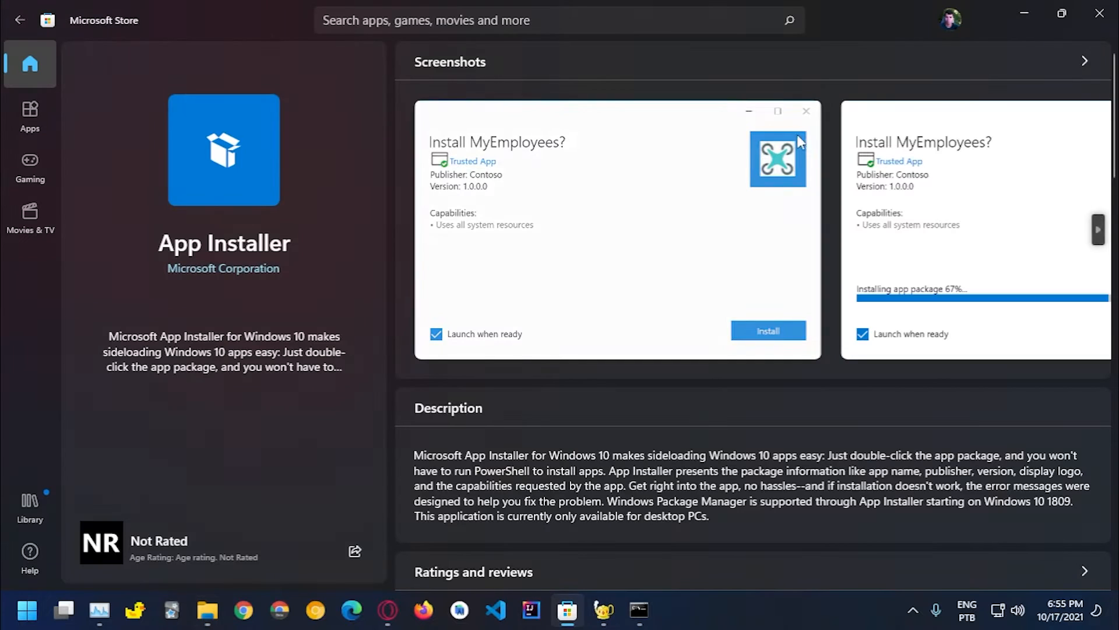
click(206, 610)
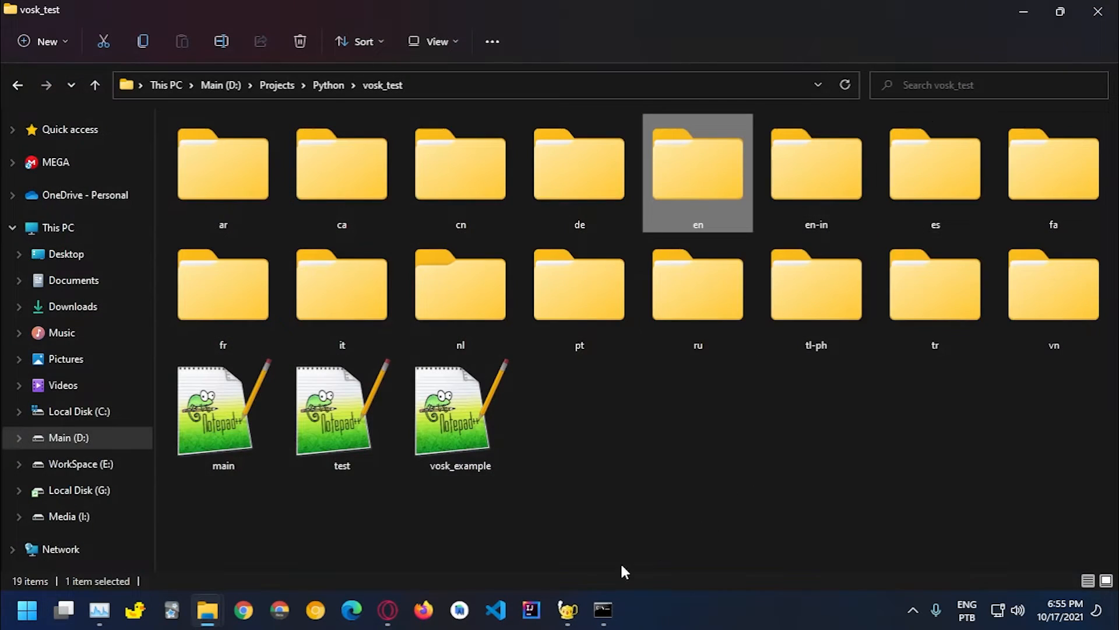
Save a new Geany script as asr.py inside a new vosk folder under Coding Tutorials\Python
click(568, 611)
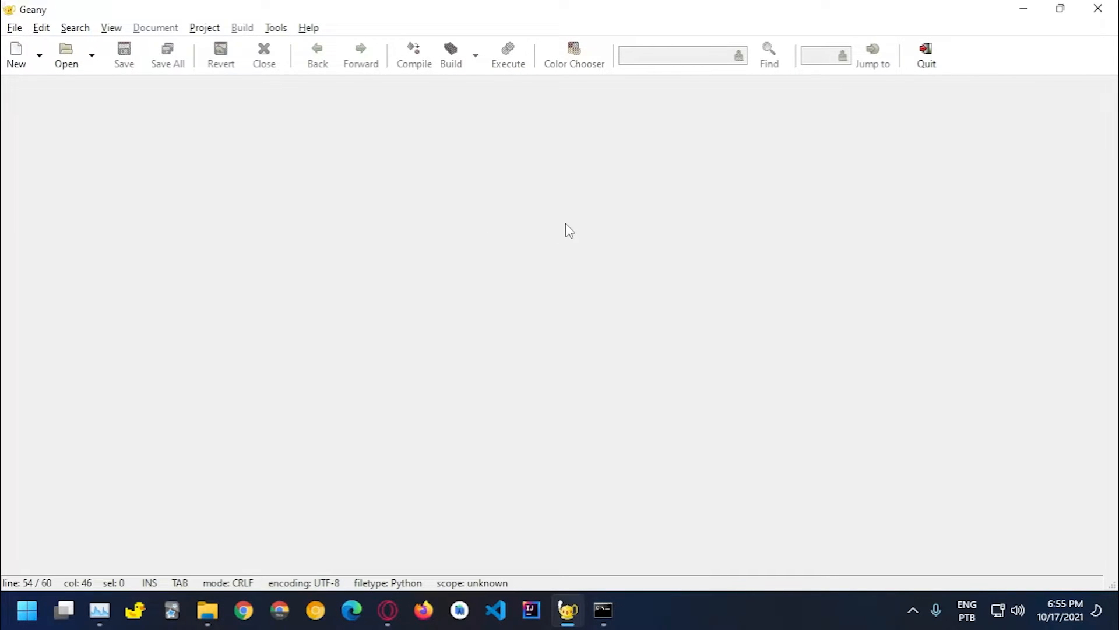
click(122, 55)
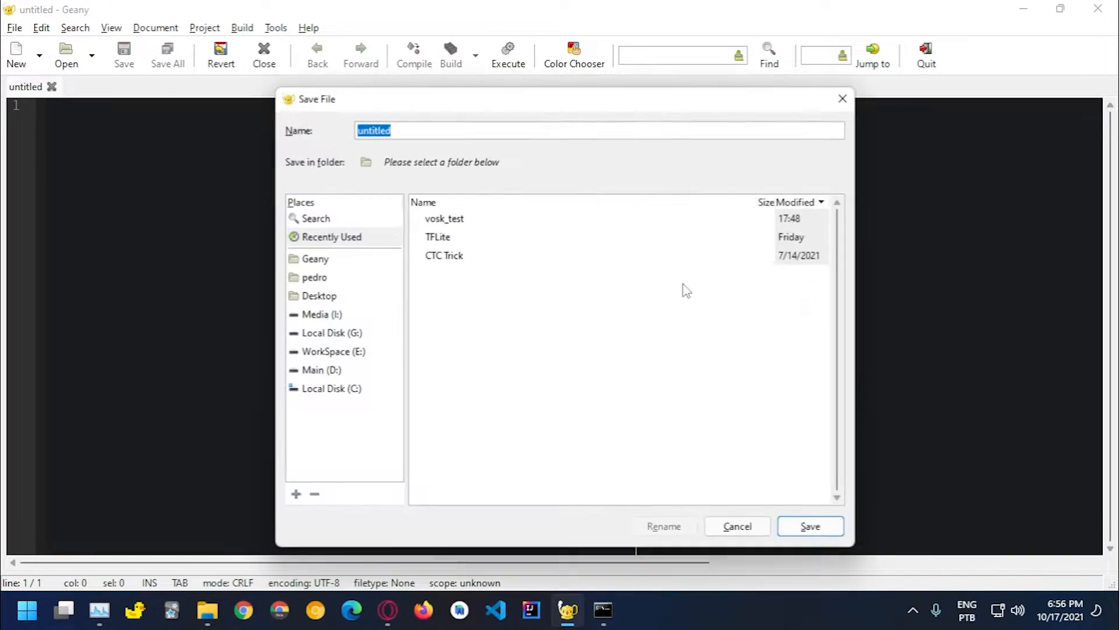
click(329, 351)
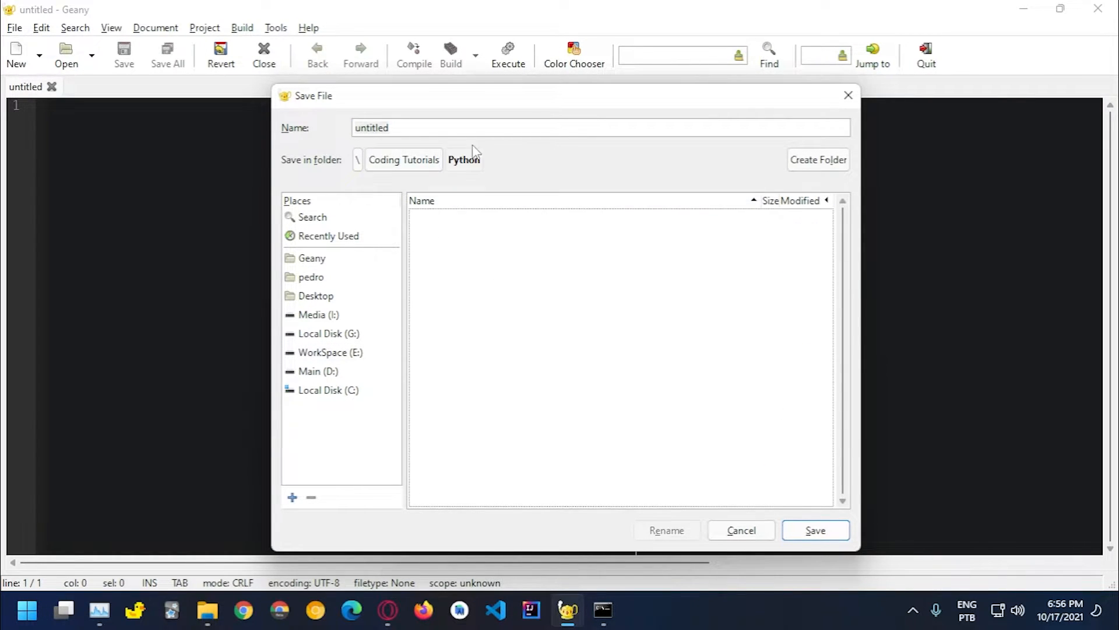
click(819, 159)
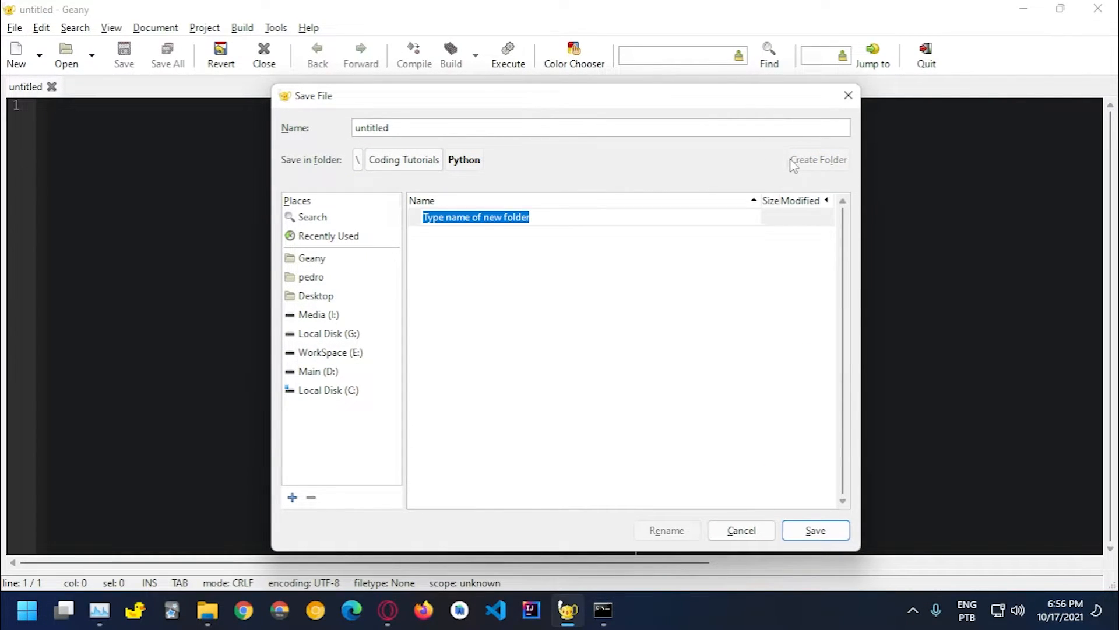
text(vosk)
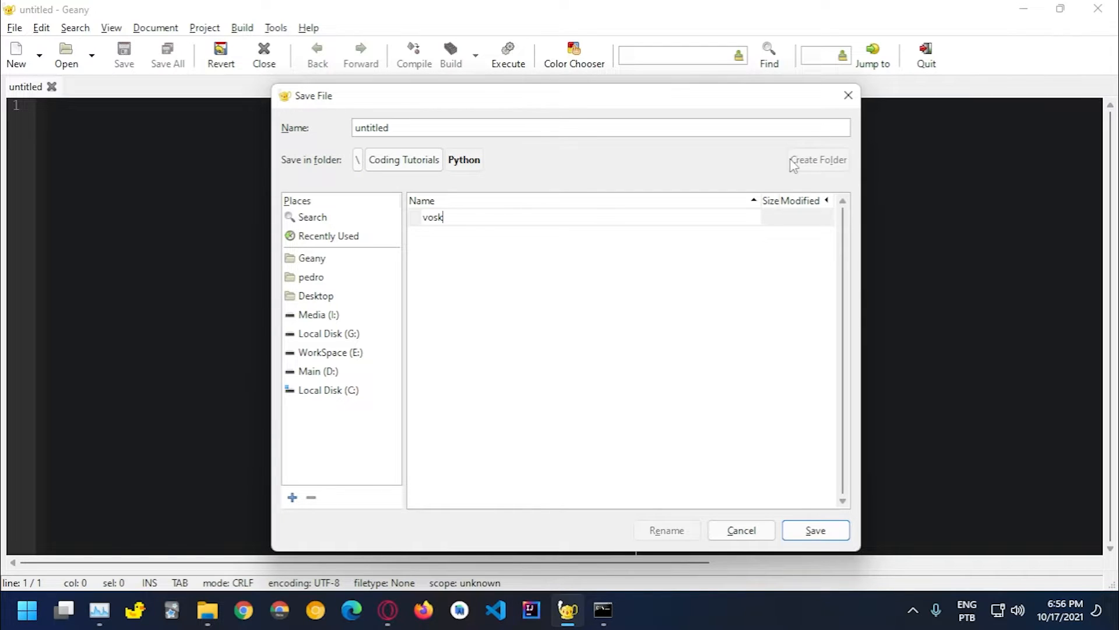
double_click(433, 217)
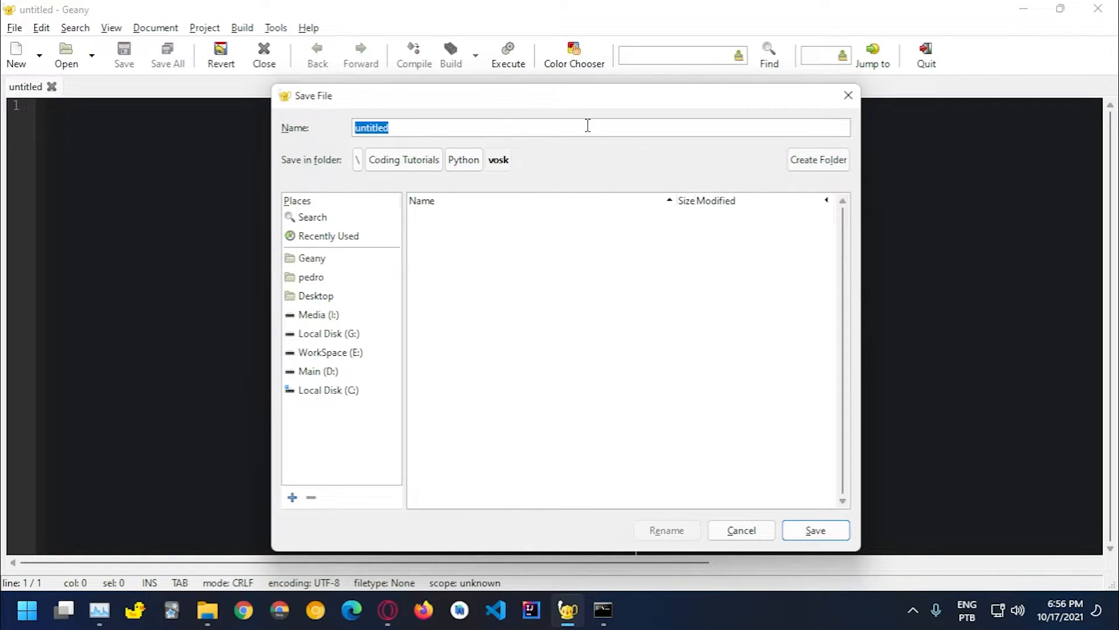
text(asr)
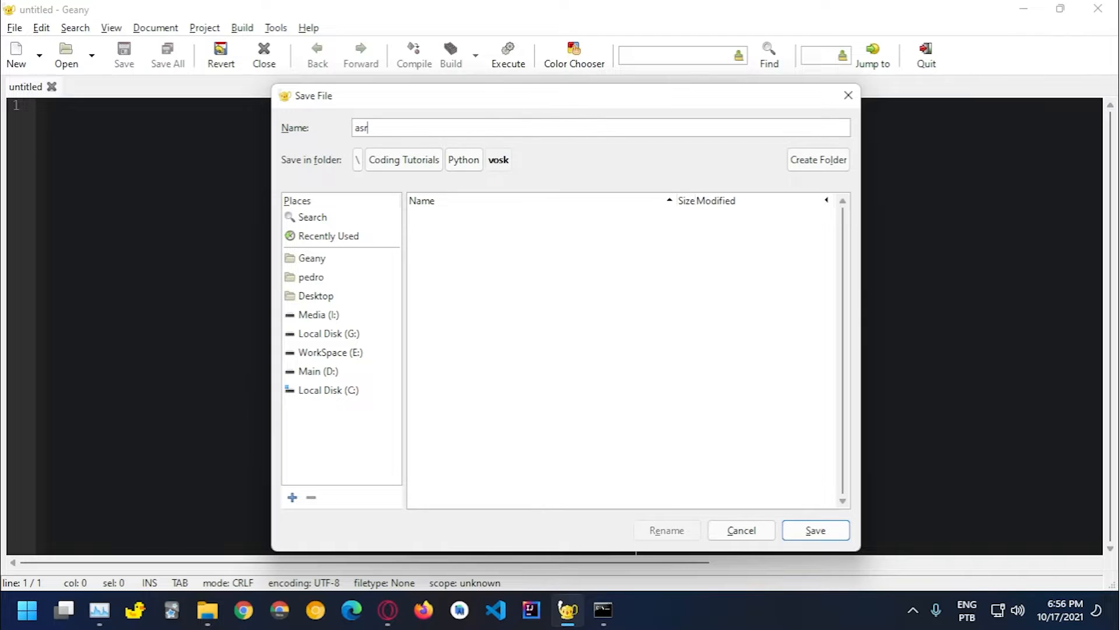
click(815, 529)
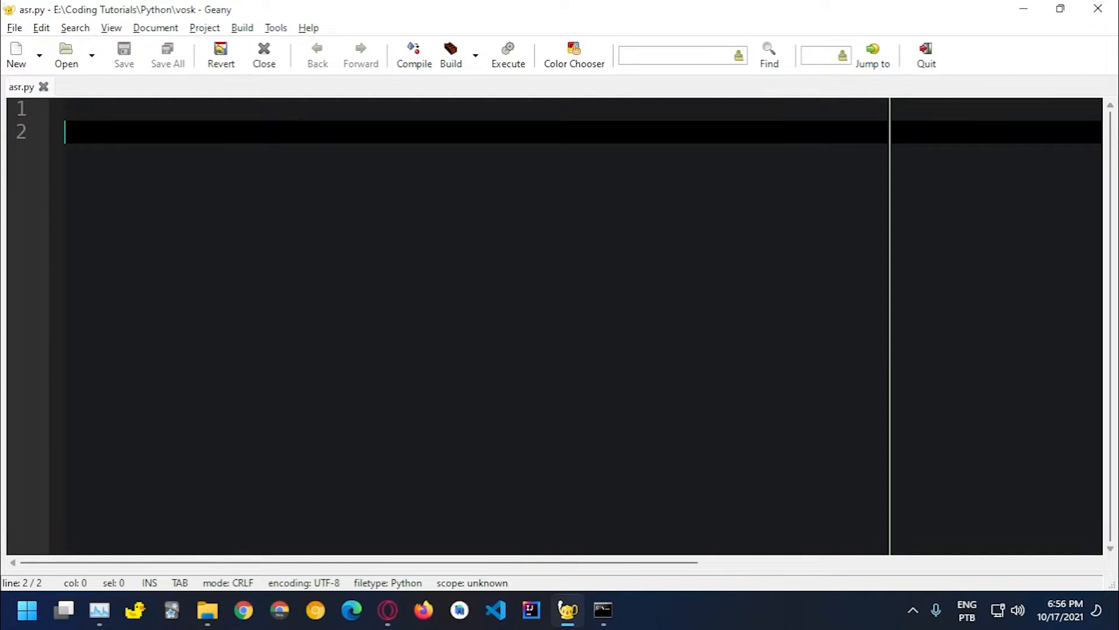
Write 'from vosk import Model, KaldiRecognizer' and 'import pyaudio' with a blank line after
text(im)
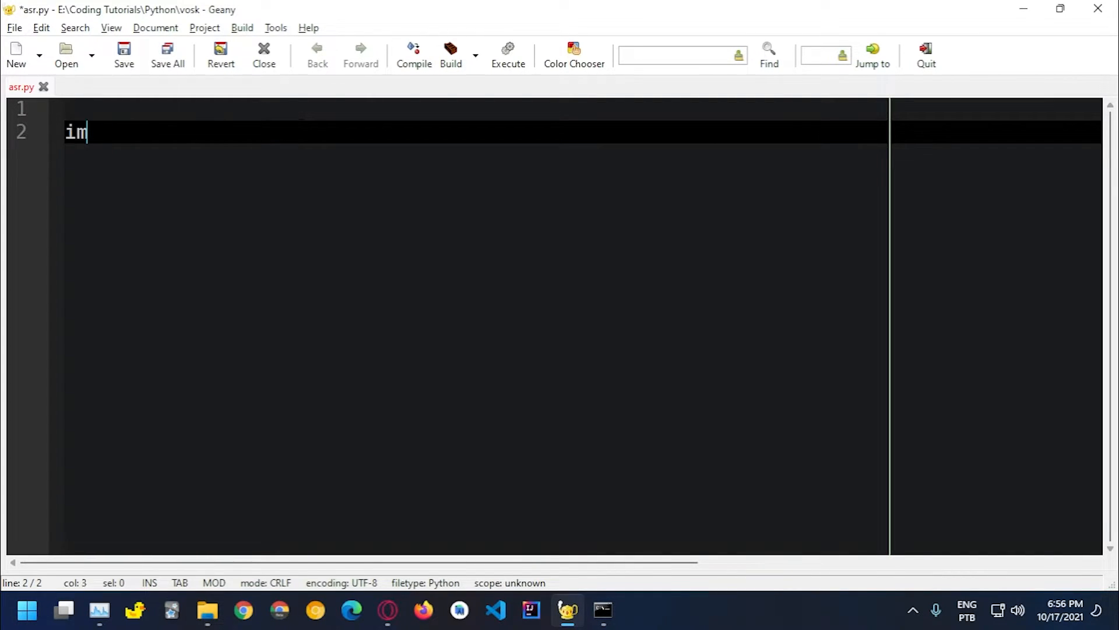
text(port vosk)
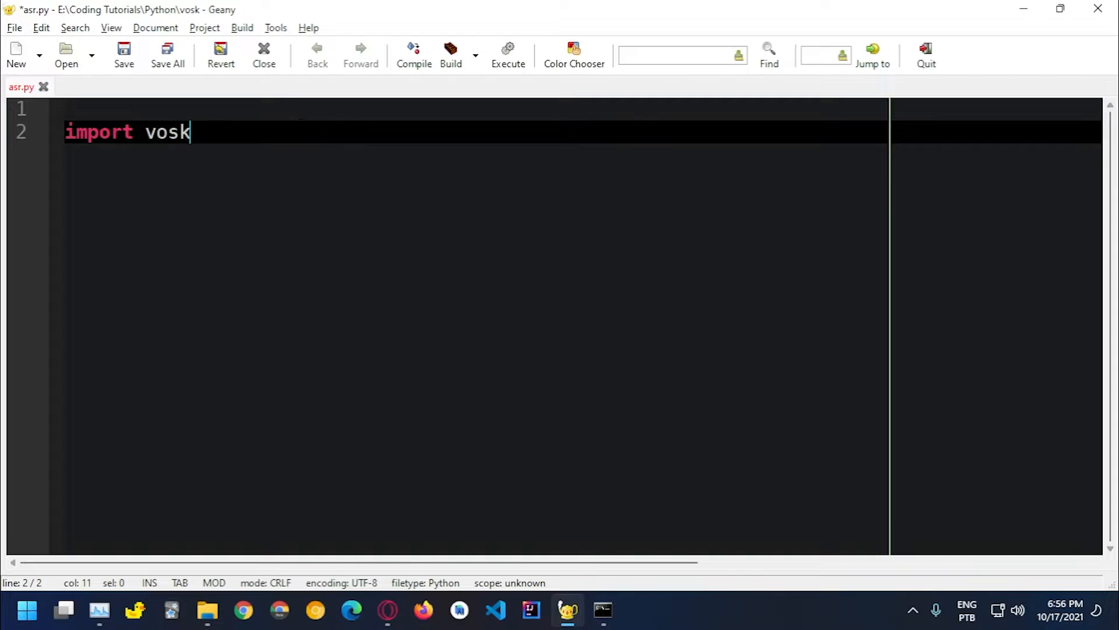
text(from vosk)
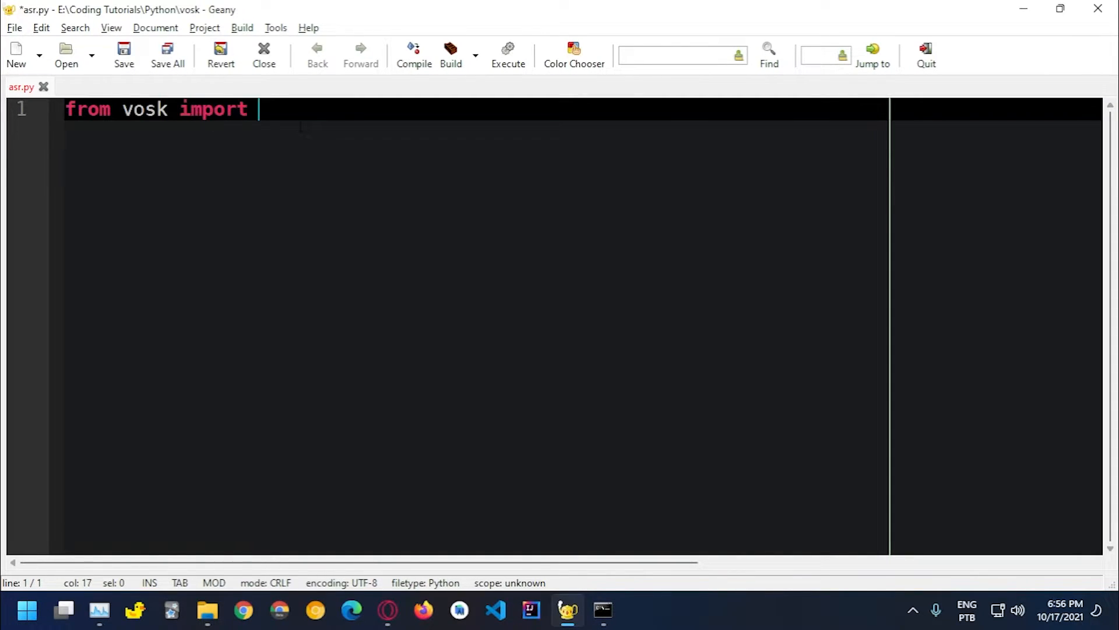
text(Model,)
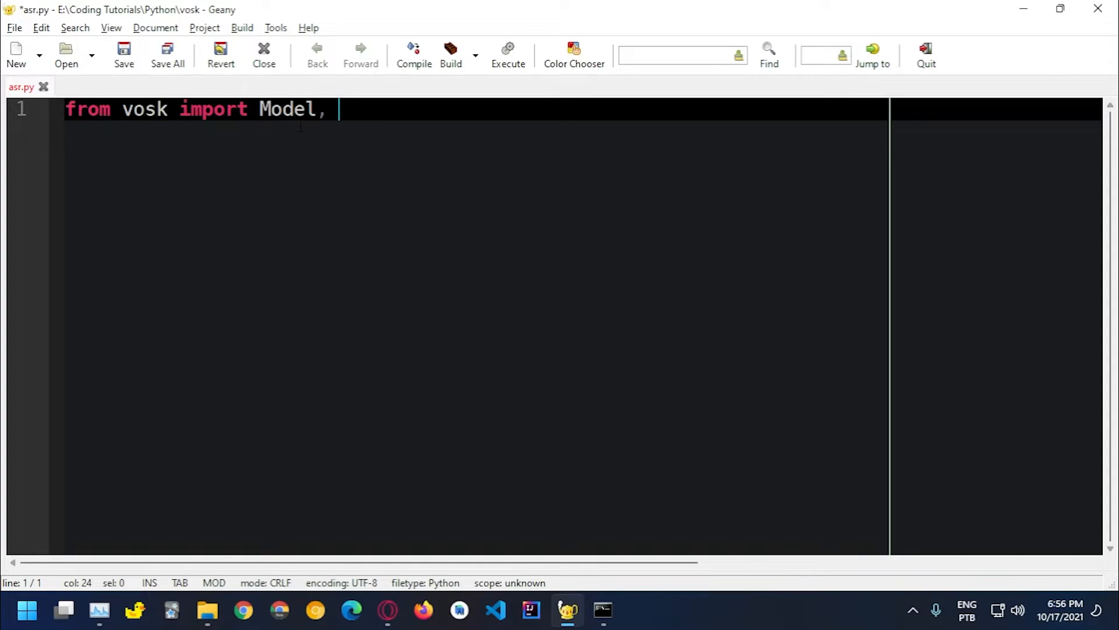
text(KaldiRe)
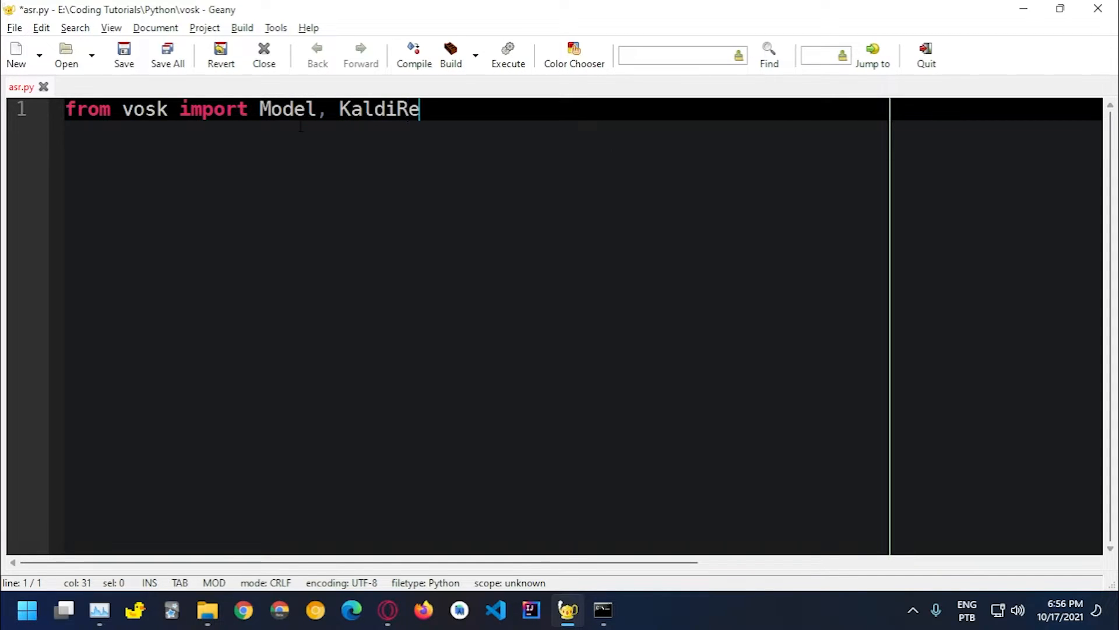
text(cognizer)
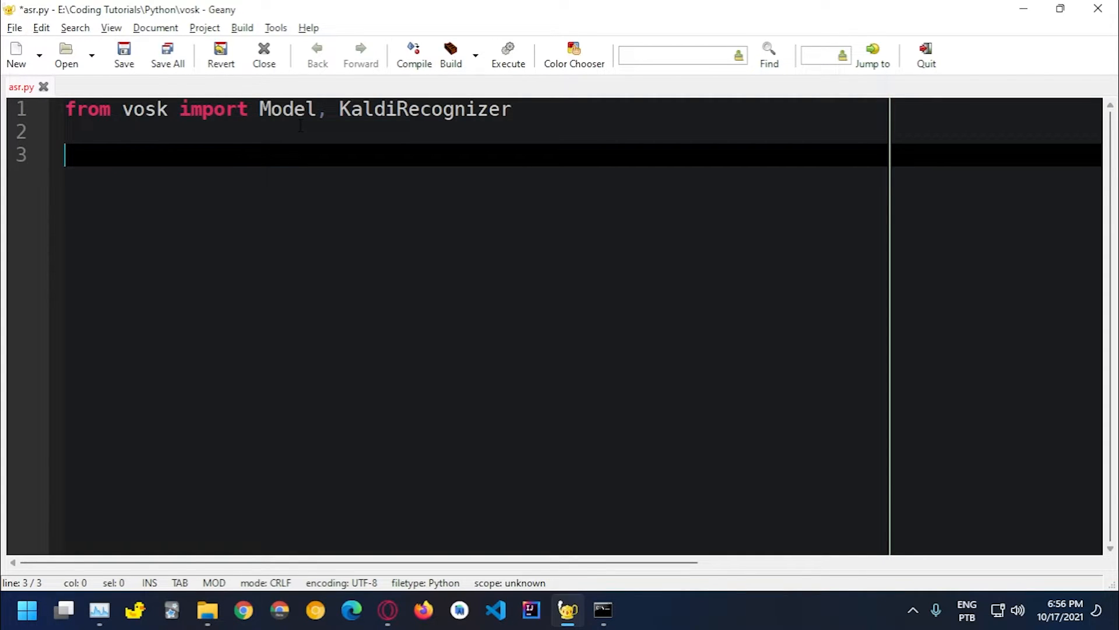
text(impor)
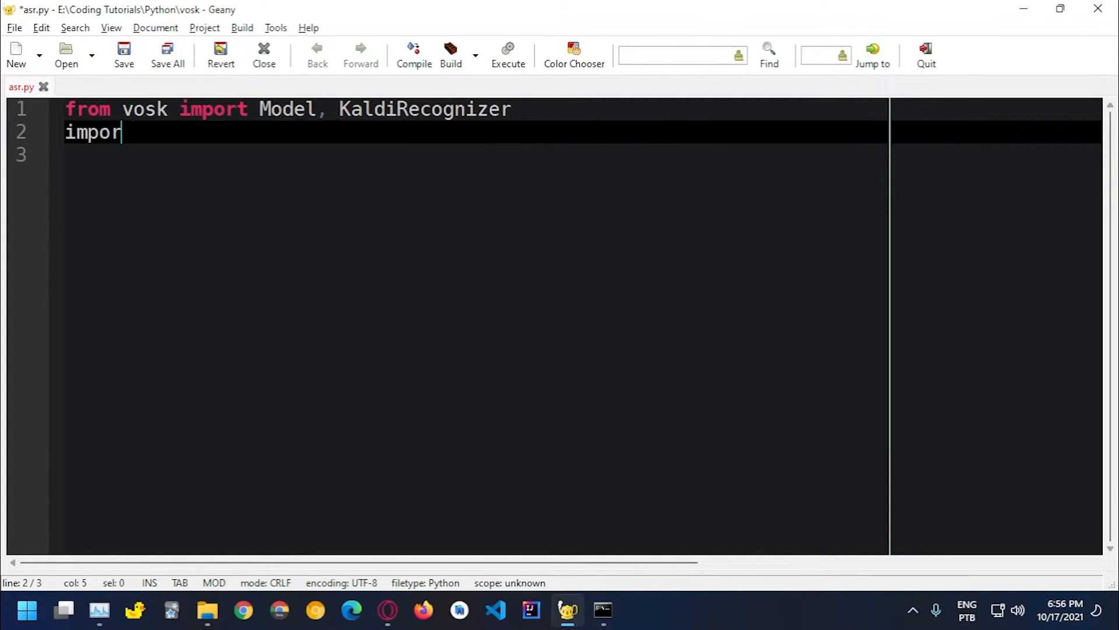
text(t pa)
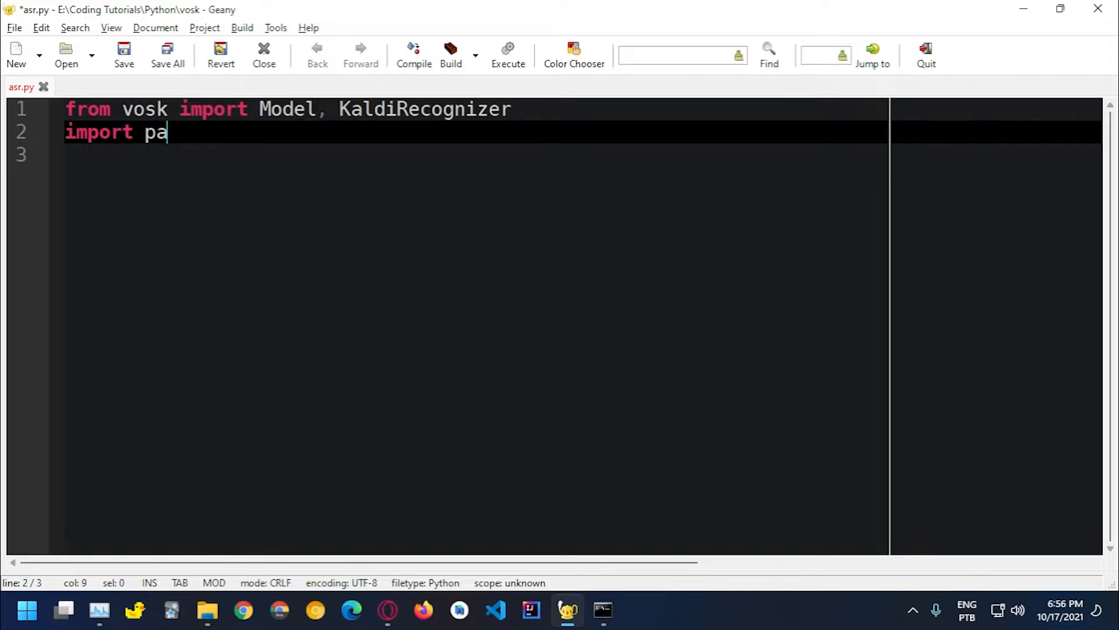
text(yaudio)
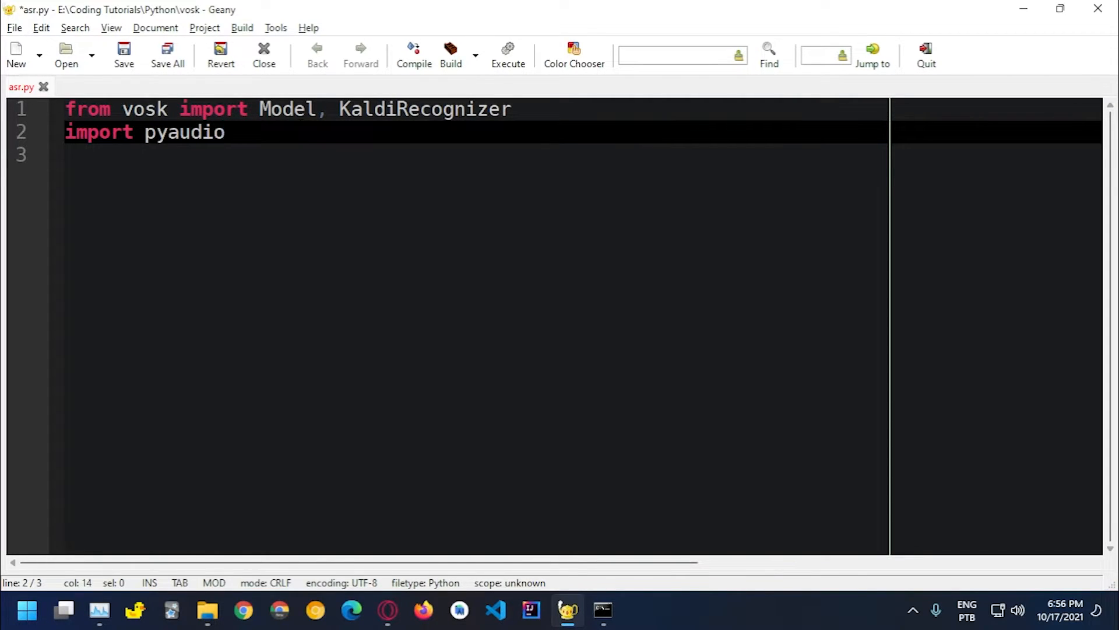
key(enter)
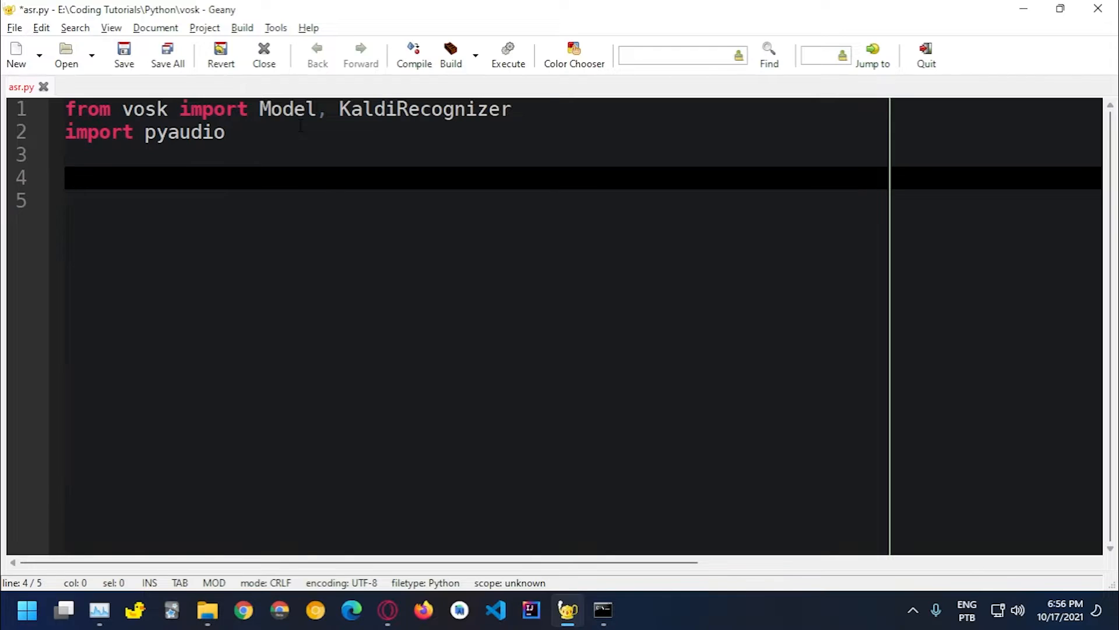
Begin the model = Model(' line and switch to the language model folders in File Explorer
text(model =)
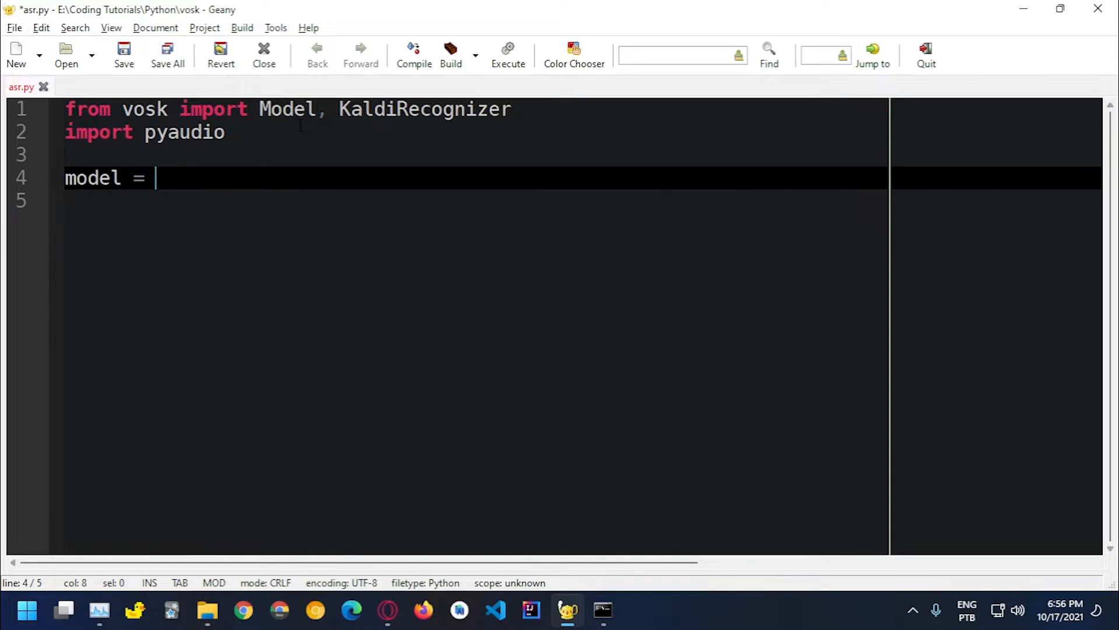
text(Model()
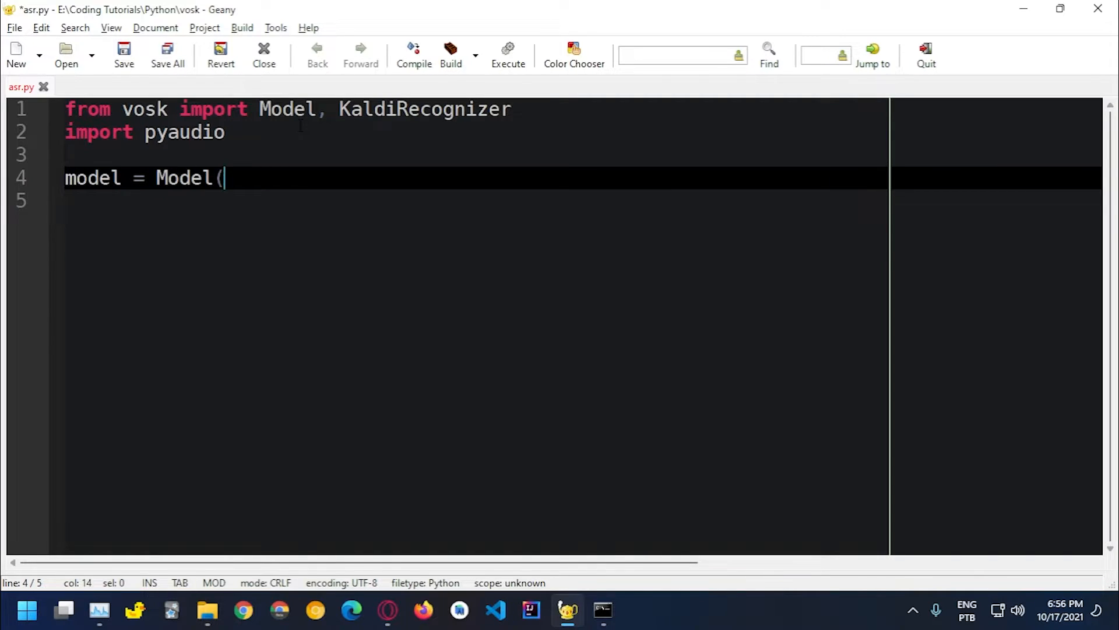
text(')
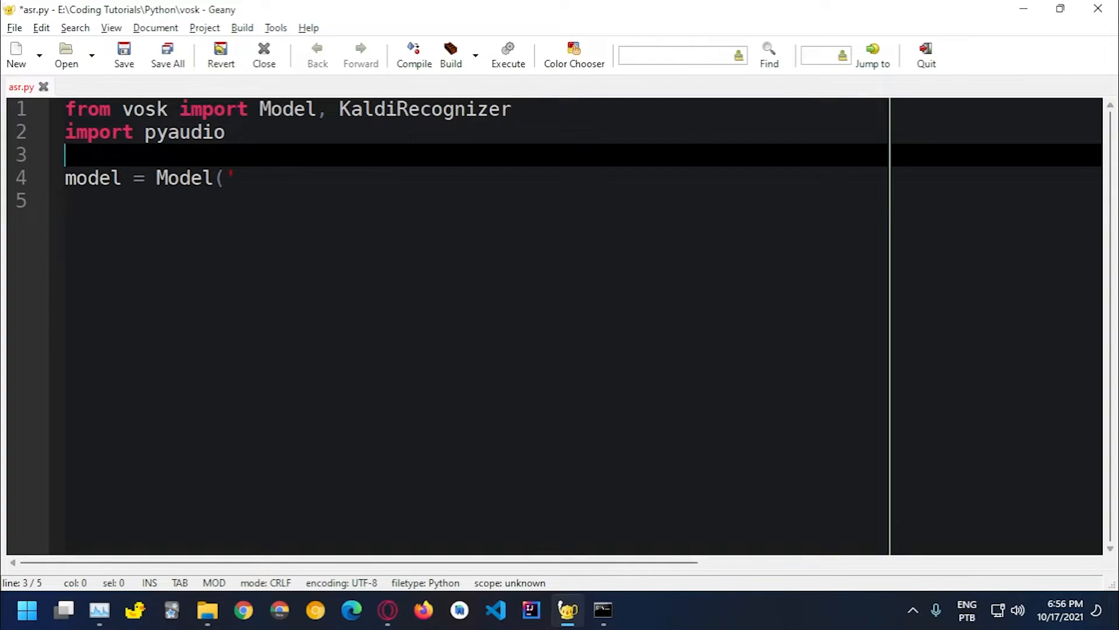
click(231, 178)
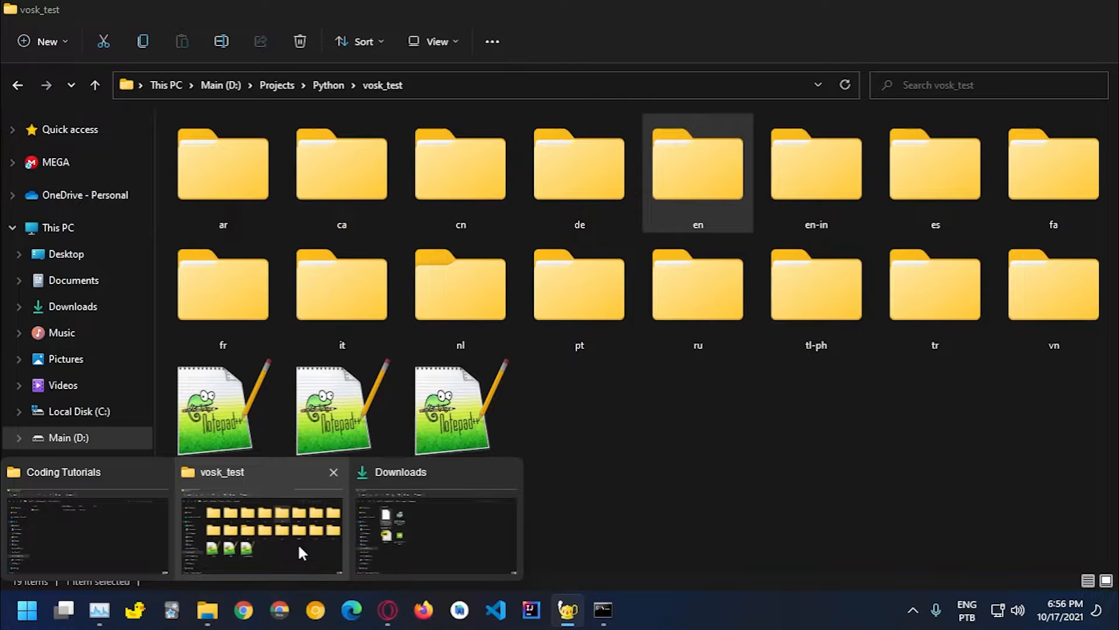
Copy the en folder's path D:\Projects\Python\vosk_test\en from Properties and paste it into Model()
right_click(697, 164)
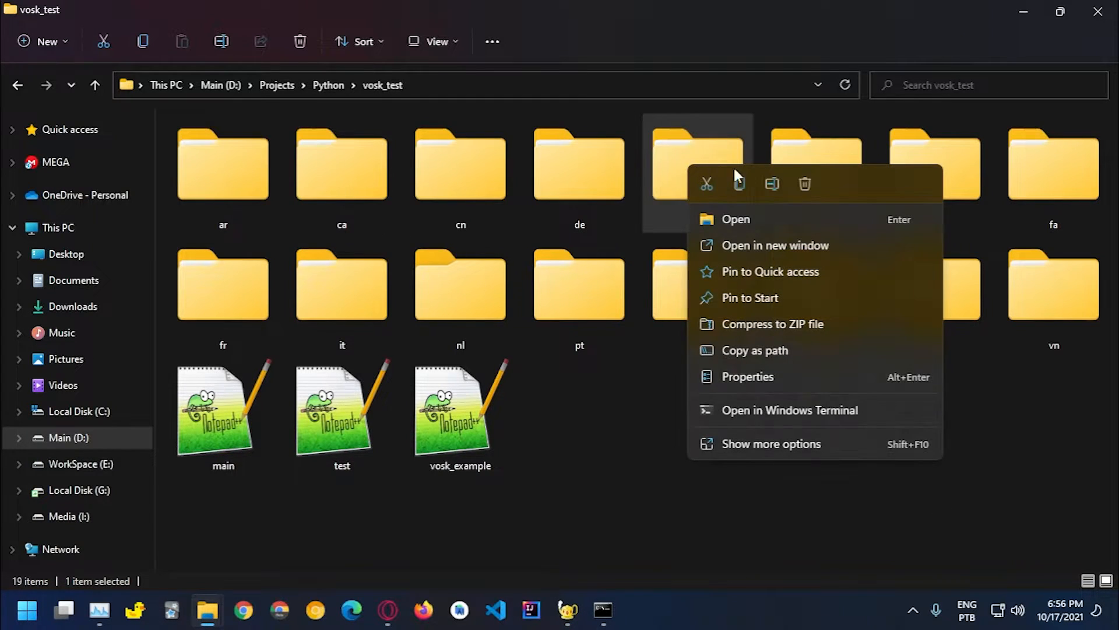
click(747, 377)
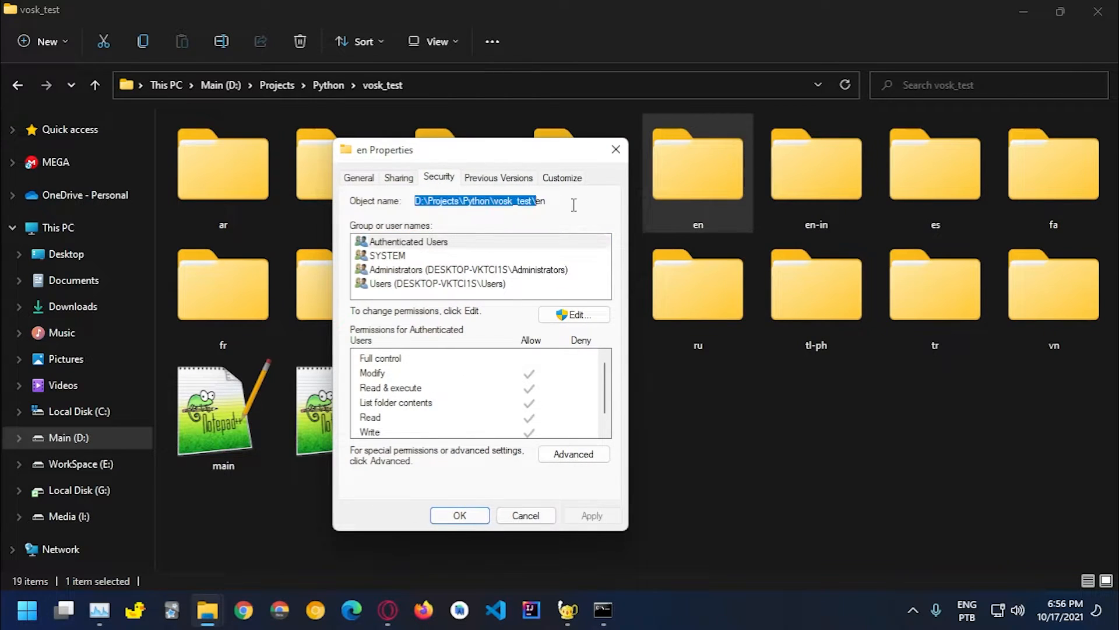
click(526, 515)
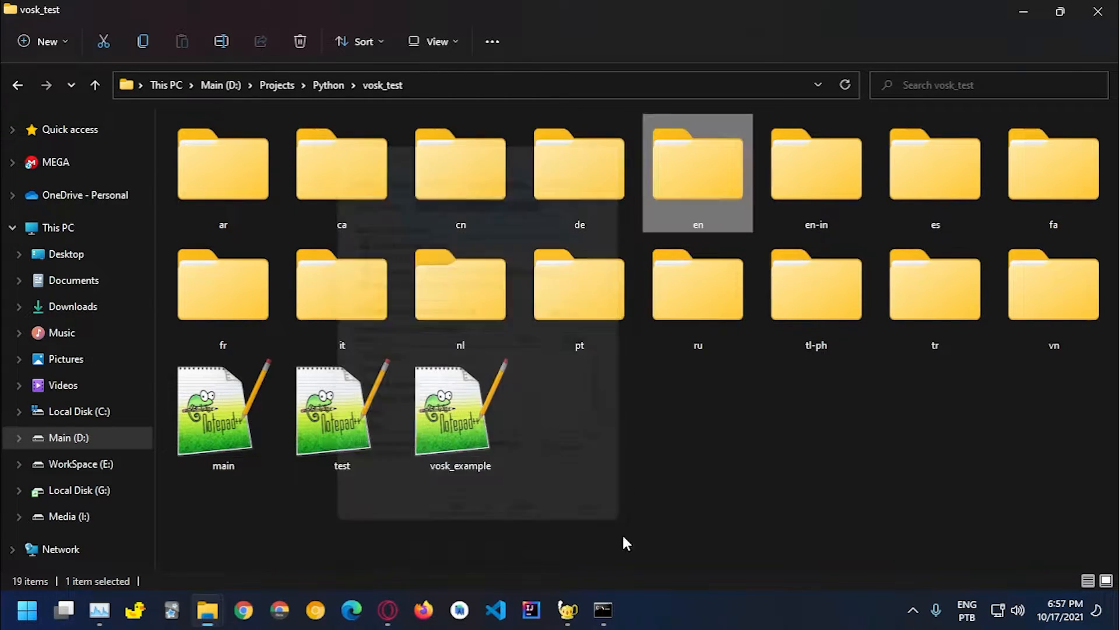
click(567, 610)
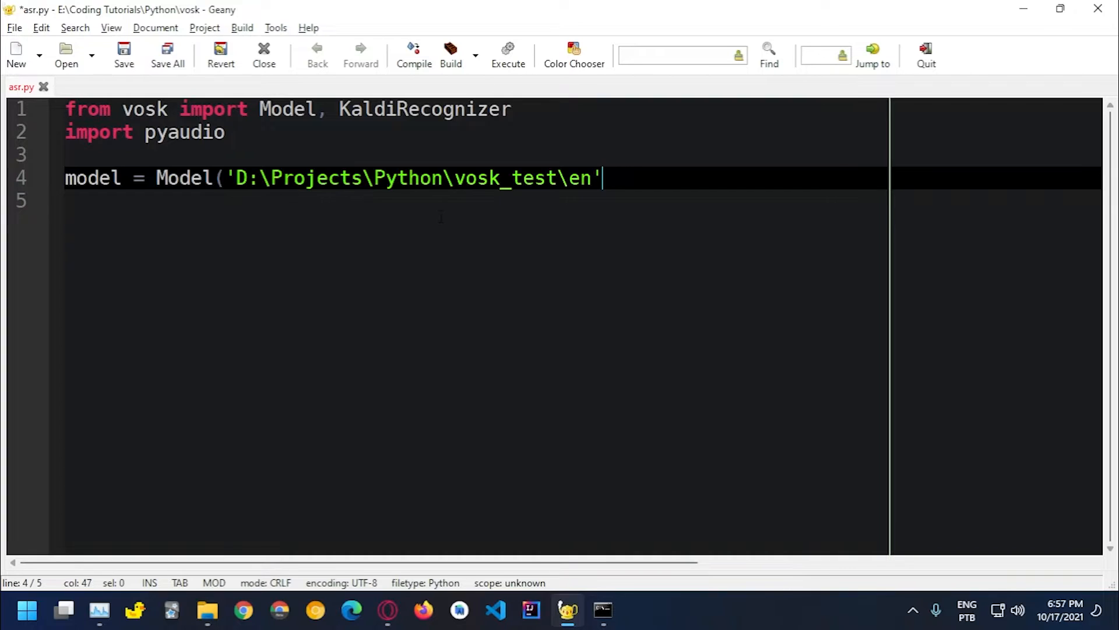
text())
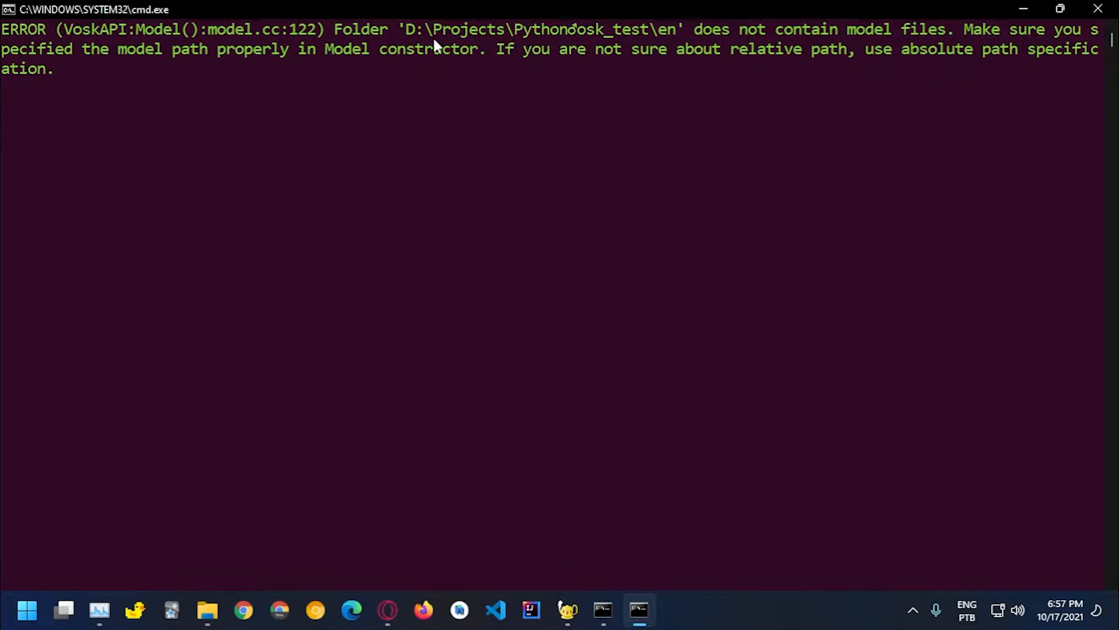
mouse_move(943, 94)
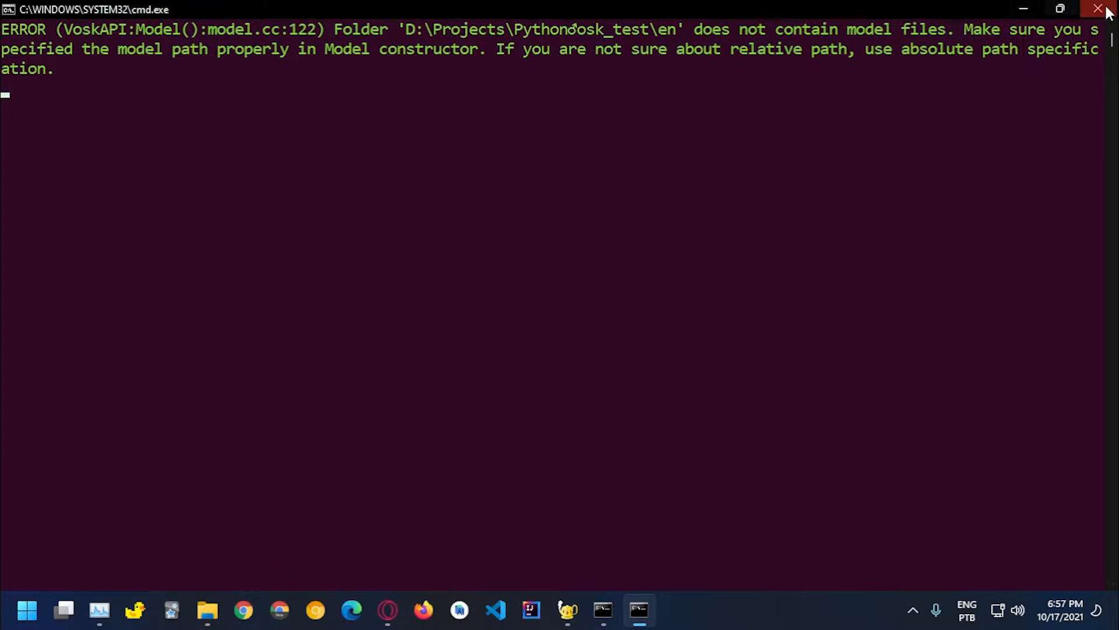
mouse_move(589, 242)
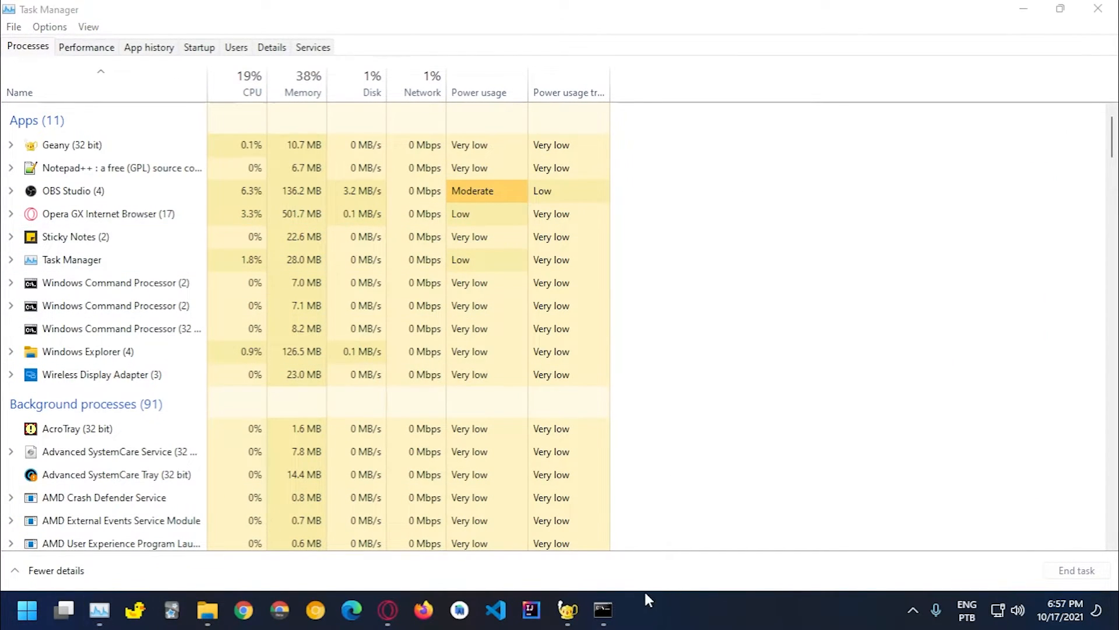
Add a '# Read the model' comment and start the recognizer = assignment
click(603, 611)
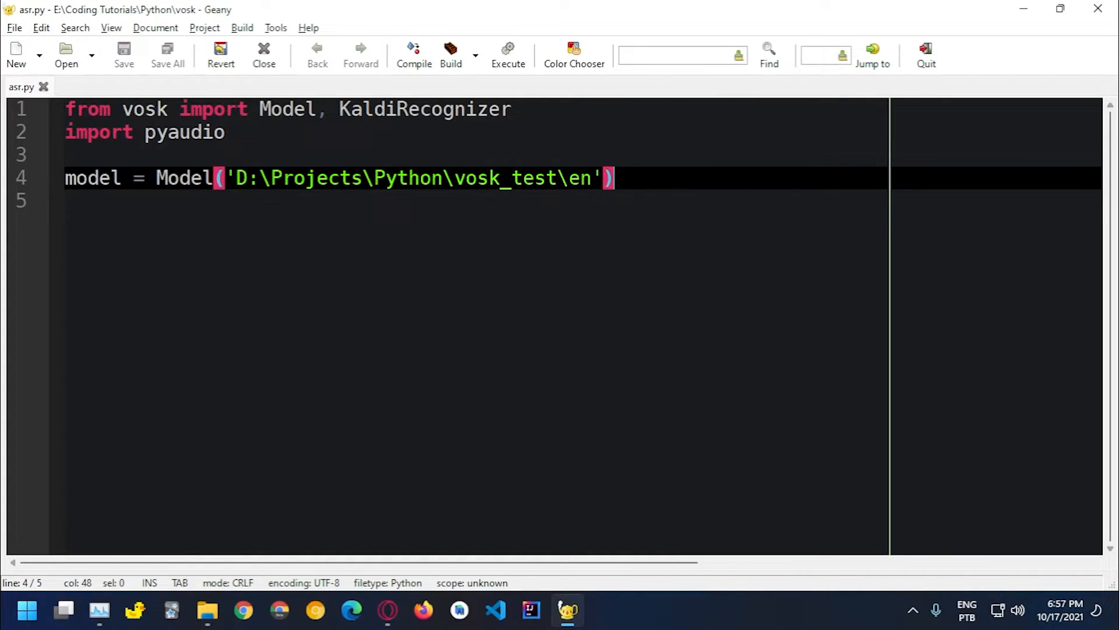
text(#)
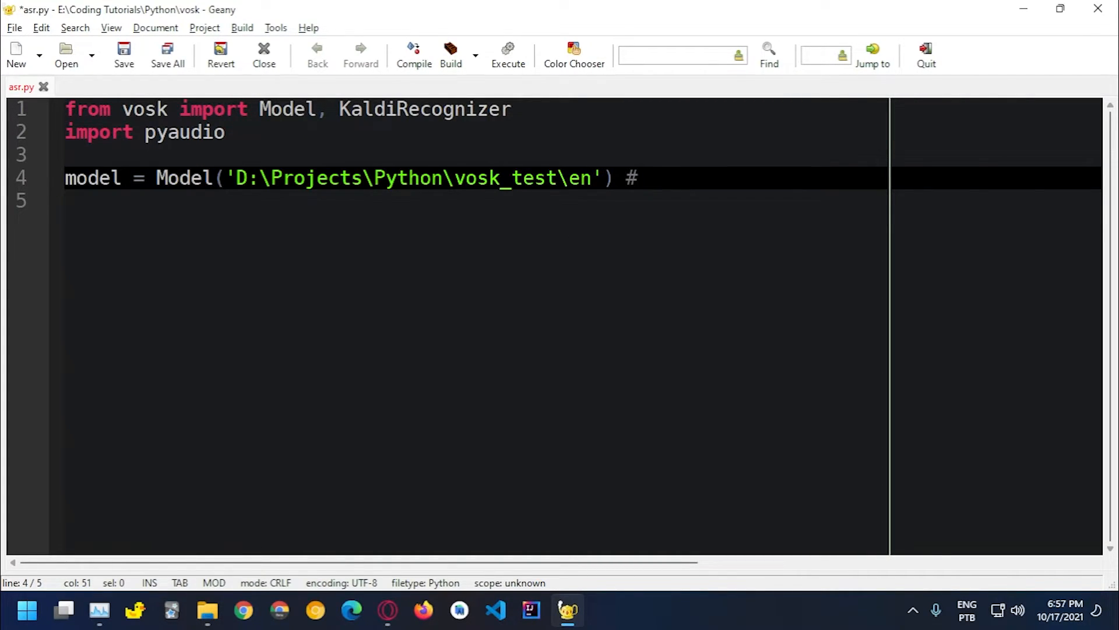
text(Rea)
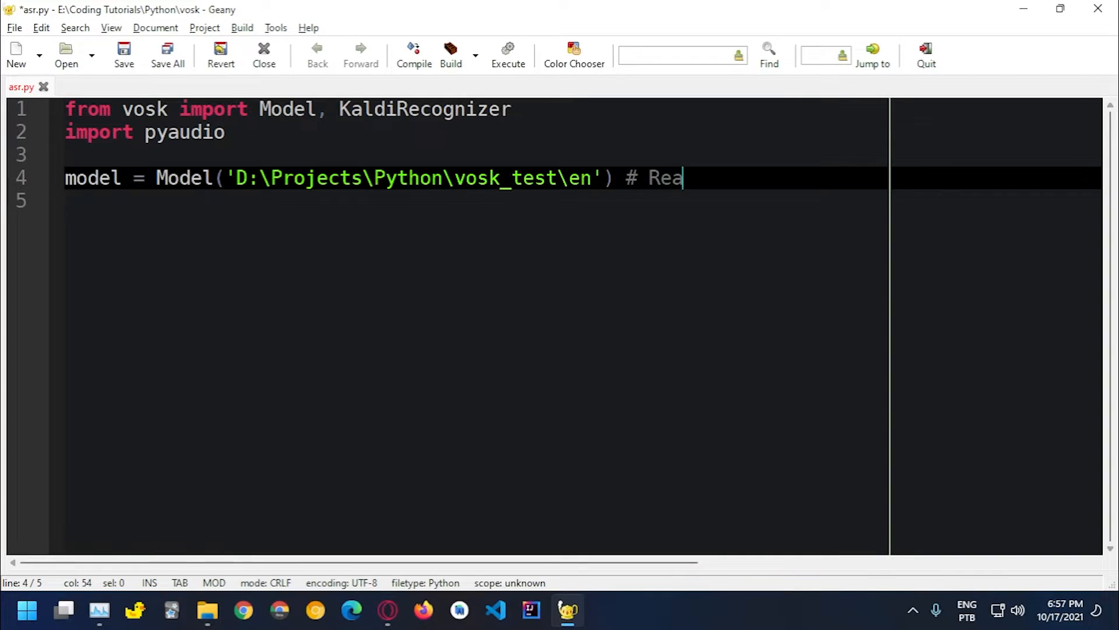
text(d the model)
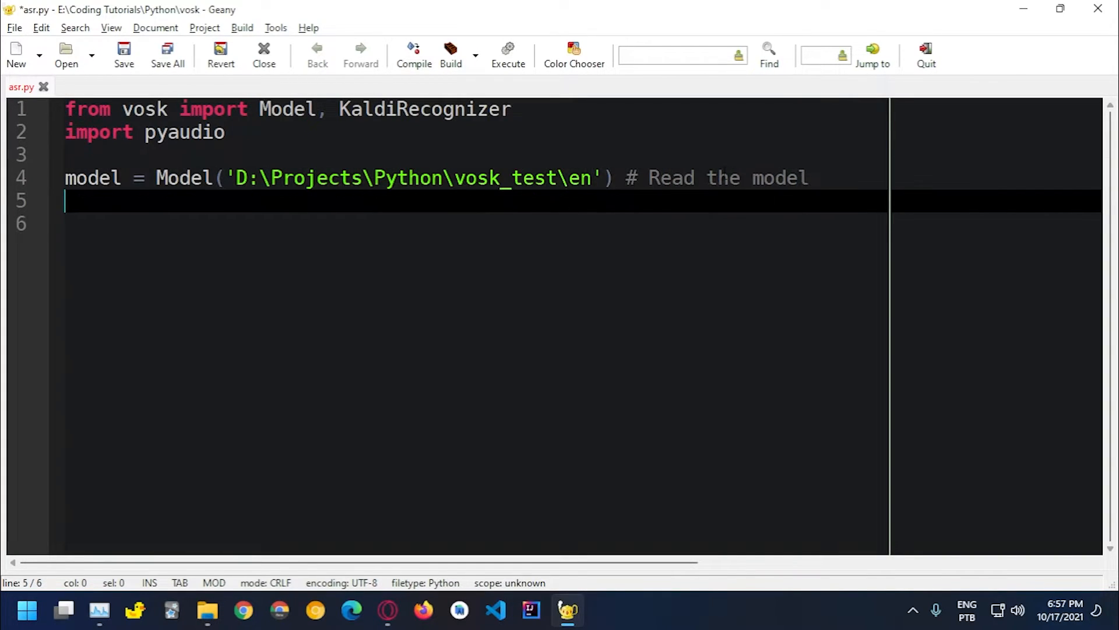
text(recog)
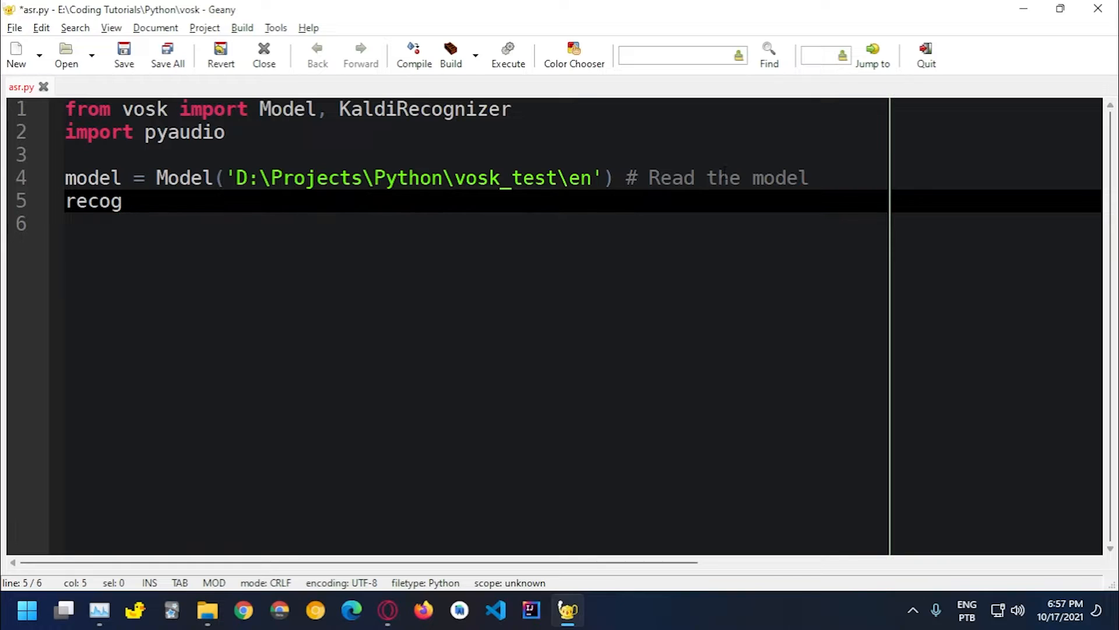
text(nizer =)
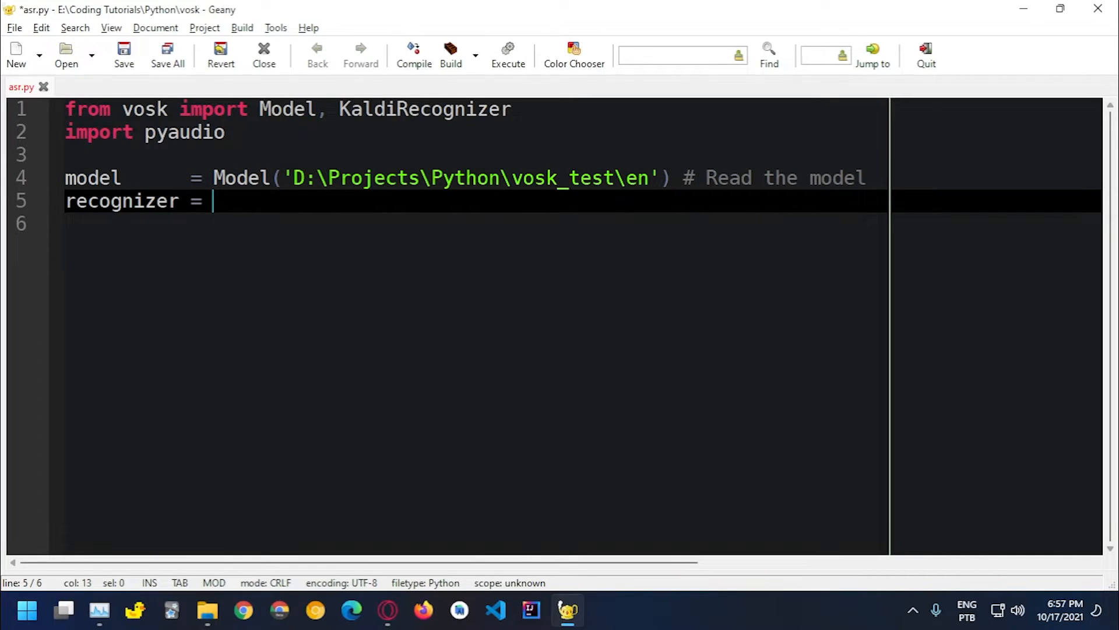
Complete KaldiRecognizer(model, 16000) and prefix the model path with r to make it raw
text(Kal)
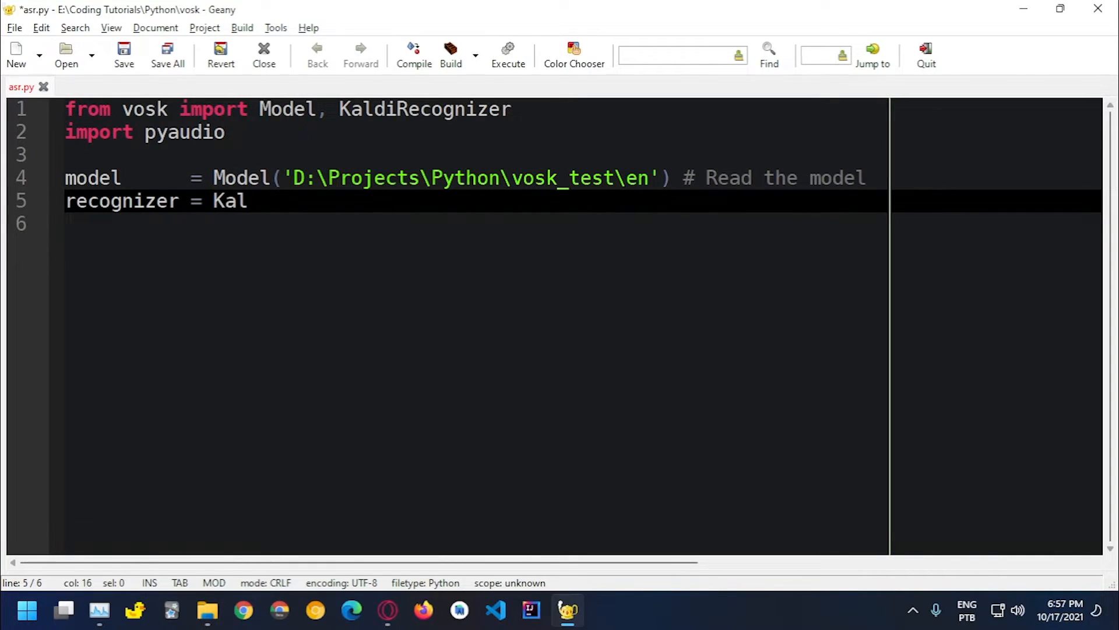
text(diRecognizer(mod)
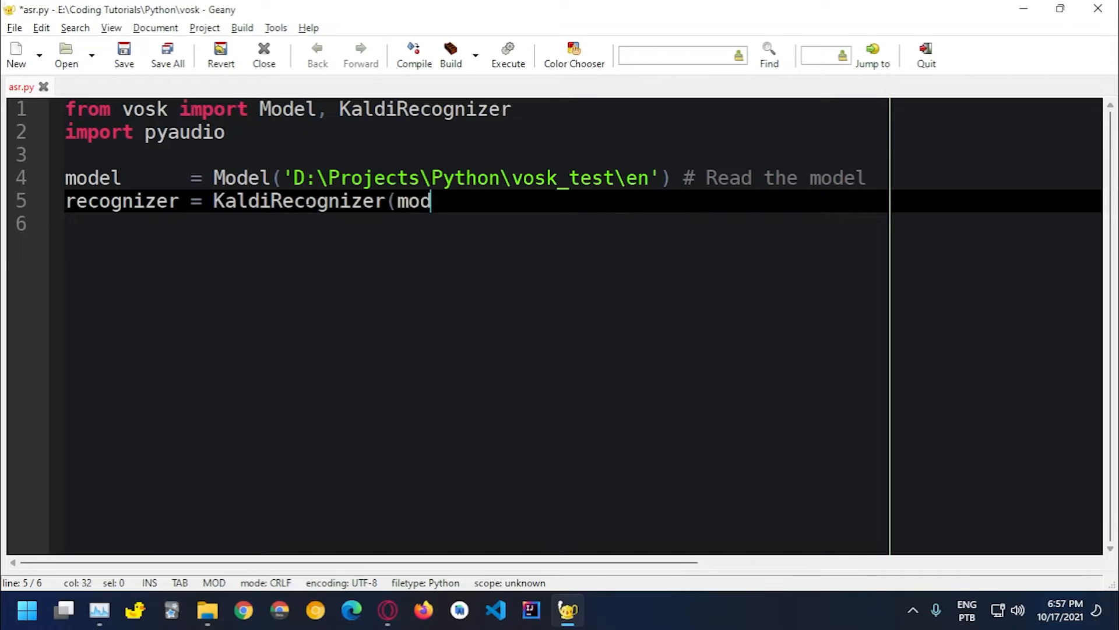
text(el,)
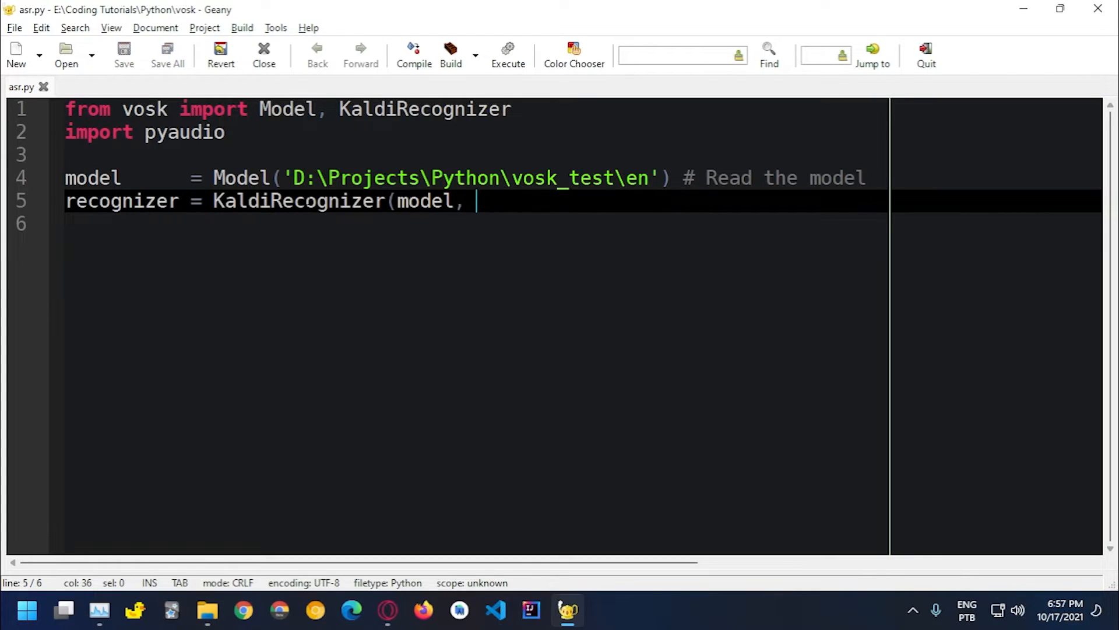
text(16000)
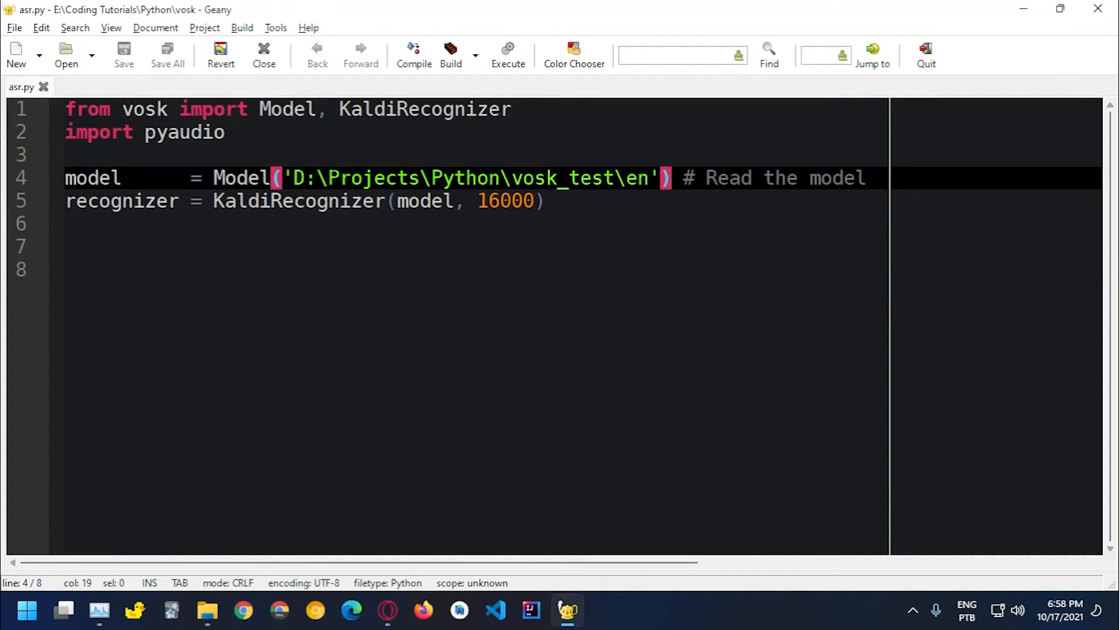
text(r)
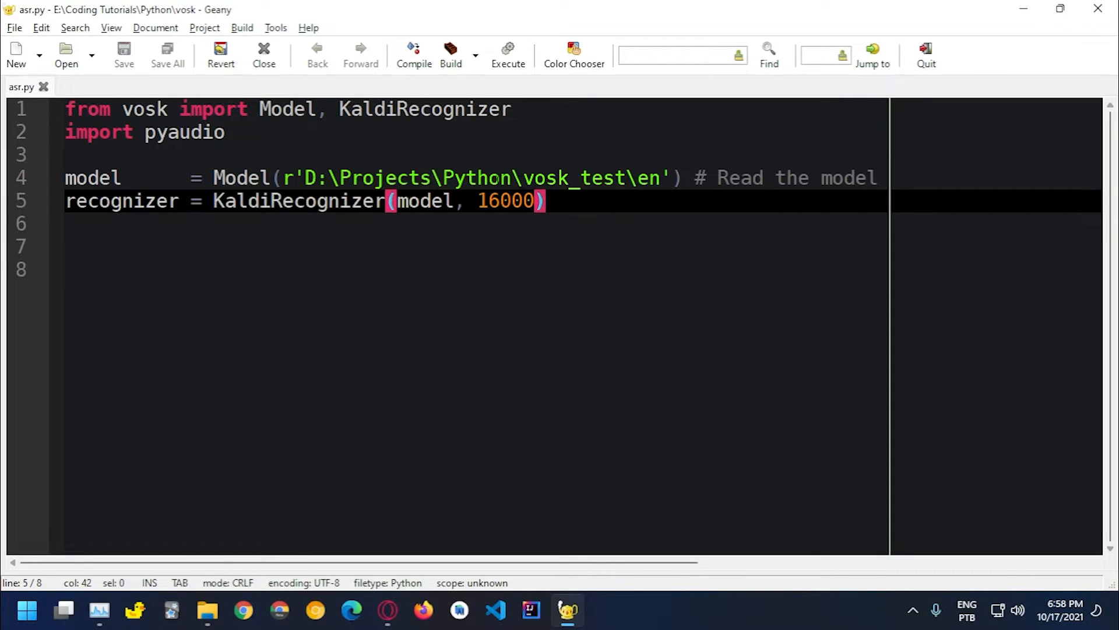
Place the cursor after the recognizer line to add blank lines for the next section
click(507, 54)
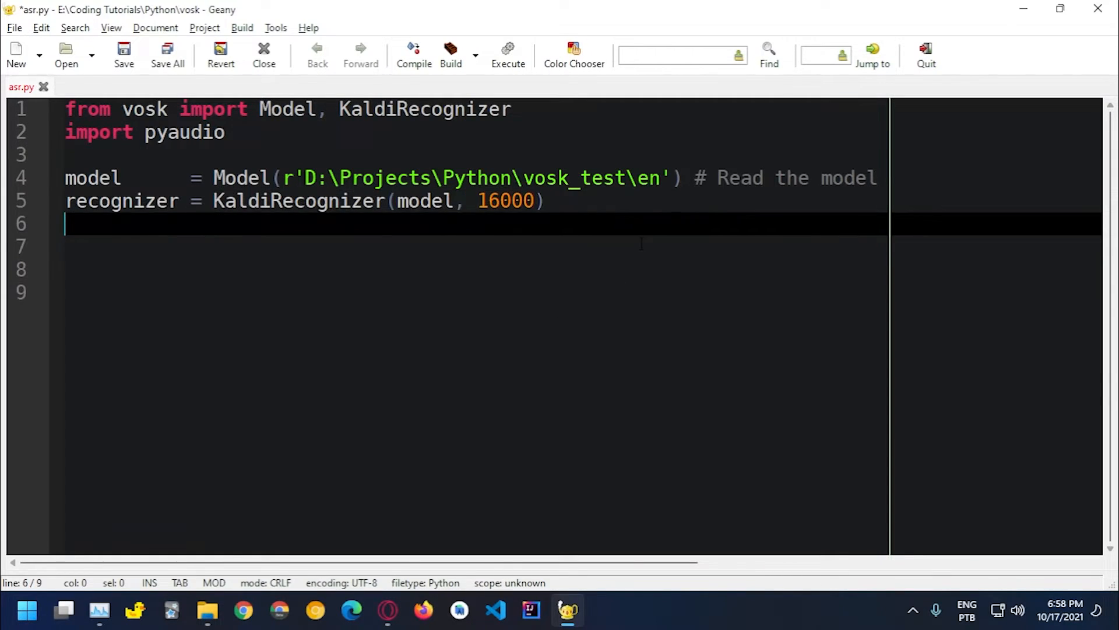
Write the '# Recognize from the microfone' comment, removing a stray letter
text(# Recogniz)
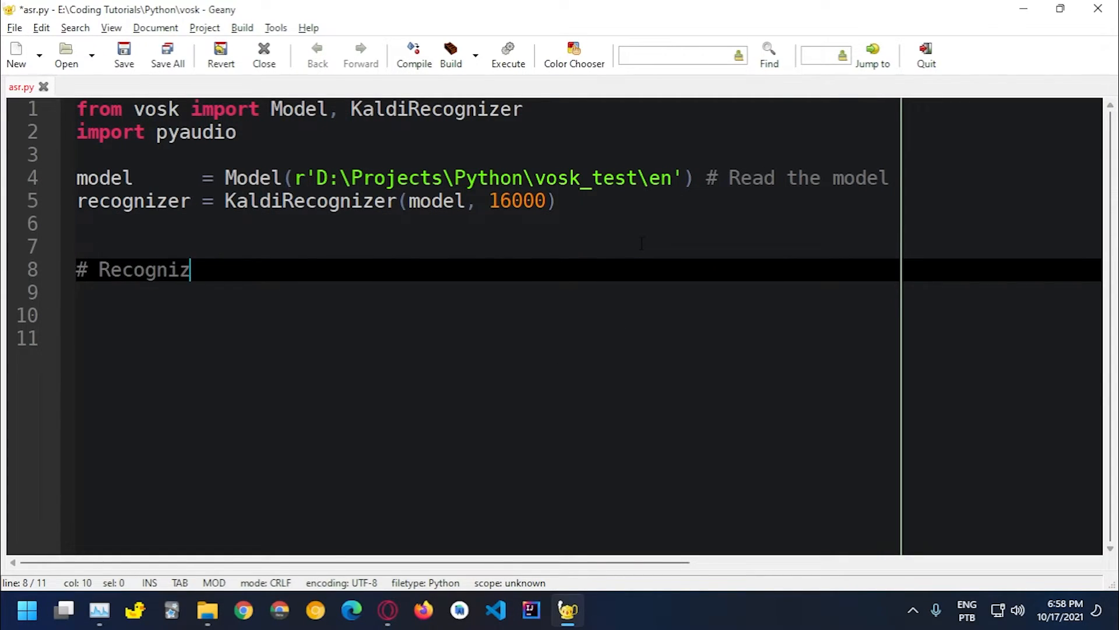
text(e from them)
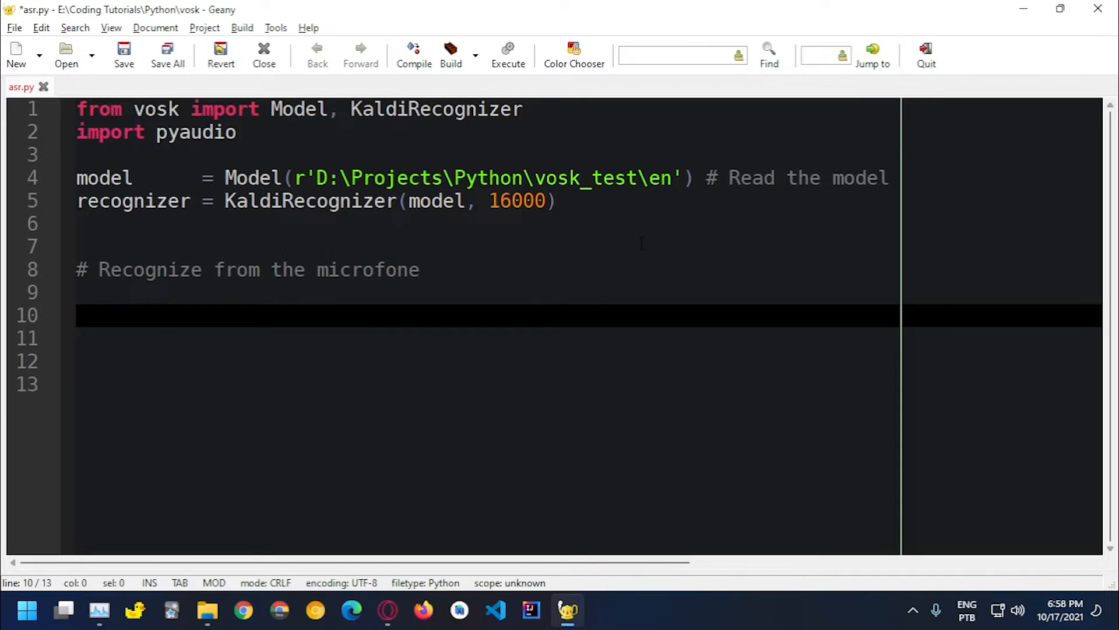
text(p)
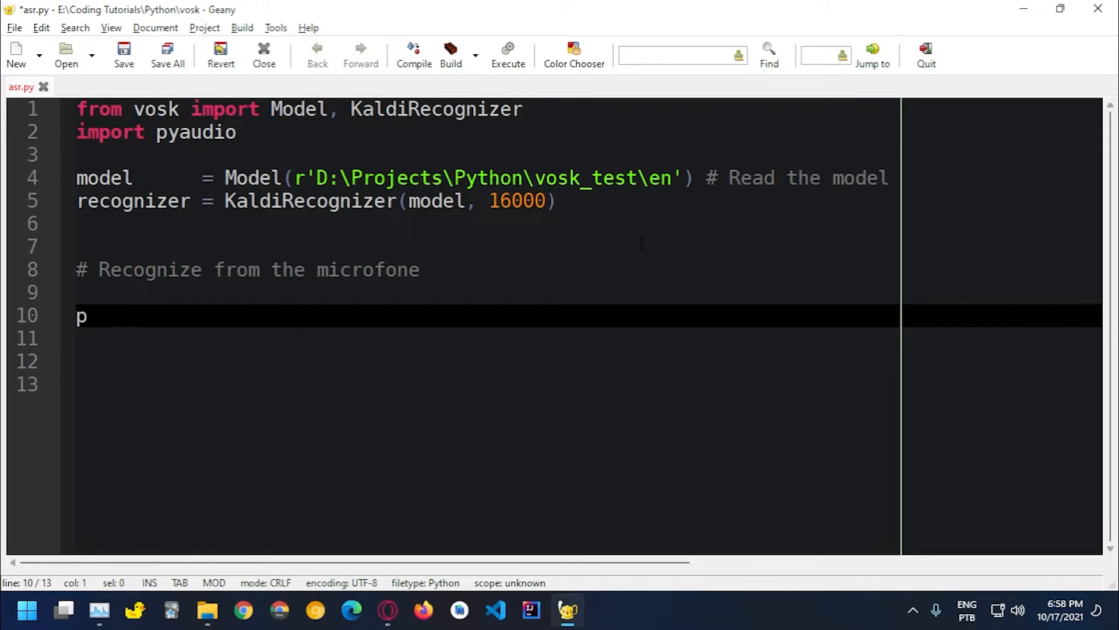
key(Backspace)
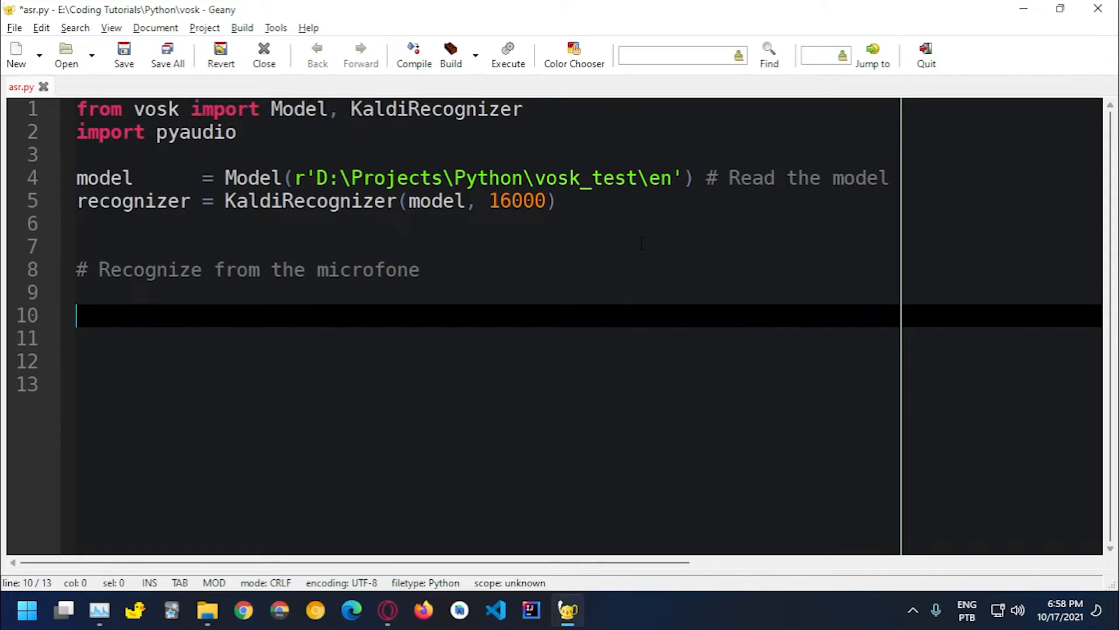
Create the cap = pyaudio.Pyaudio() object for microphone capture
text(cap = p)
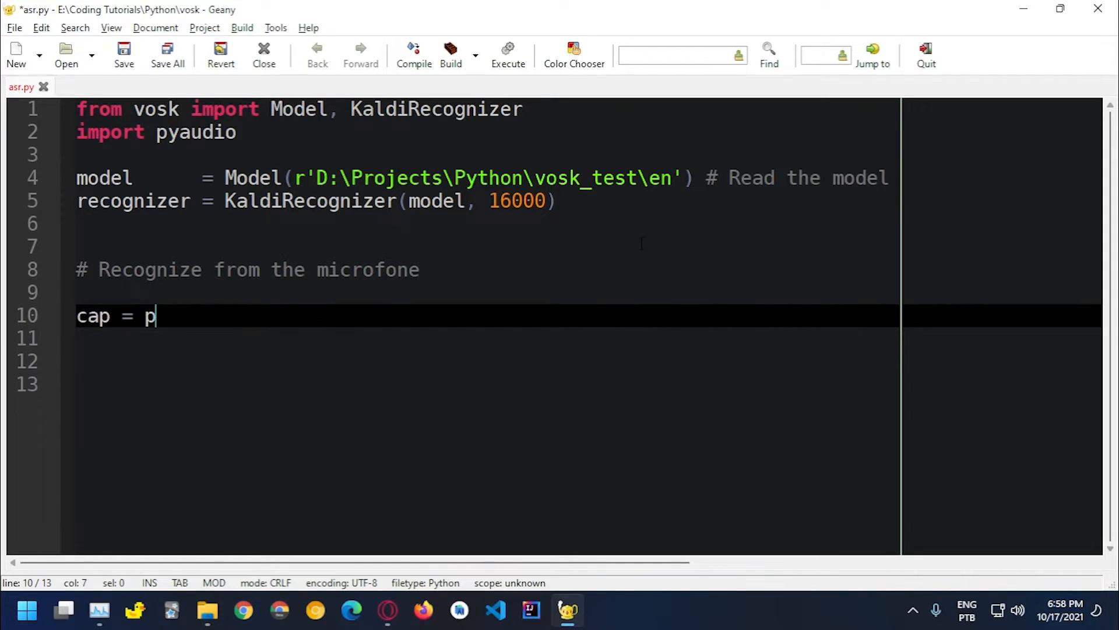
text(yaudio.)
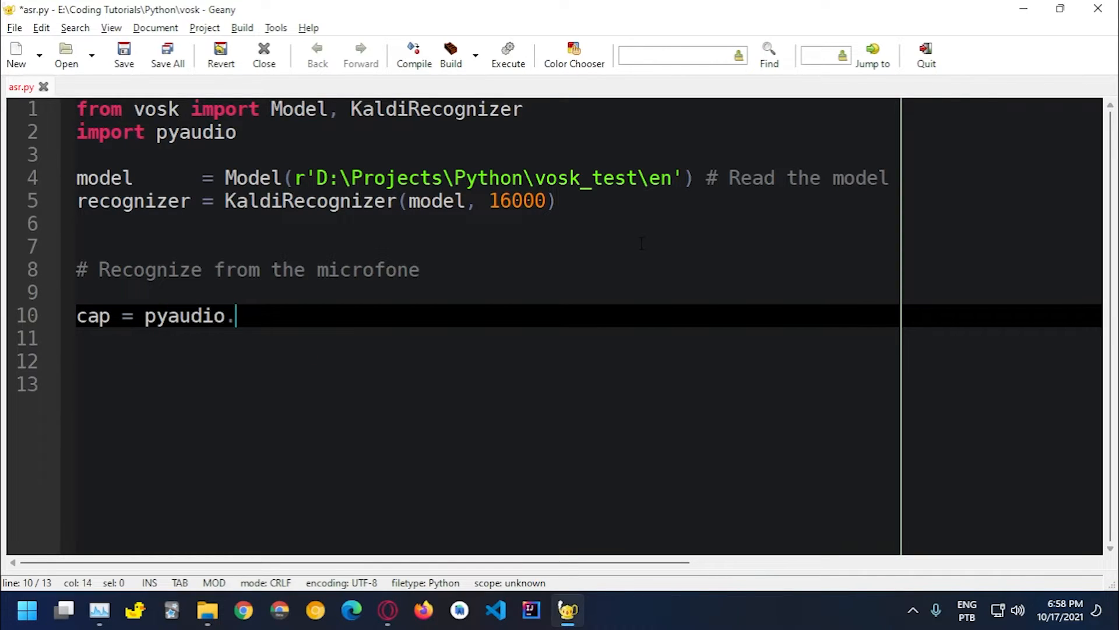
text(Pyai)
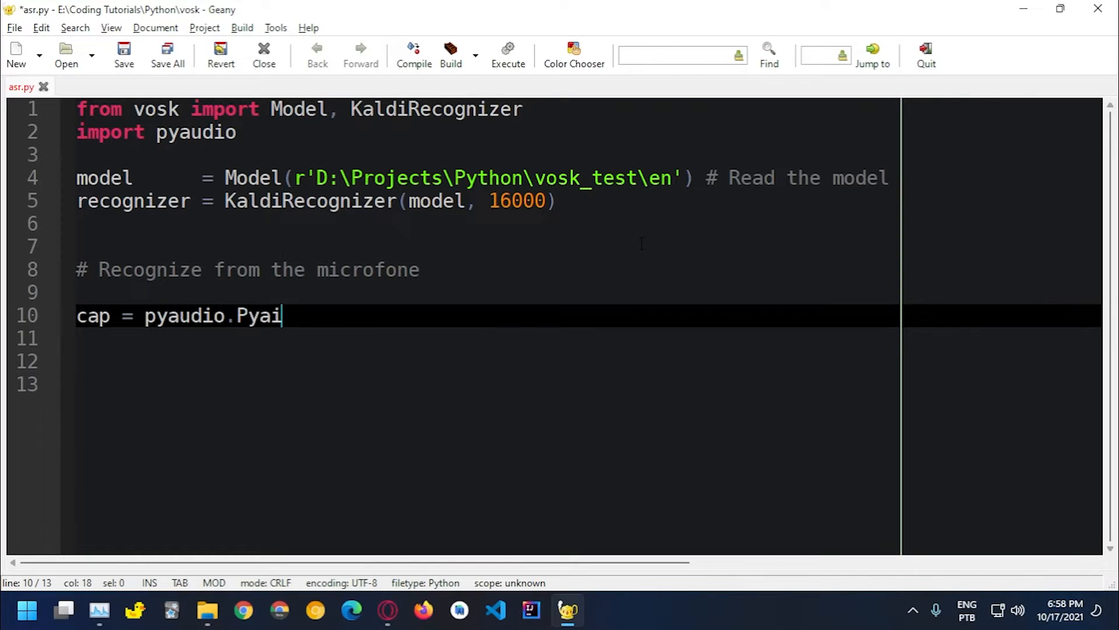
text(duio)
click(581, 338)
text(stream = c)
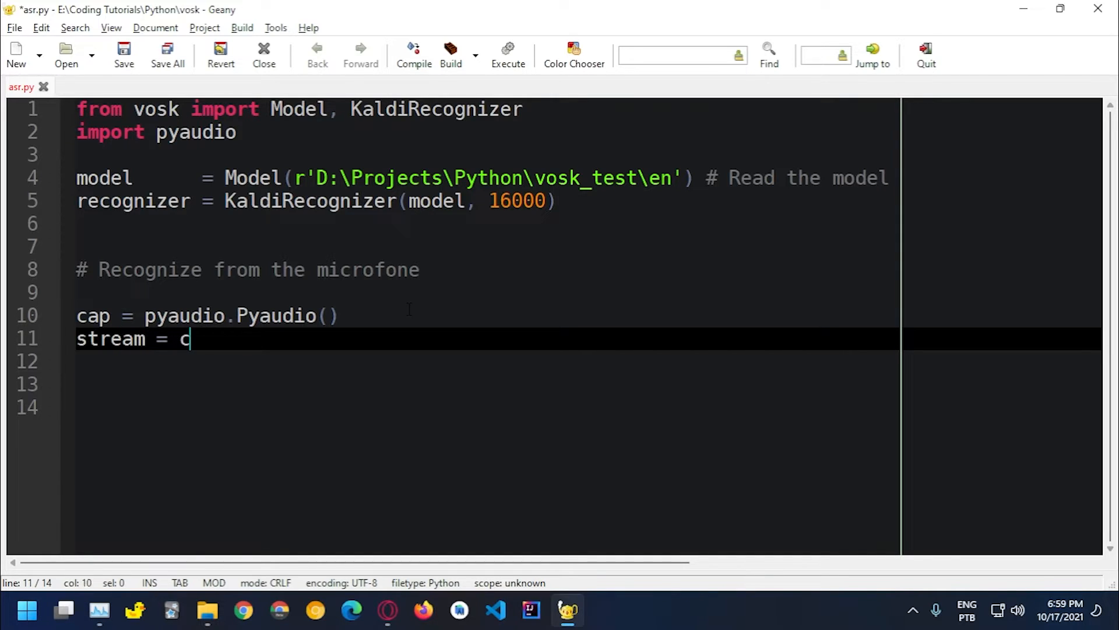
Write stream = cap.open(format=pyaudio.paInt16, channels=1, rate=16000 as the stream's start
text(ap.open)
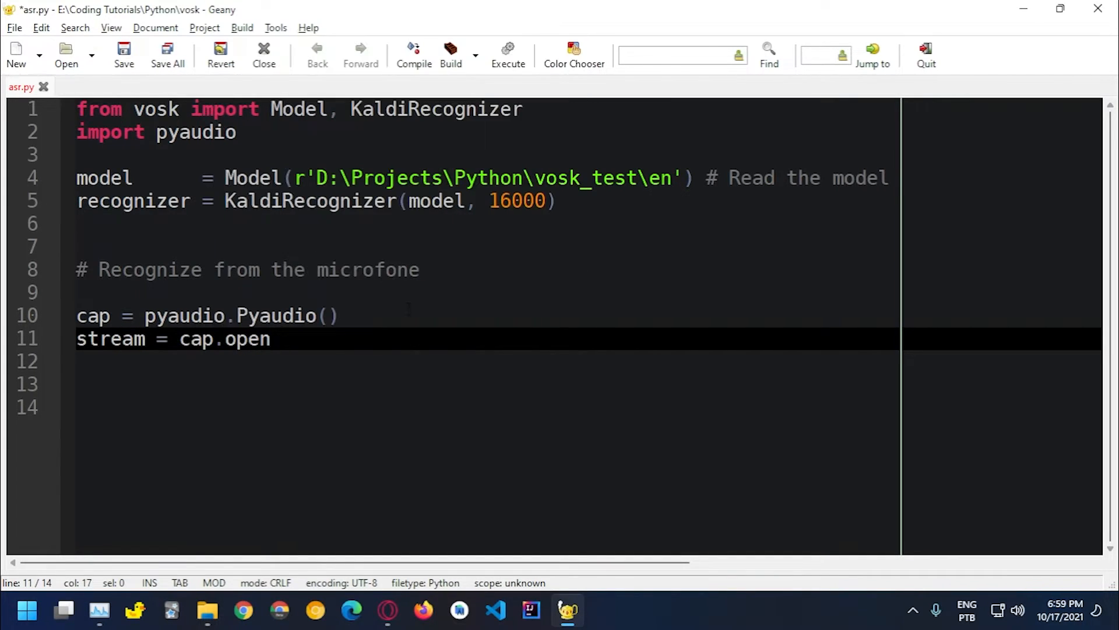
text(()
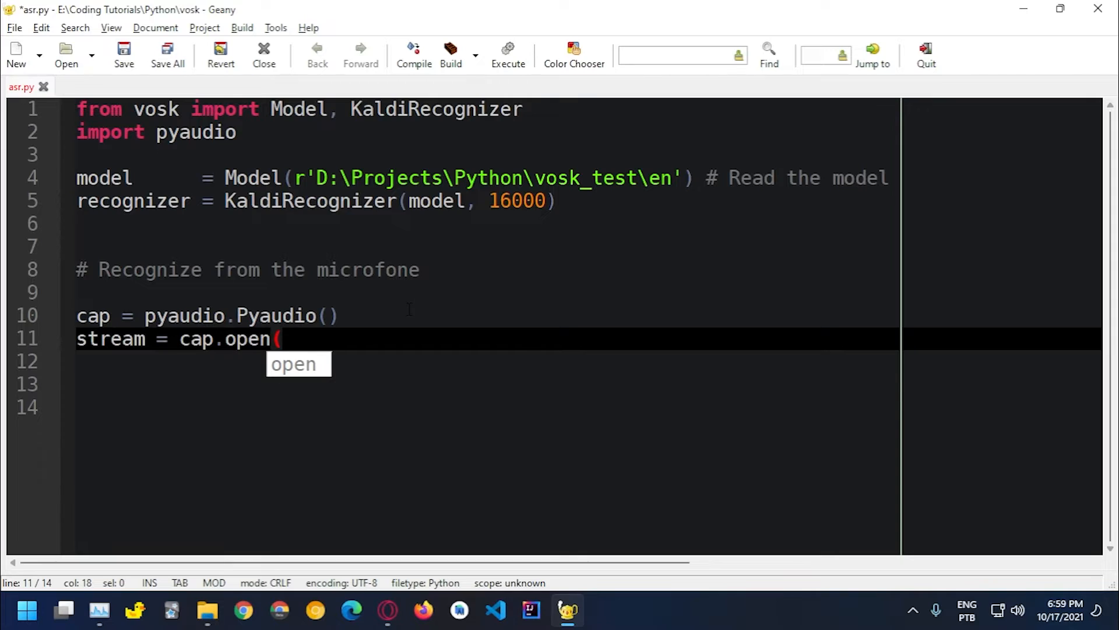
text(for)
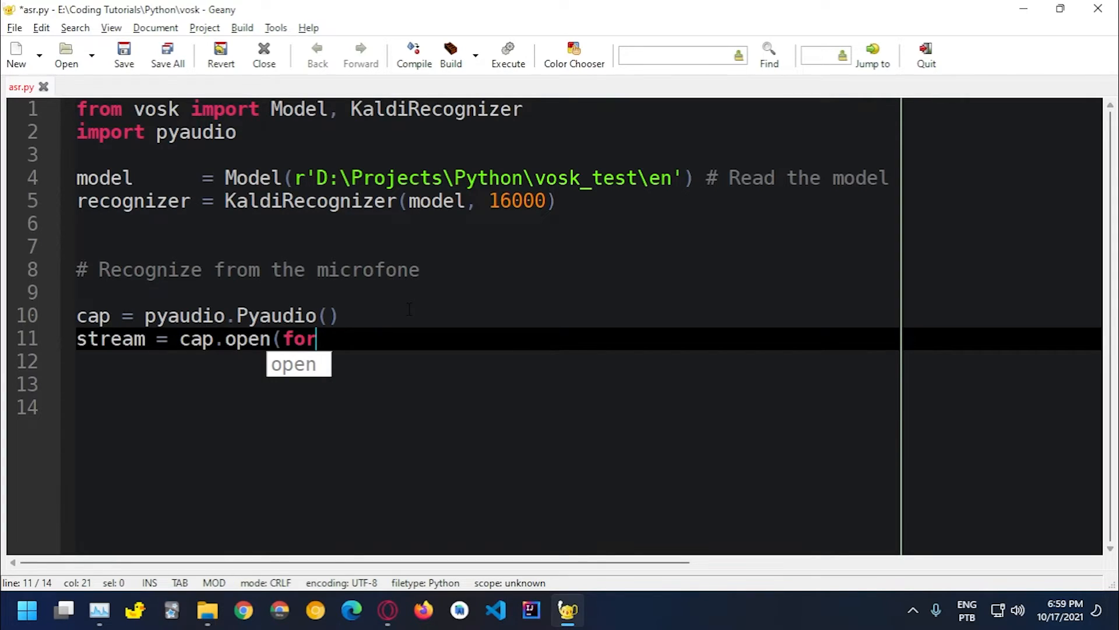
text(mat=p)
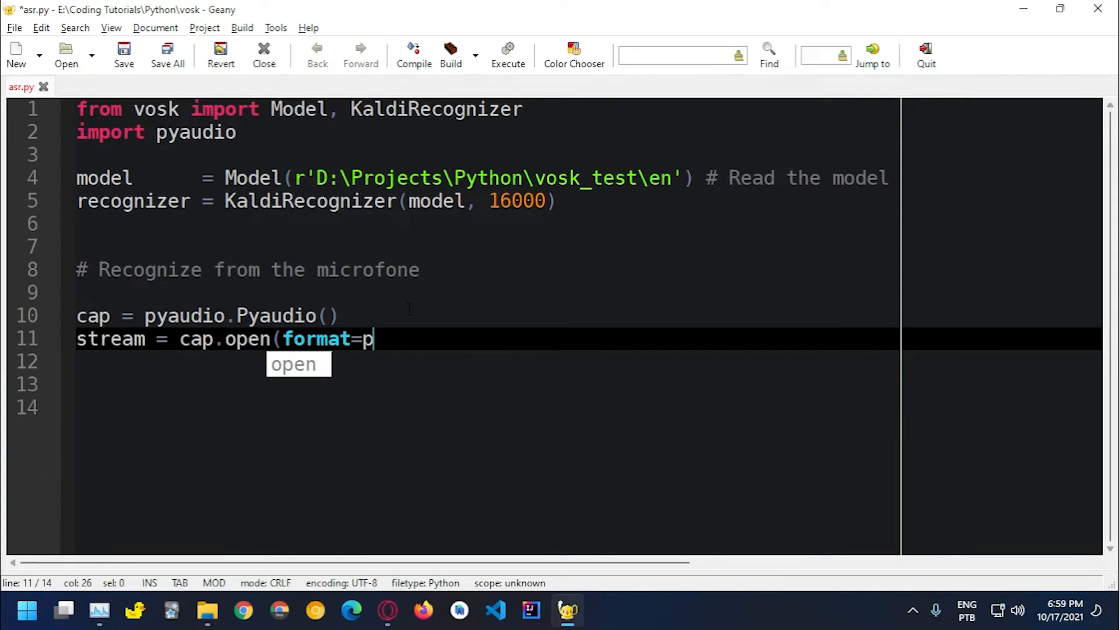
text(yaudio.)
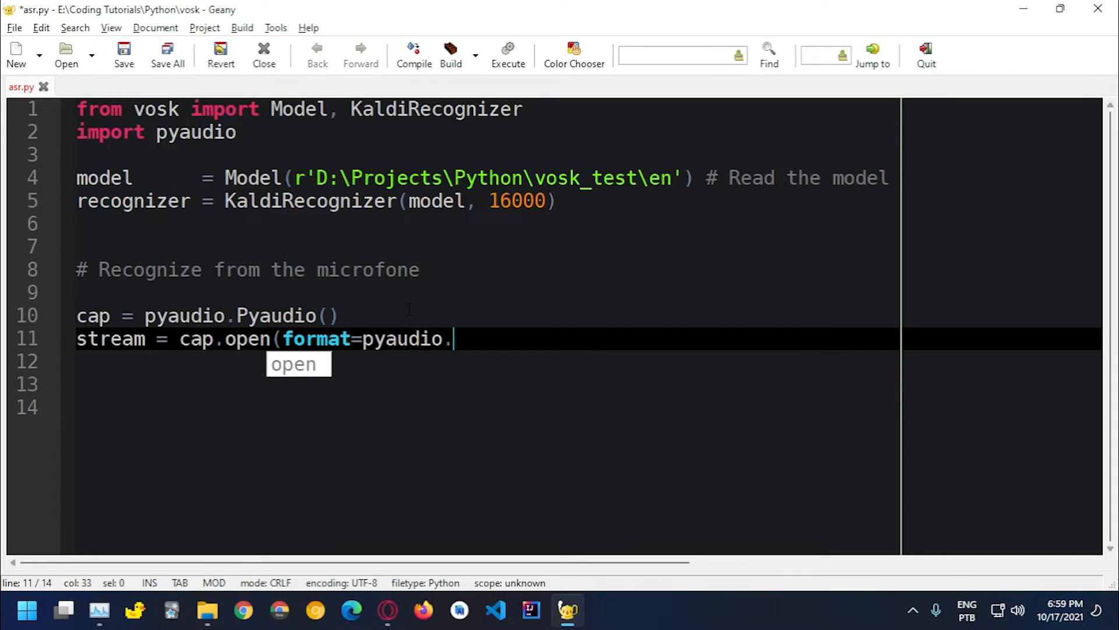
text(paI)
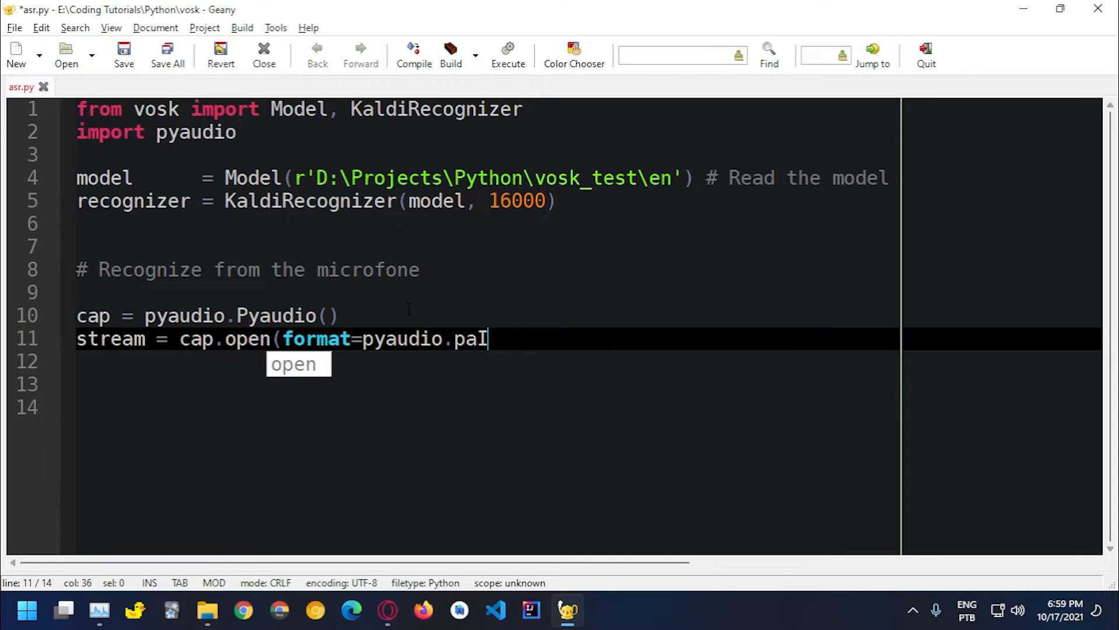
text(n)
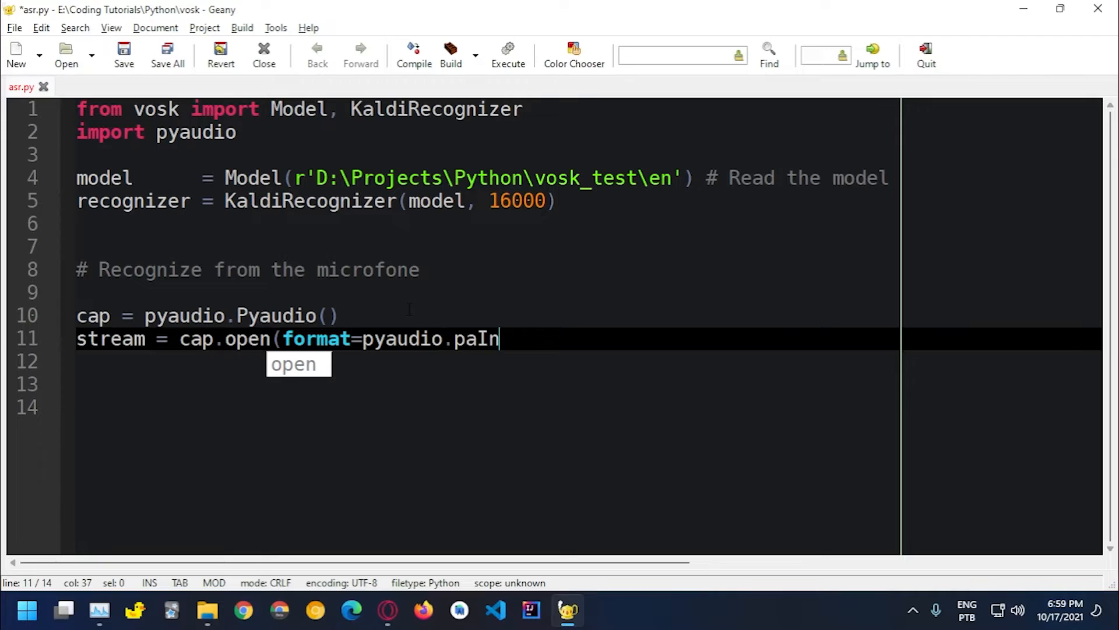
text(t16)
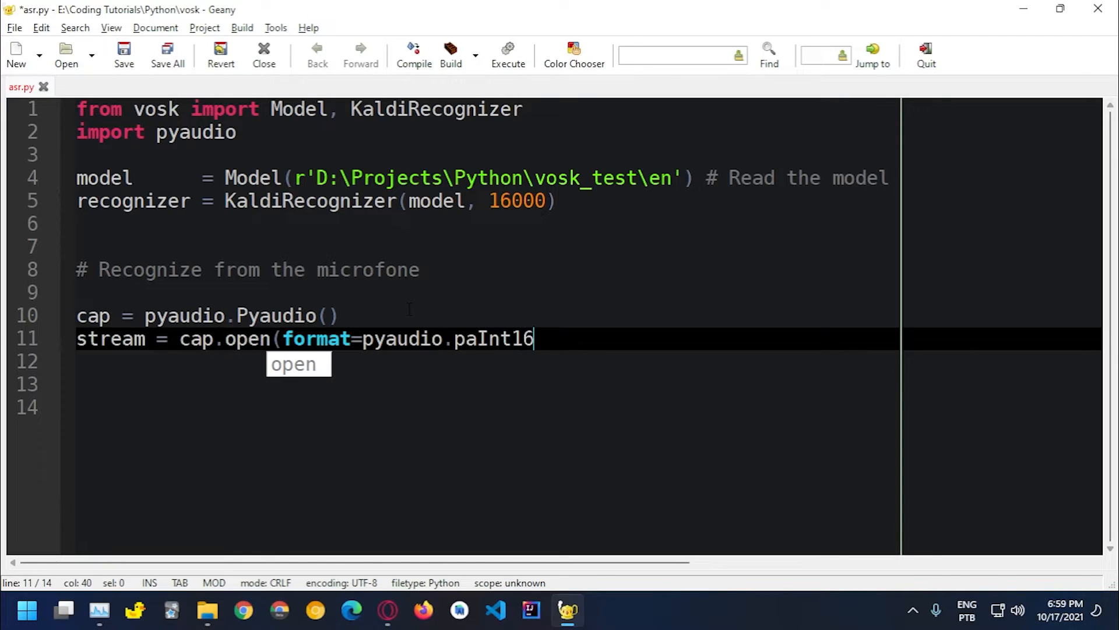
text(, ch)
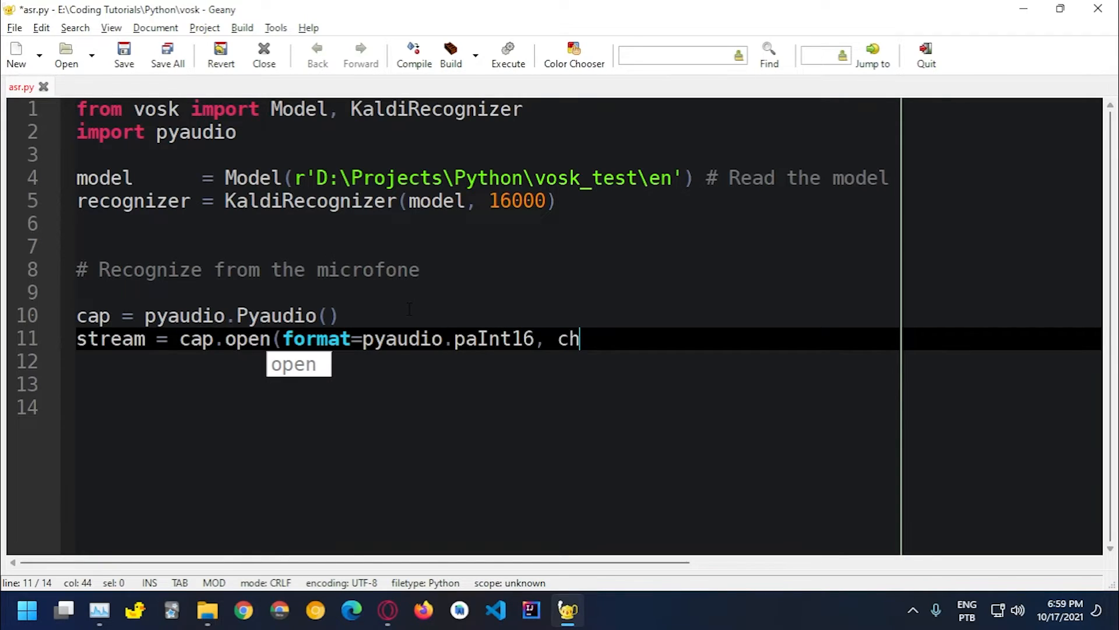
text(annels=1)
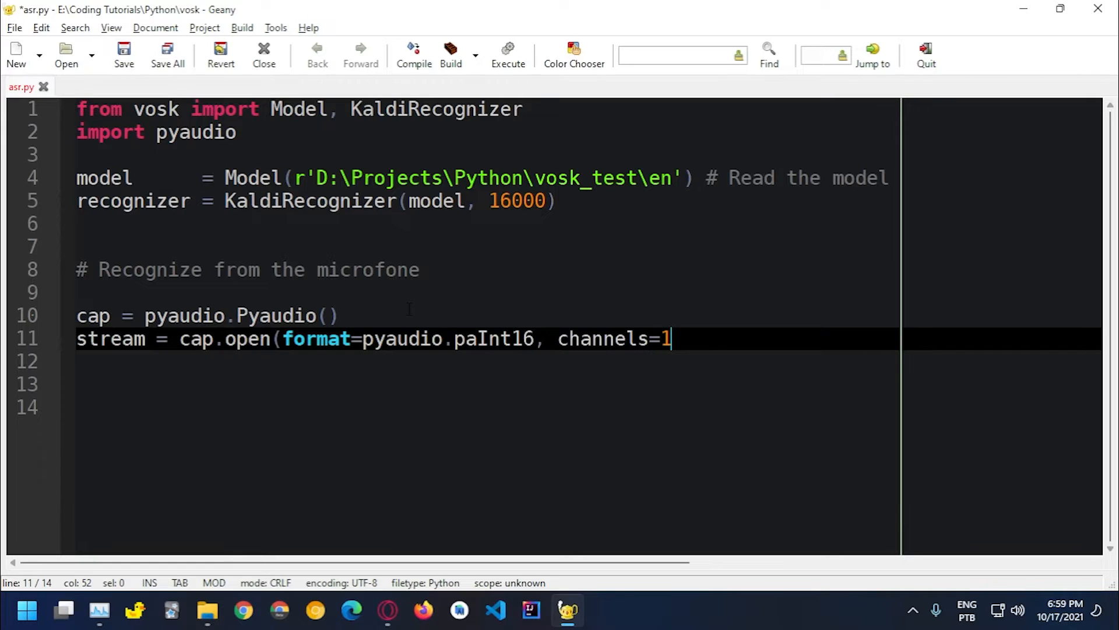
text(, rate=1)
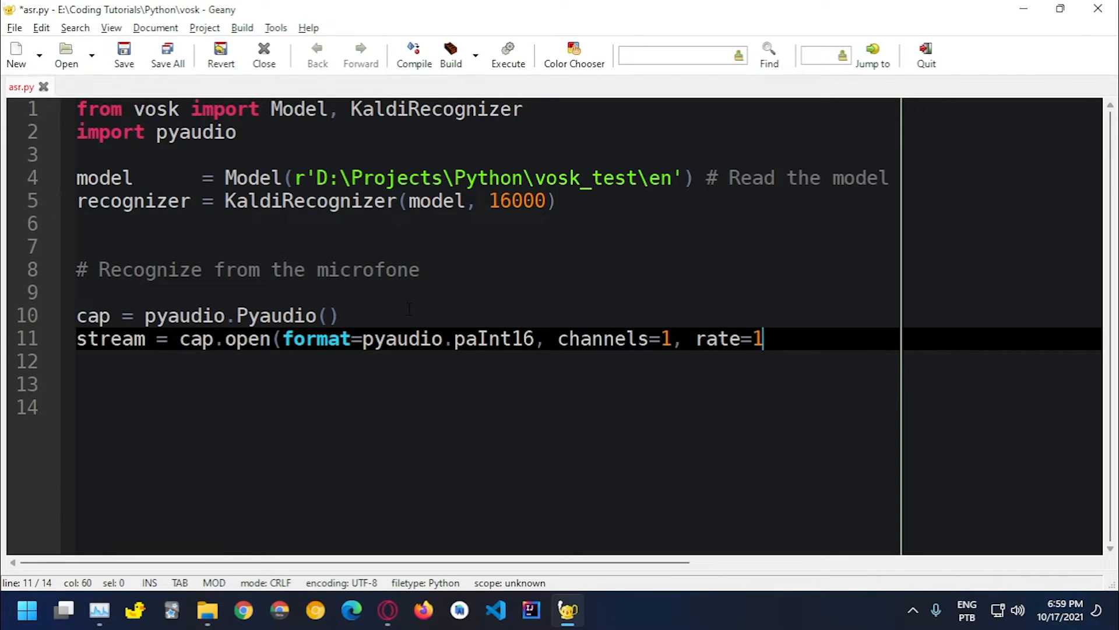
text(6000, input)
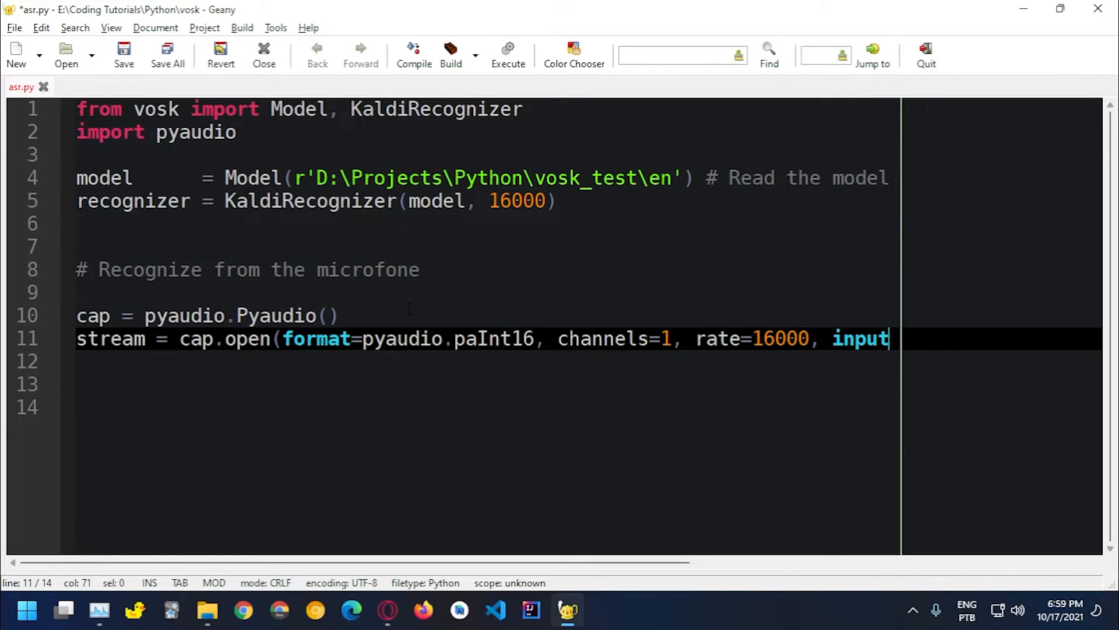
Finish the call with input=True, frames_per_buffer=8192 and begin the next line
text(=)
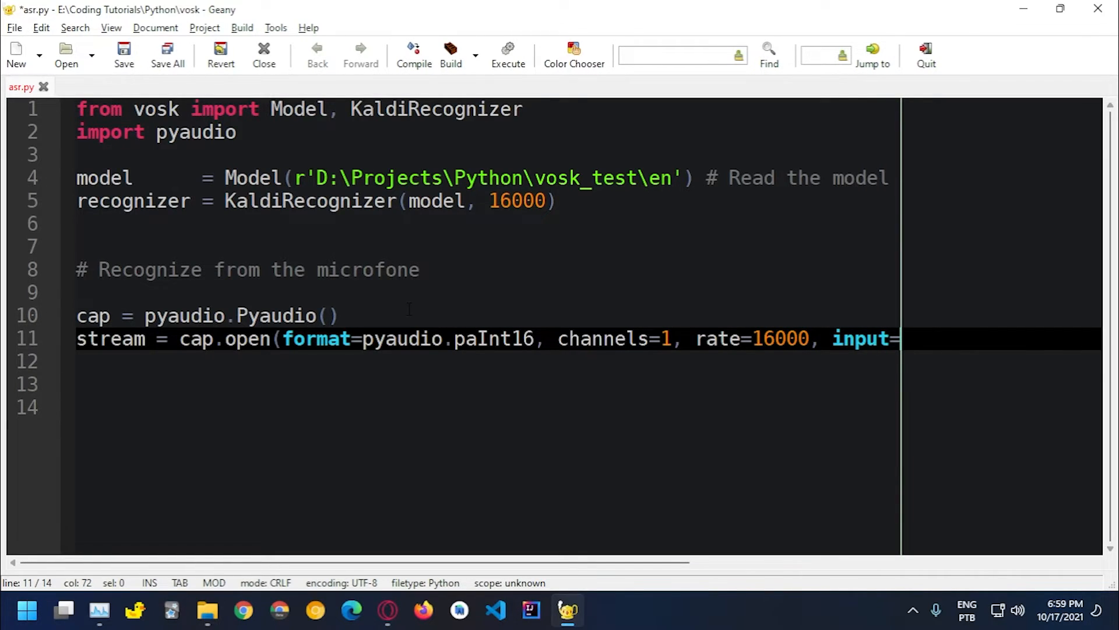
text(True,)
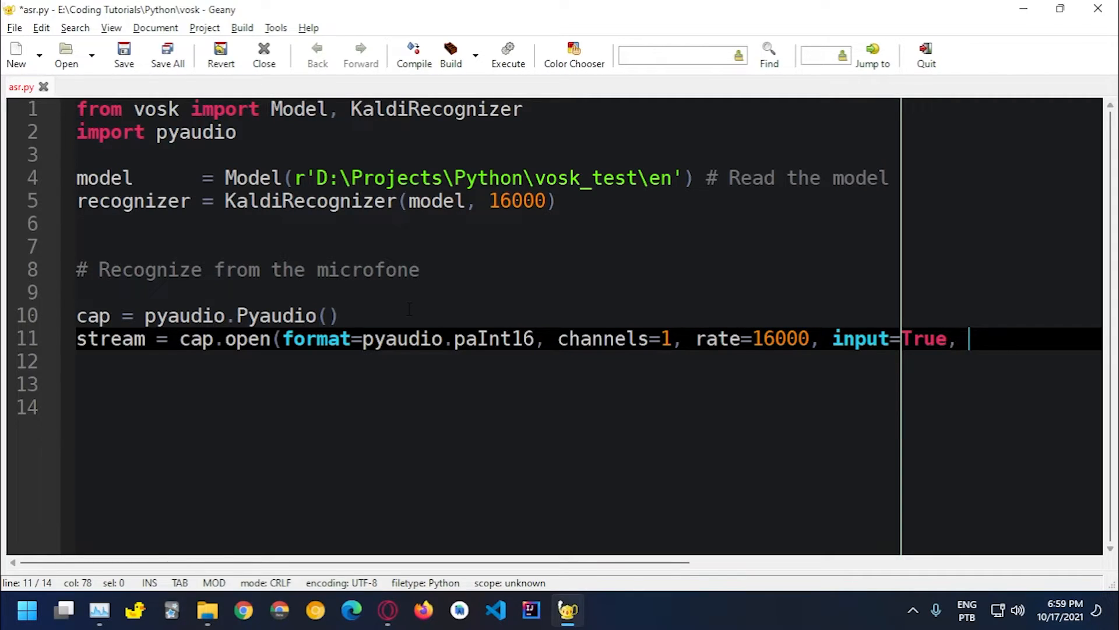
text(frames_)
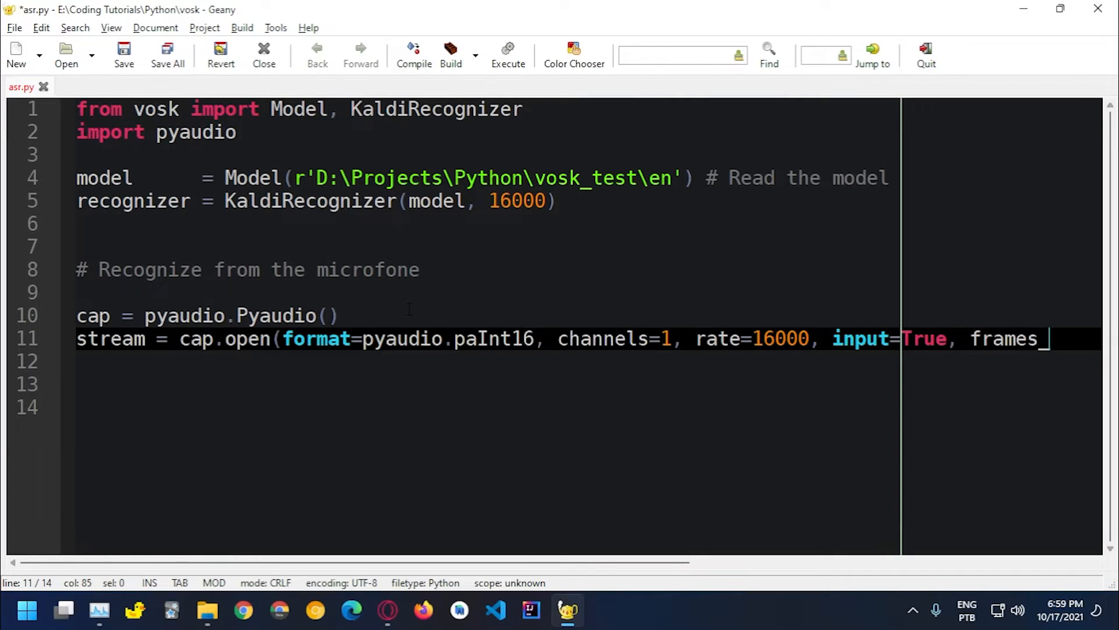
text(per_buffer=)
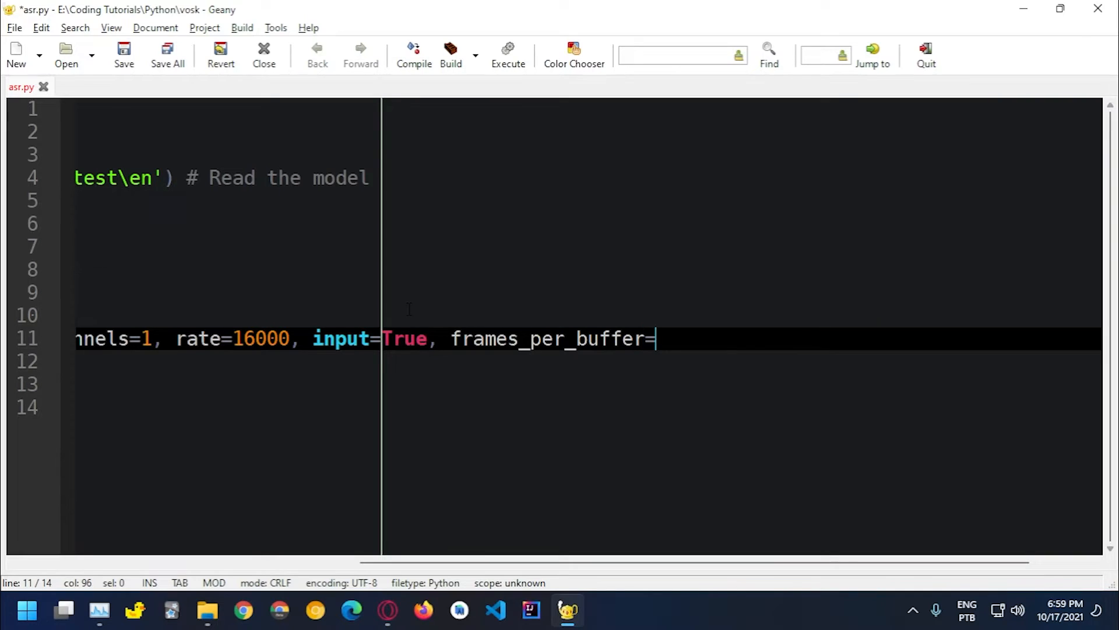
text(81)
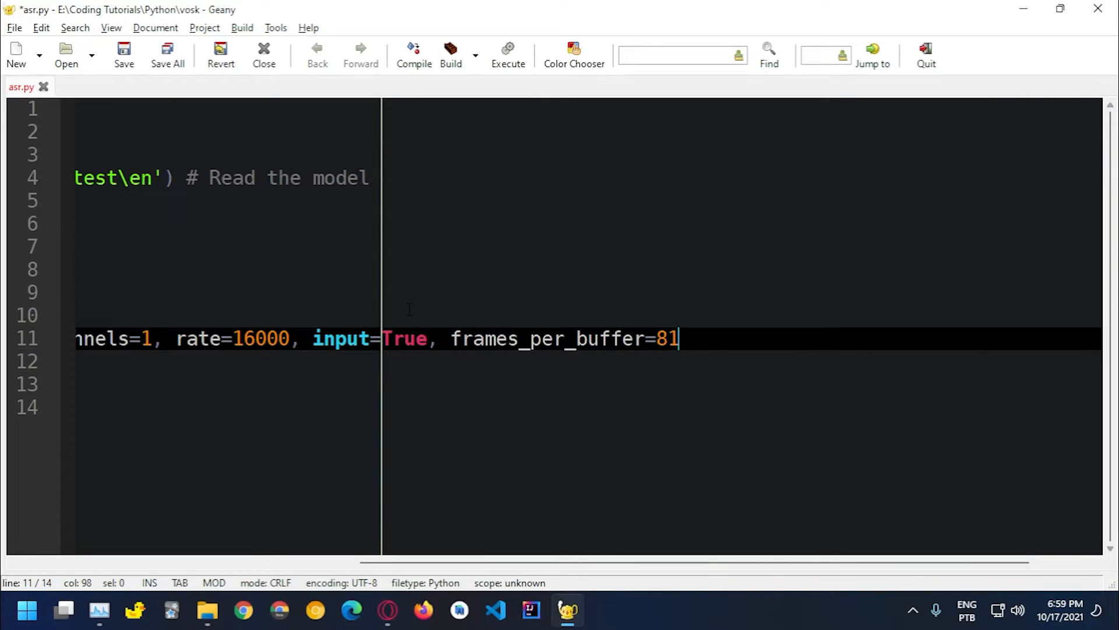
text(92))
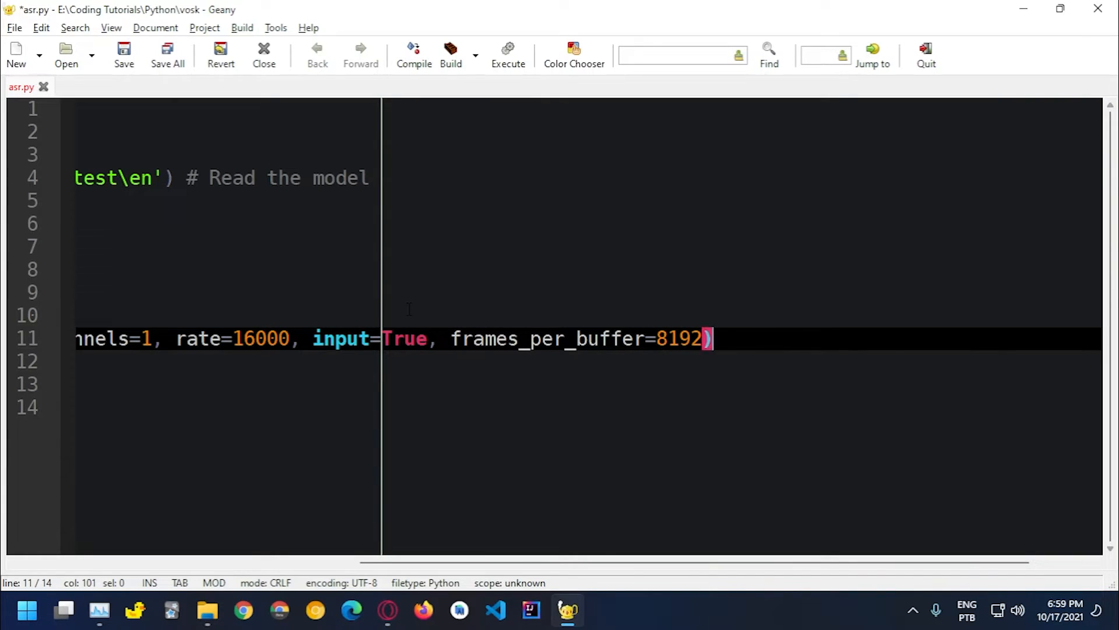
text(s)
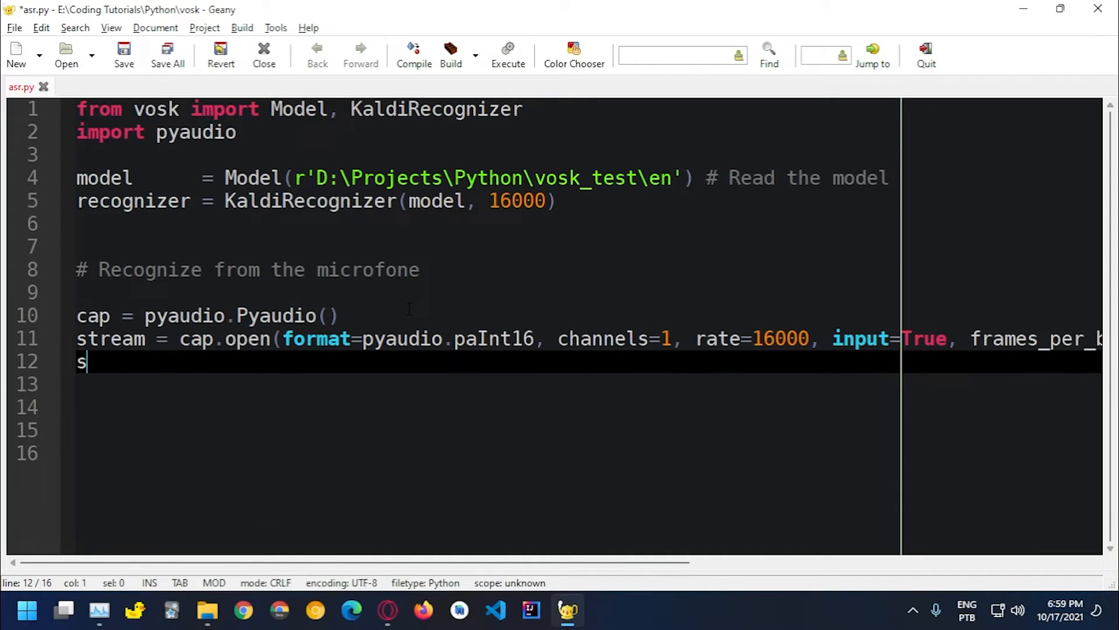
Add stream.start_stream() followed by a while True: loop header
text(tream.st)
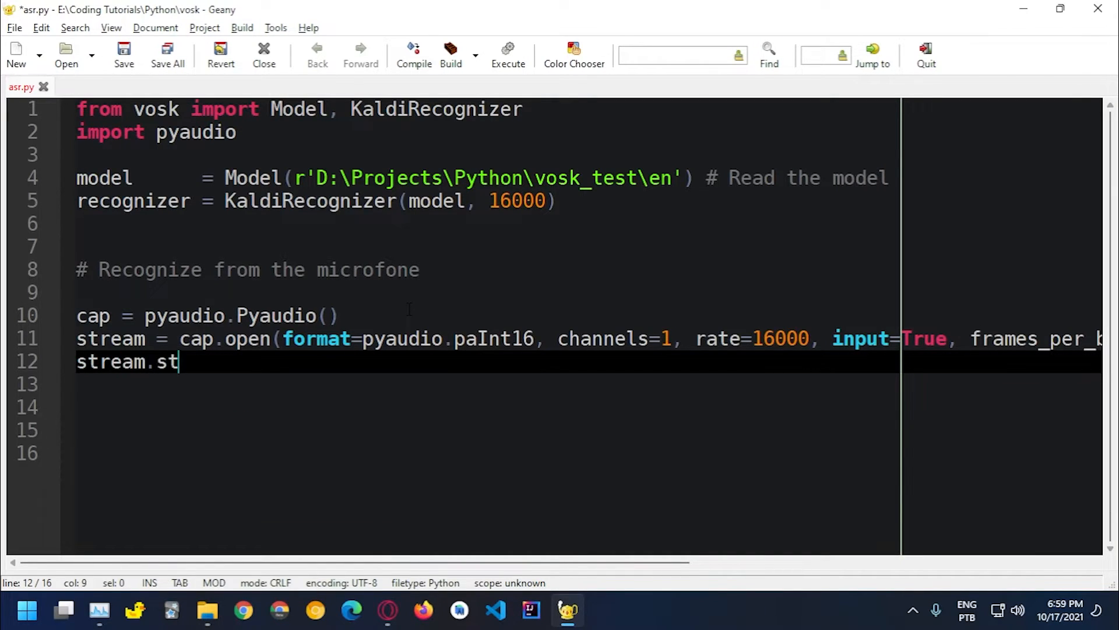
text(art)
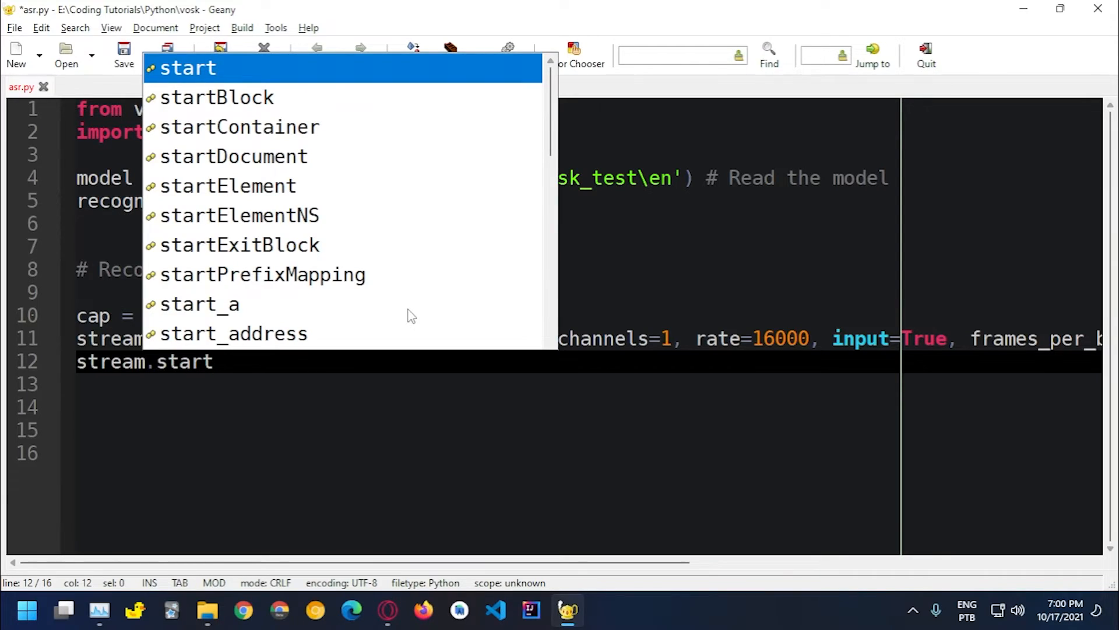
text(_st)
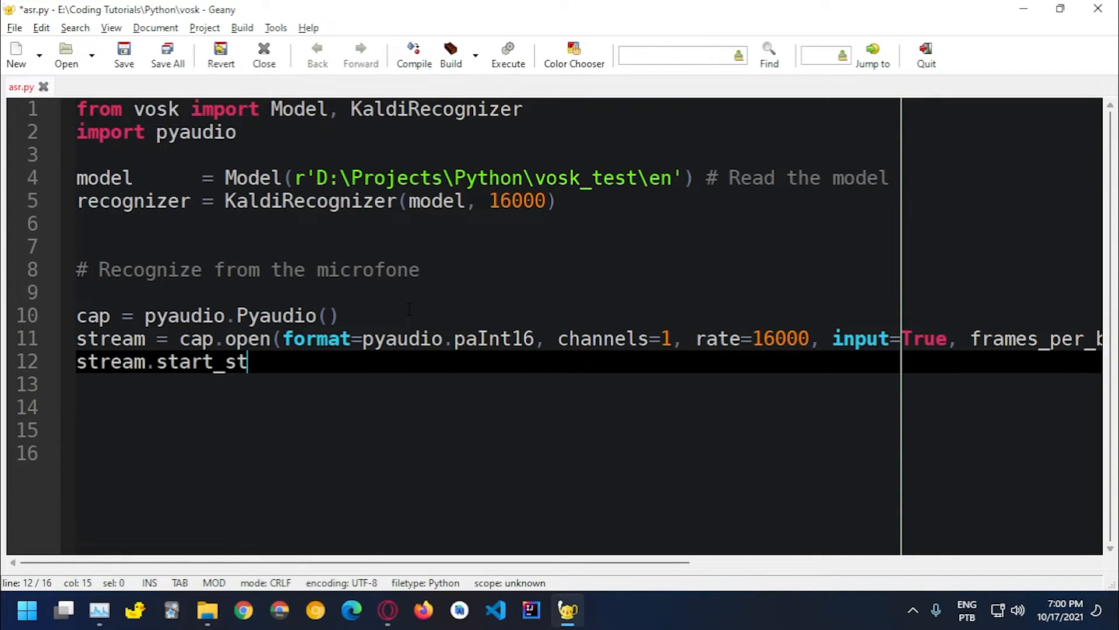
text(ream()
click(581, 407)
text(while)
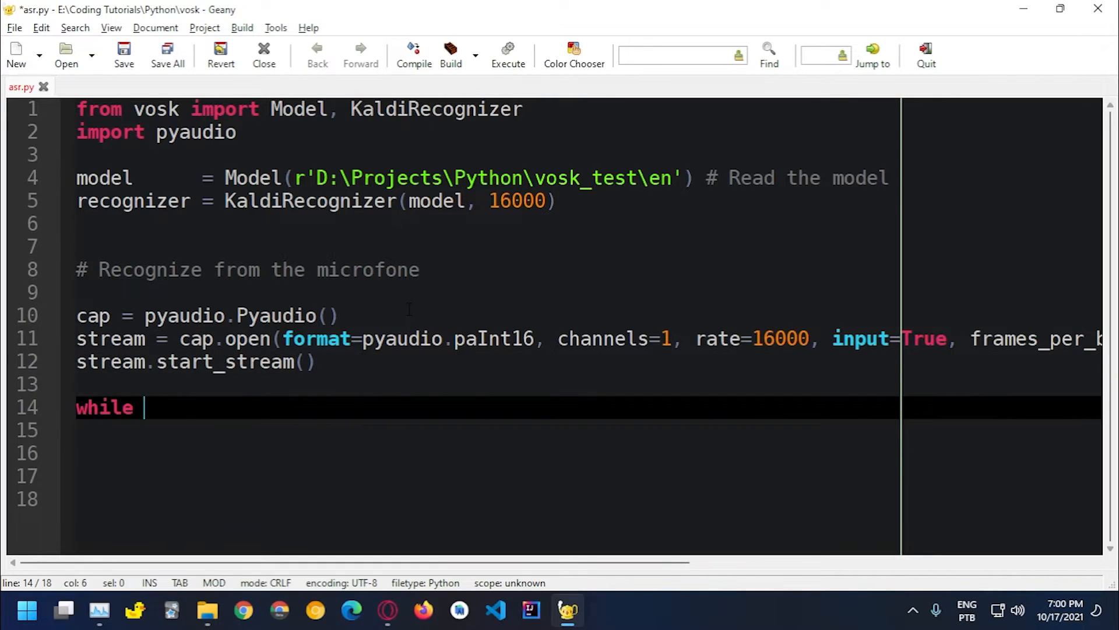
text(True:)
click(487, 430)
text(data = stre)
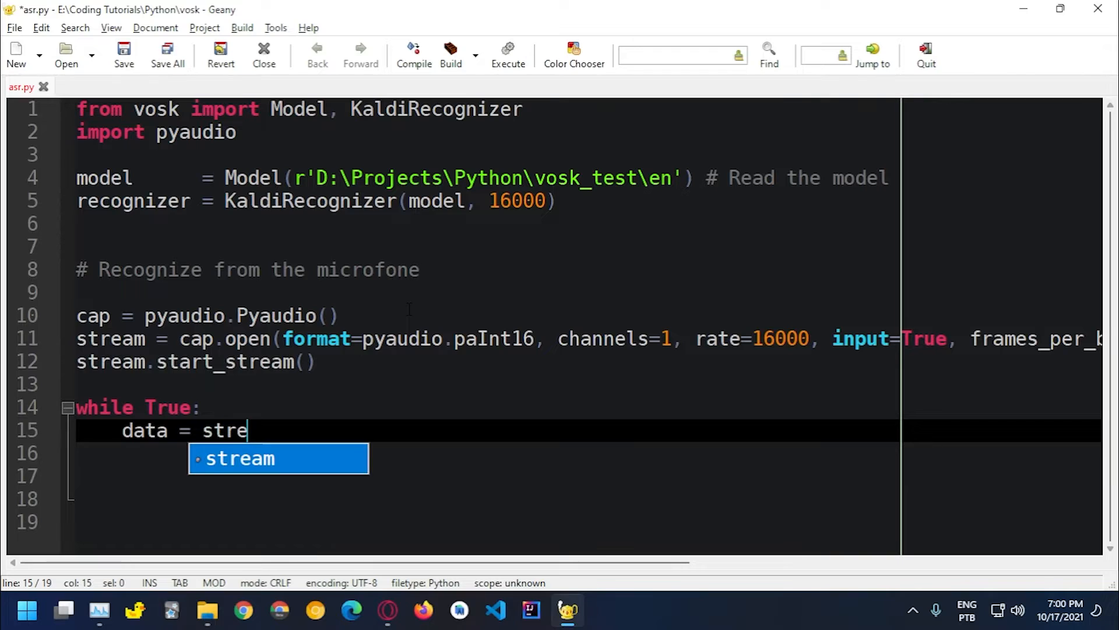
Inside the loop write data = stream.read(4096) and if len(data) == 0: break
text(am.read)
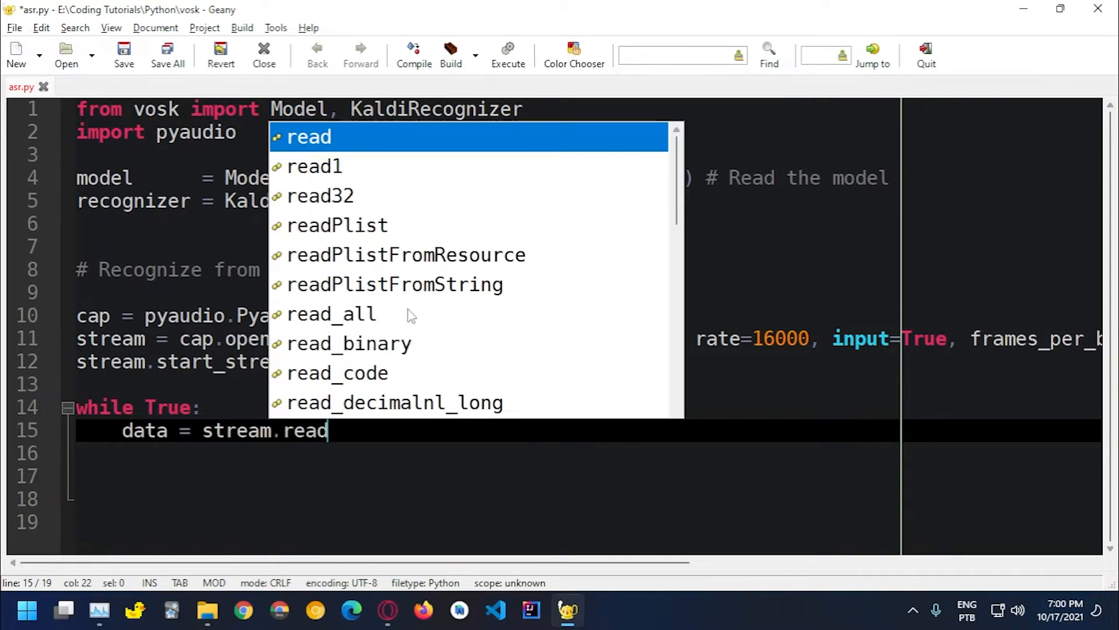
text(()
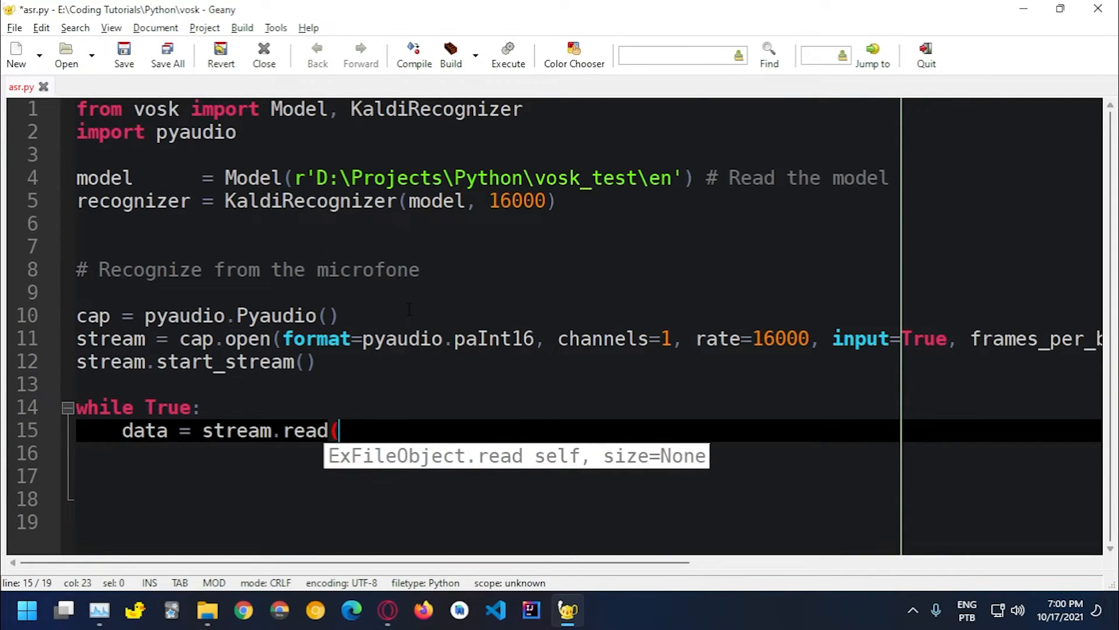
text(40)
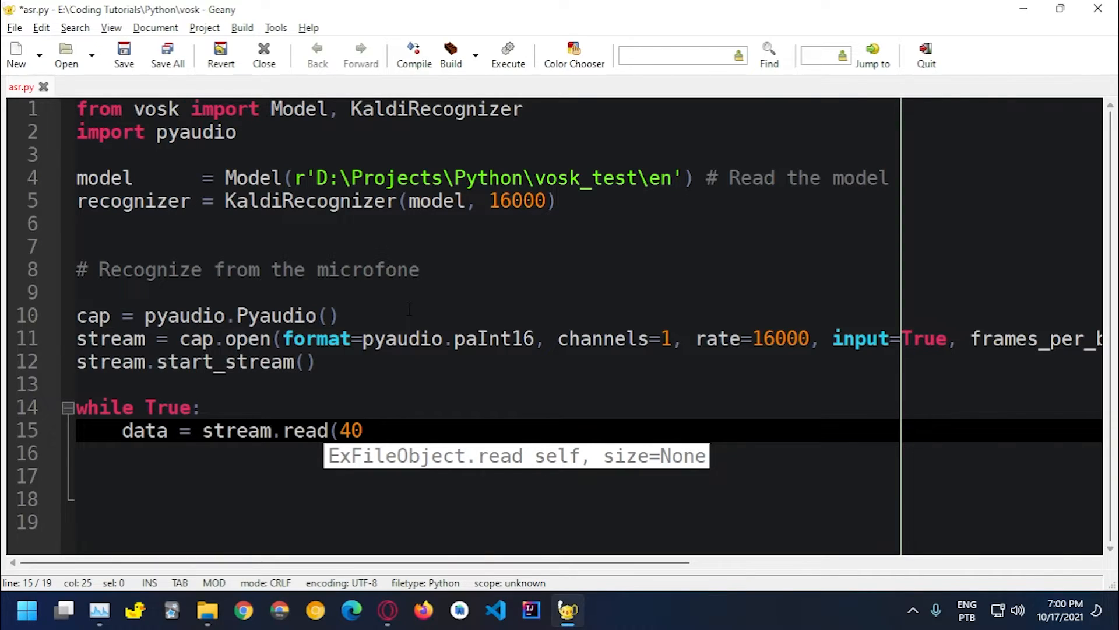
text(96))
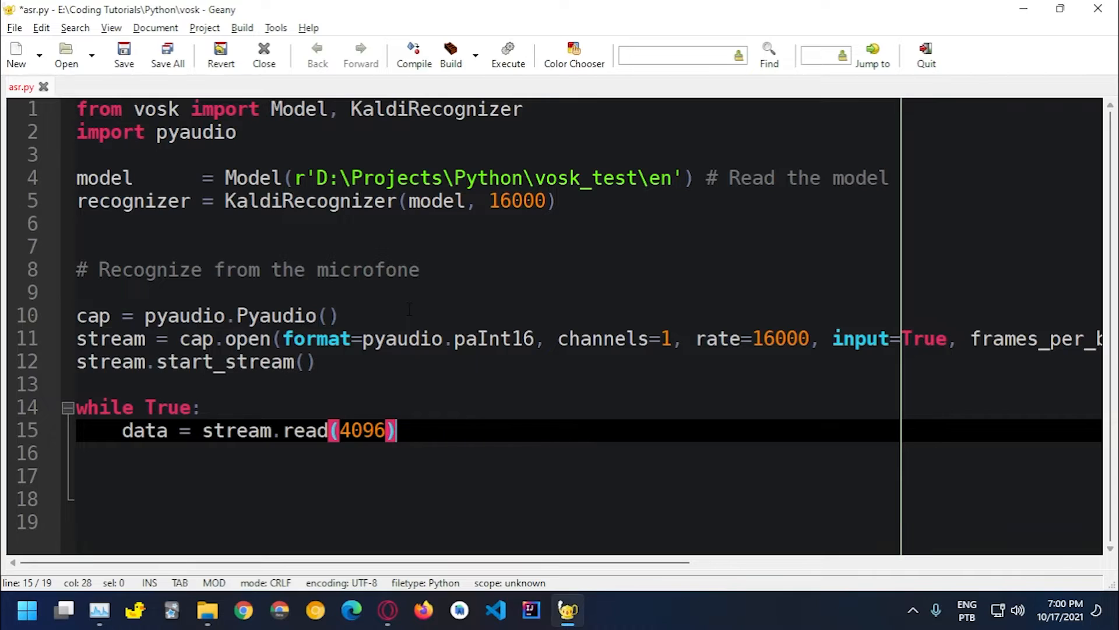
text(if len)
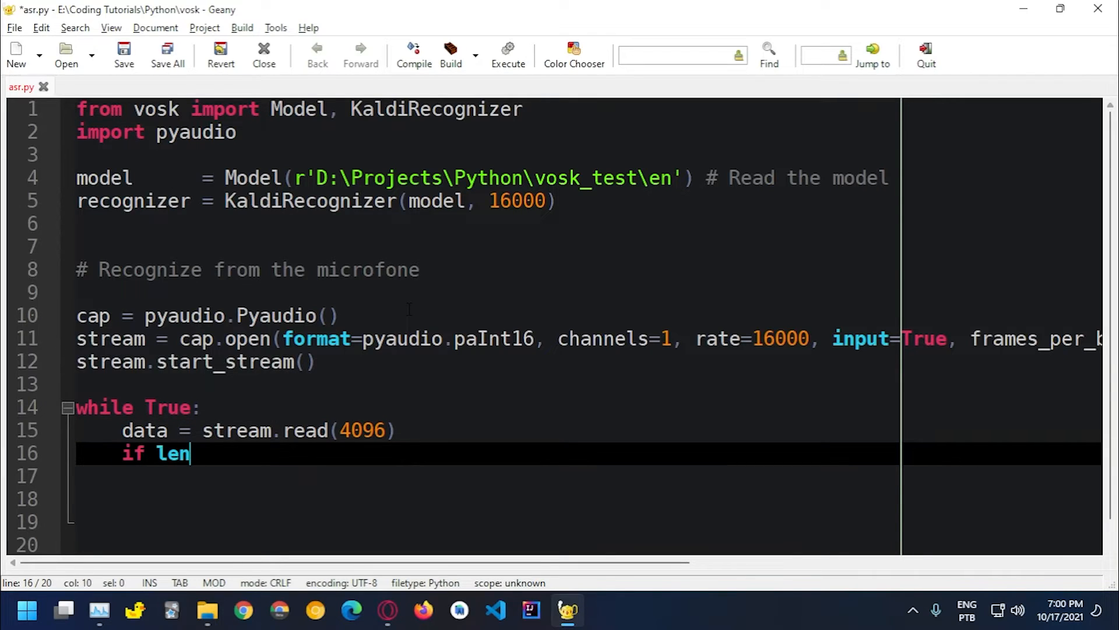
text((data)
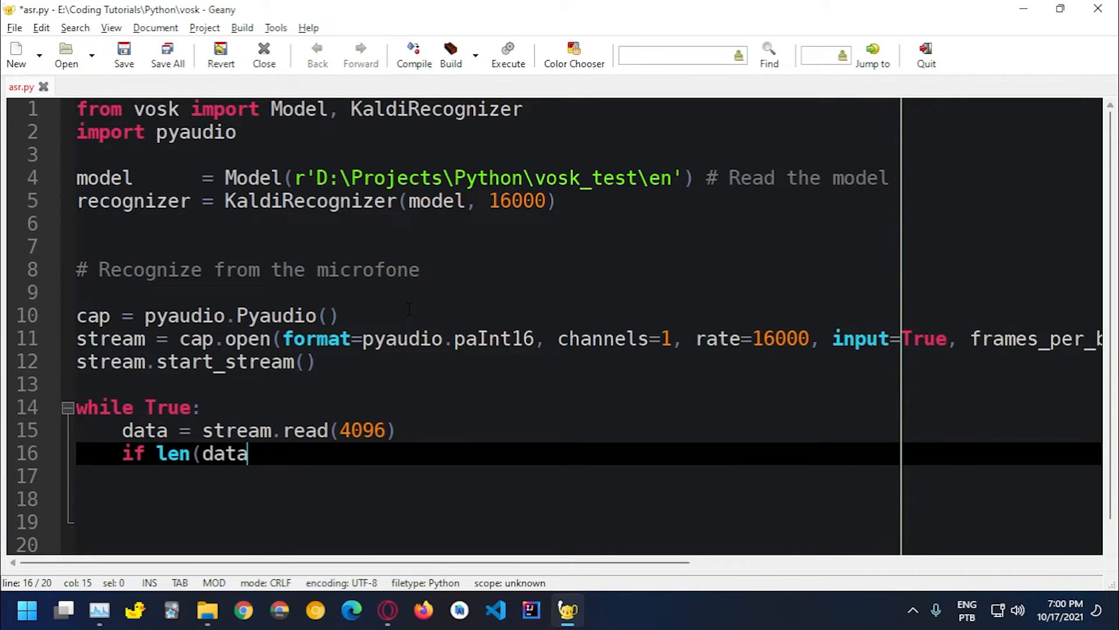
text() ==)
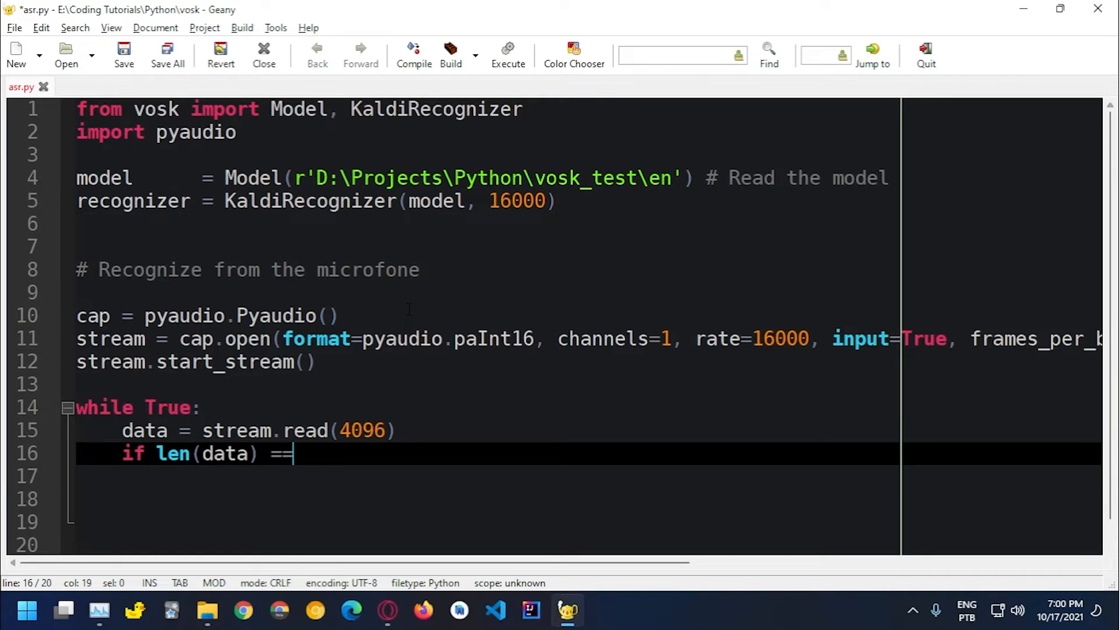
text(0:)
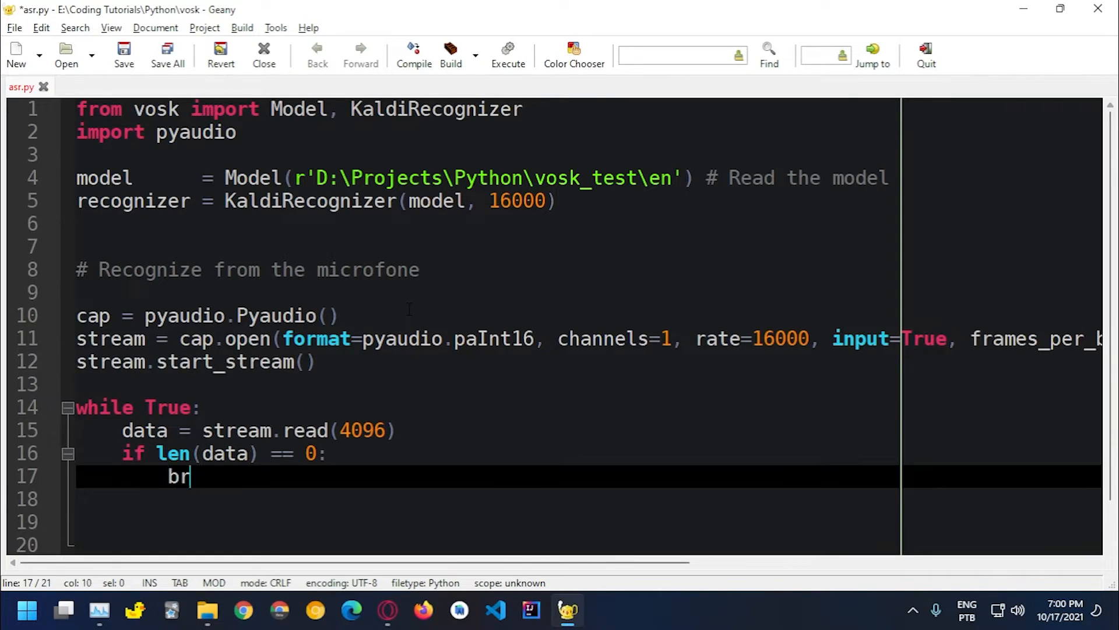
text(eak)
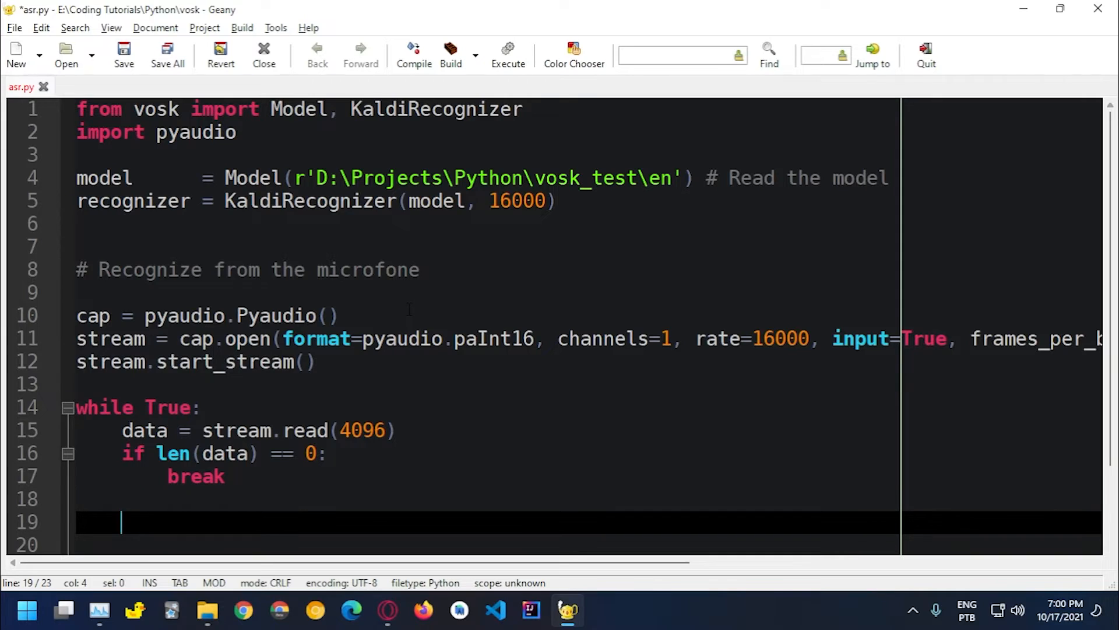
Add the condition if recognizer.AcceptWaveForm(data): inside the loop
scroll(down, 3)
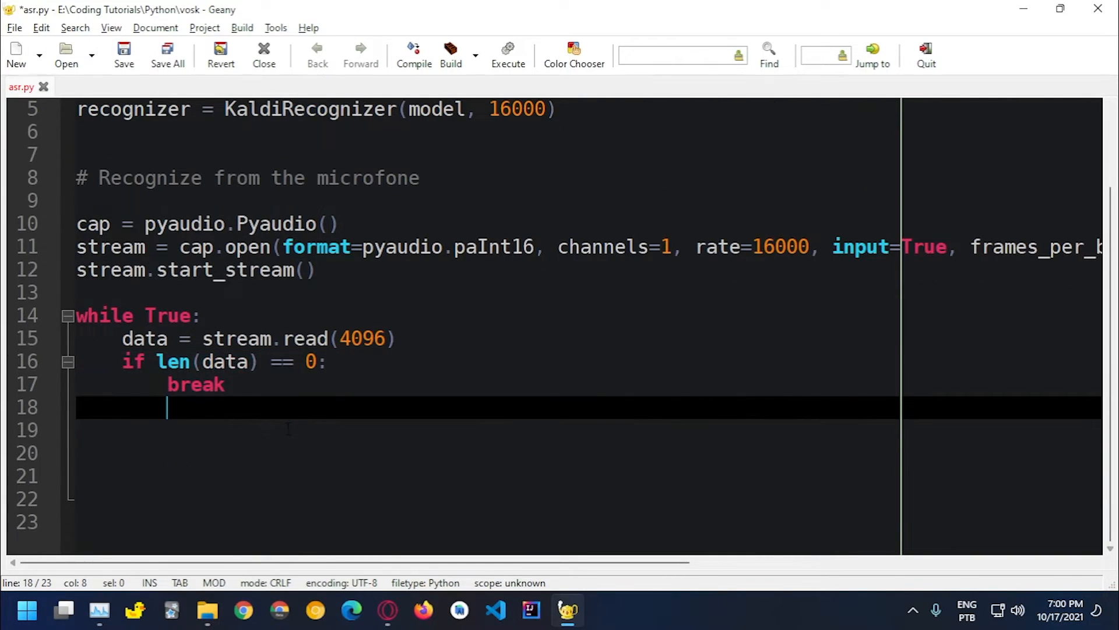
text(if)
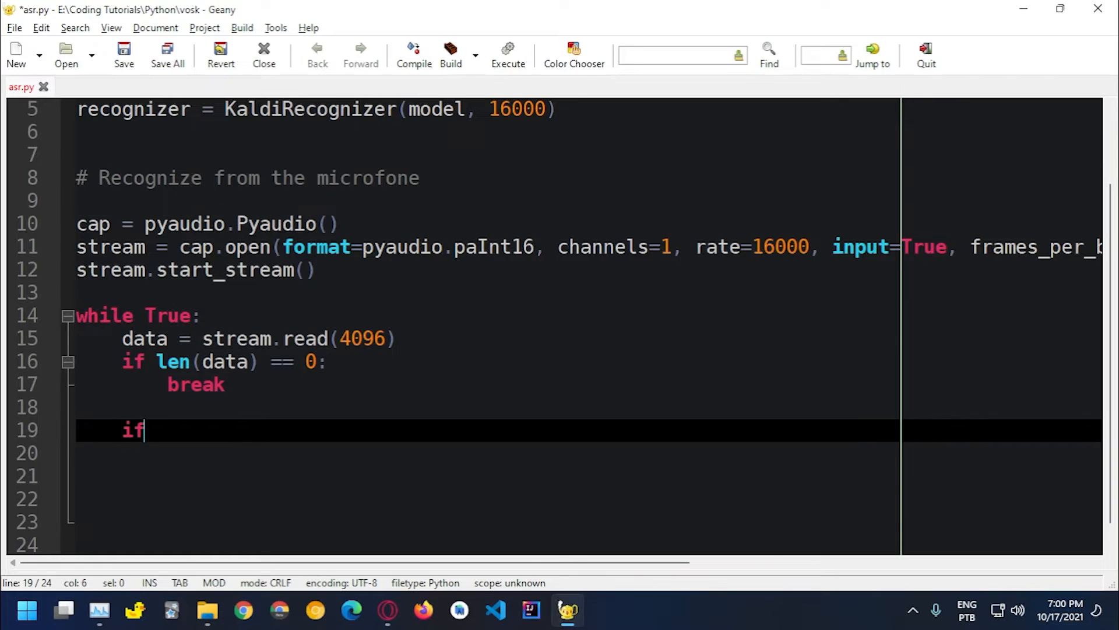
text(re)
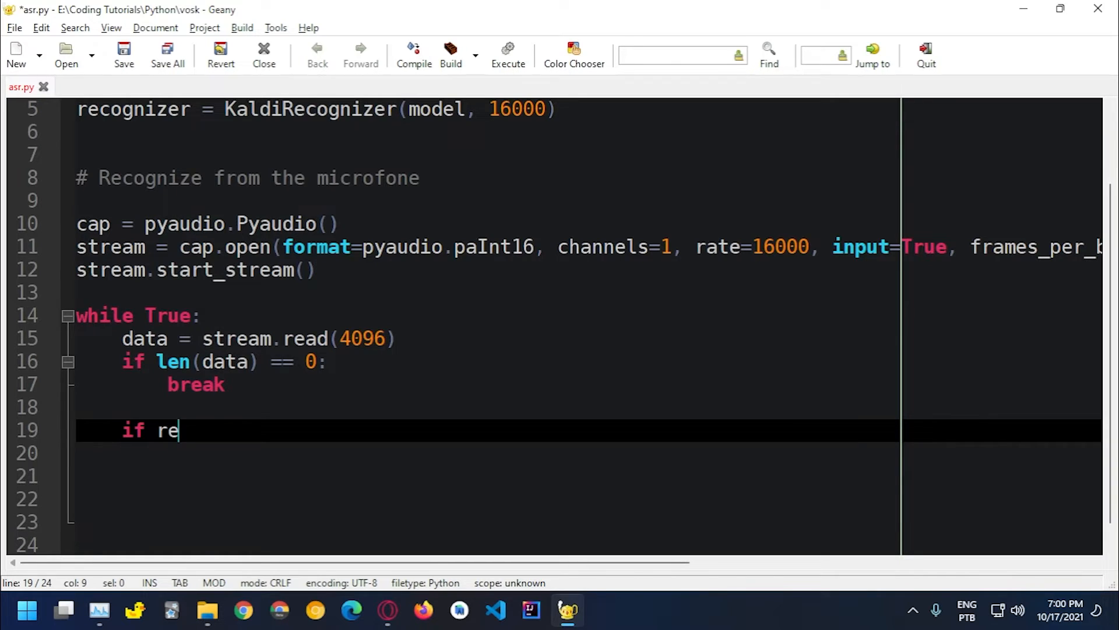
text(cognizer)
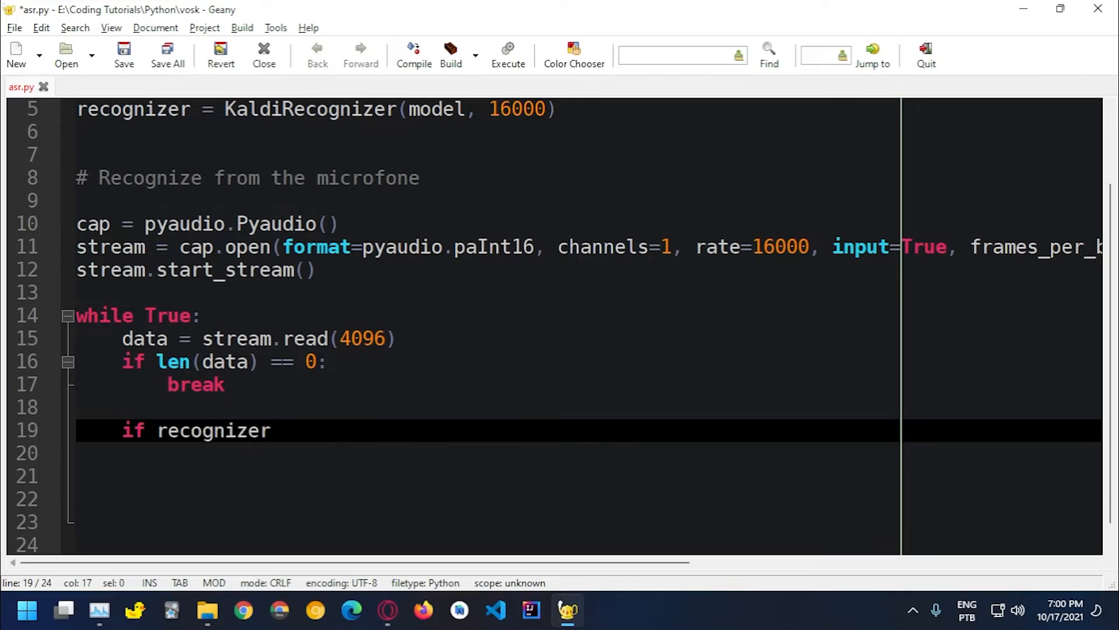
text(.Acce)
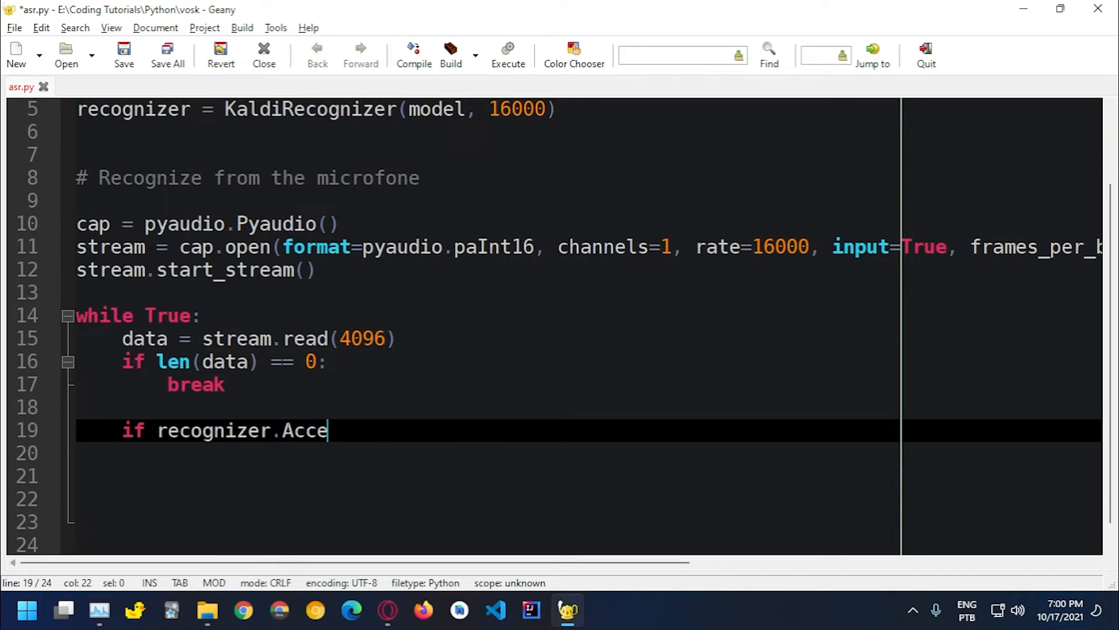
text(ptWave)
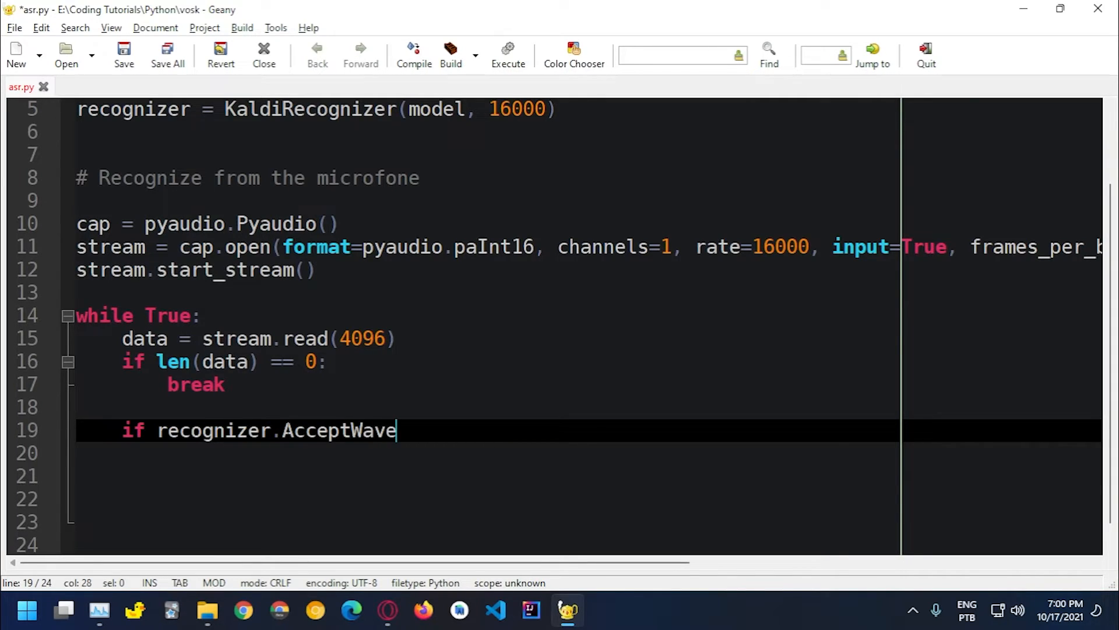
text(Form()
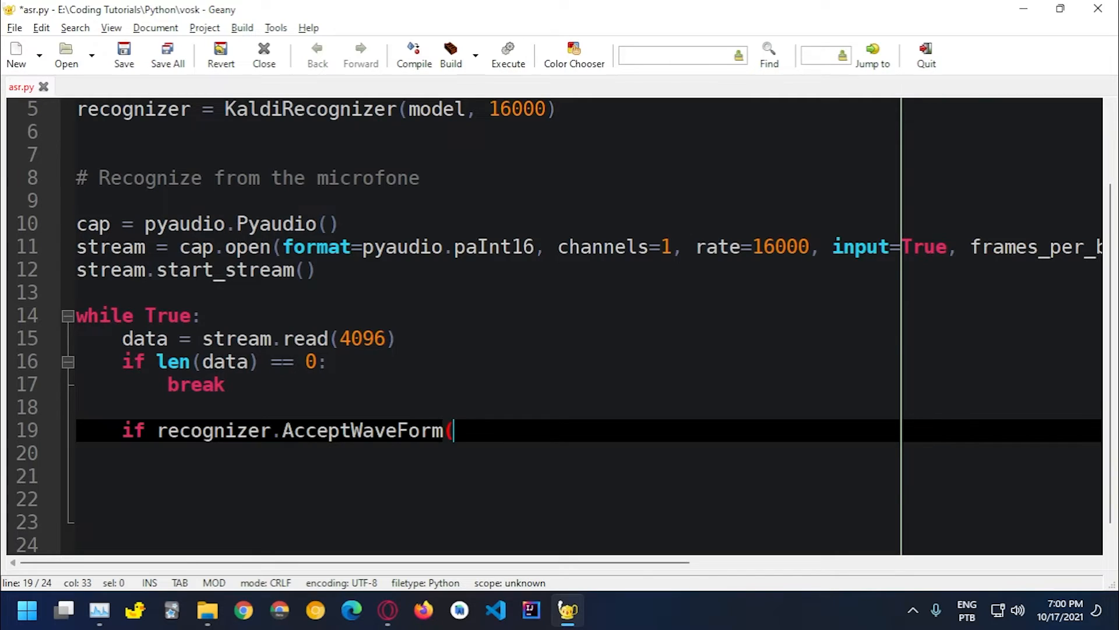
text(data):)
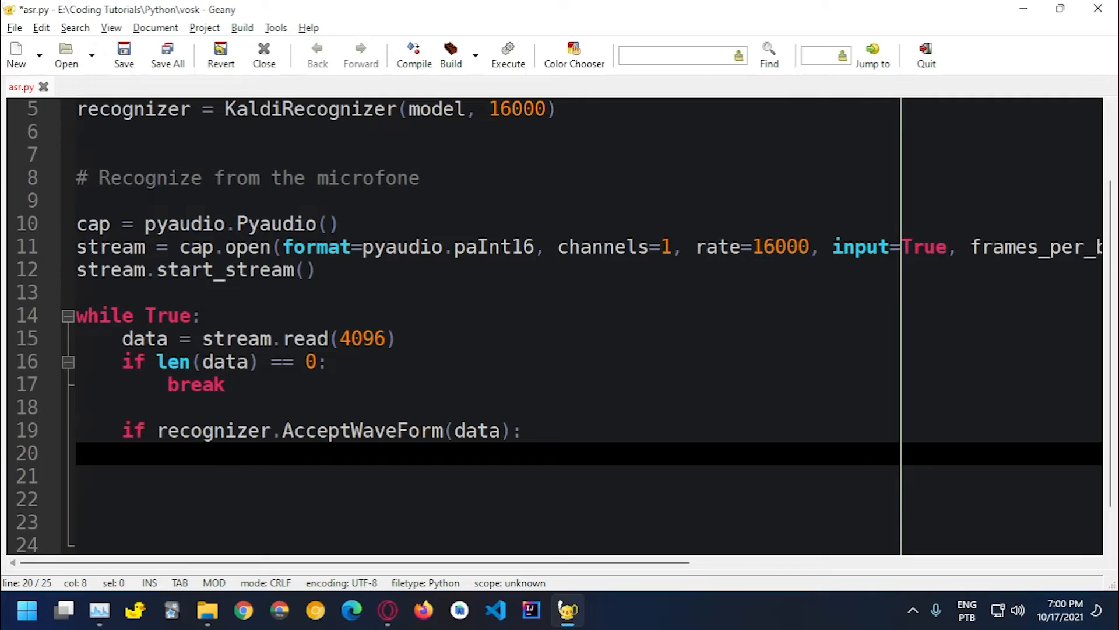
Under that condition write print(recognizer.Result())
text(print()
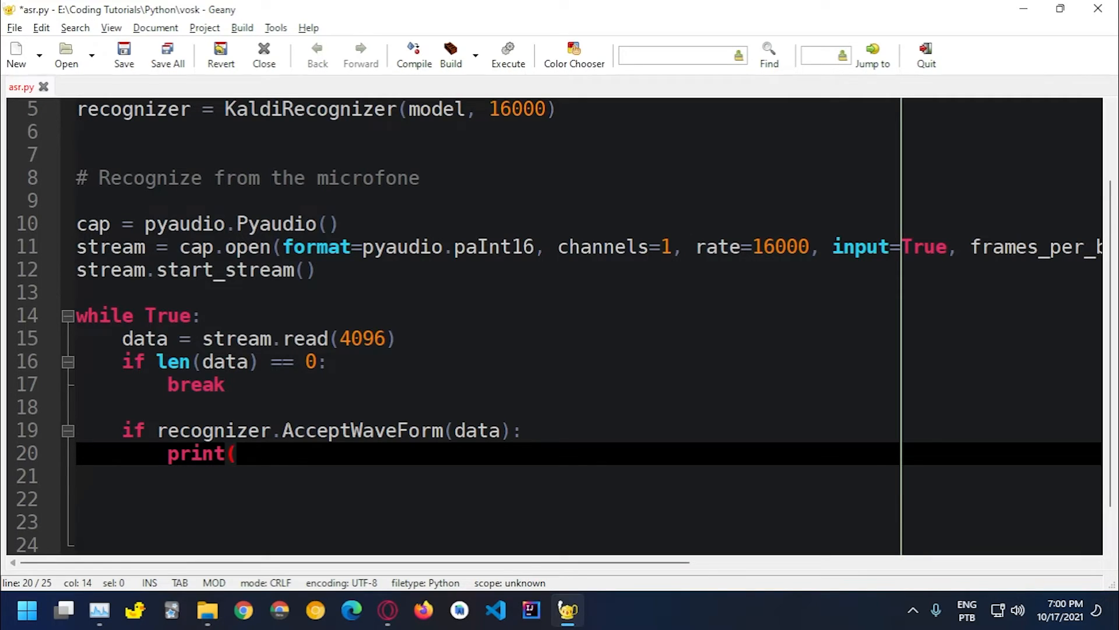
text(recognizer)
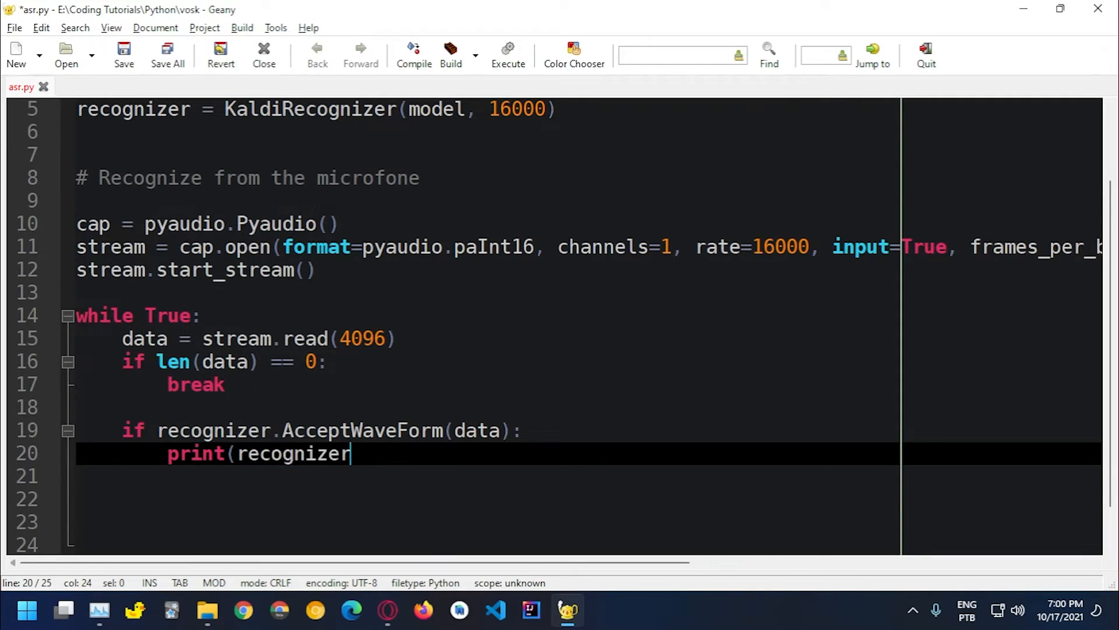
text(.Resul)
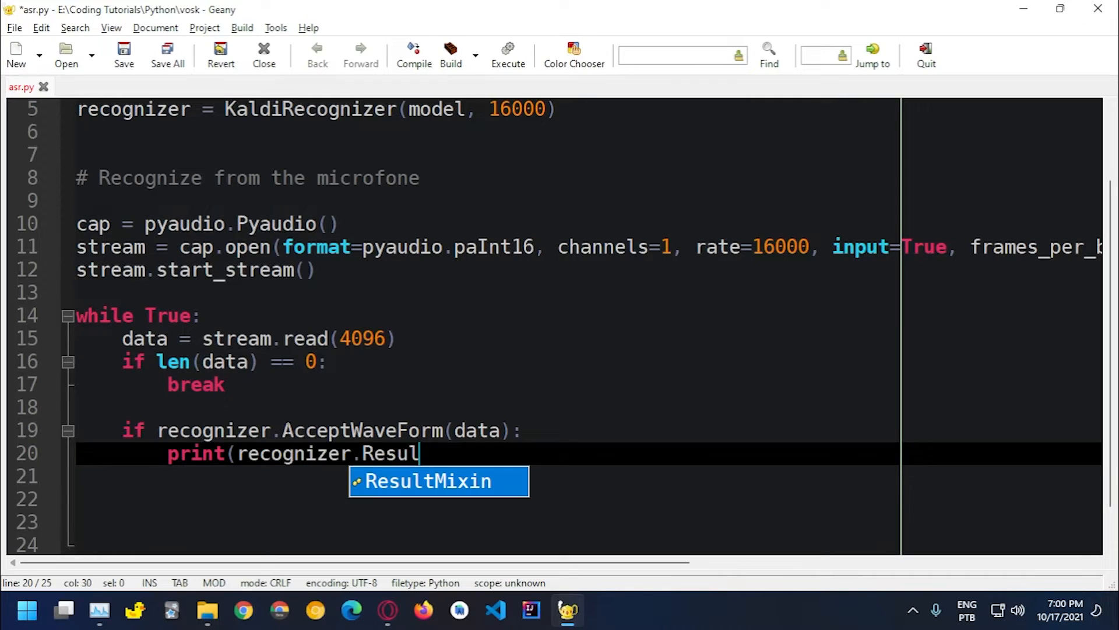
text(t)
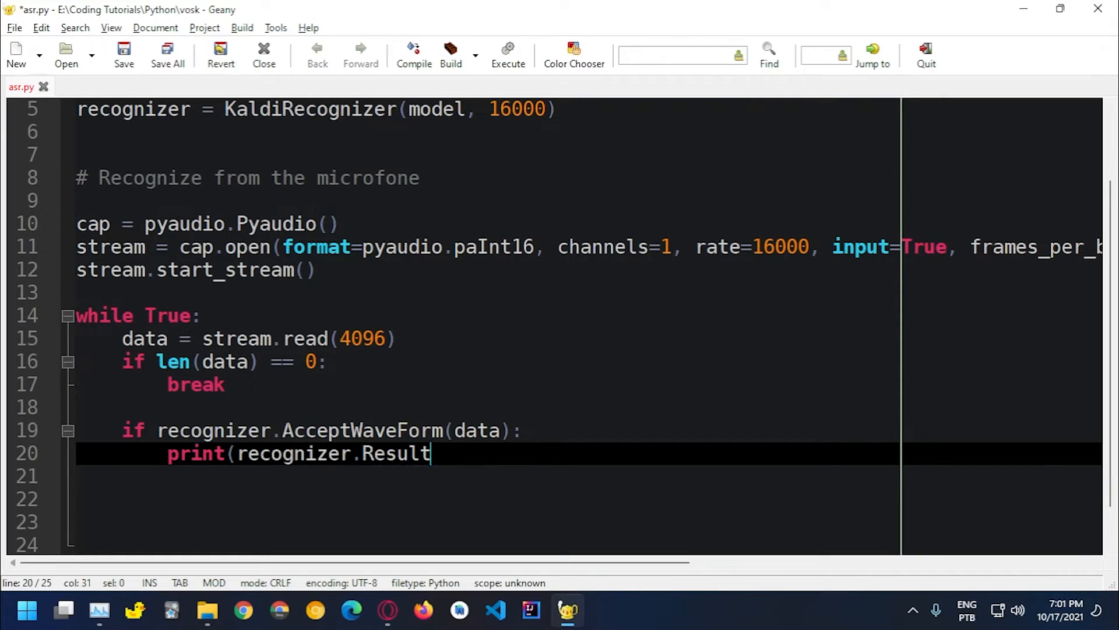
text(())
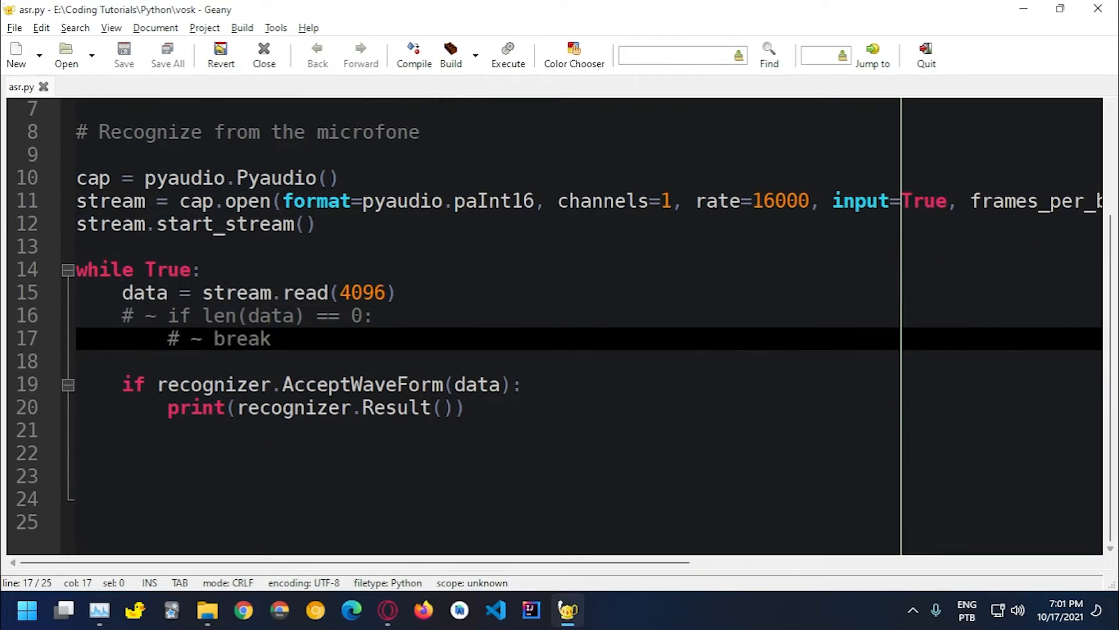
mouse_move(509, 53)
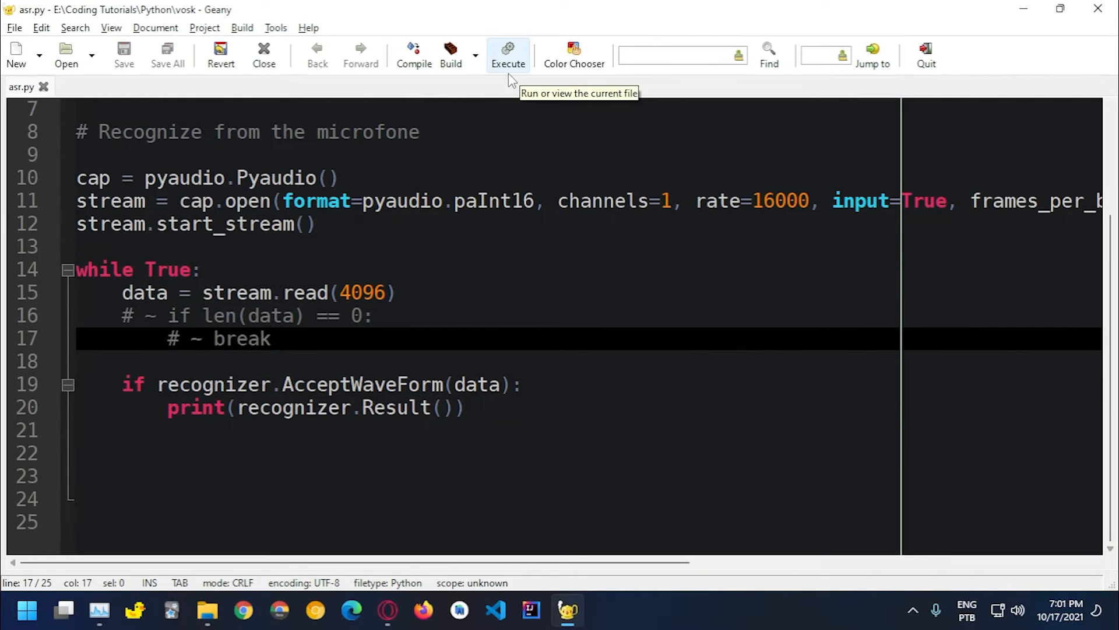
Execute asr.py from Geany and read the AttributeError traceback in the console
click(508, 54)
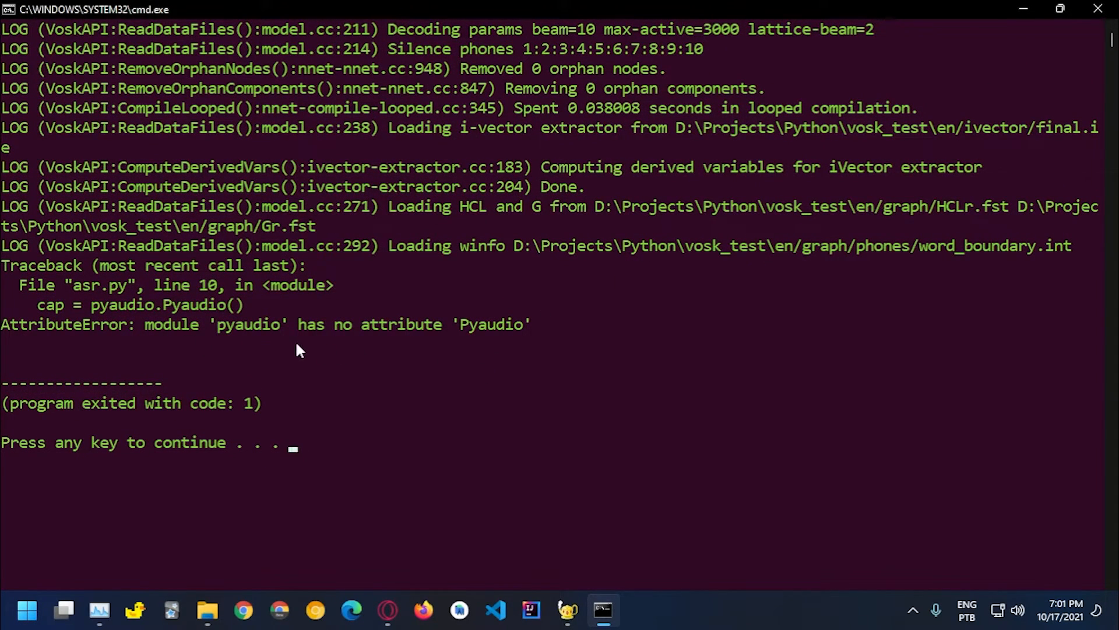
mouse_move(507, 360)
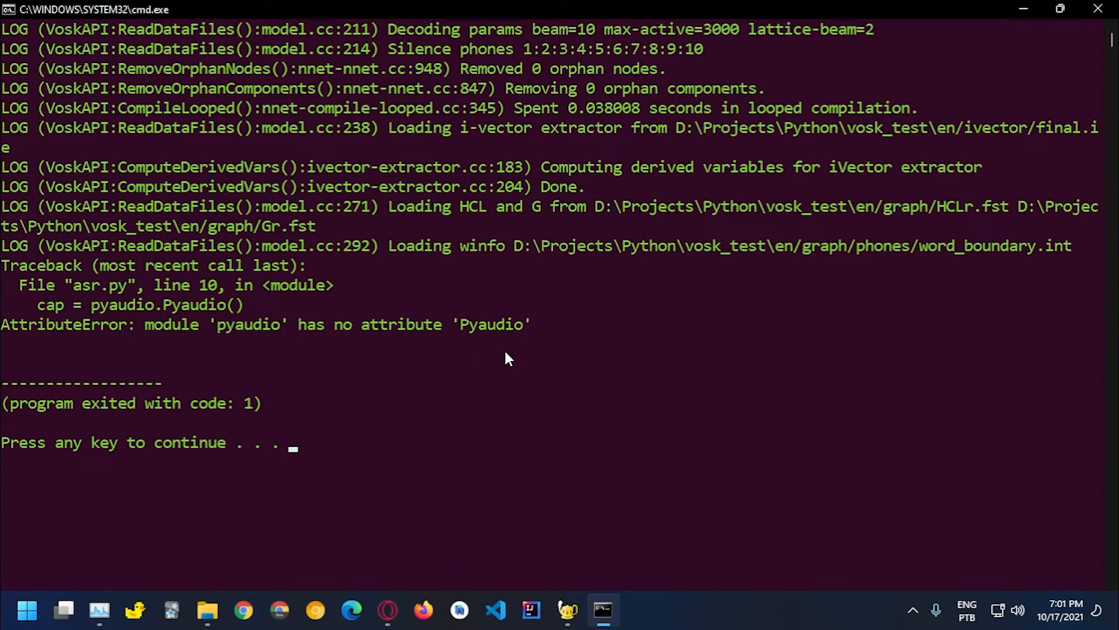
mouse_move(521, 358)
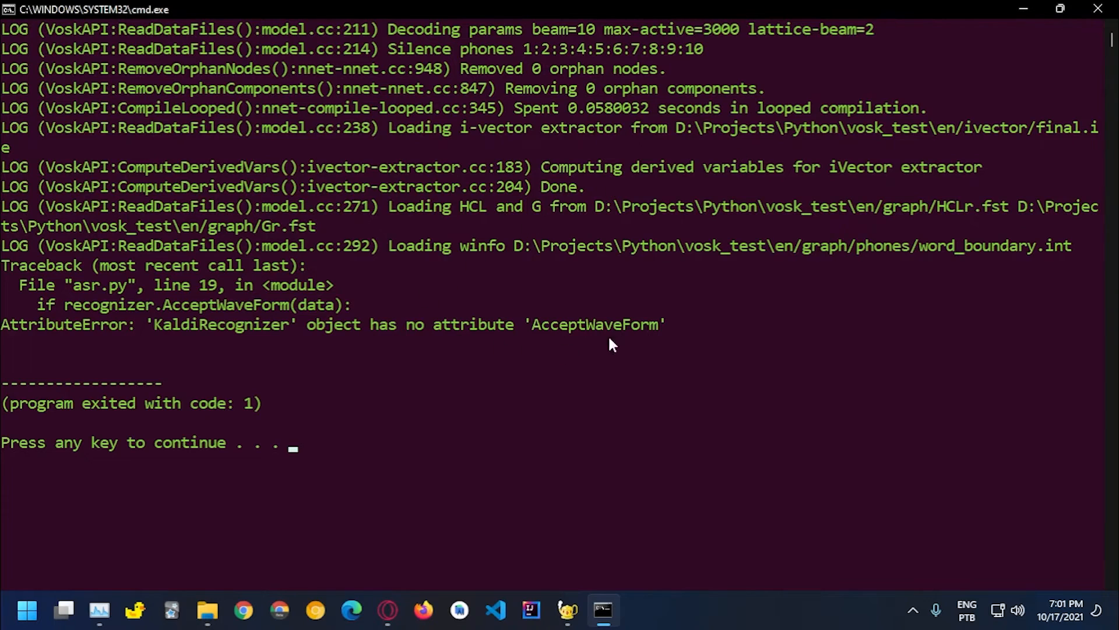
mouse_move(837, 304)
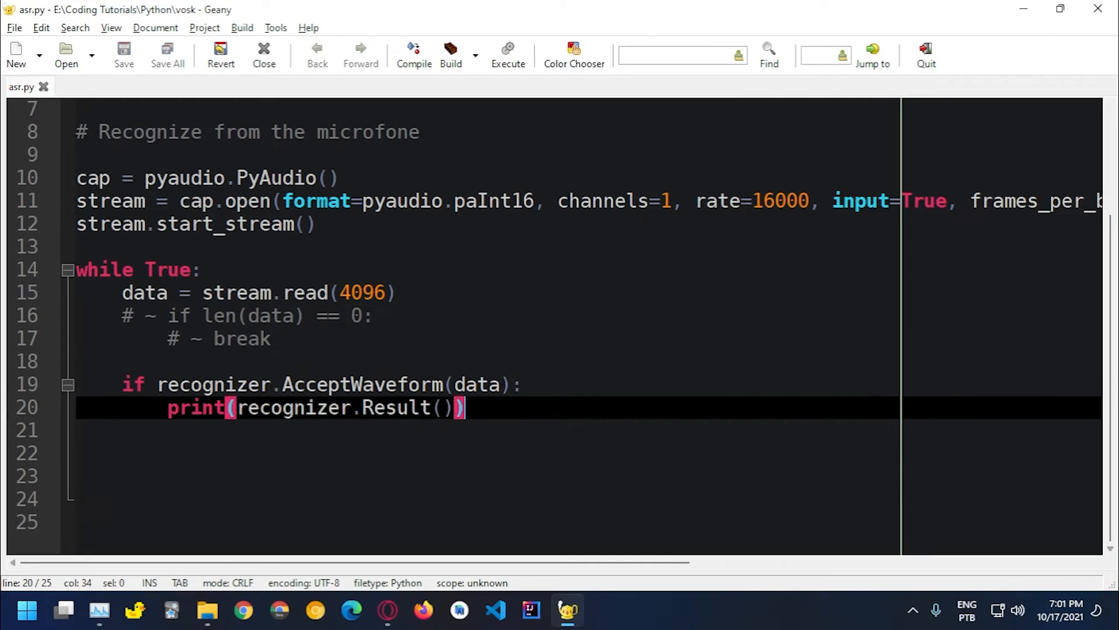
Run the corrected asr.py again so the Vosk model loads without errors
click(603, 610)
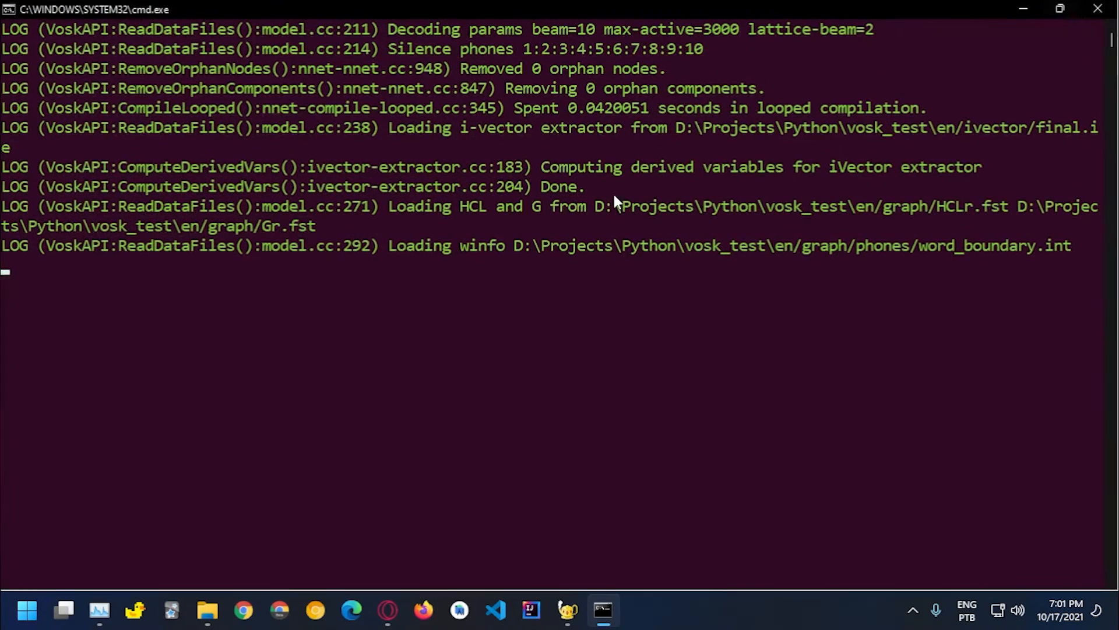
mouse_move(527, 220)
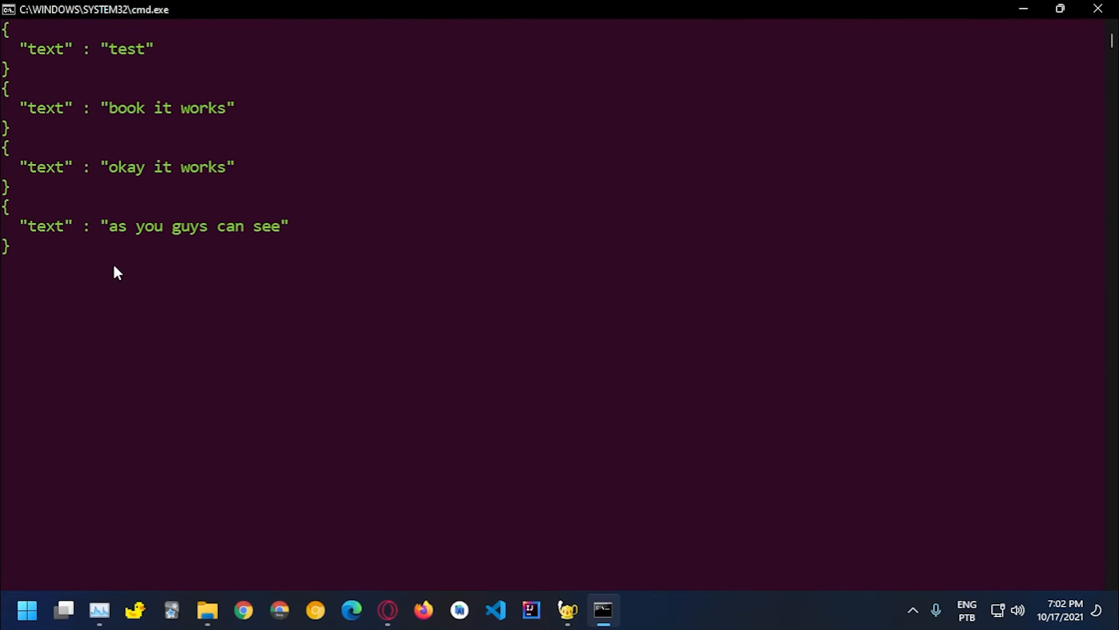
mouse_move(189, 348)
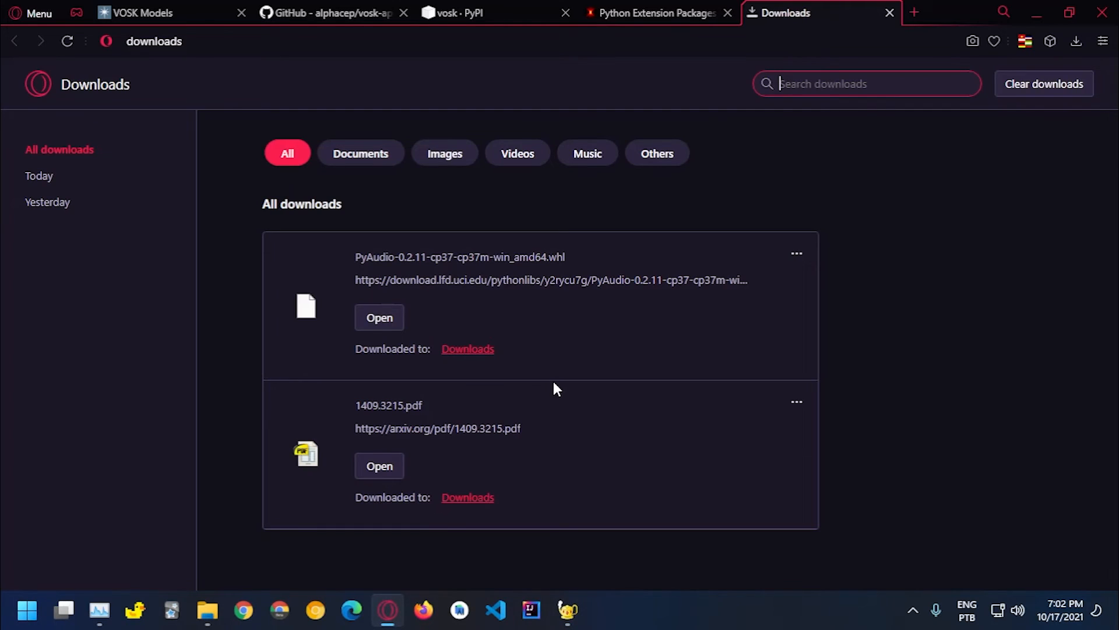
Browse the Vosk models table in Opera, glance at the vosk_test folder, and return to Opera
click(135, 13)
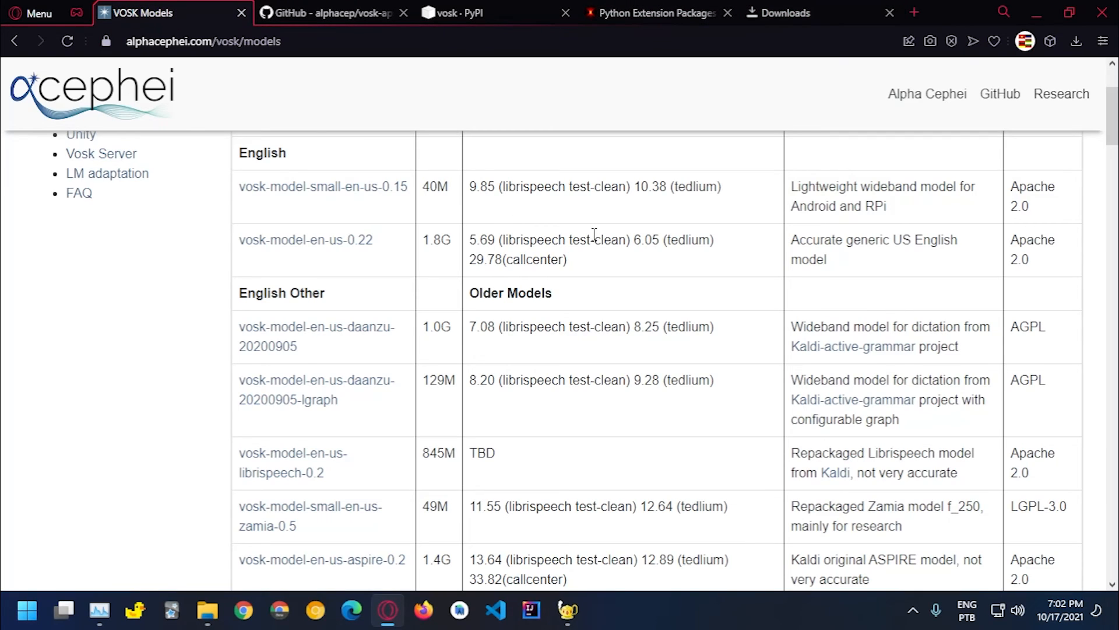
scroll(up, 3)
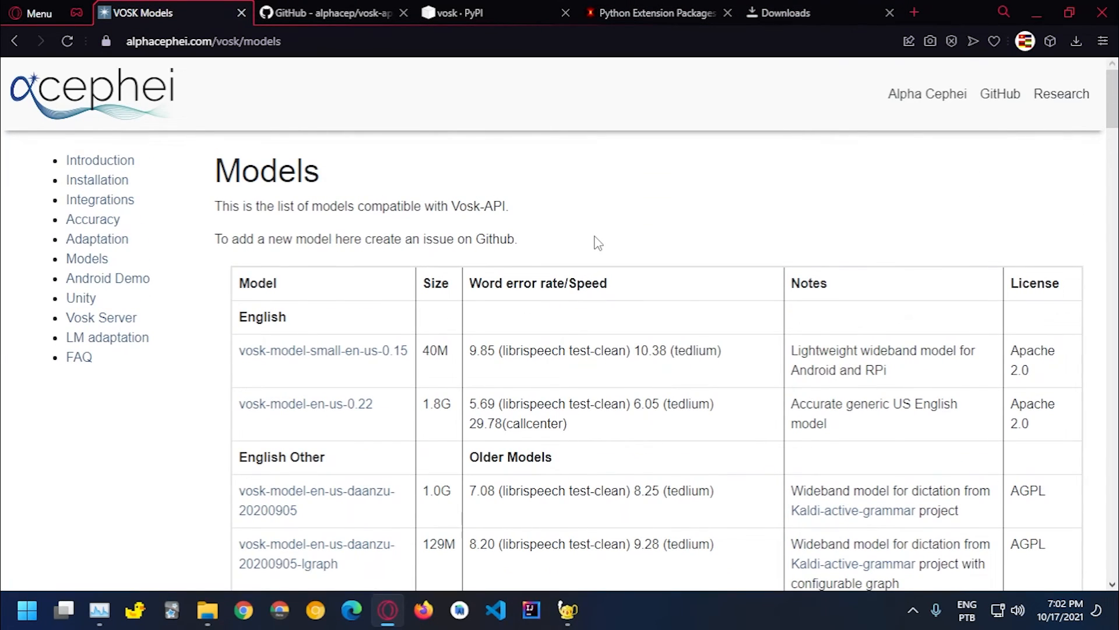
scroll(down, 3)
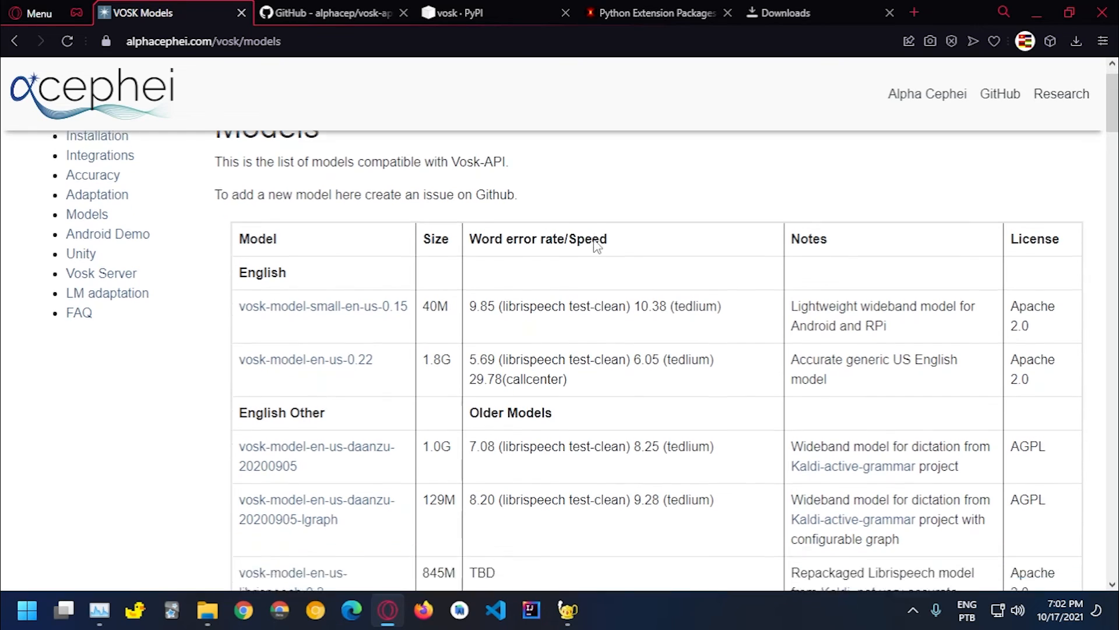
scroll(down, 3)
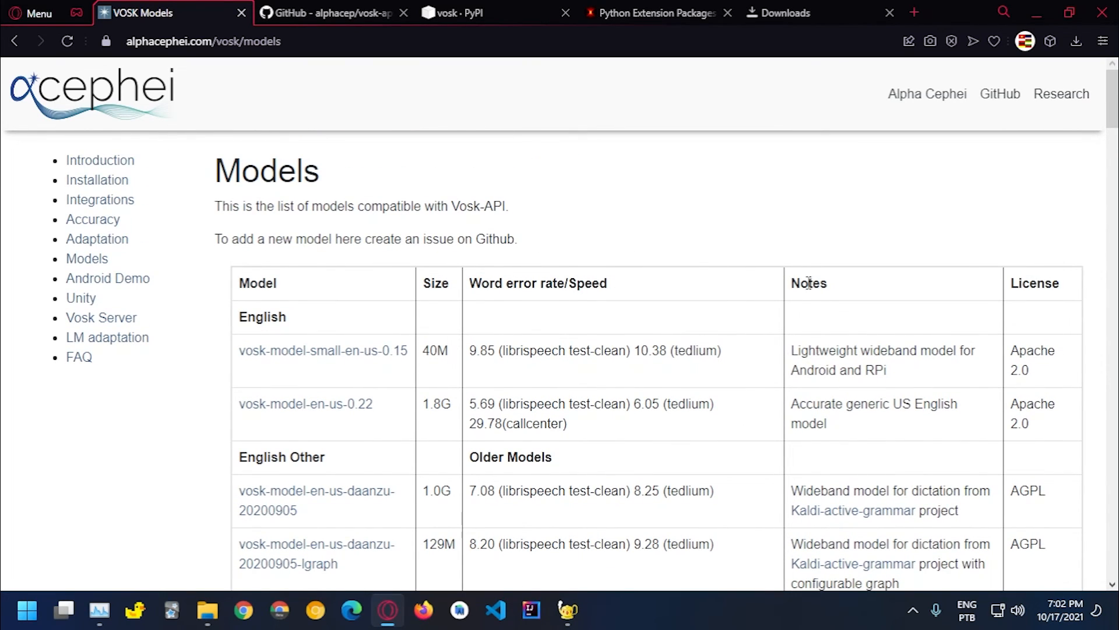
scroll(down, 3)
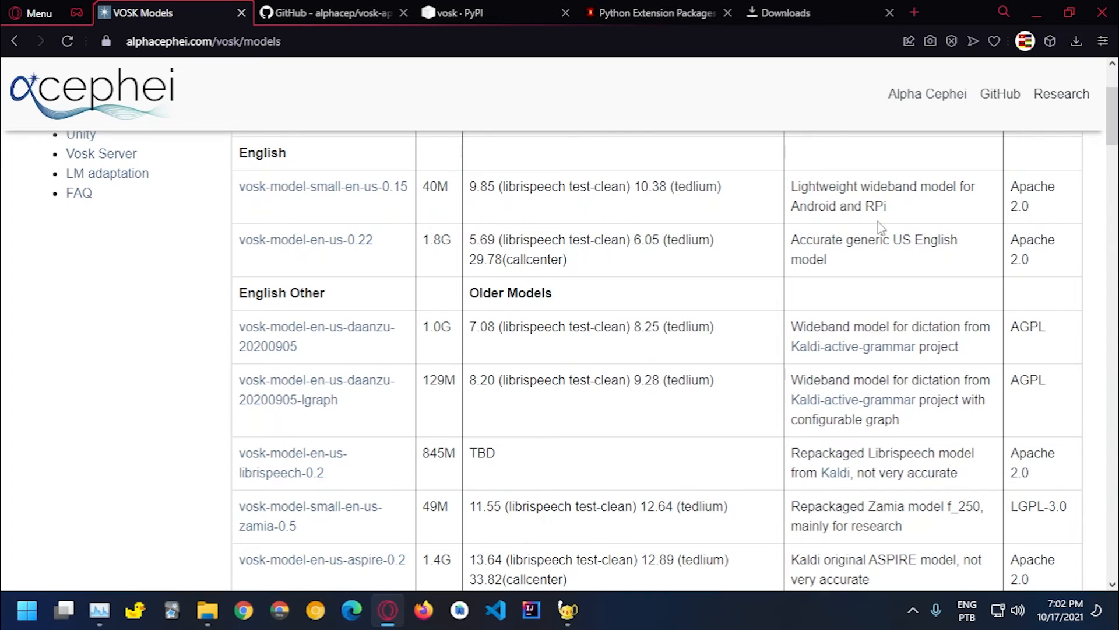
scroll(down, 3)
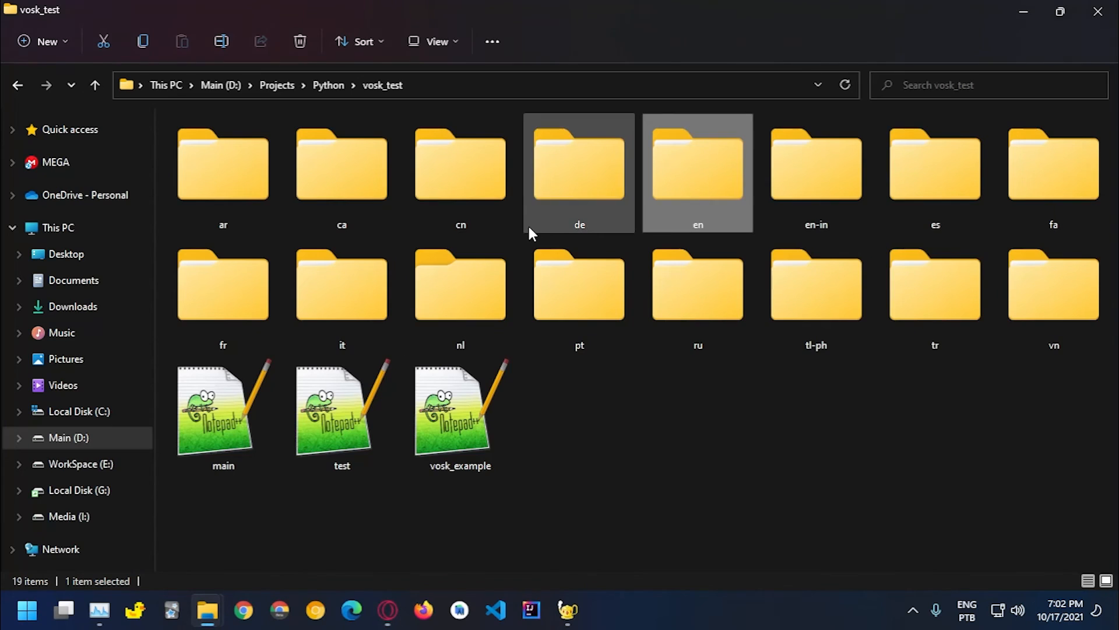
click(697, 293)
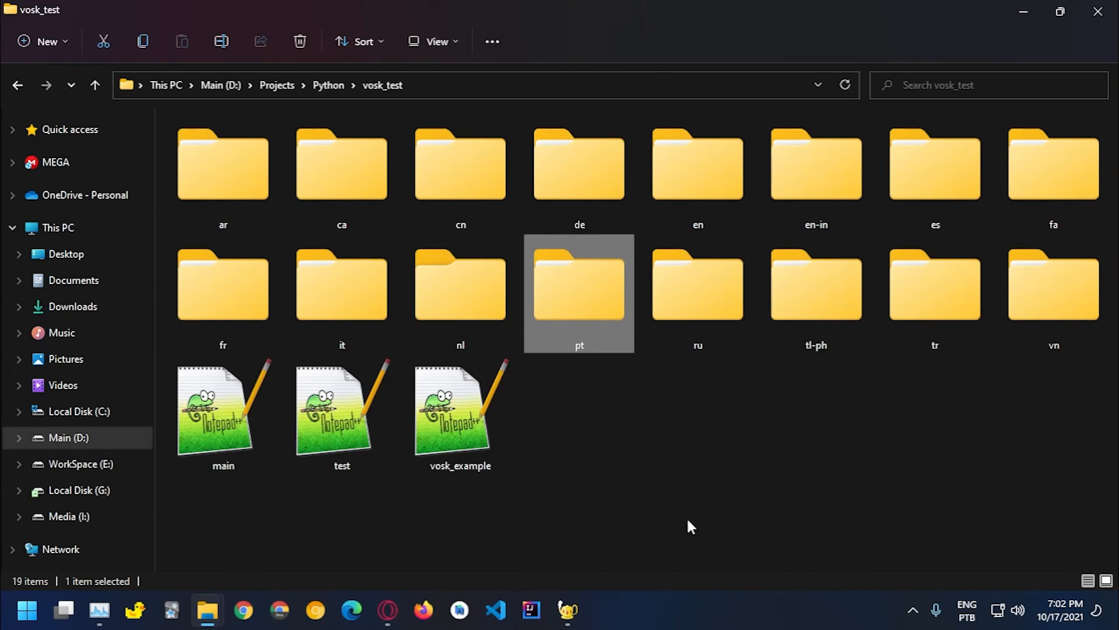
click(387, 611)
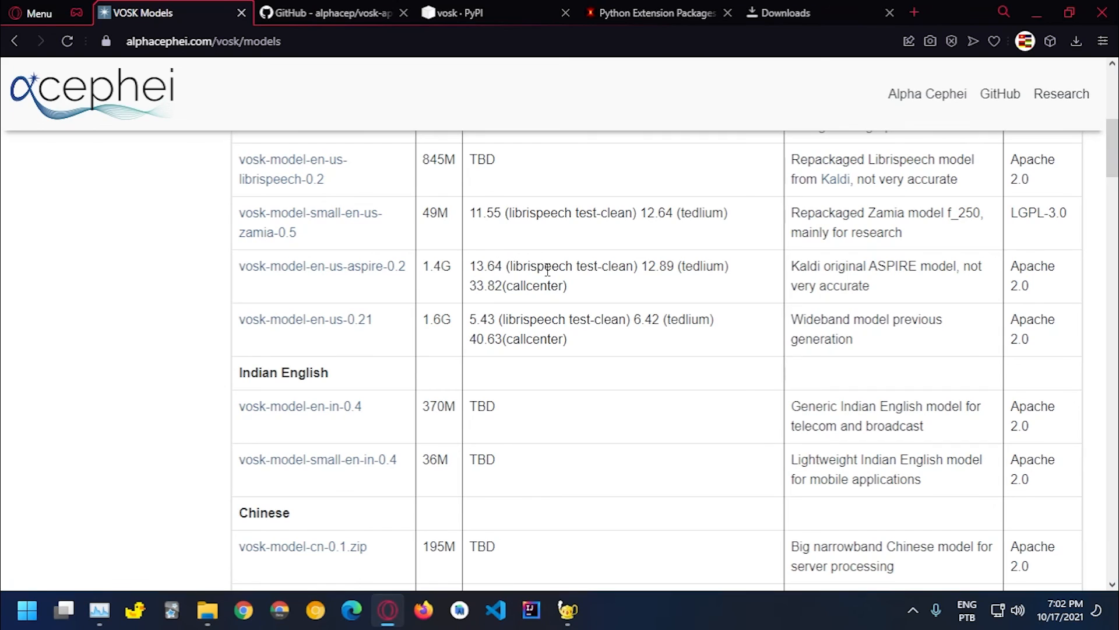
Scroll through the Chinese and Russian model entries, then bring Geany's asr.py back to the front
scroll(down, 3)
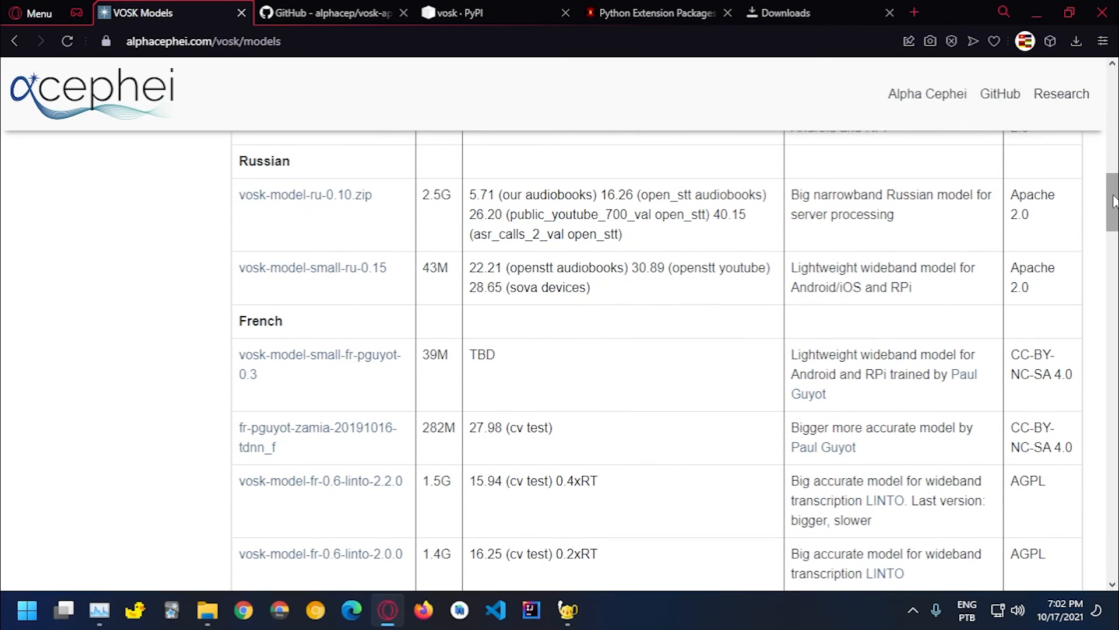
scroll(up, 3)
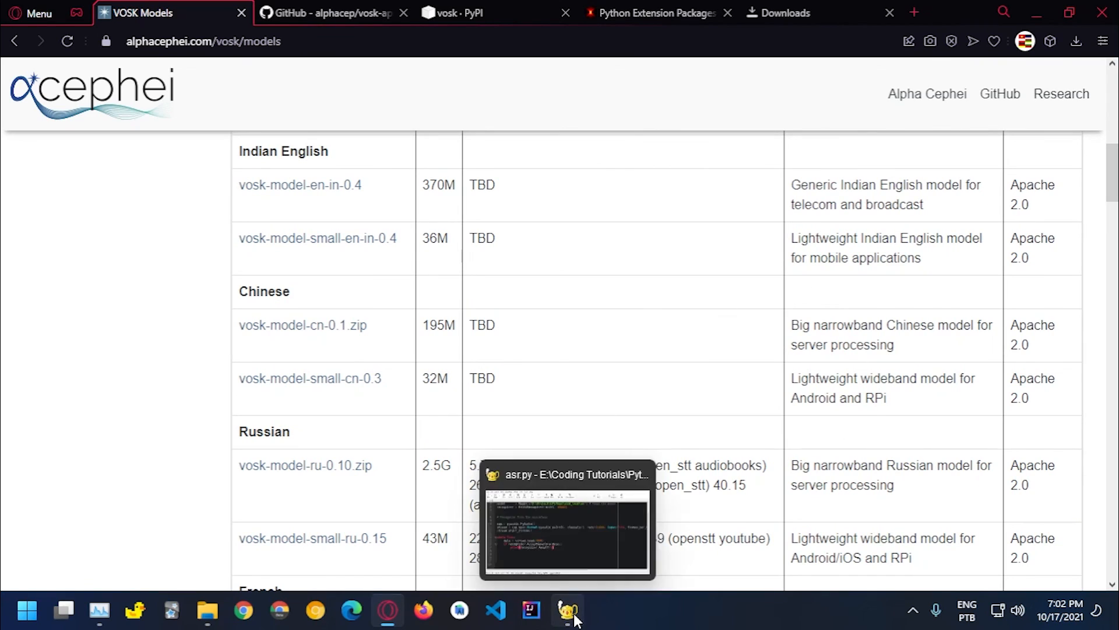
click(568, 610)
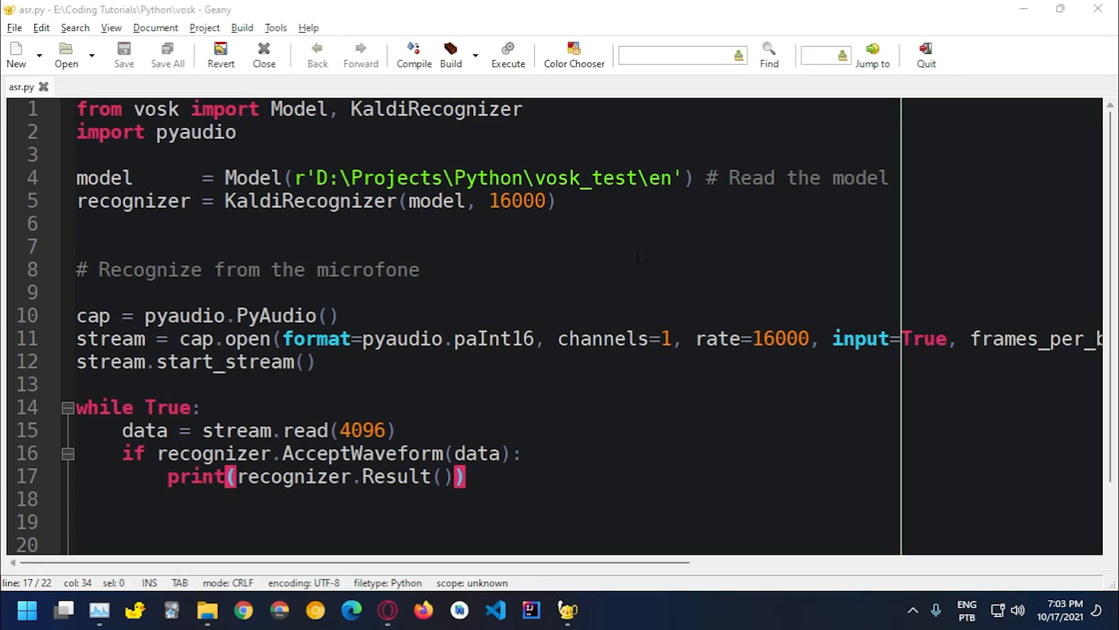
mouse_move(571, 259)
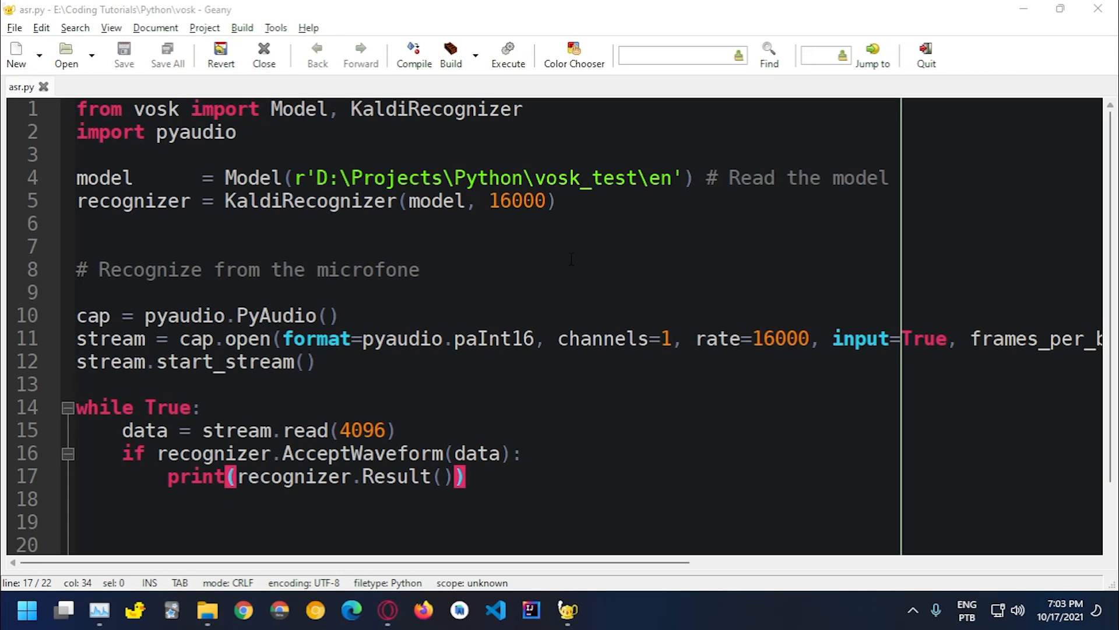